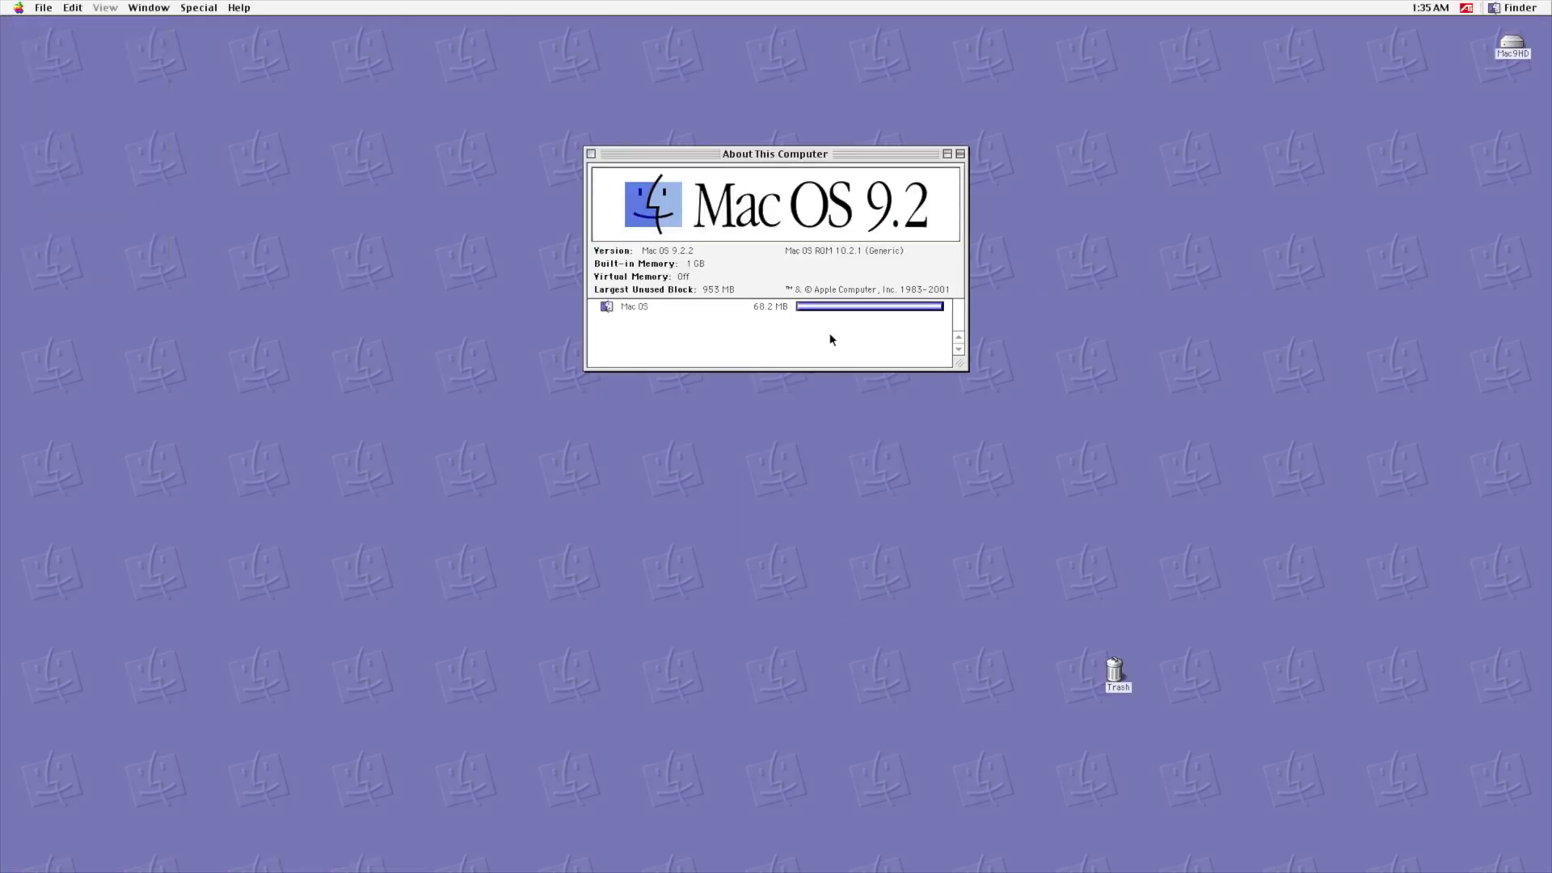
mouse_move(692, 167)
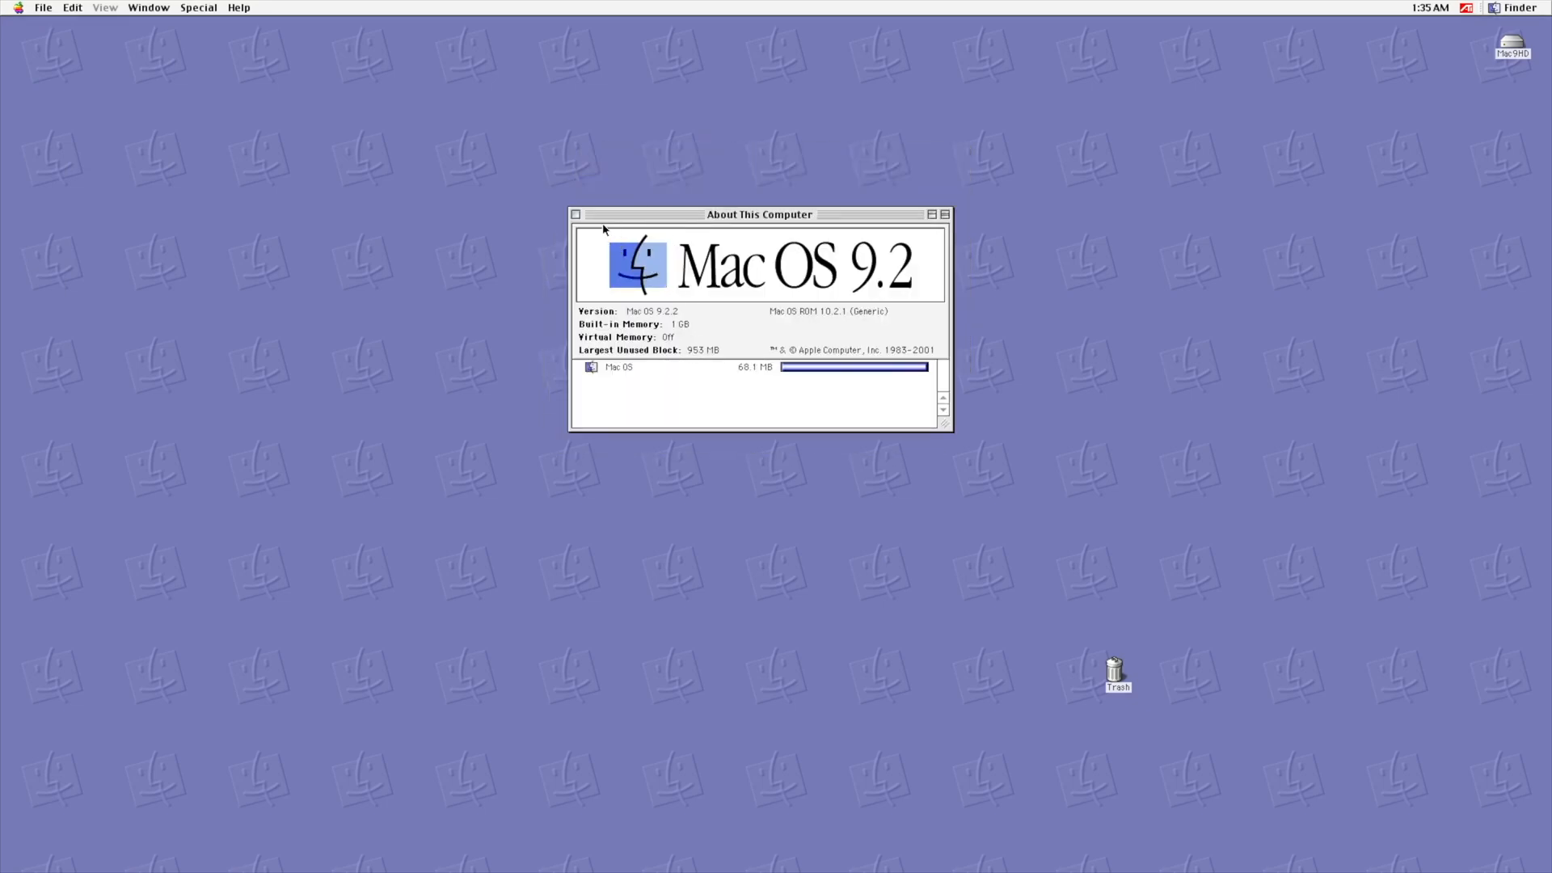
Step: Close the About This Computer window showing Mac OS 9.2.2 and 1 GB memory
click(575, 213)
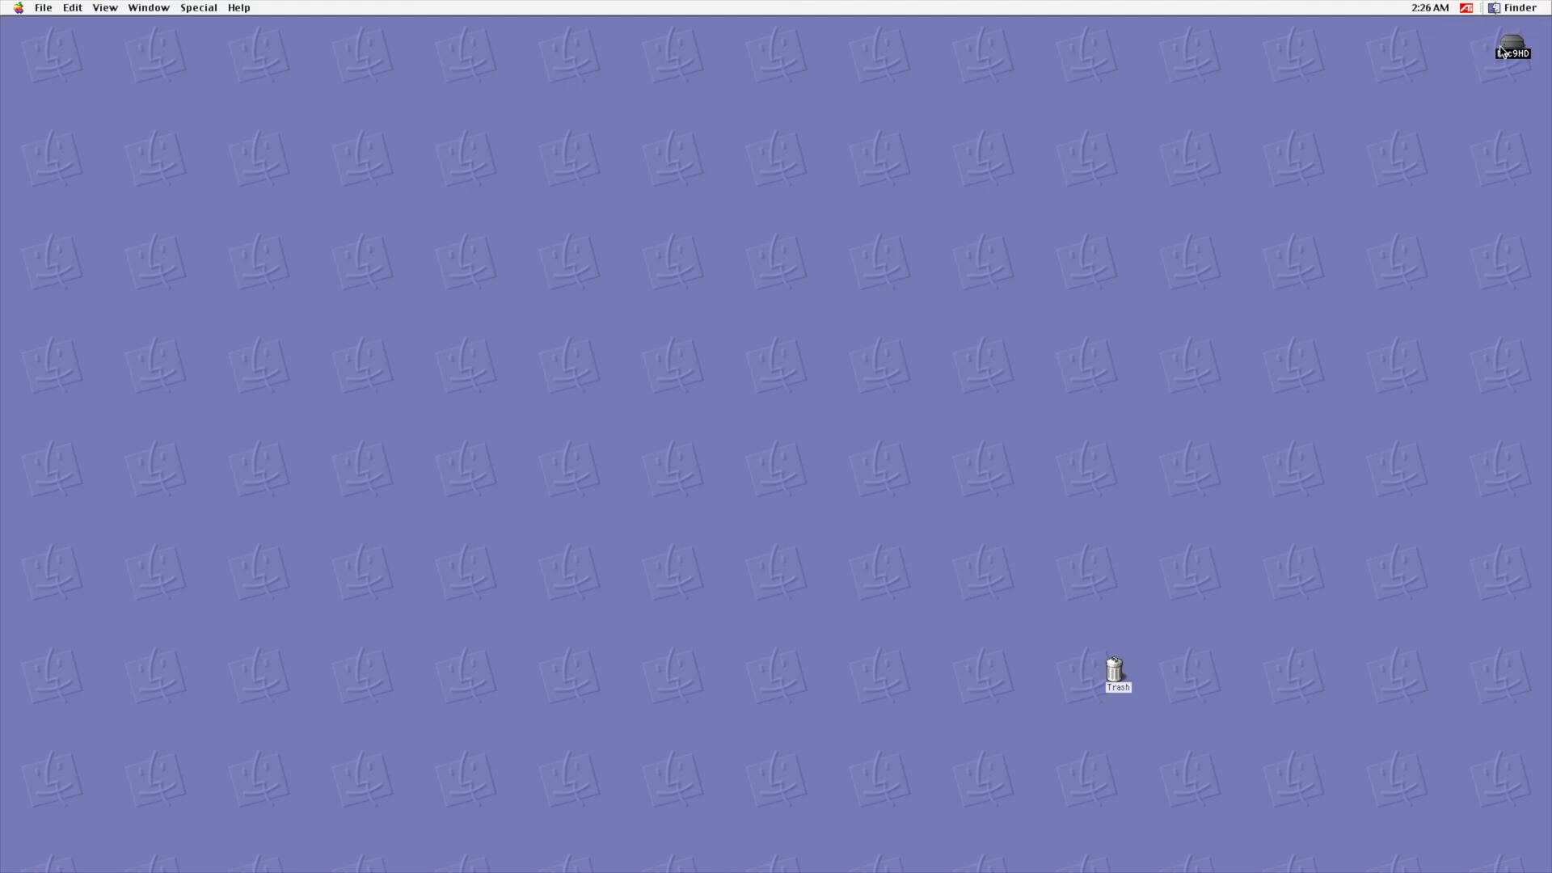
Step: Open Mac9HD and the HyperCard 2.4 folder, then launch the Color Tools stack
double_click(1511, 49)
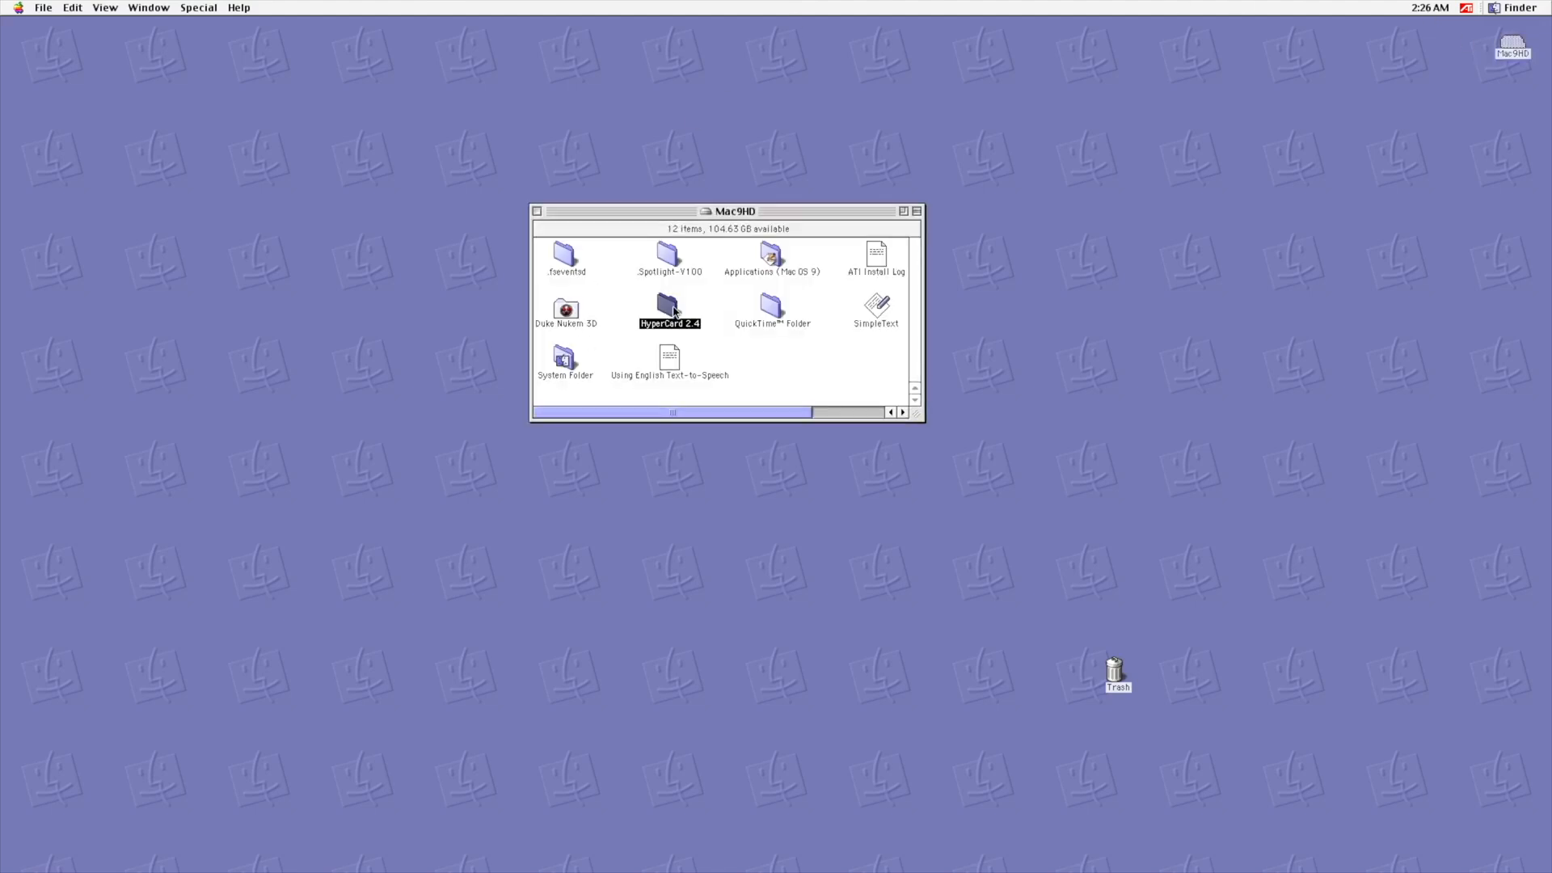
double_click(670, 310)
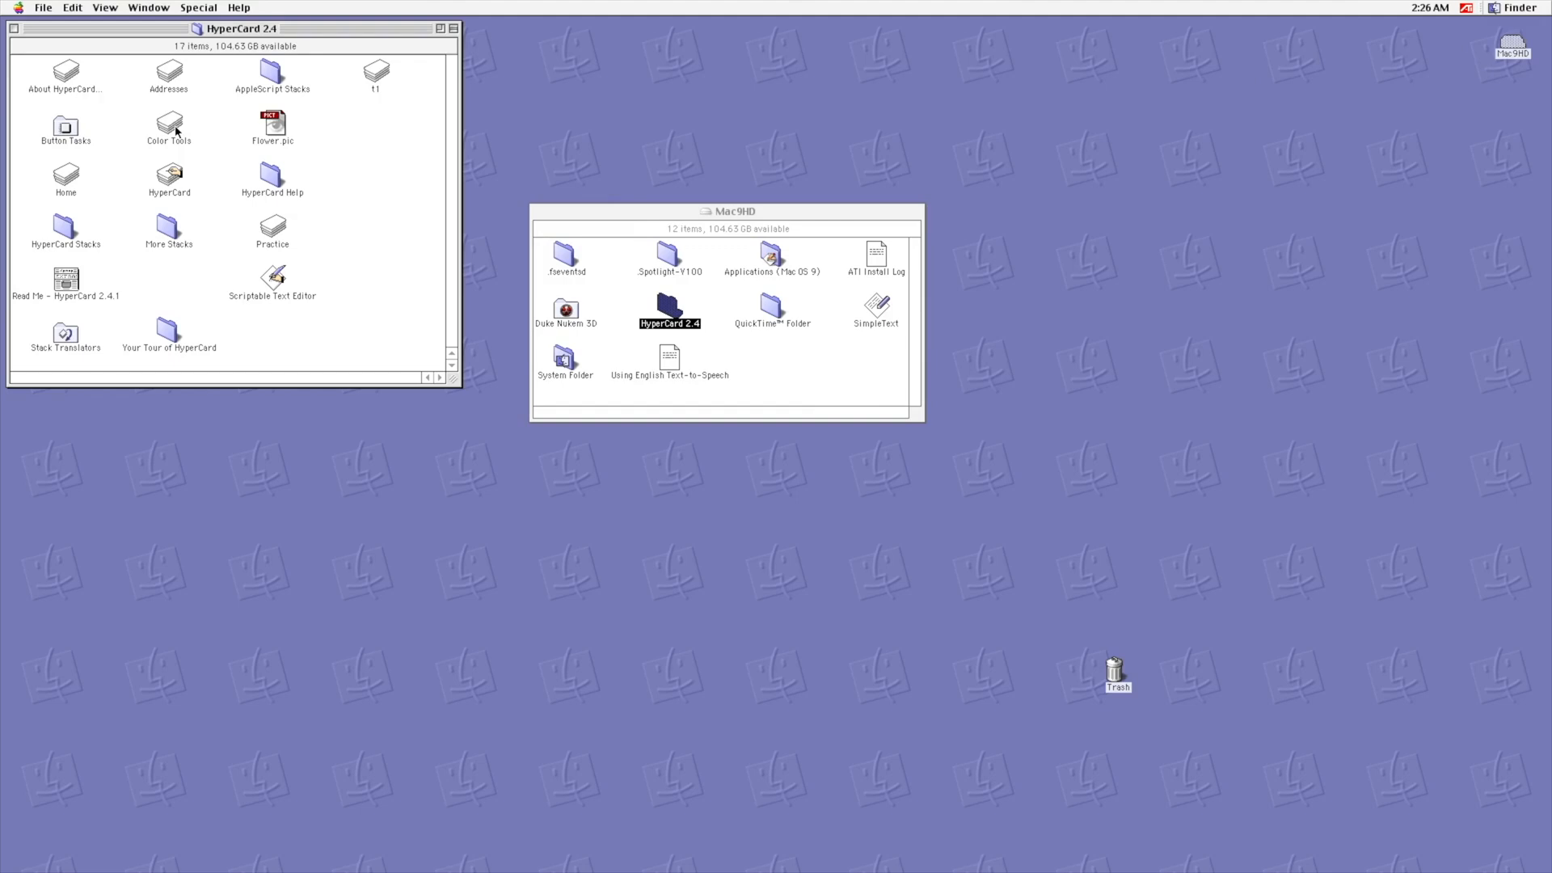
click(168, 127)
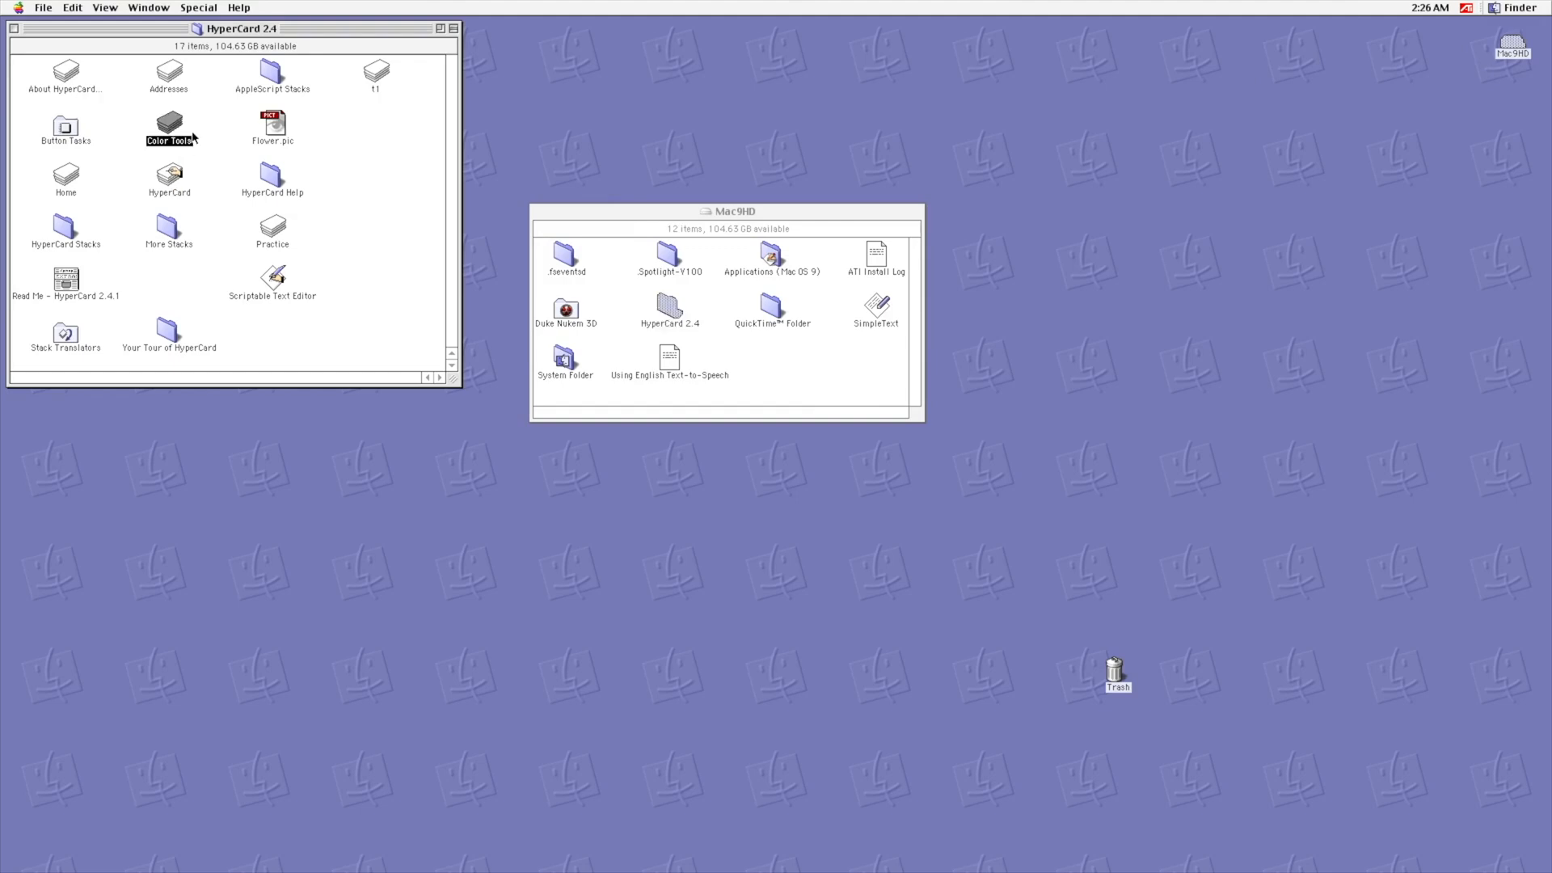
double_click(169, 127)
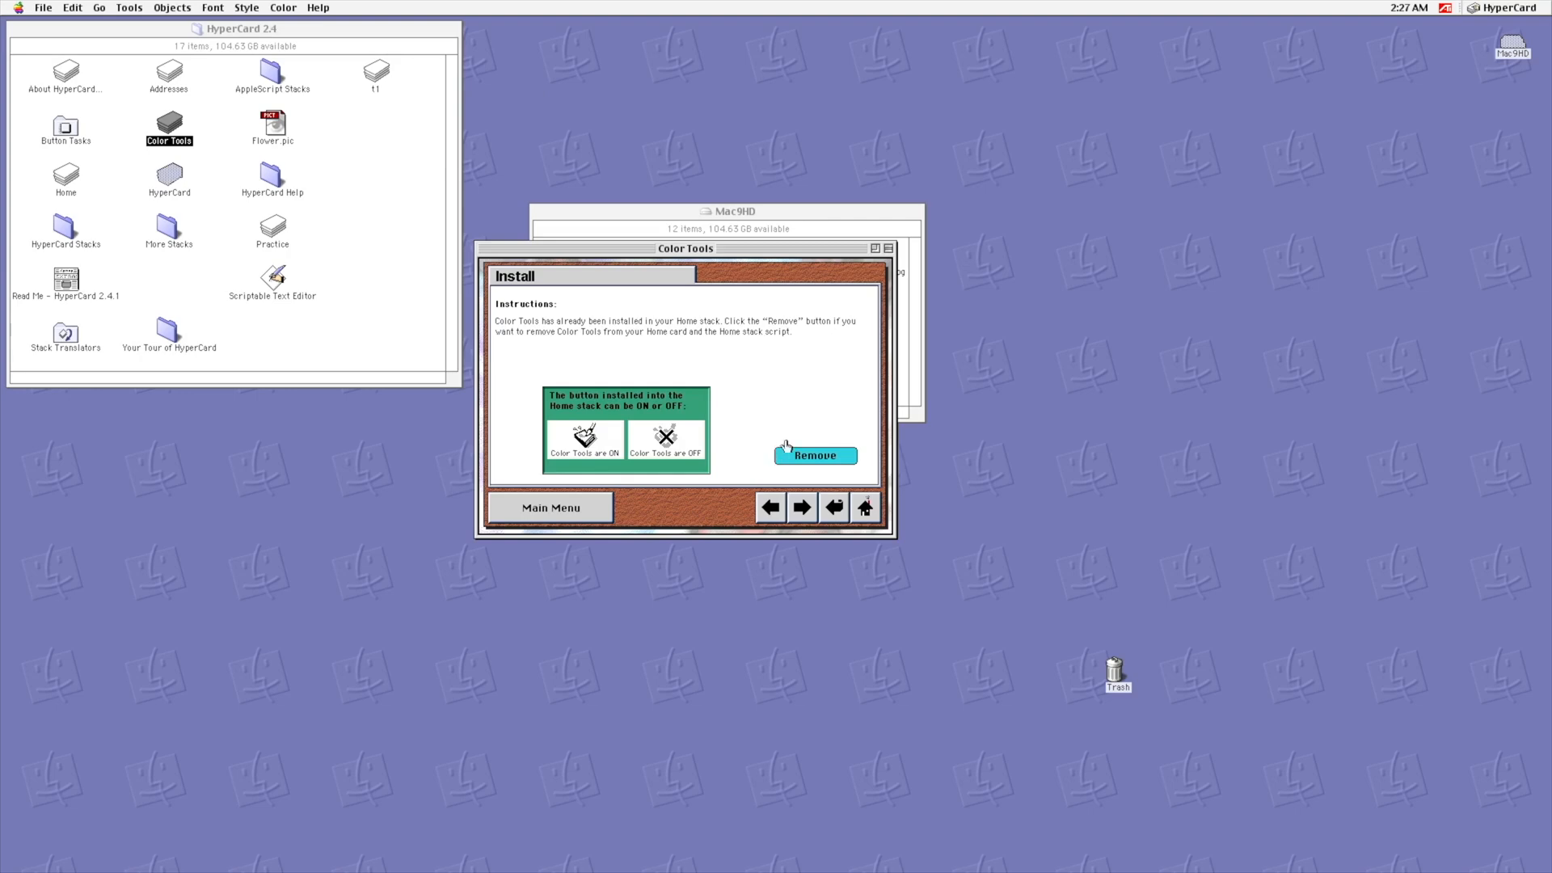
mouse_move(859, 601)
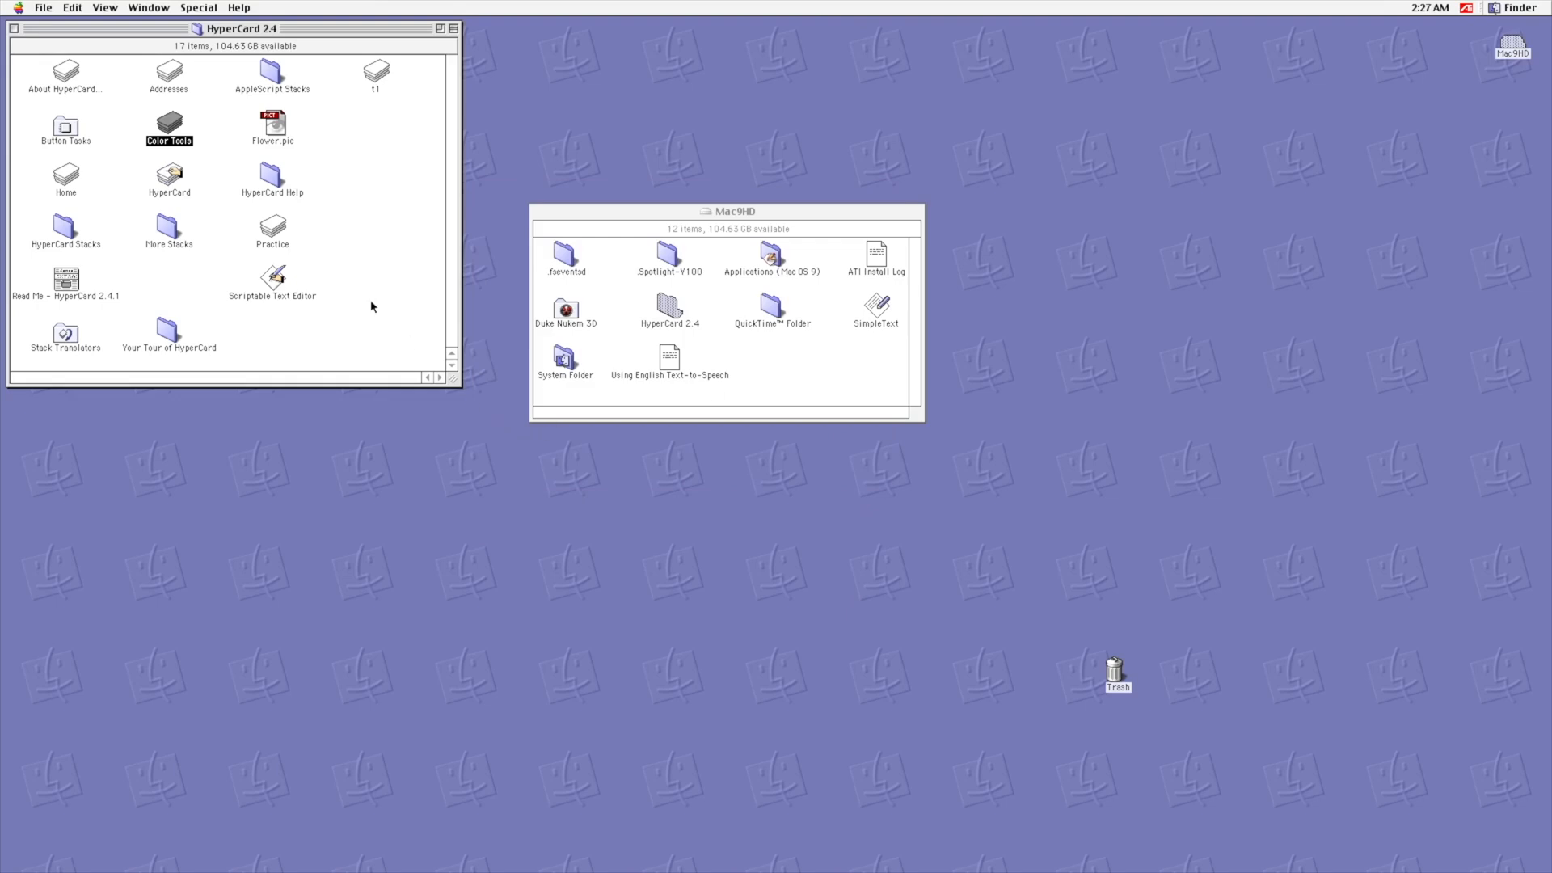
click(670, 307)
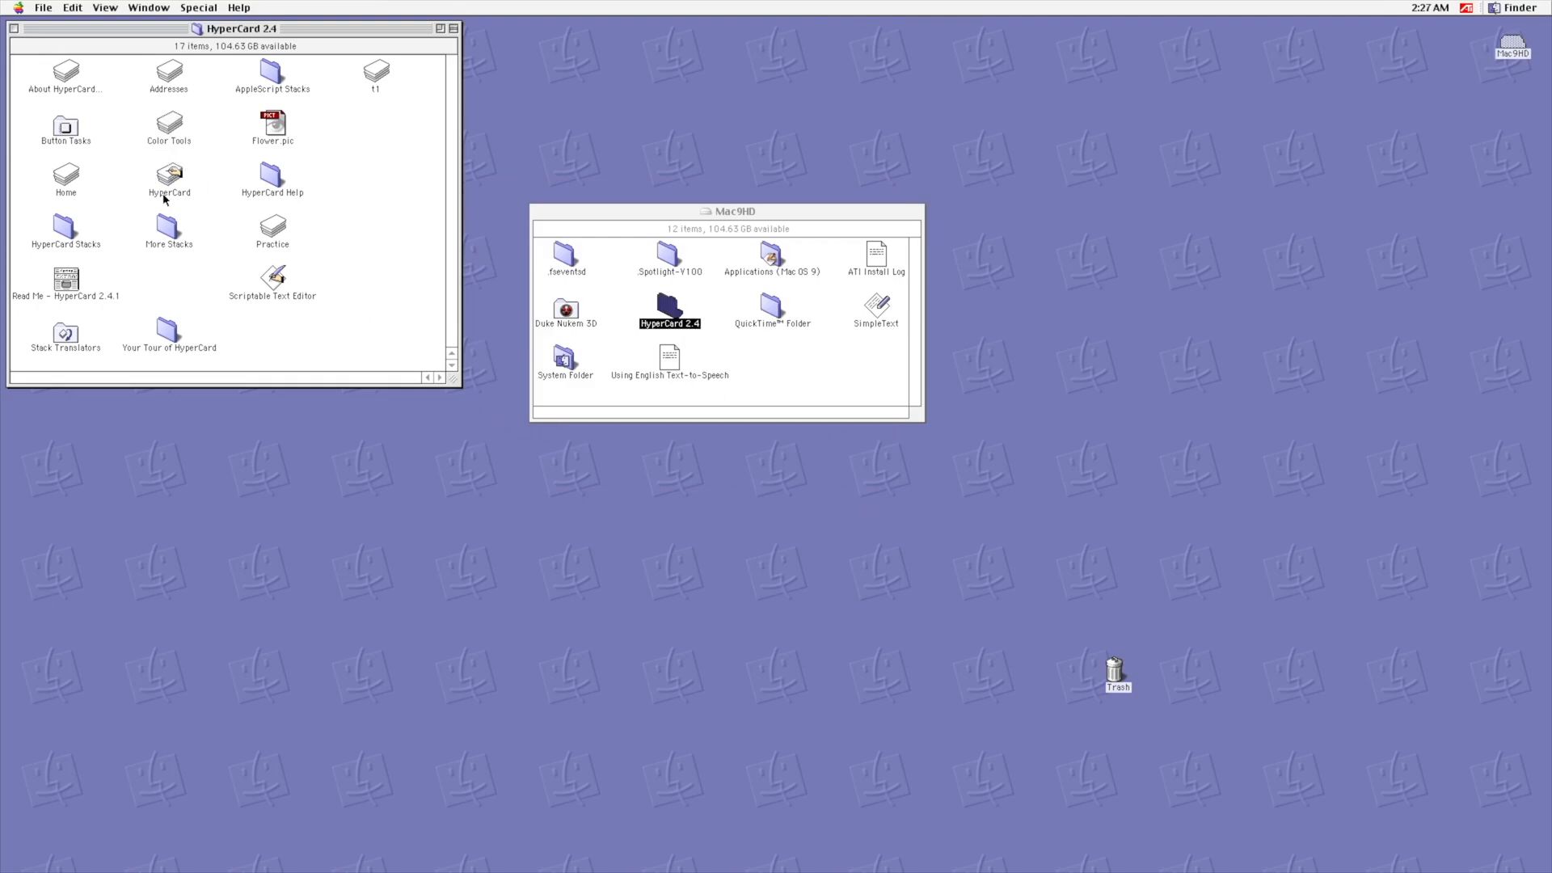
mouse_move(176, 176)
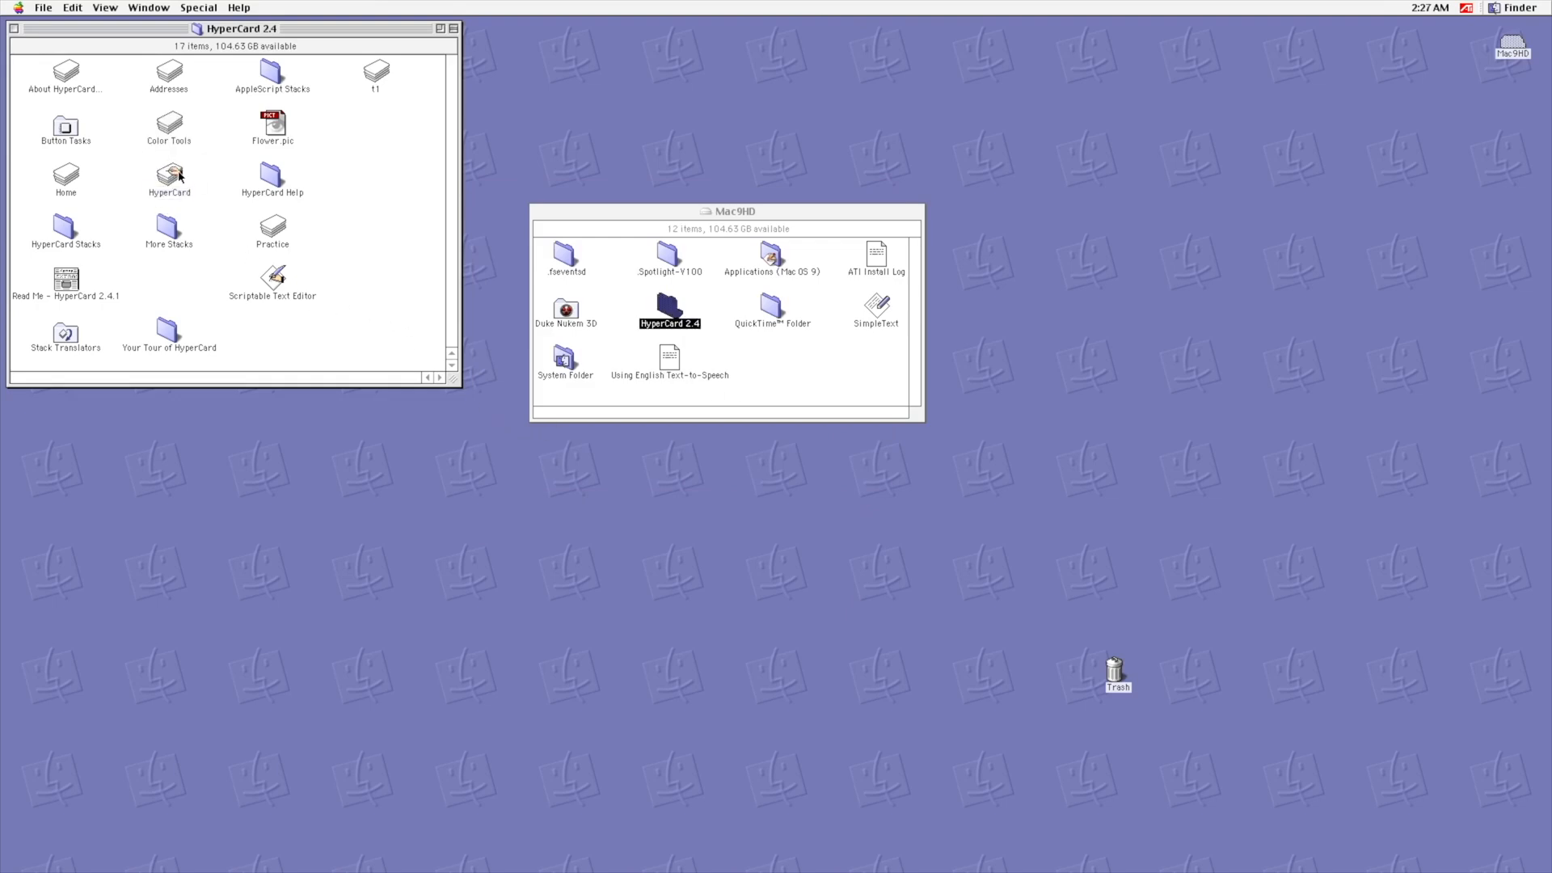
click(168, 176)
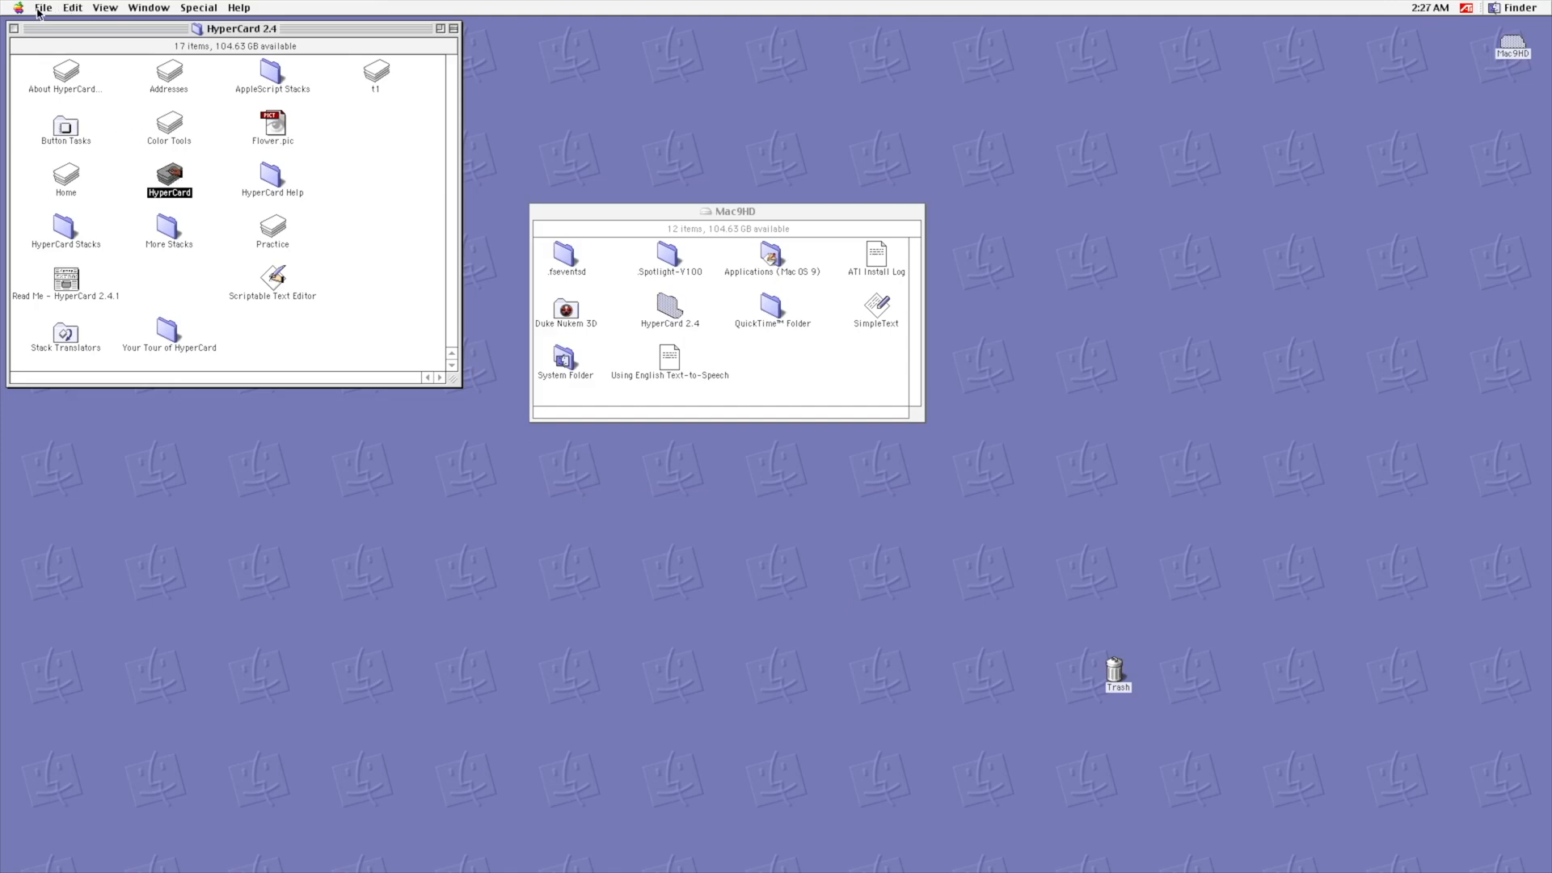
click(44, 8)
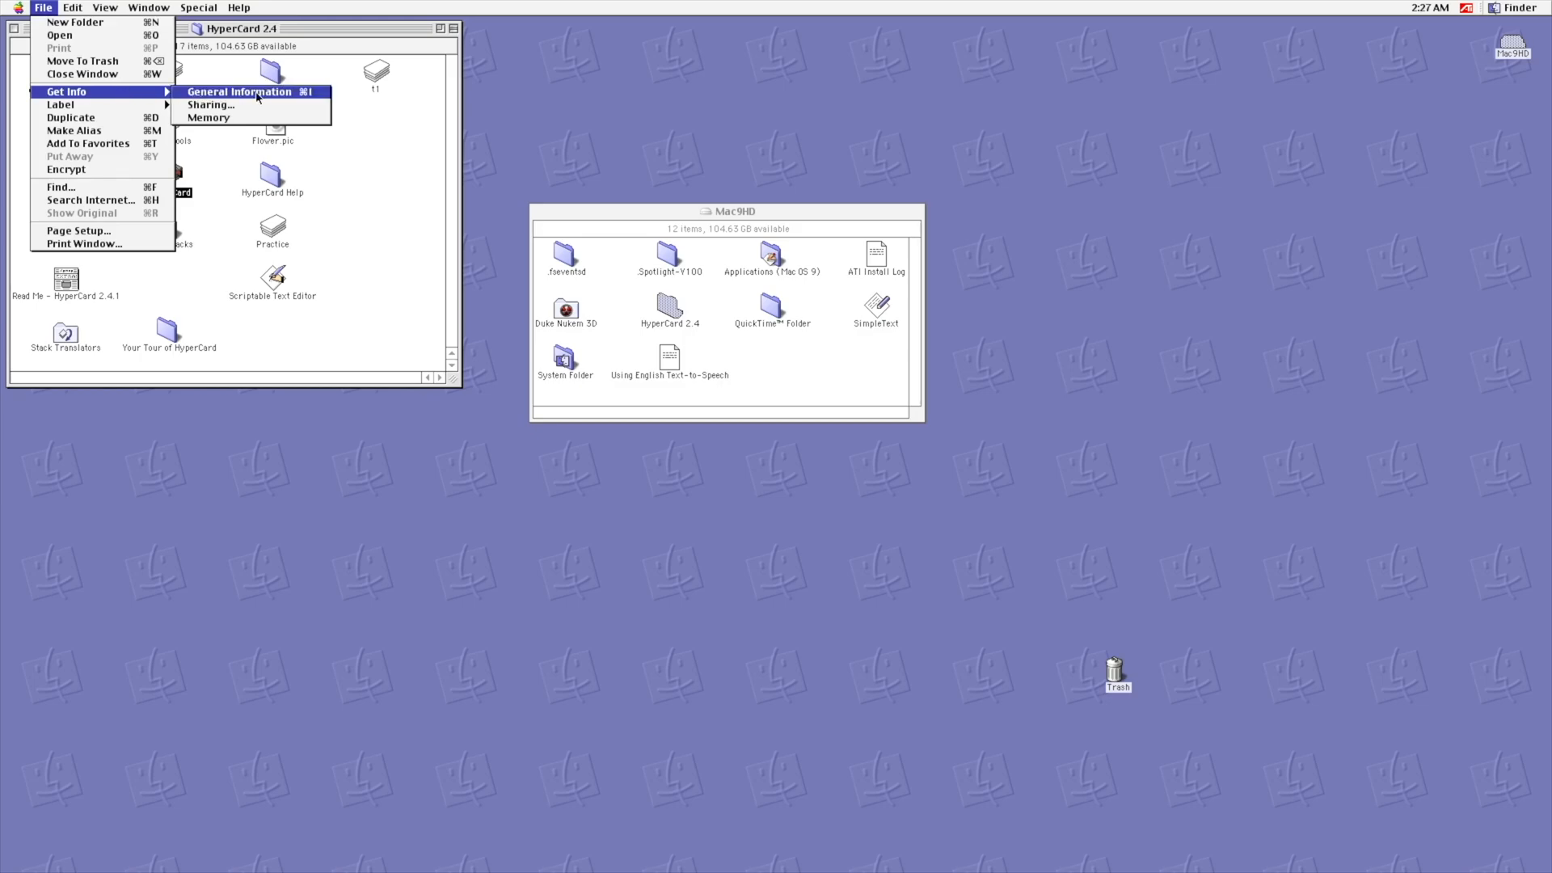
mouse_move(245, 118)
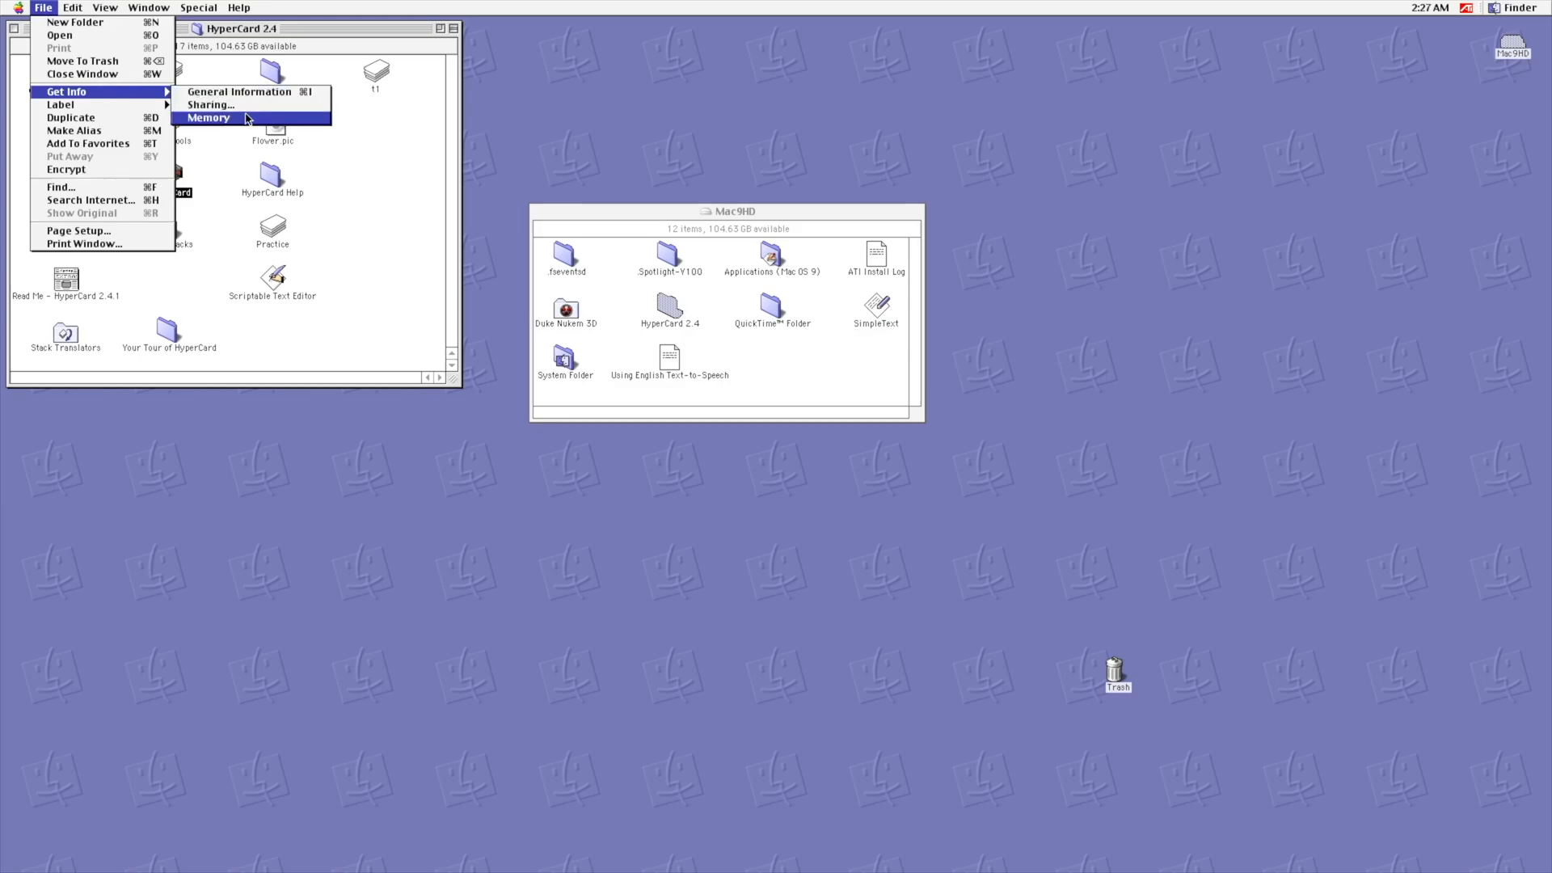
click(208, 118)
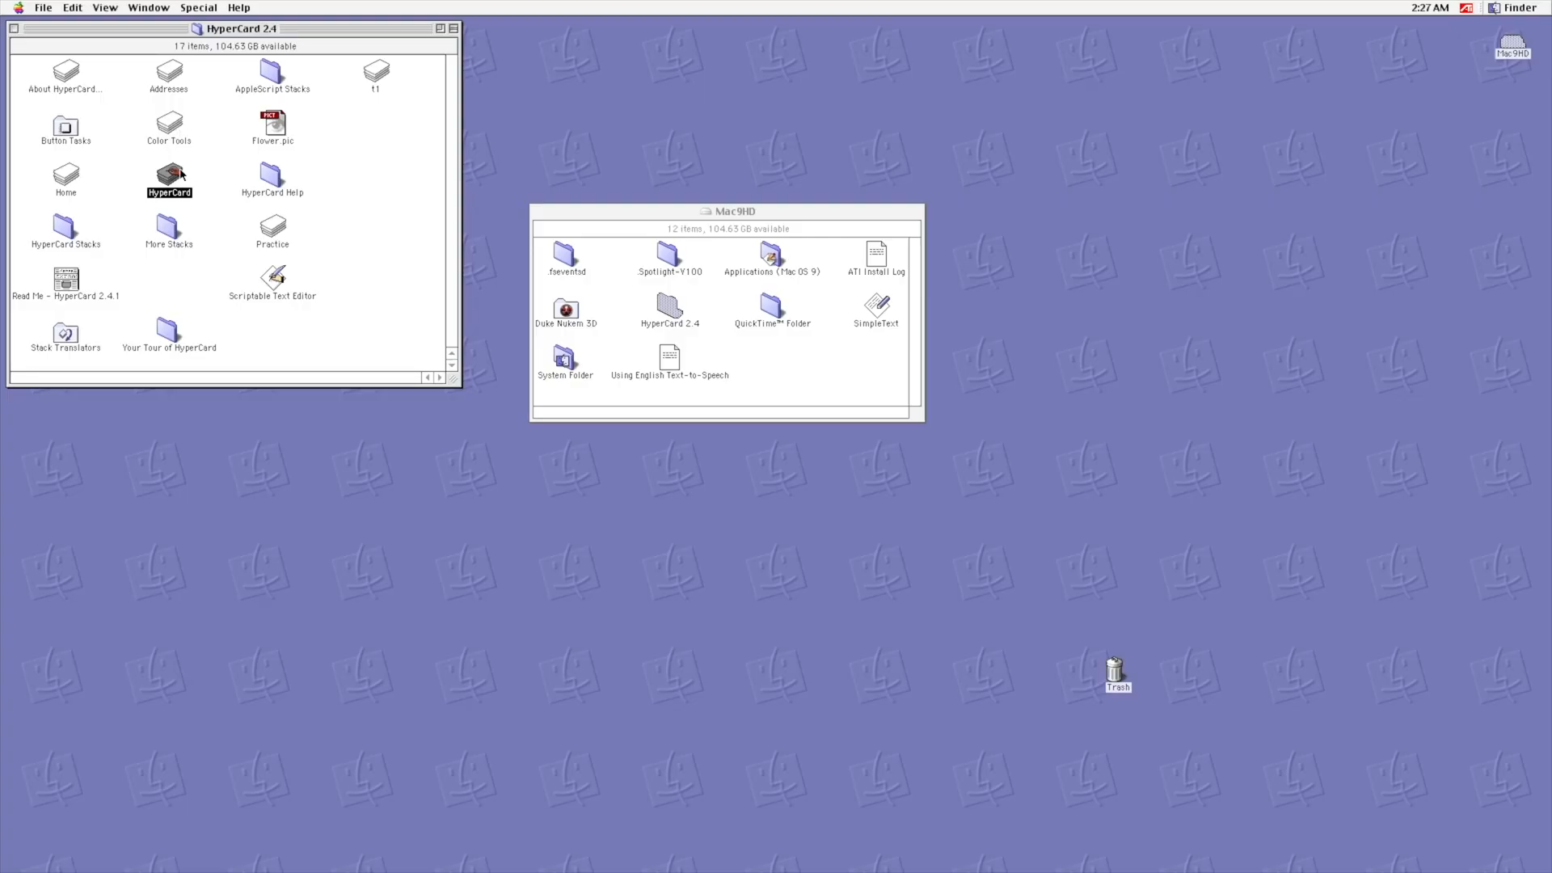
mouse_move(182, 188)
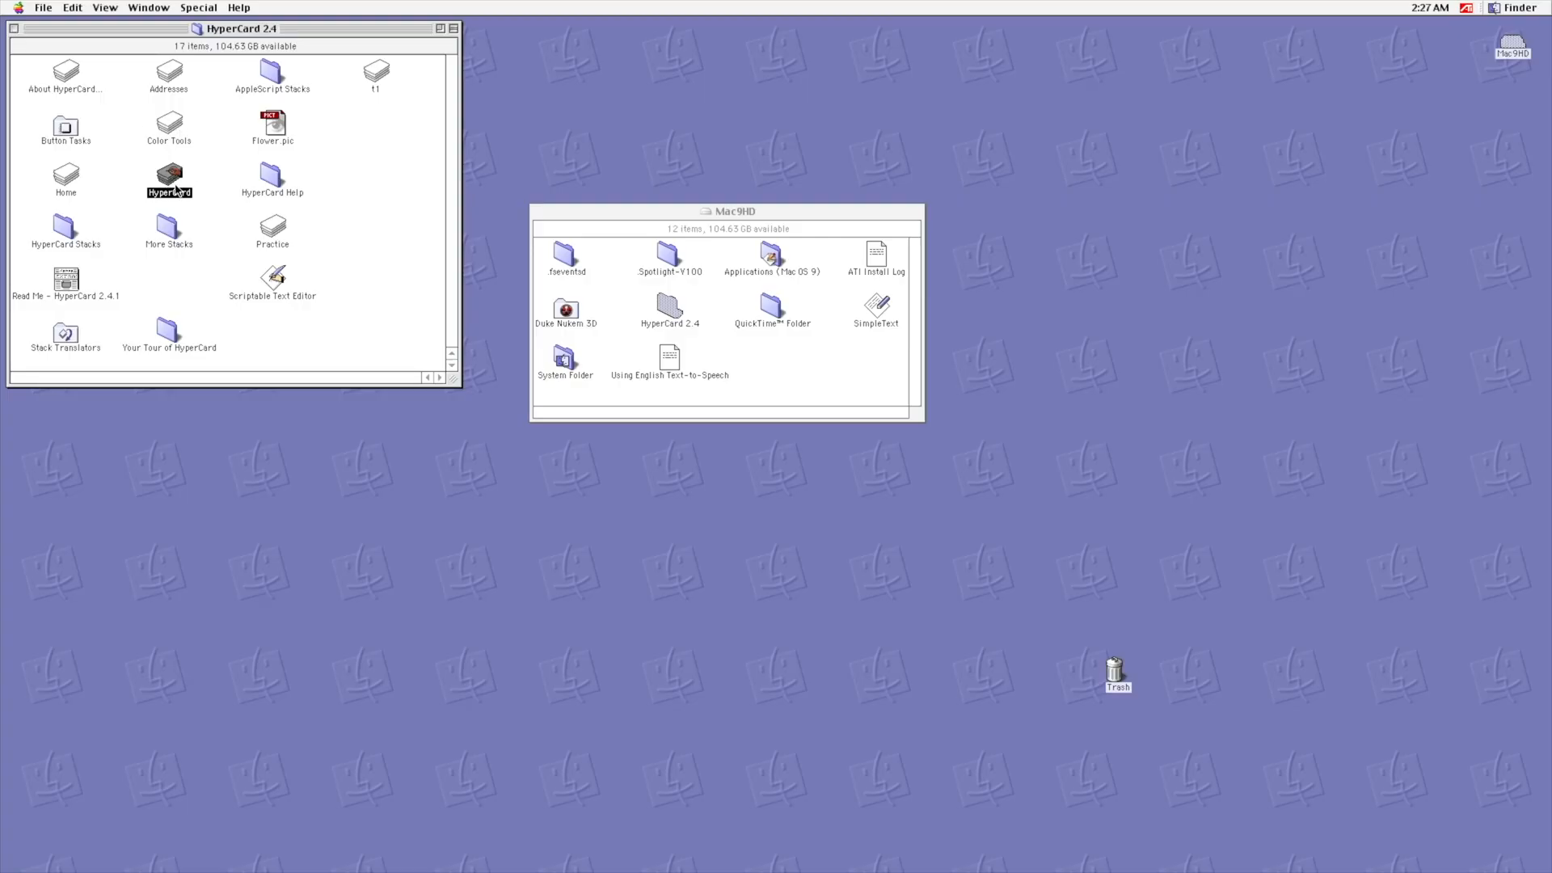
Step: Launch HyperCard and create a Large 640×480 stack named 'Episode 4 - HyperCard'
double_click(168, 176)
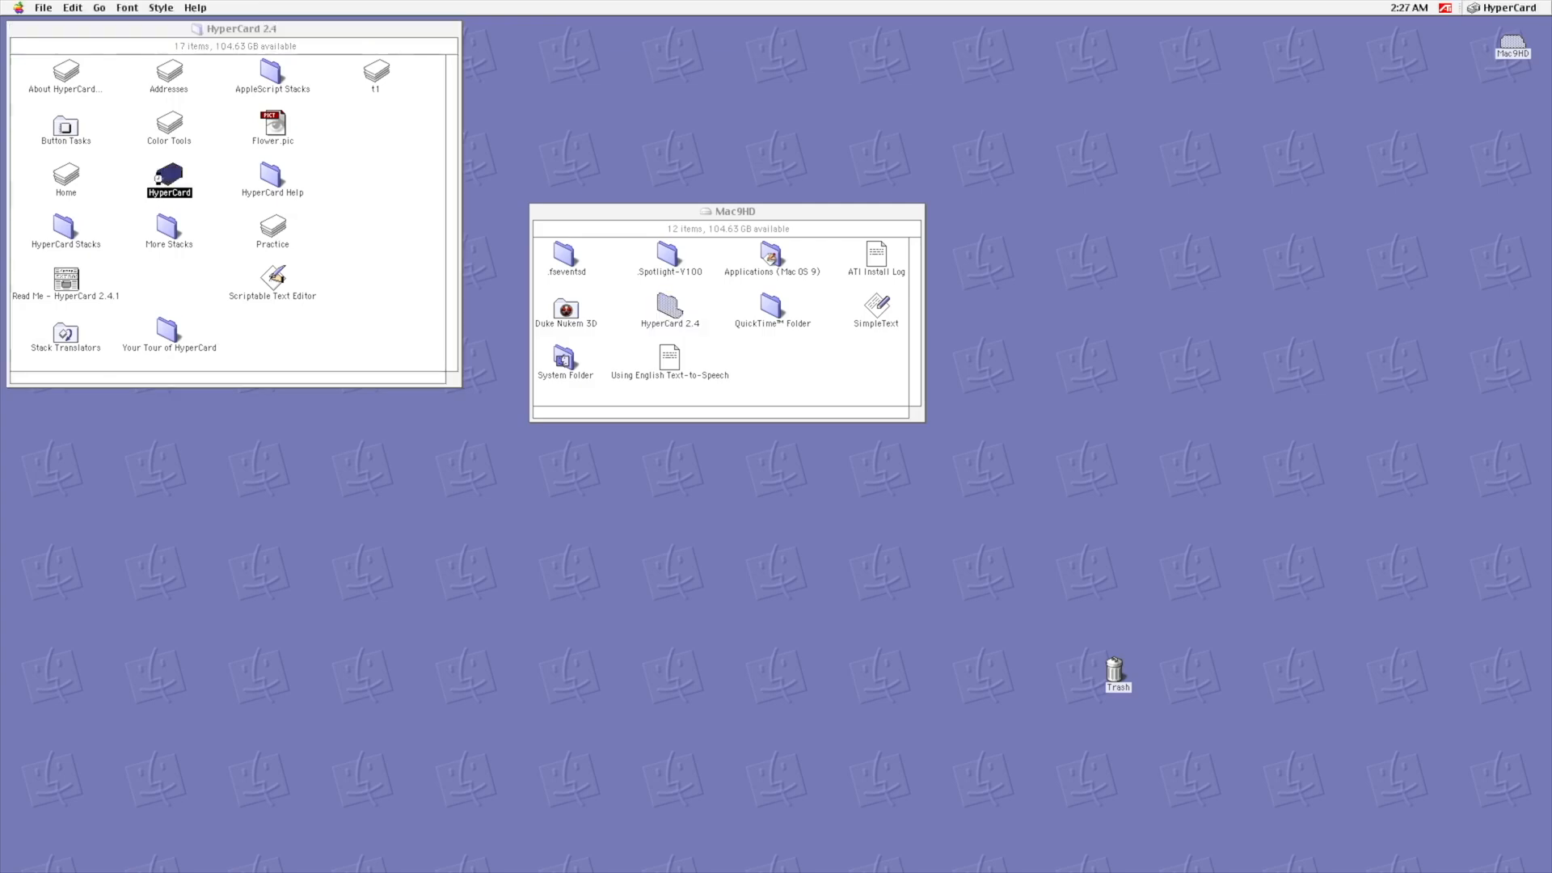
double_click(168, 178)
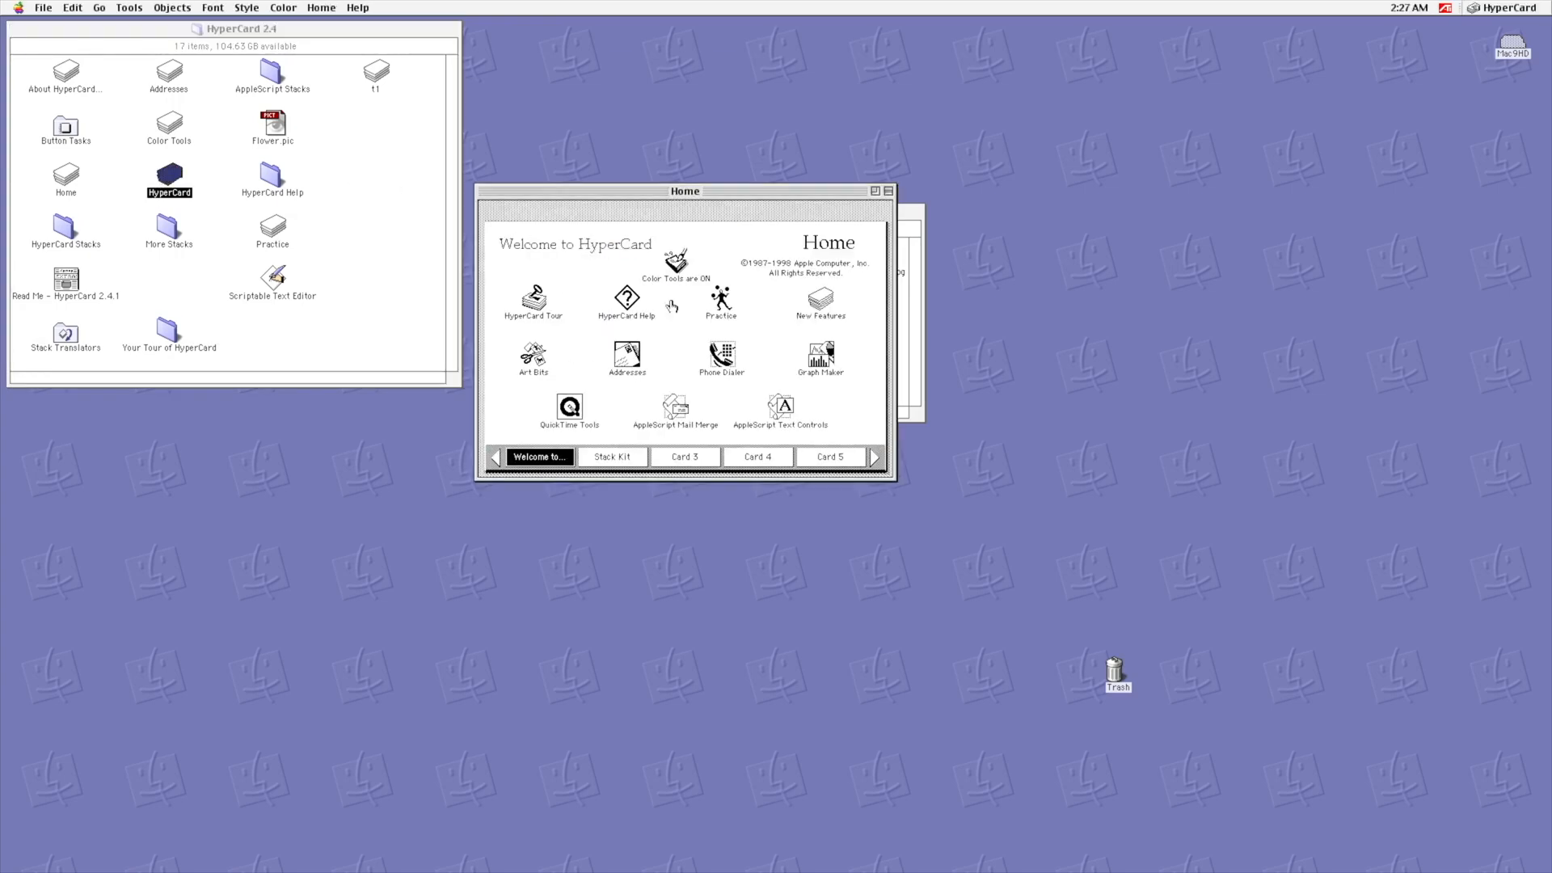
click(43, 8)
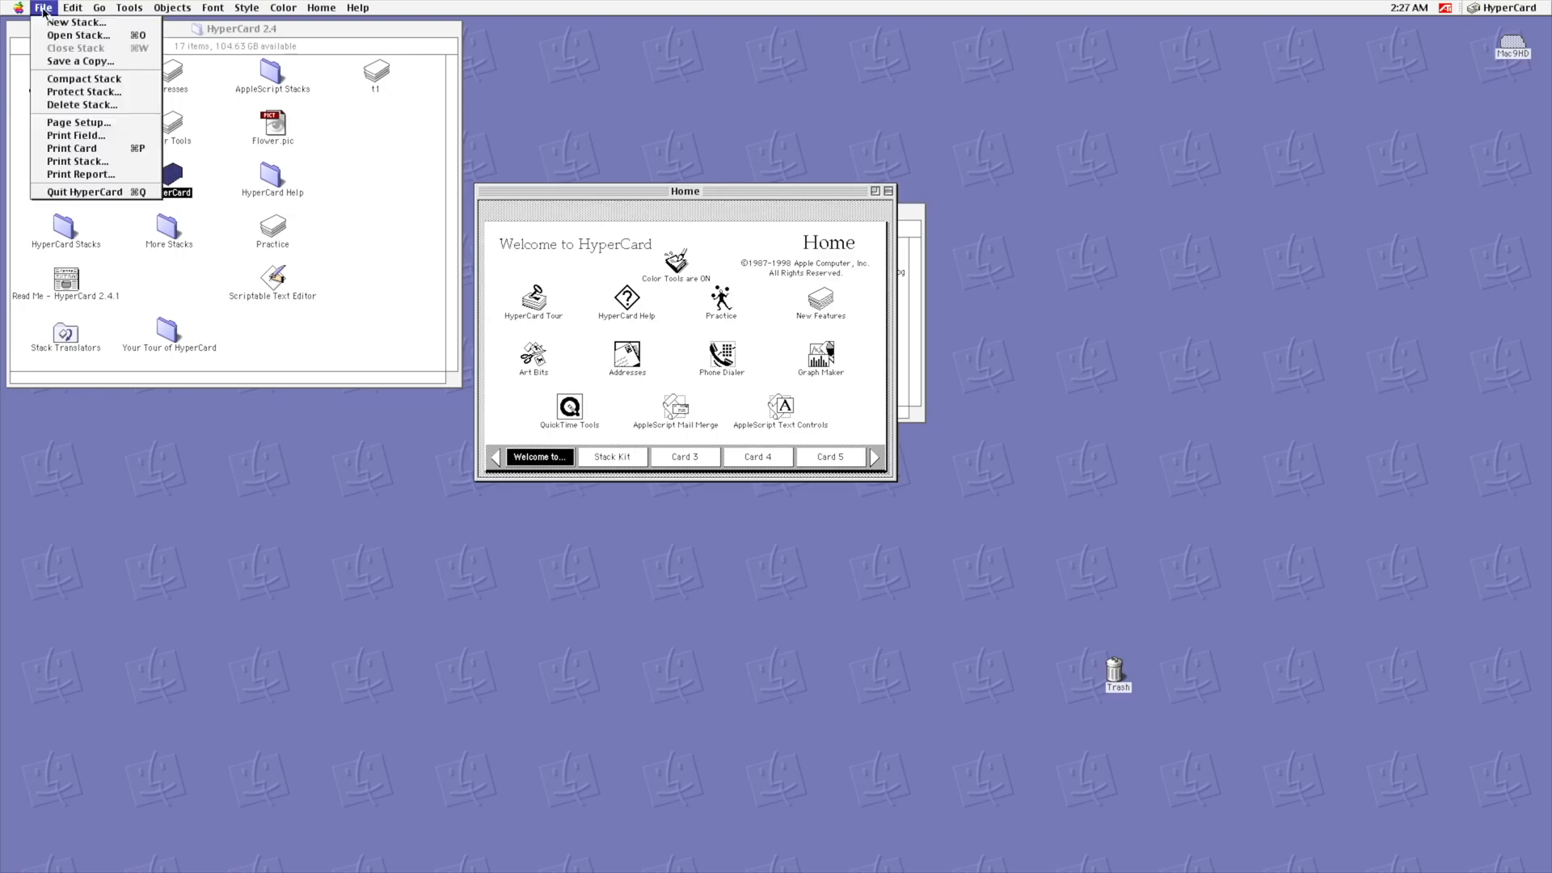
click(75, 22)
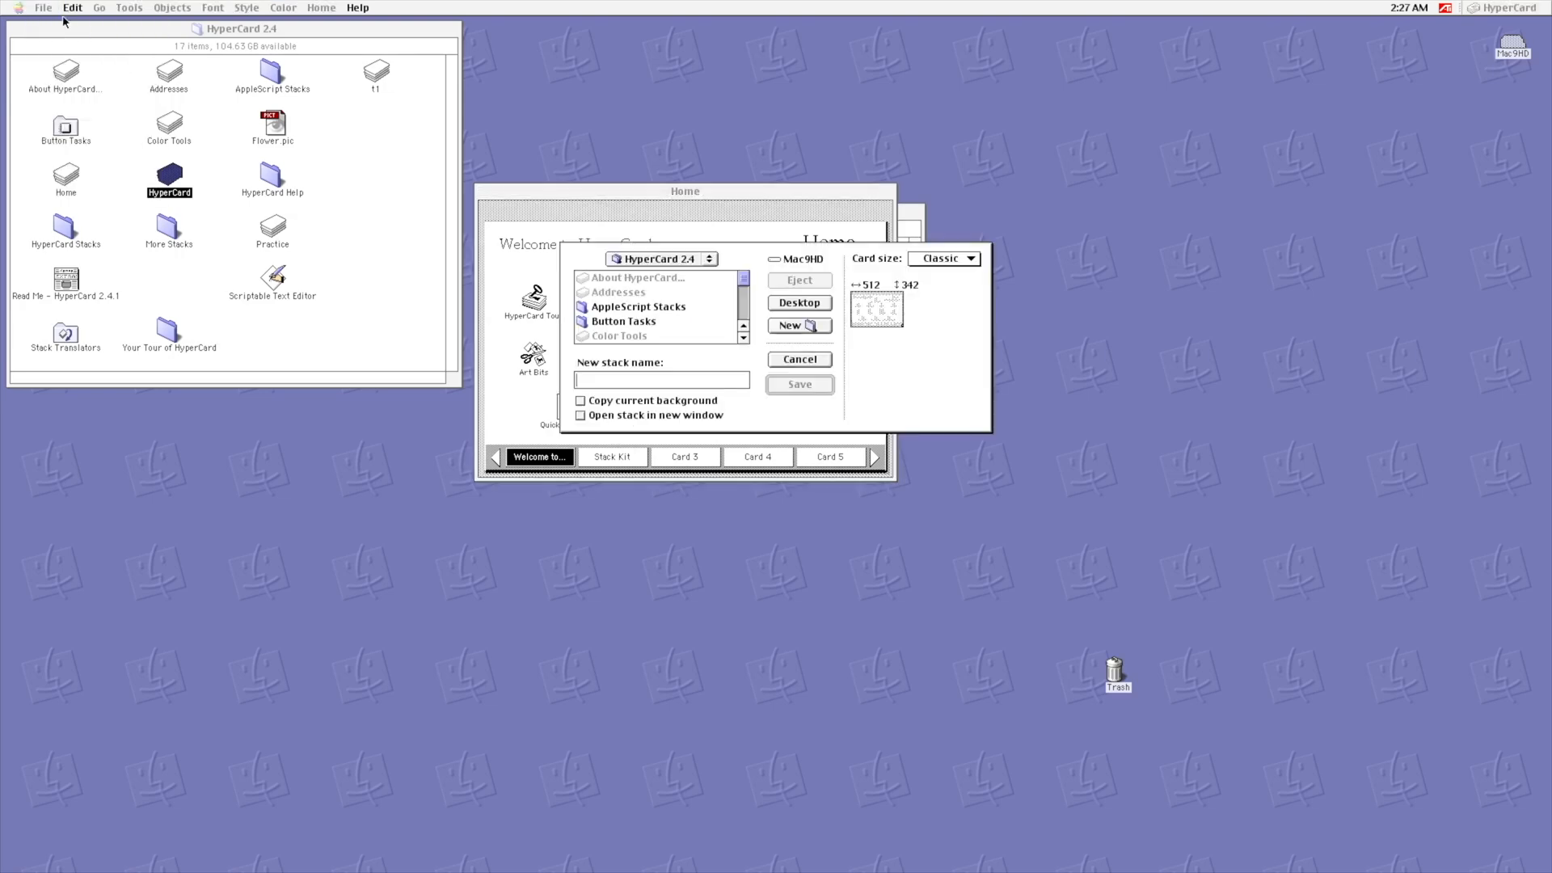
click(973, 259)
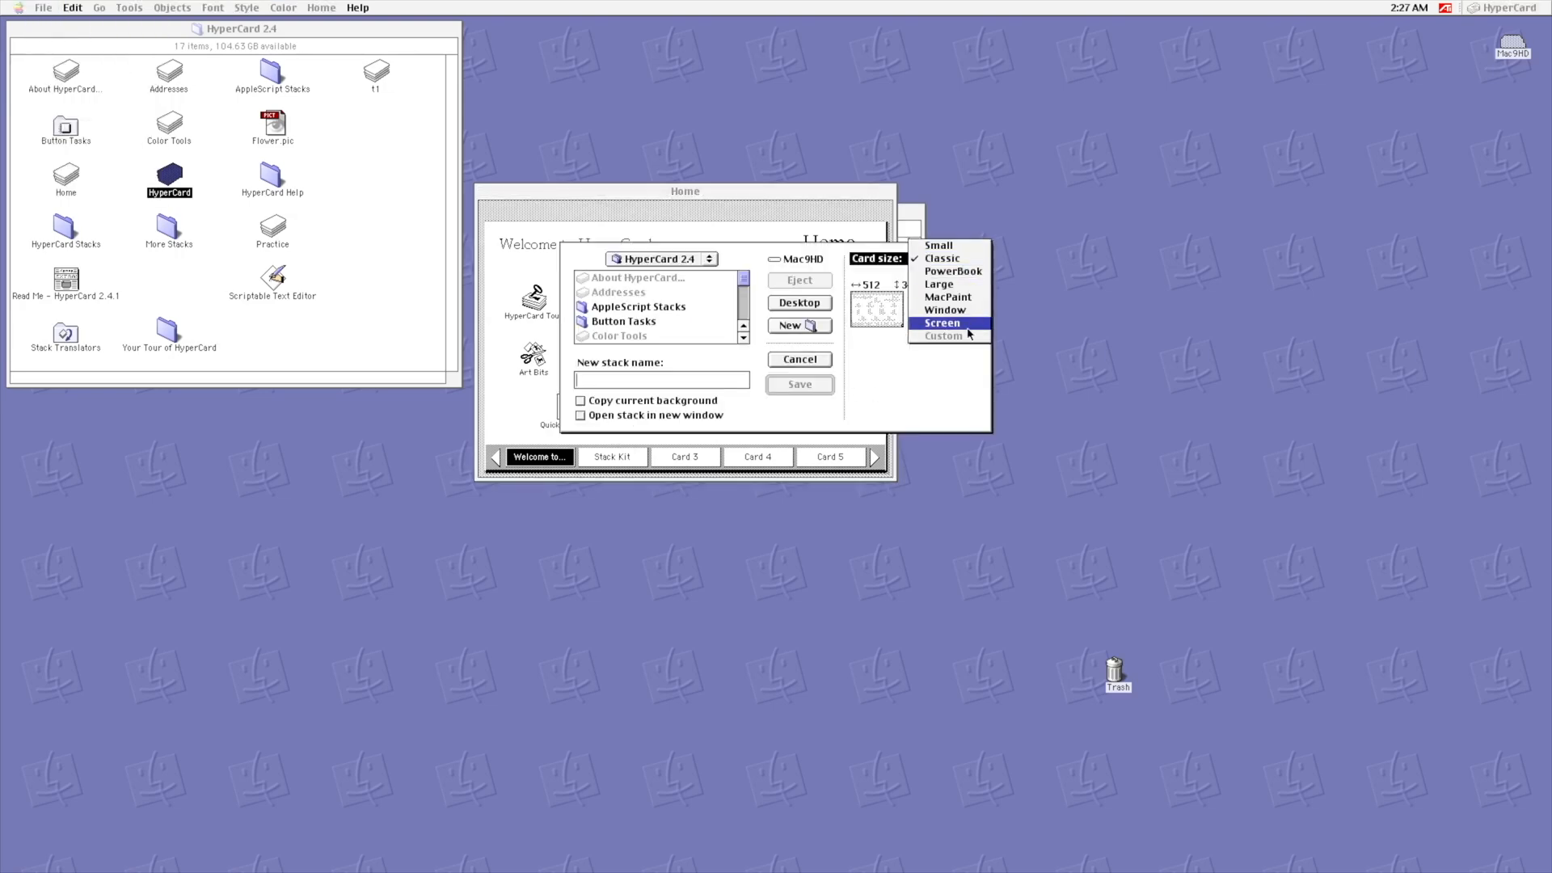
mouse_move(958, 338)
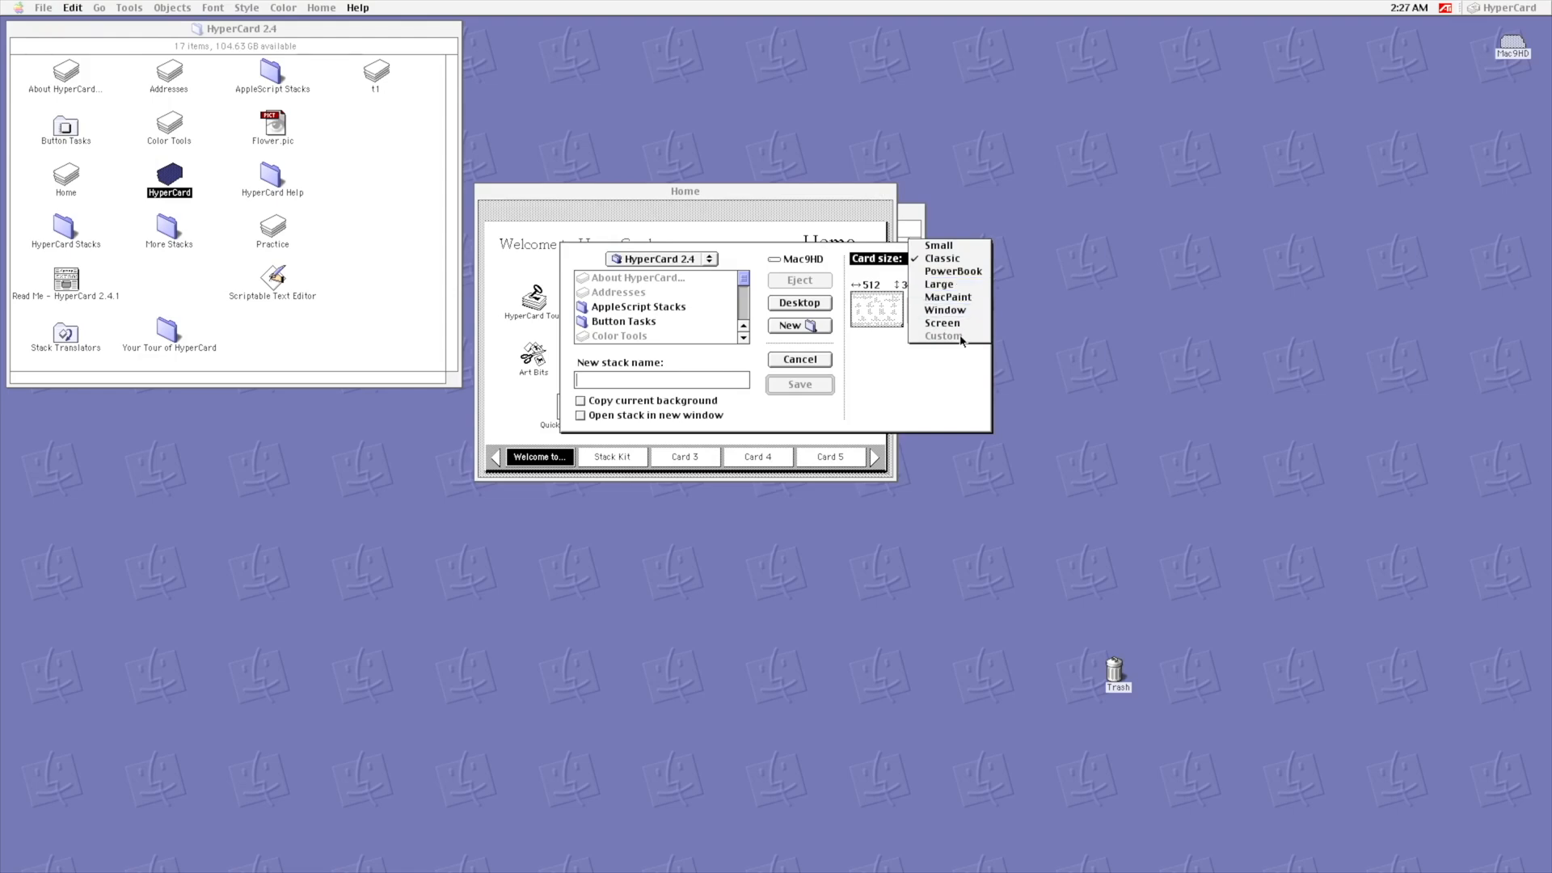
mouse_move(938, 283)
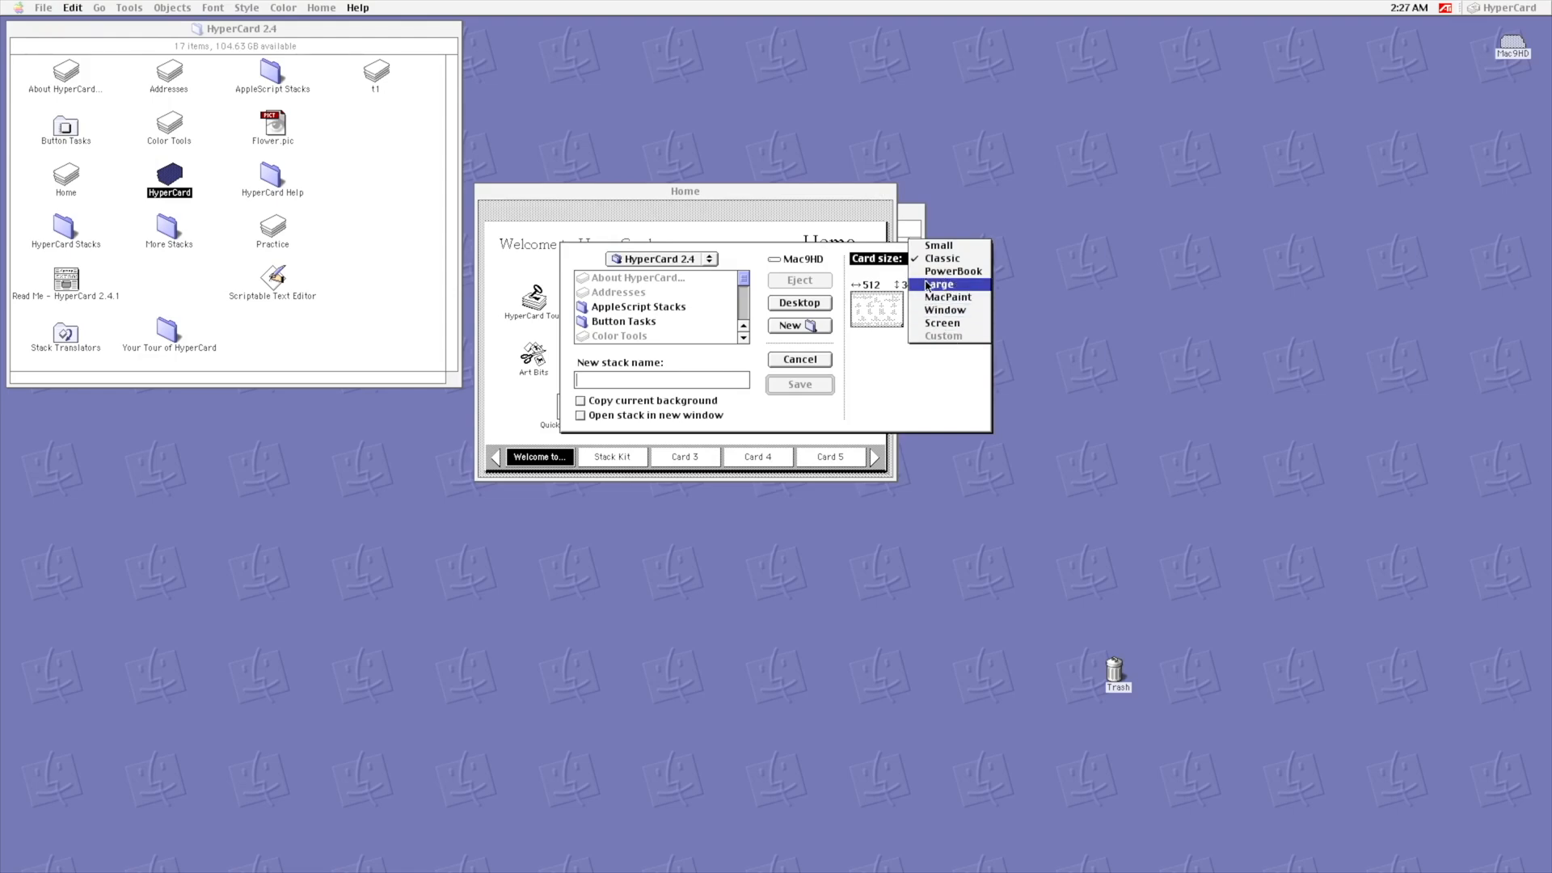
click(938, 283)
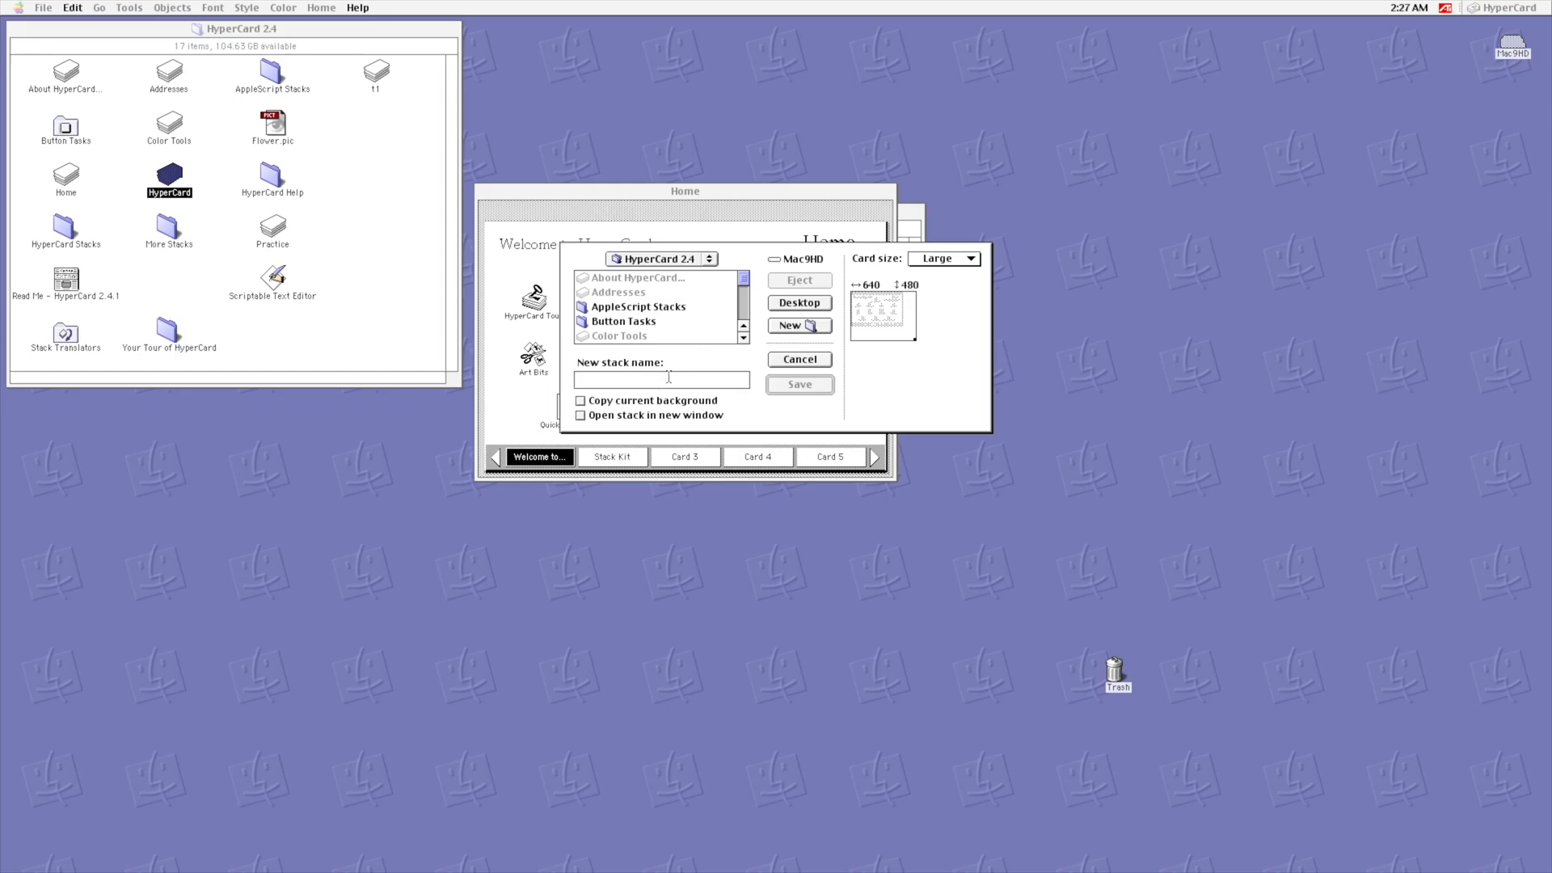
text(Episode 4 -)
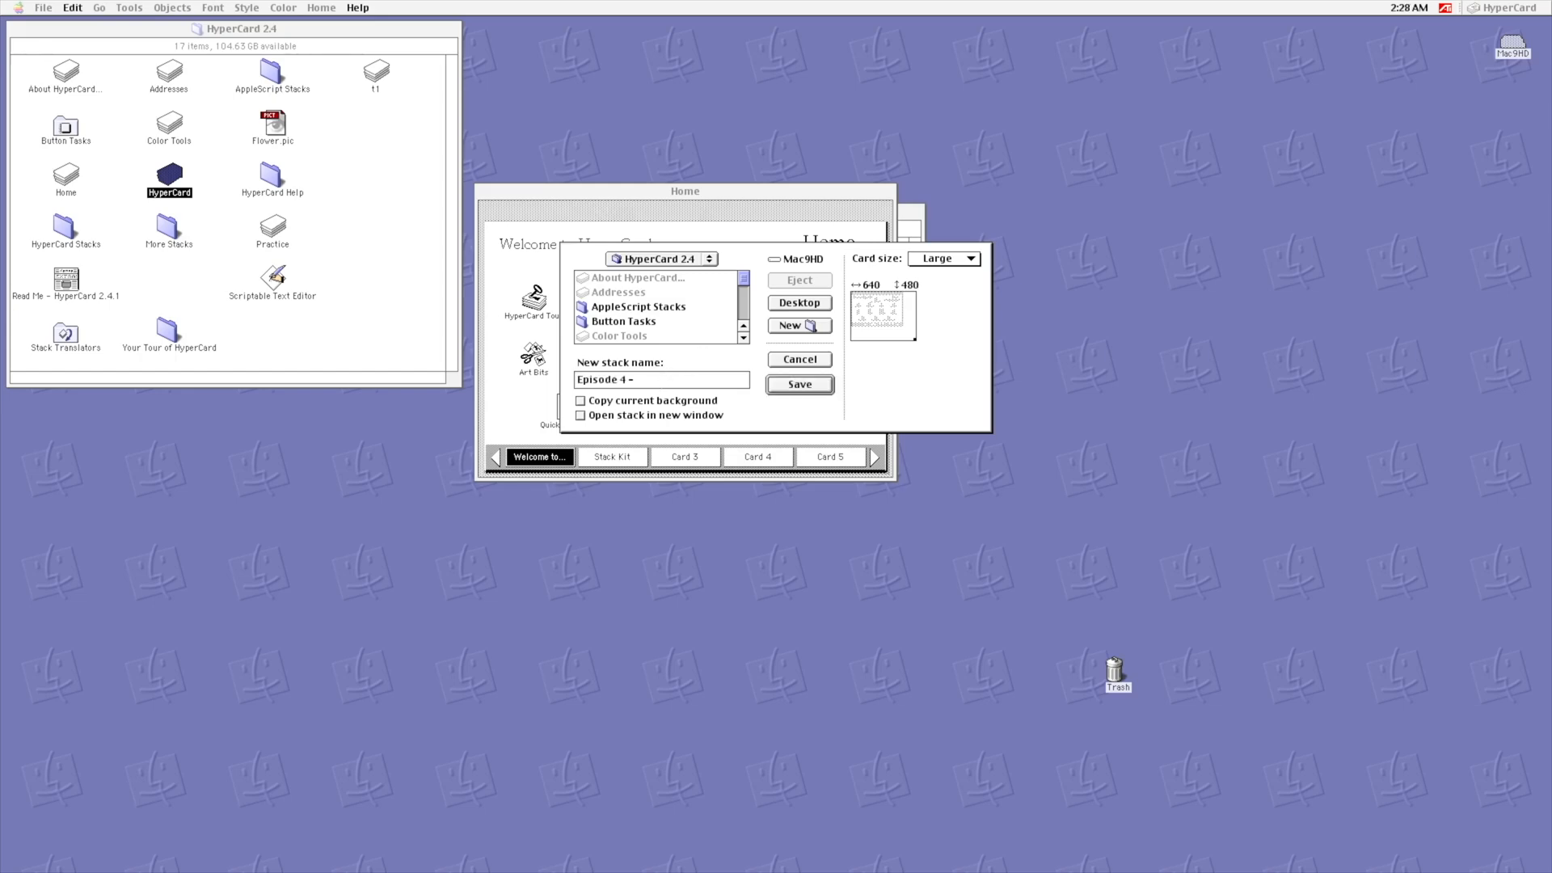
text(HyperCard)
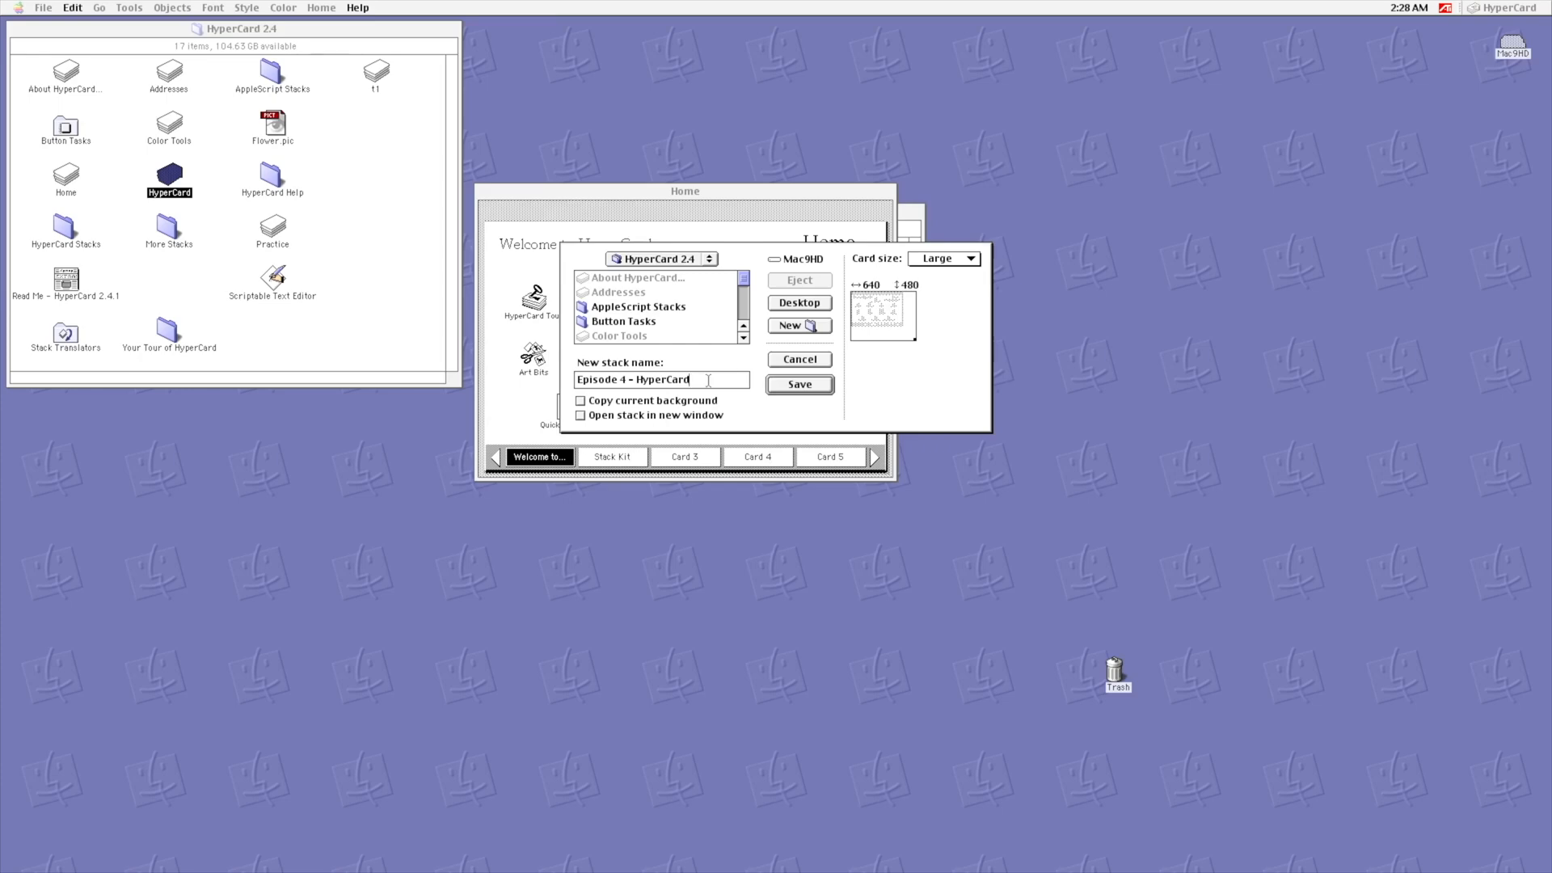
click(798, 383)
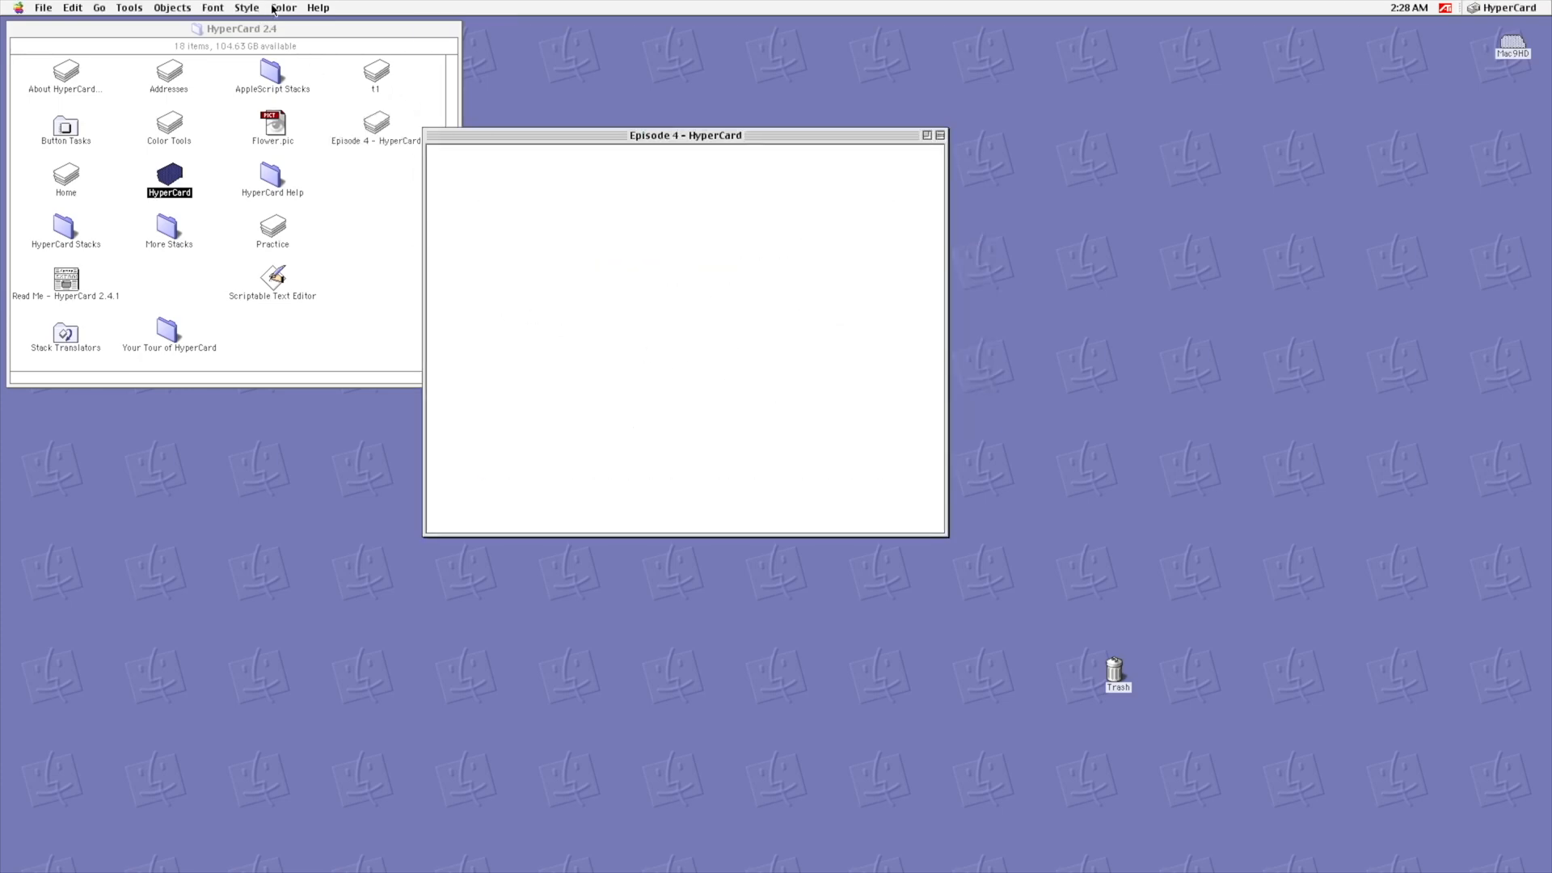
Step: Add color support to the new stack via the color tools, then close the editor
click(283, 8)
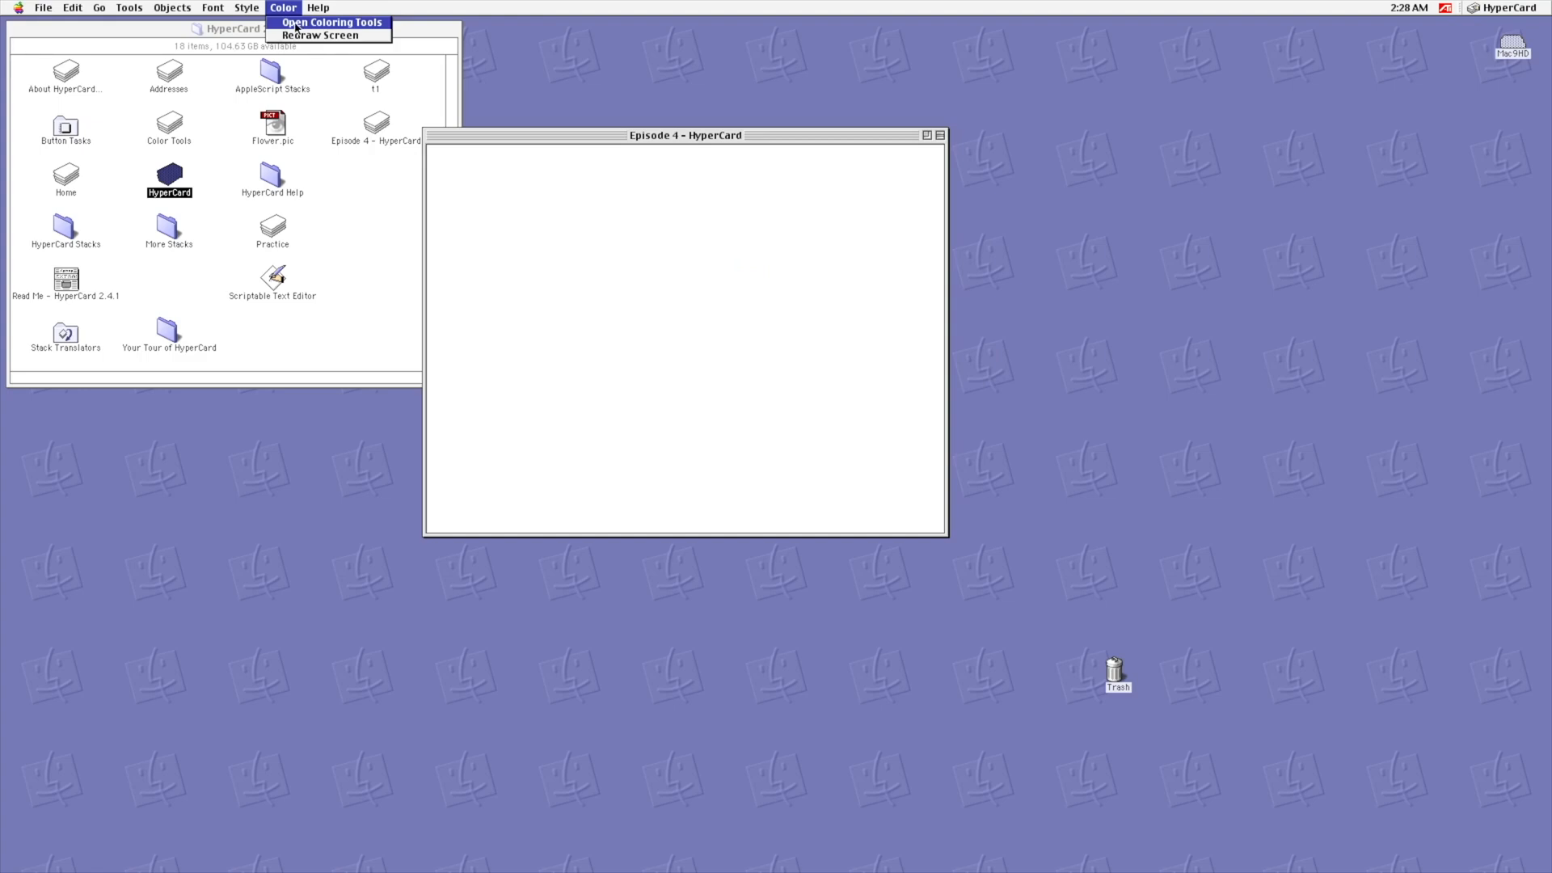
click(331, 22)
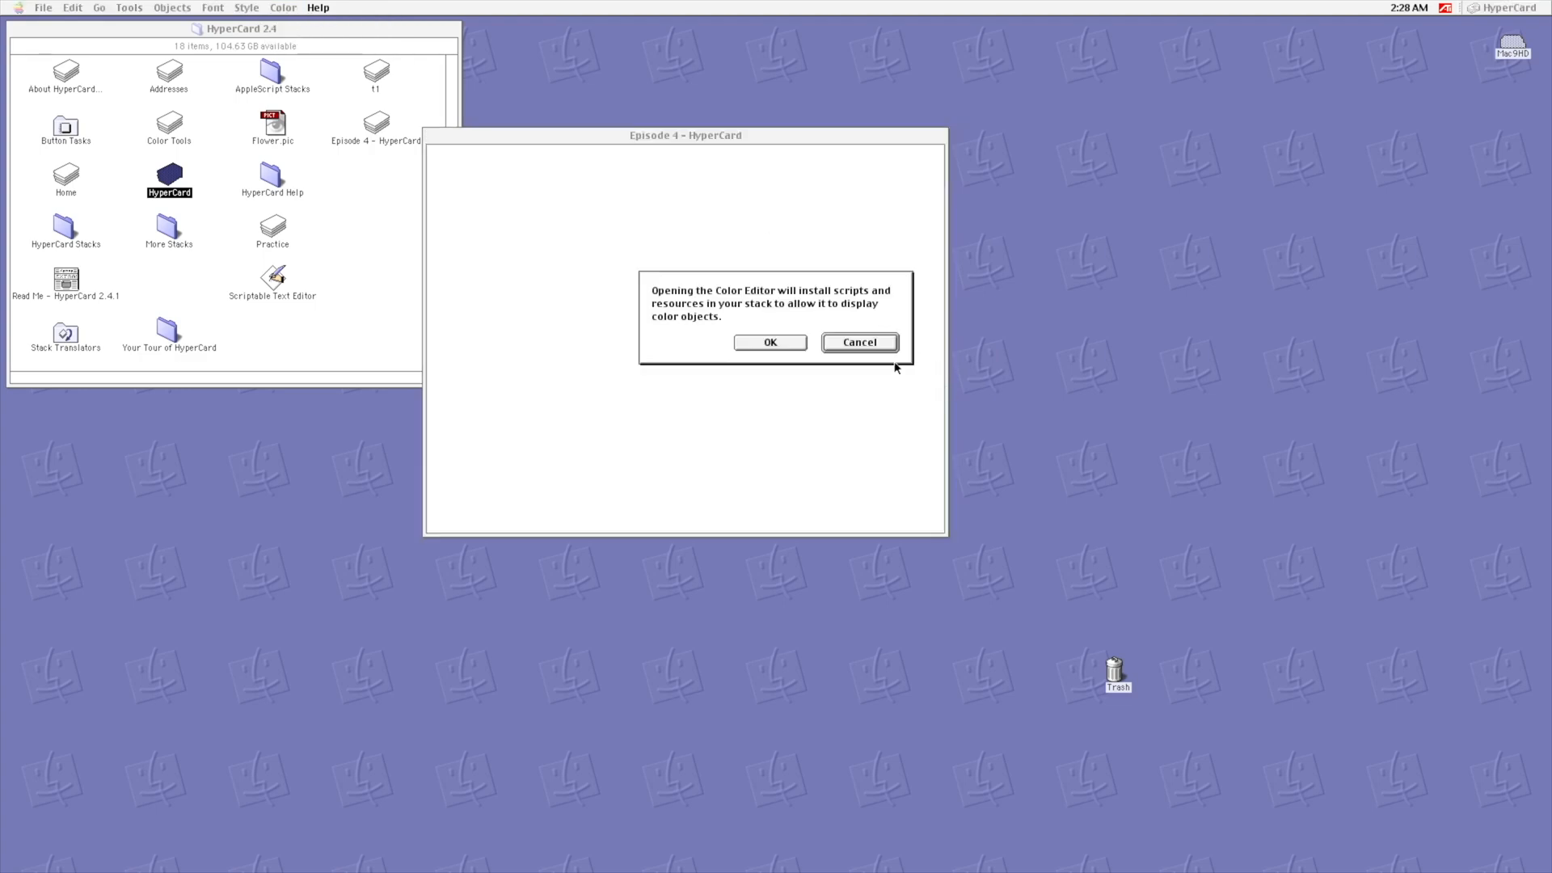
click(768, 342)
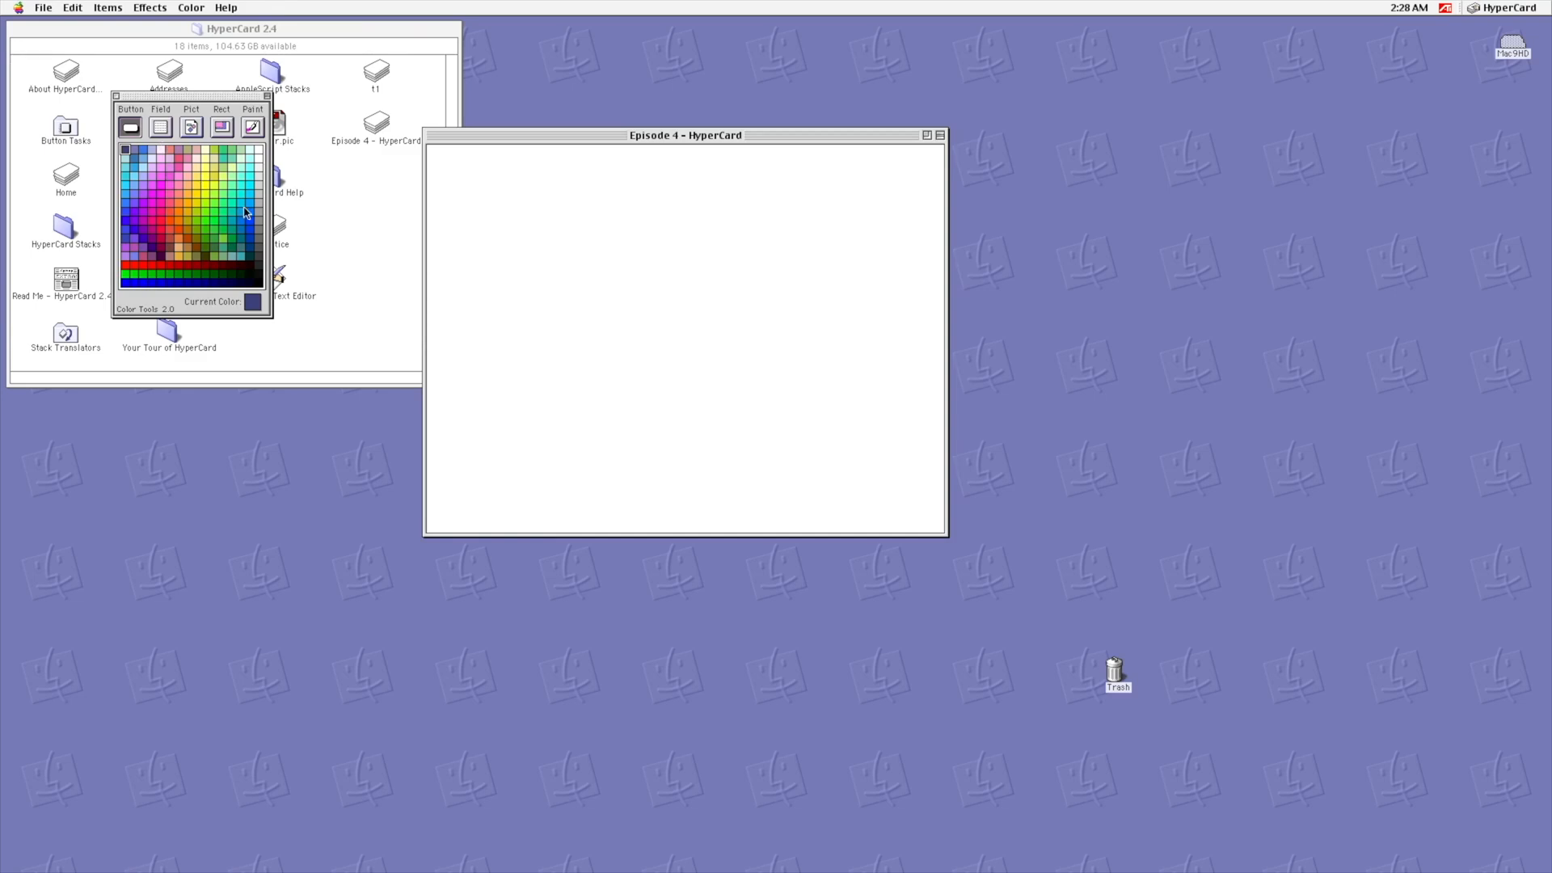
click(160, 127)
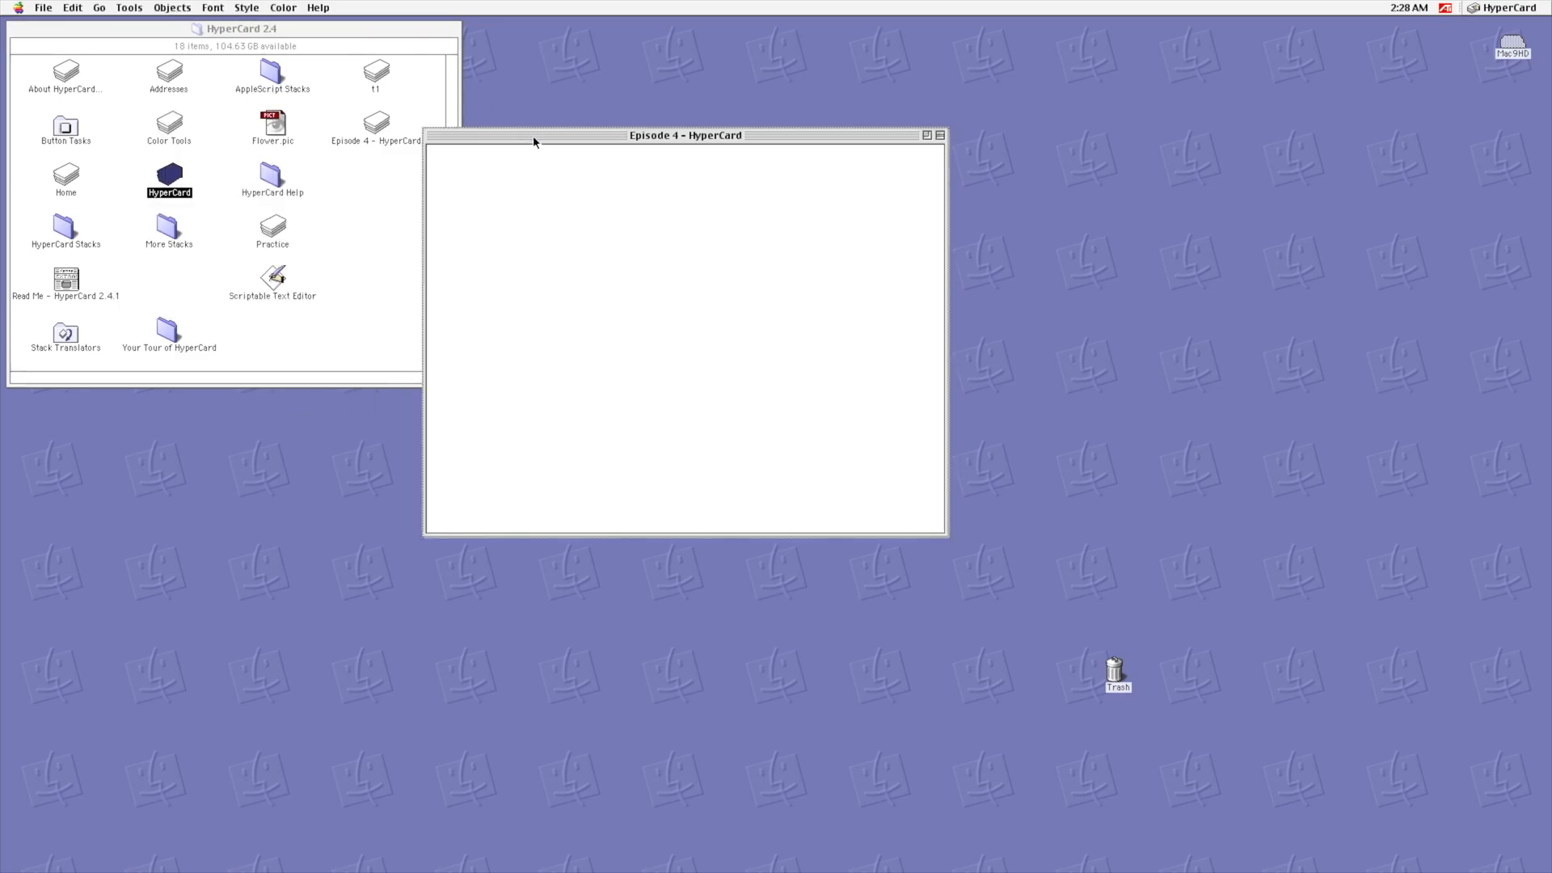
Step: Add a new button and set its style to Standard after previewing other styles
click(172, 7)
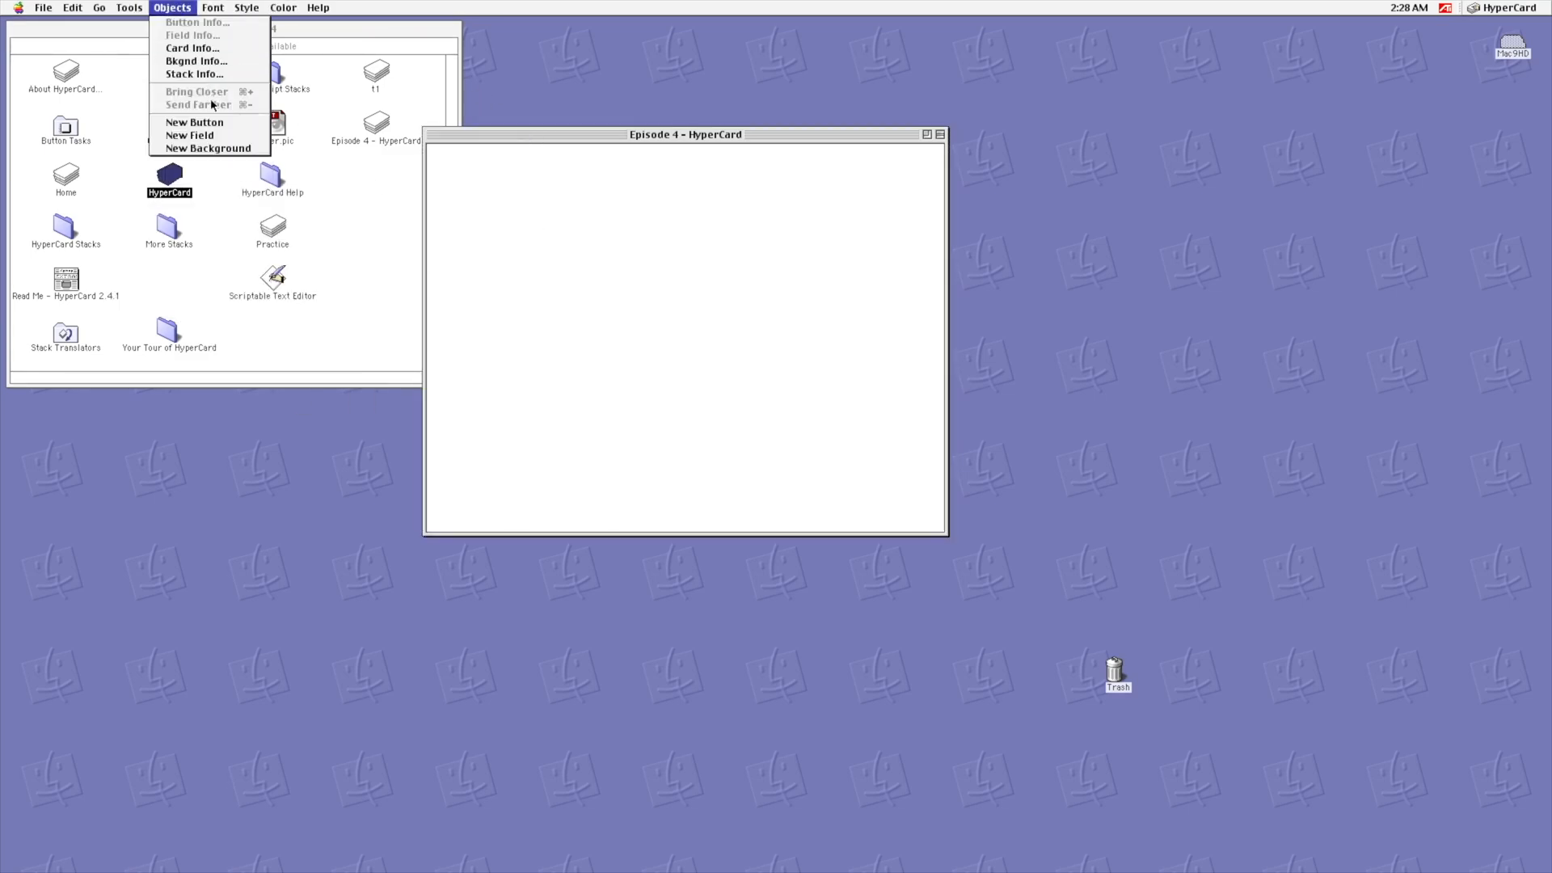
click(194, 122)
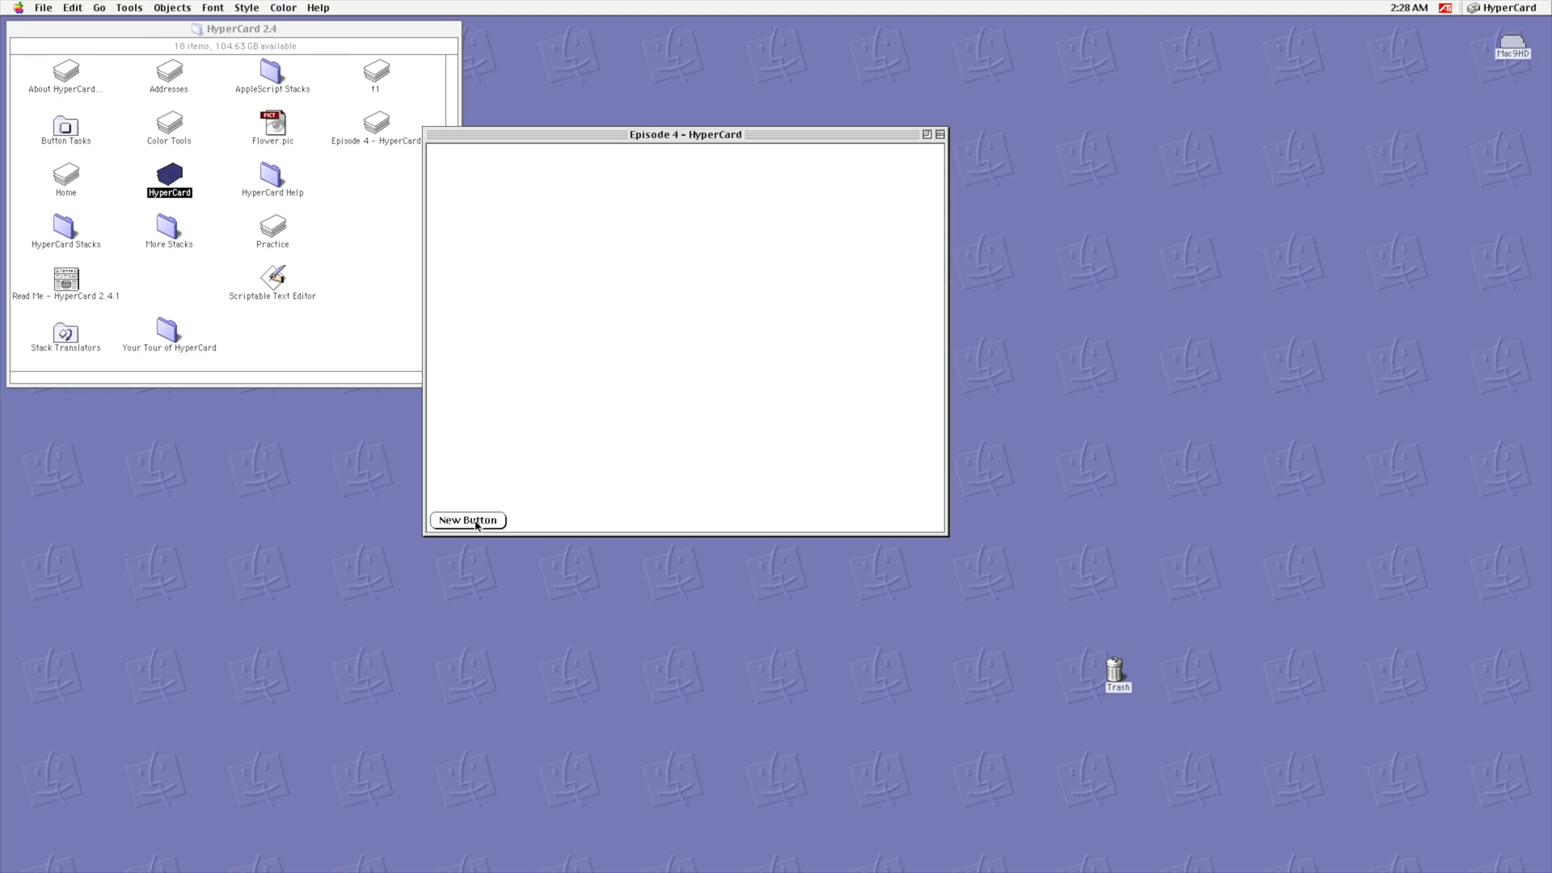
double_click(467, 519)
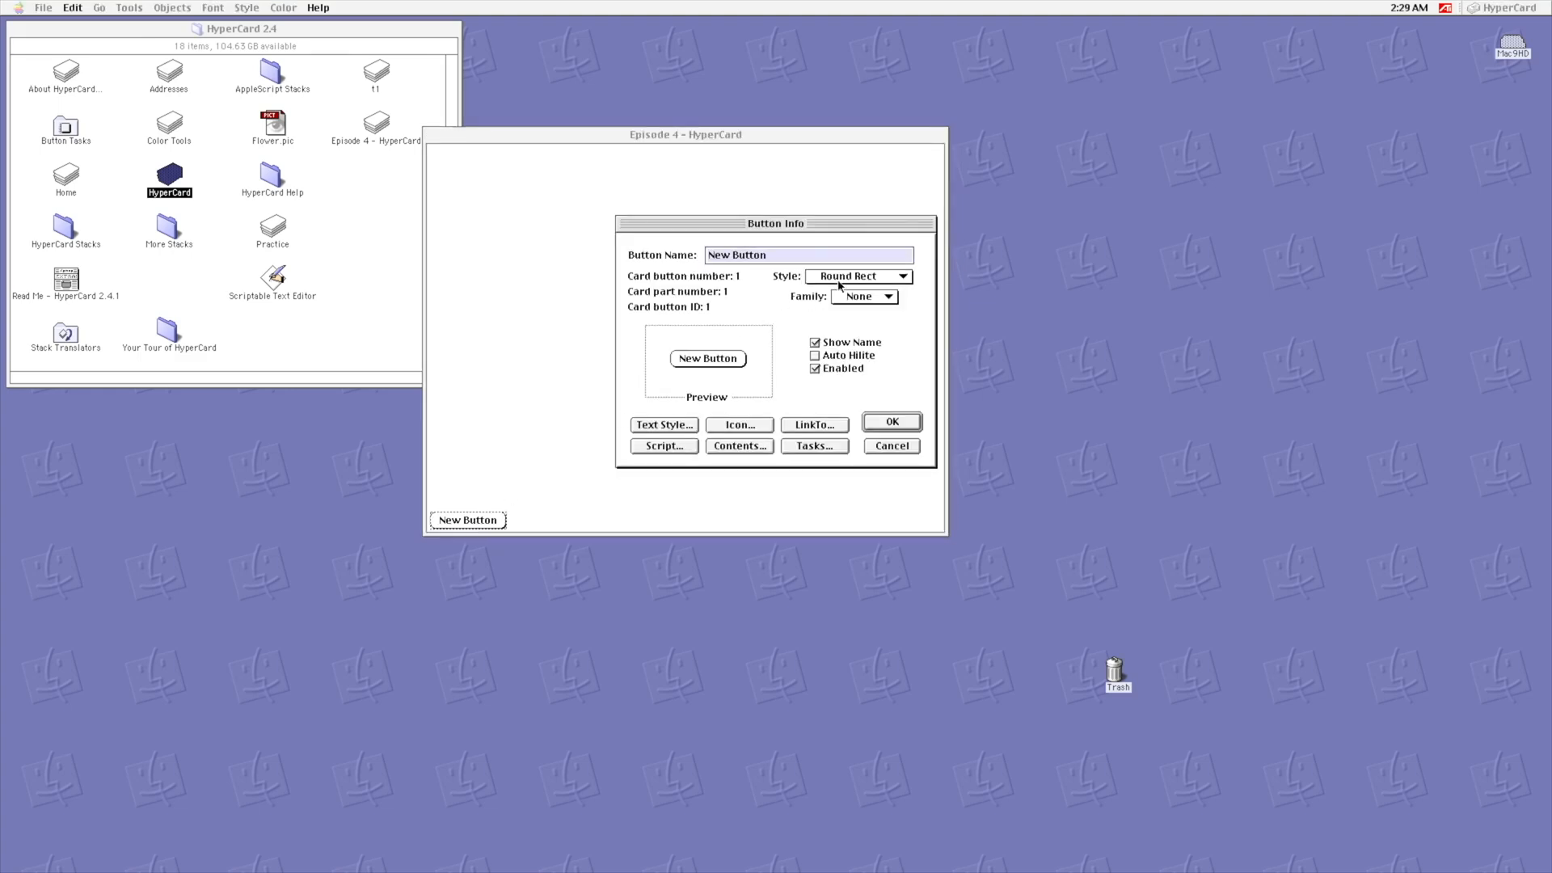
click(857, 277)
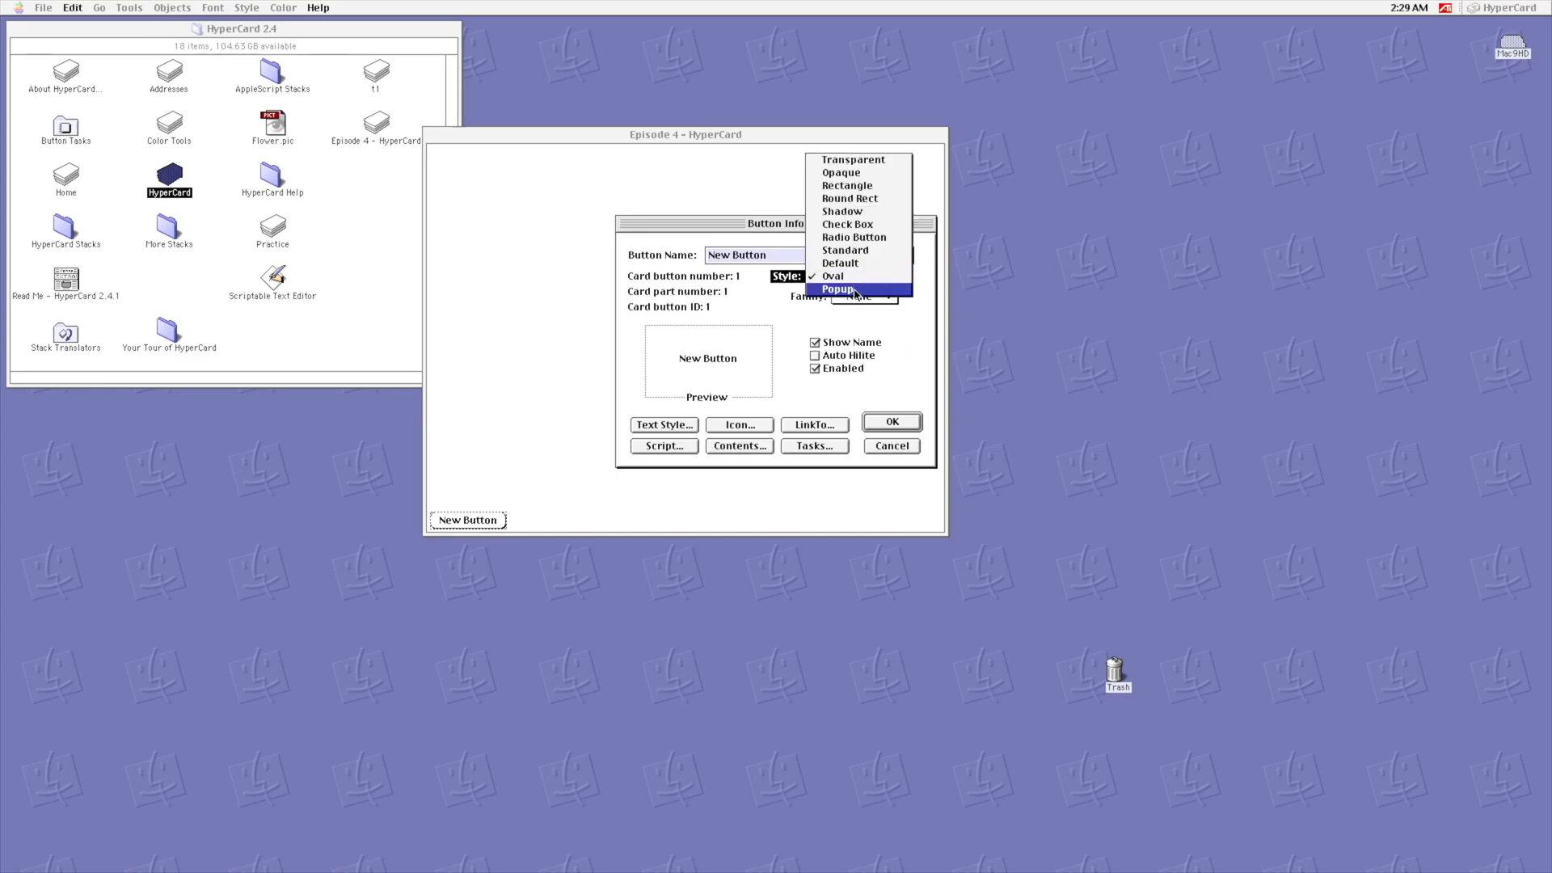
click(837, 289)
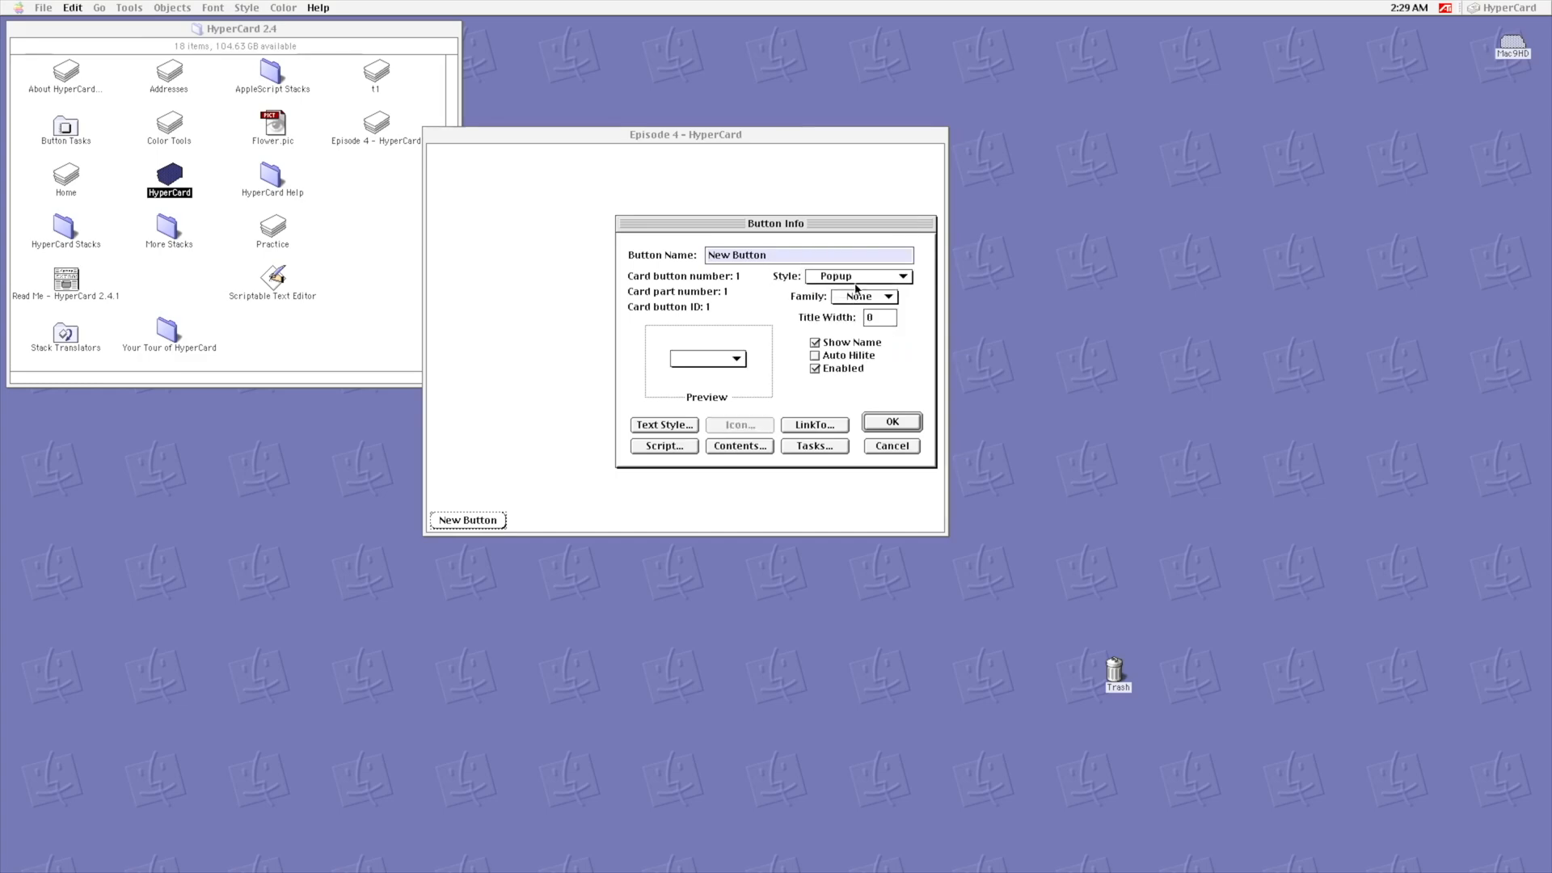
click(856, 277)
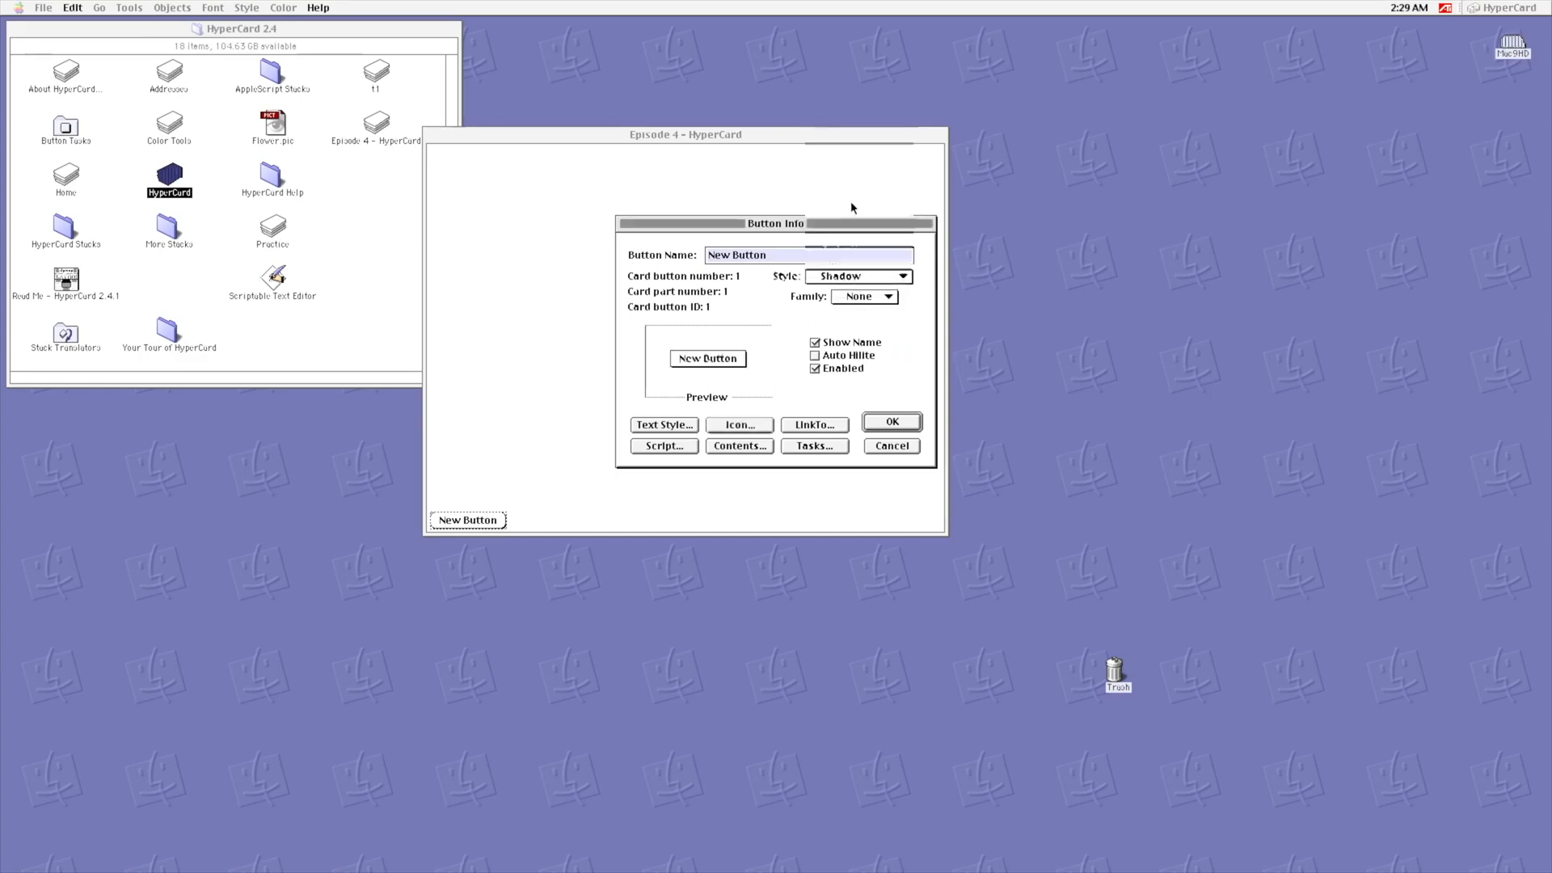
click(857, 276)
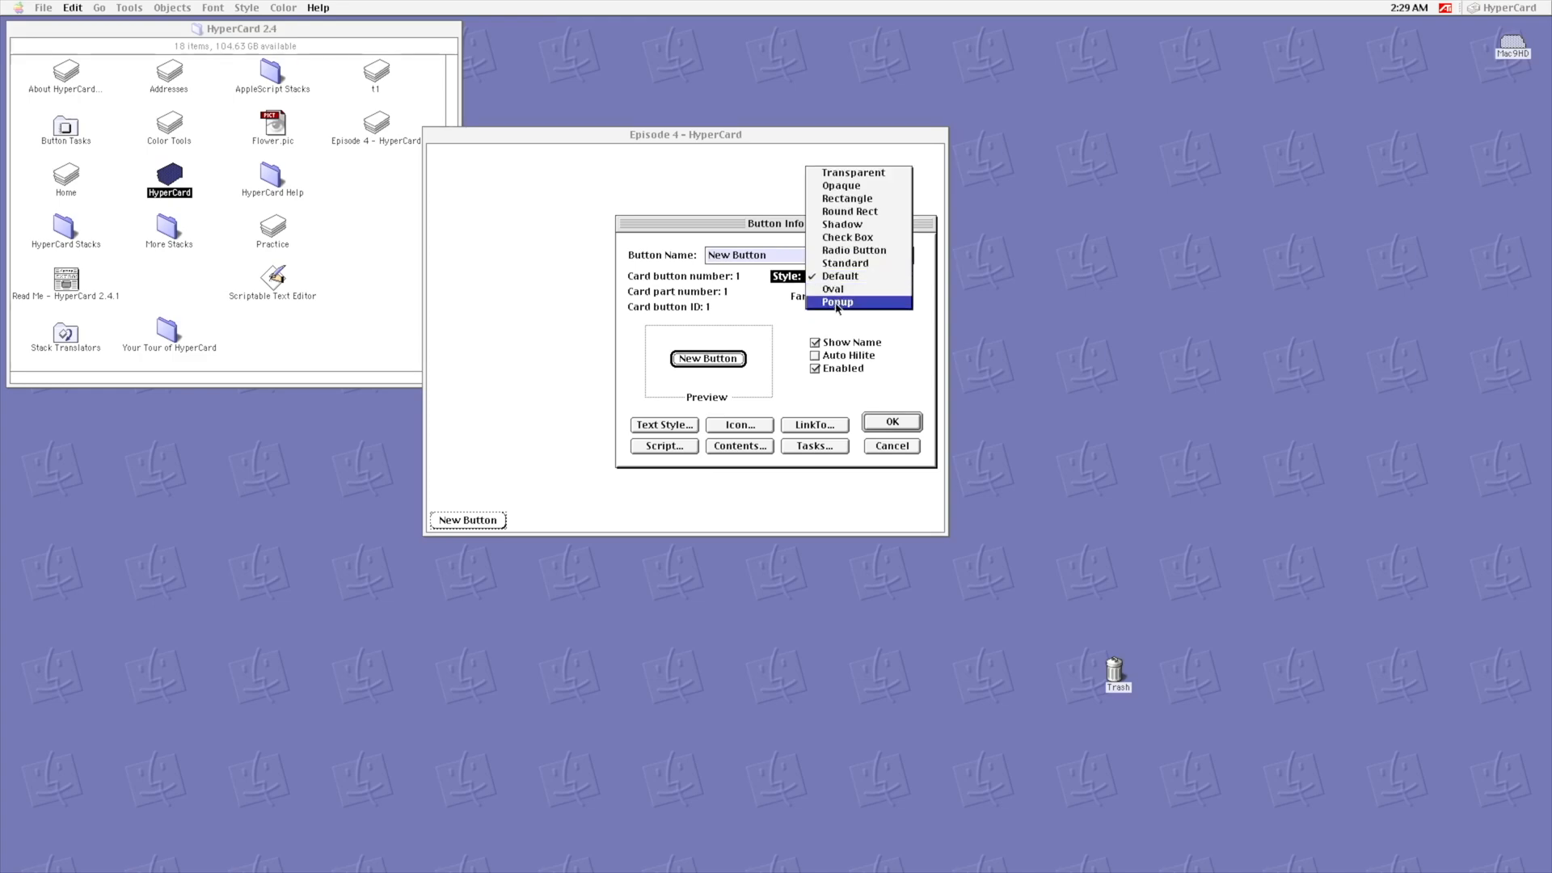
click(837, 302)
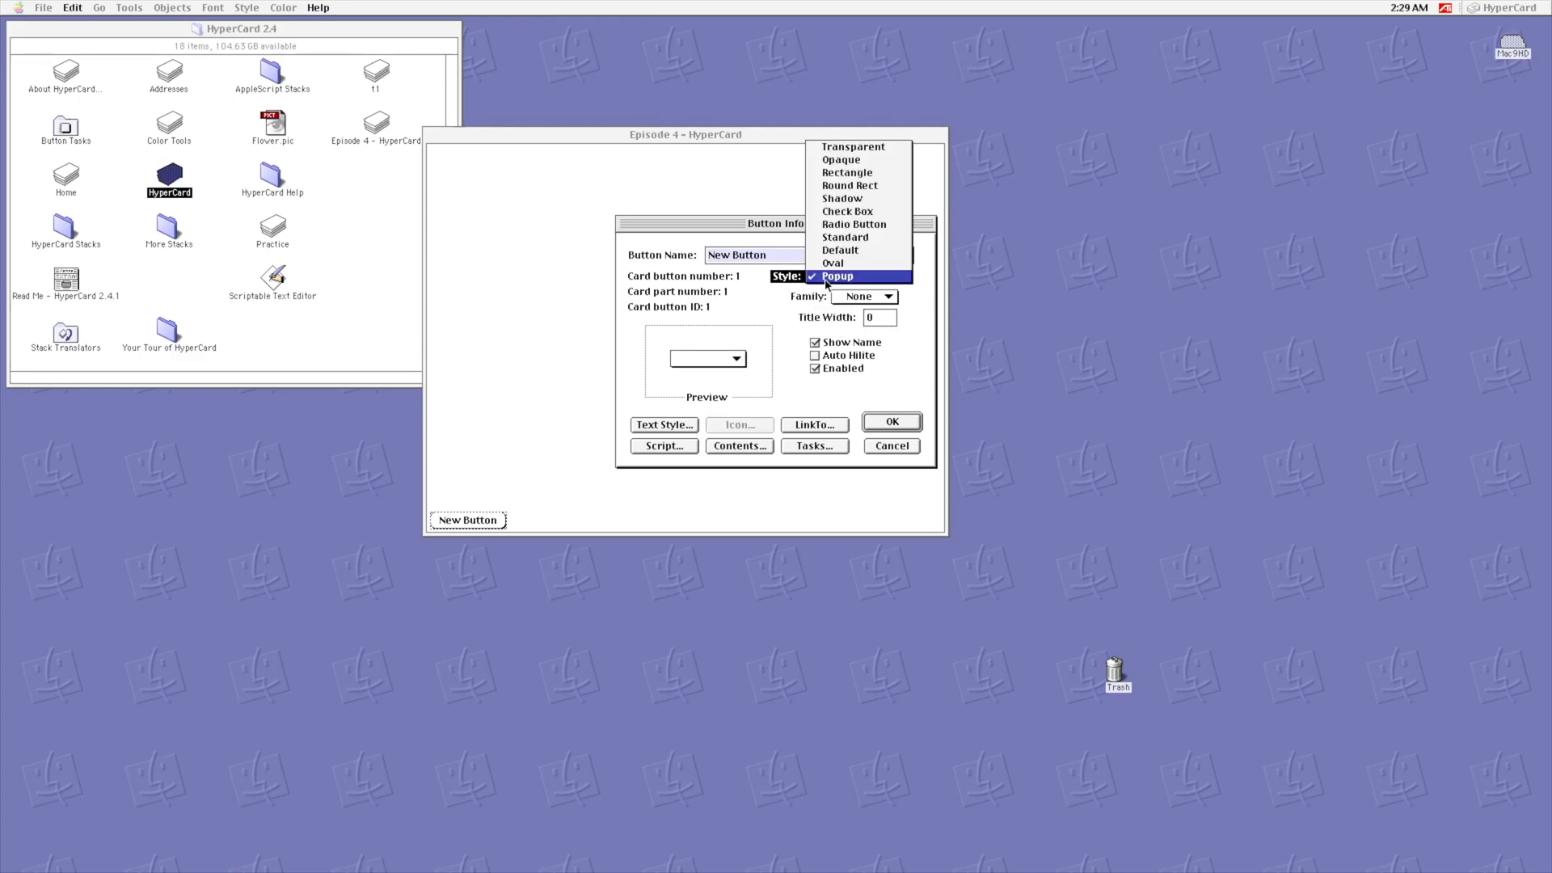
click(832, 262)
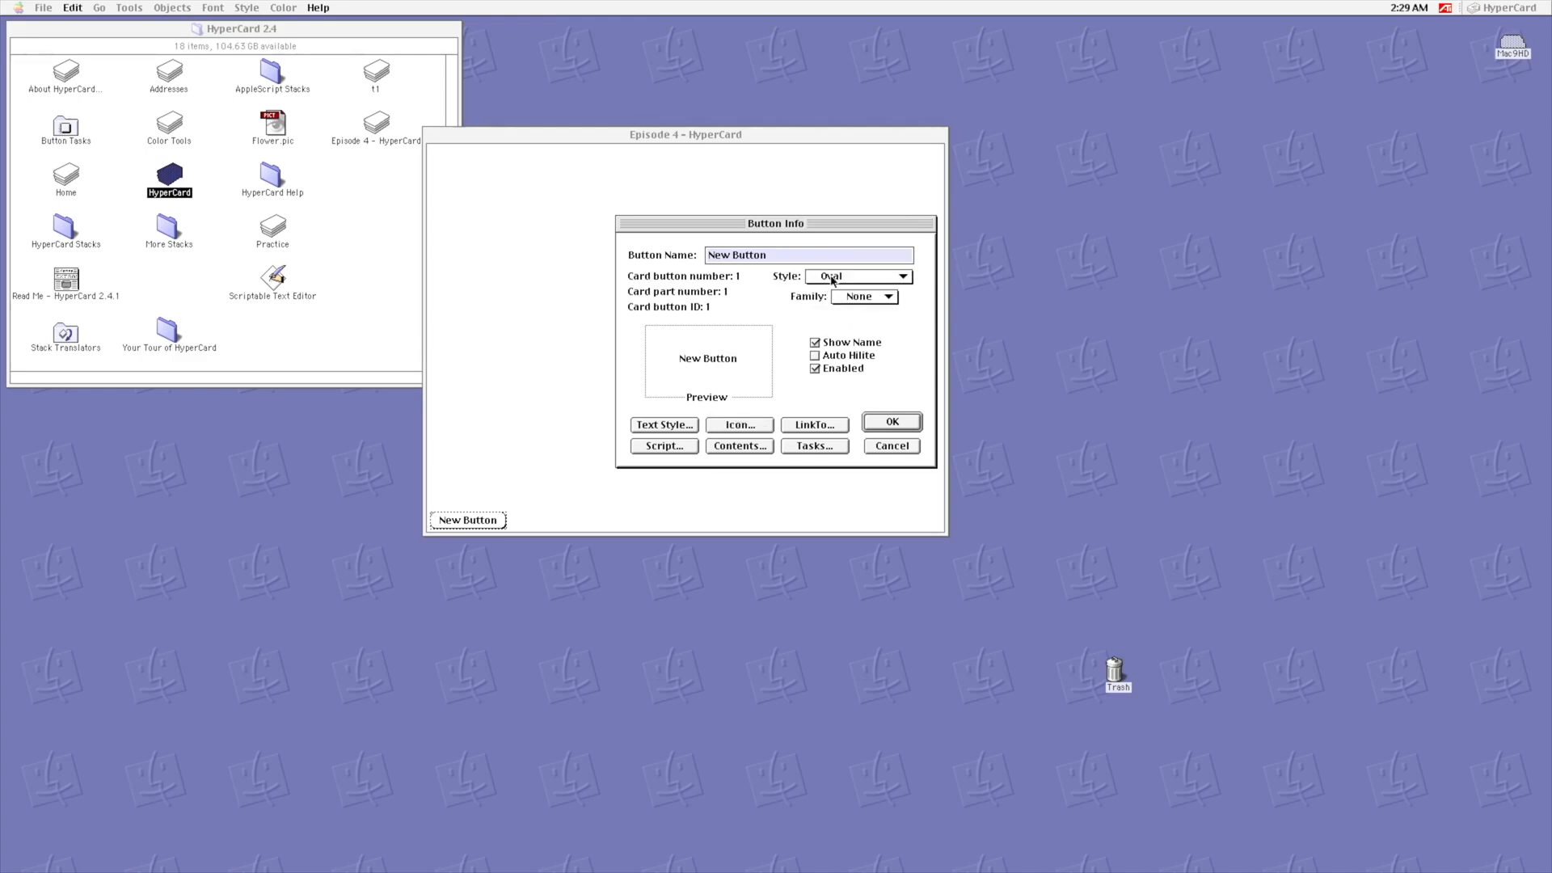
click(857, 276)
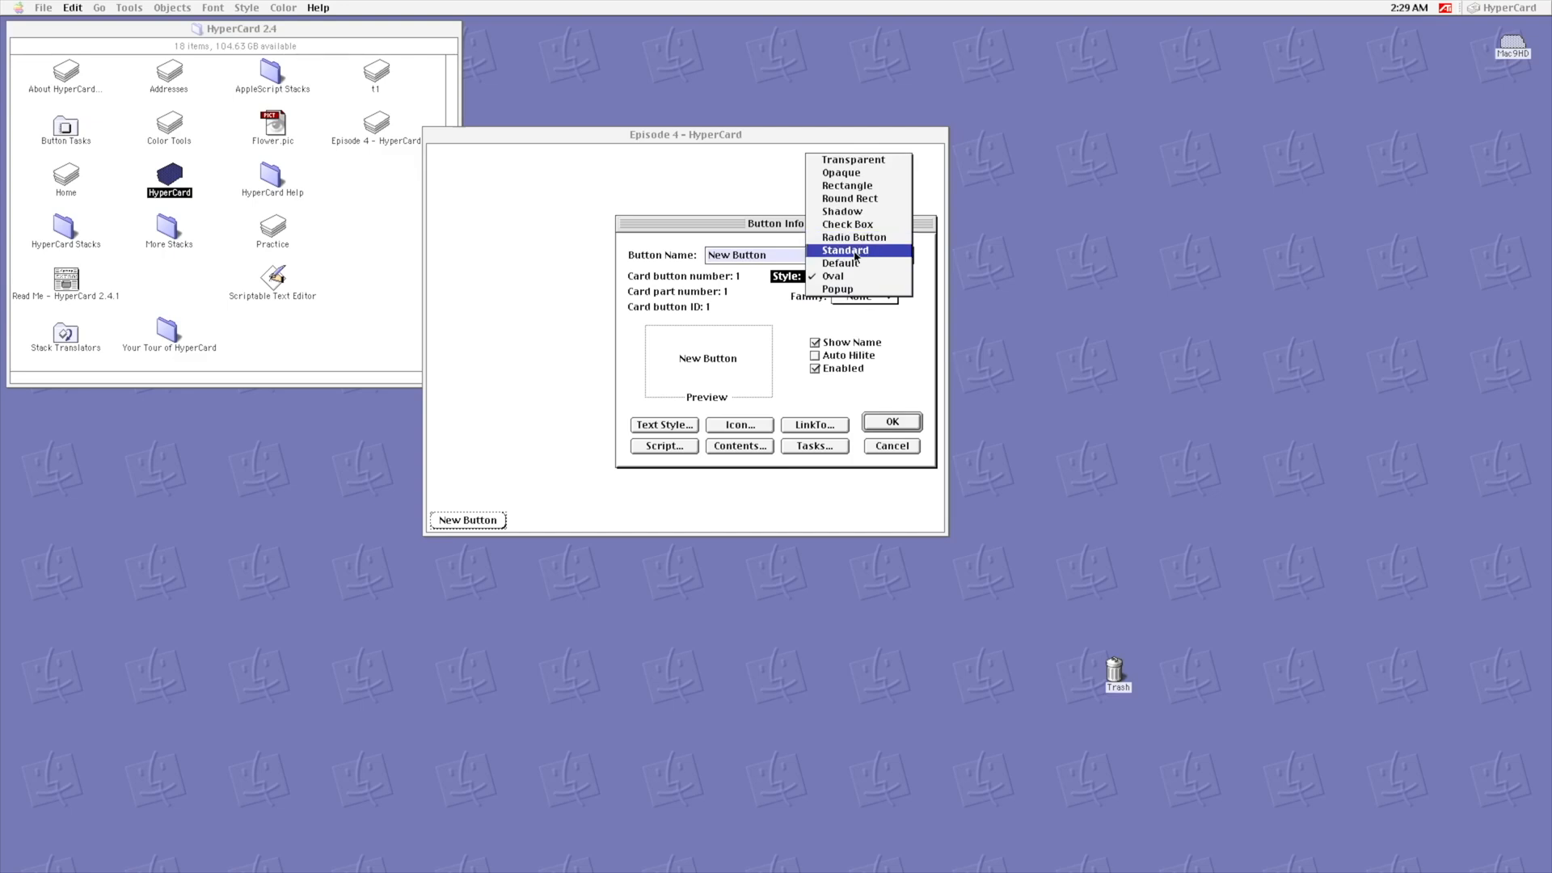
click(843, 250)
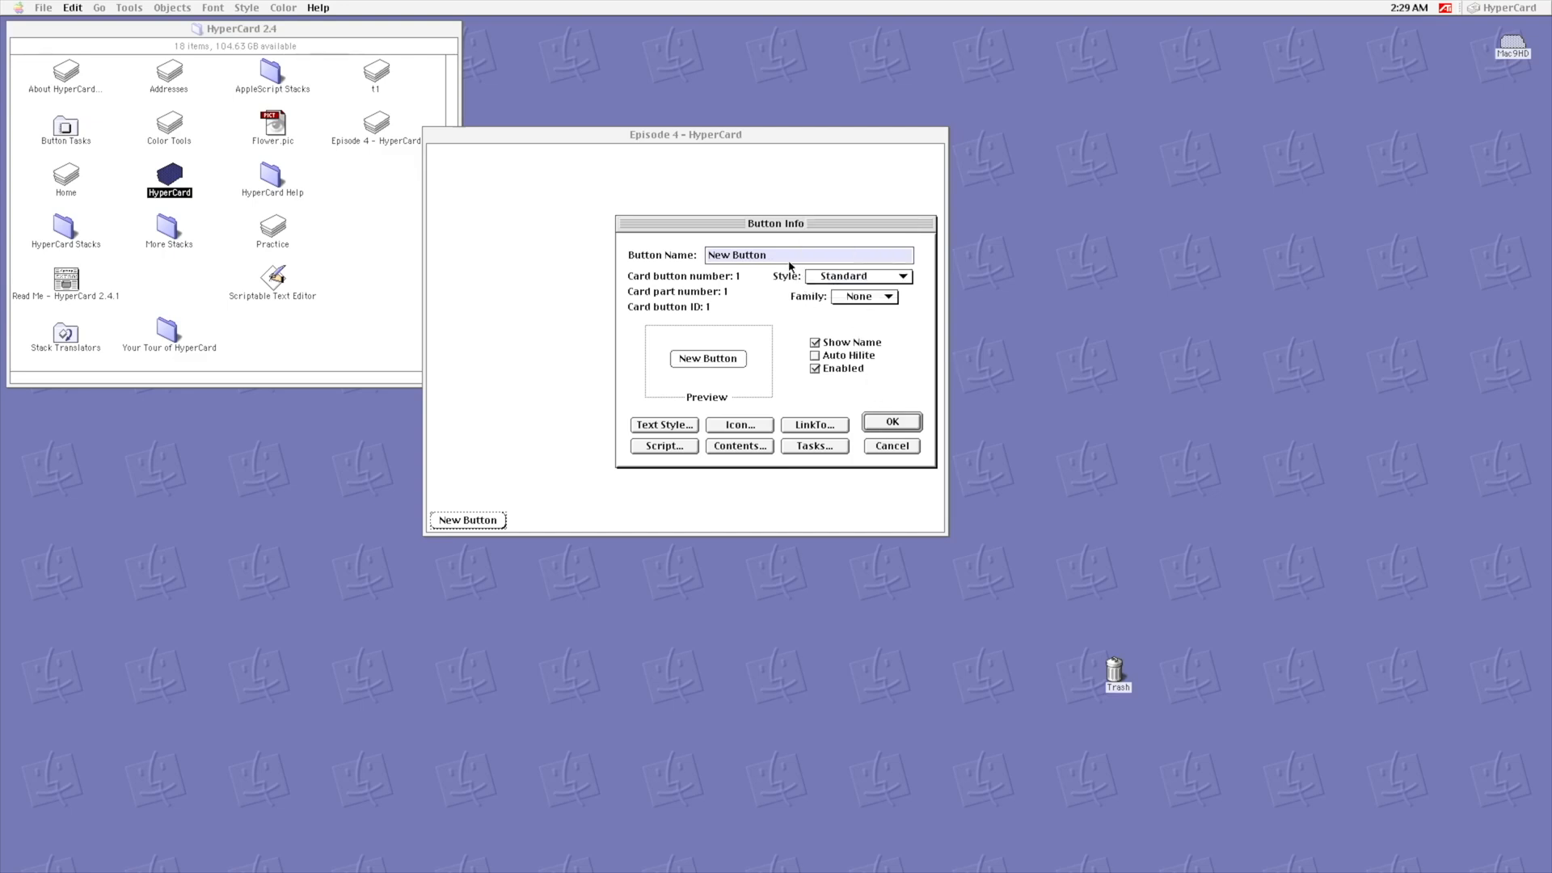
mouse_move(819, 273)
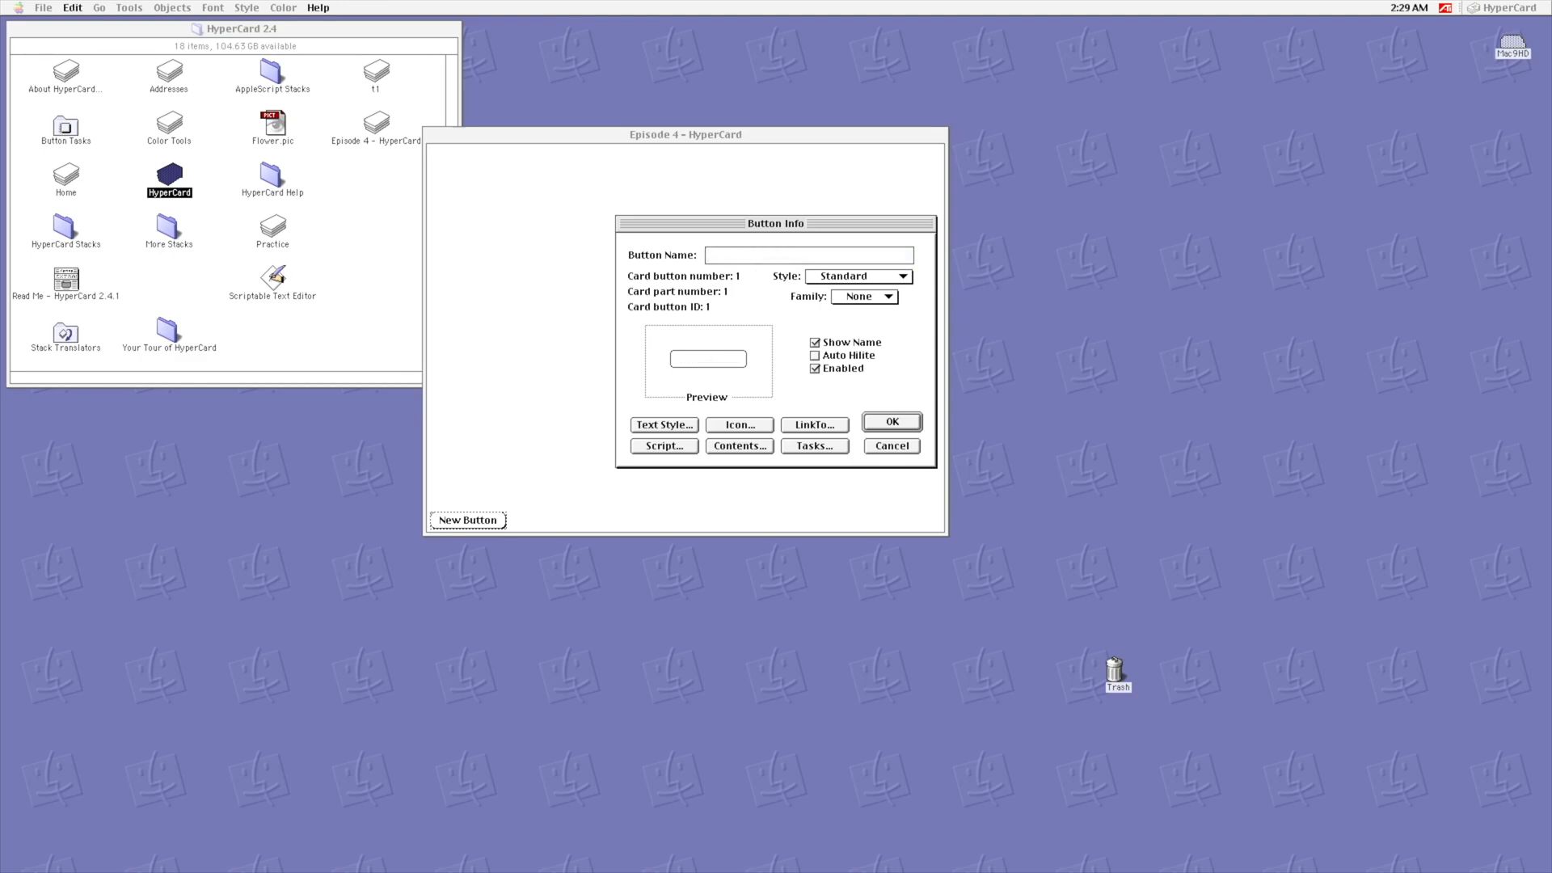
Step: Name the button 'Last Card' and assign it the Go to Last Card task
text(Last Card)
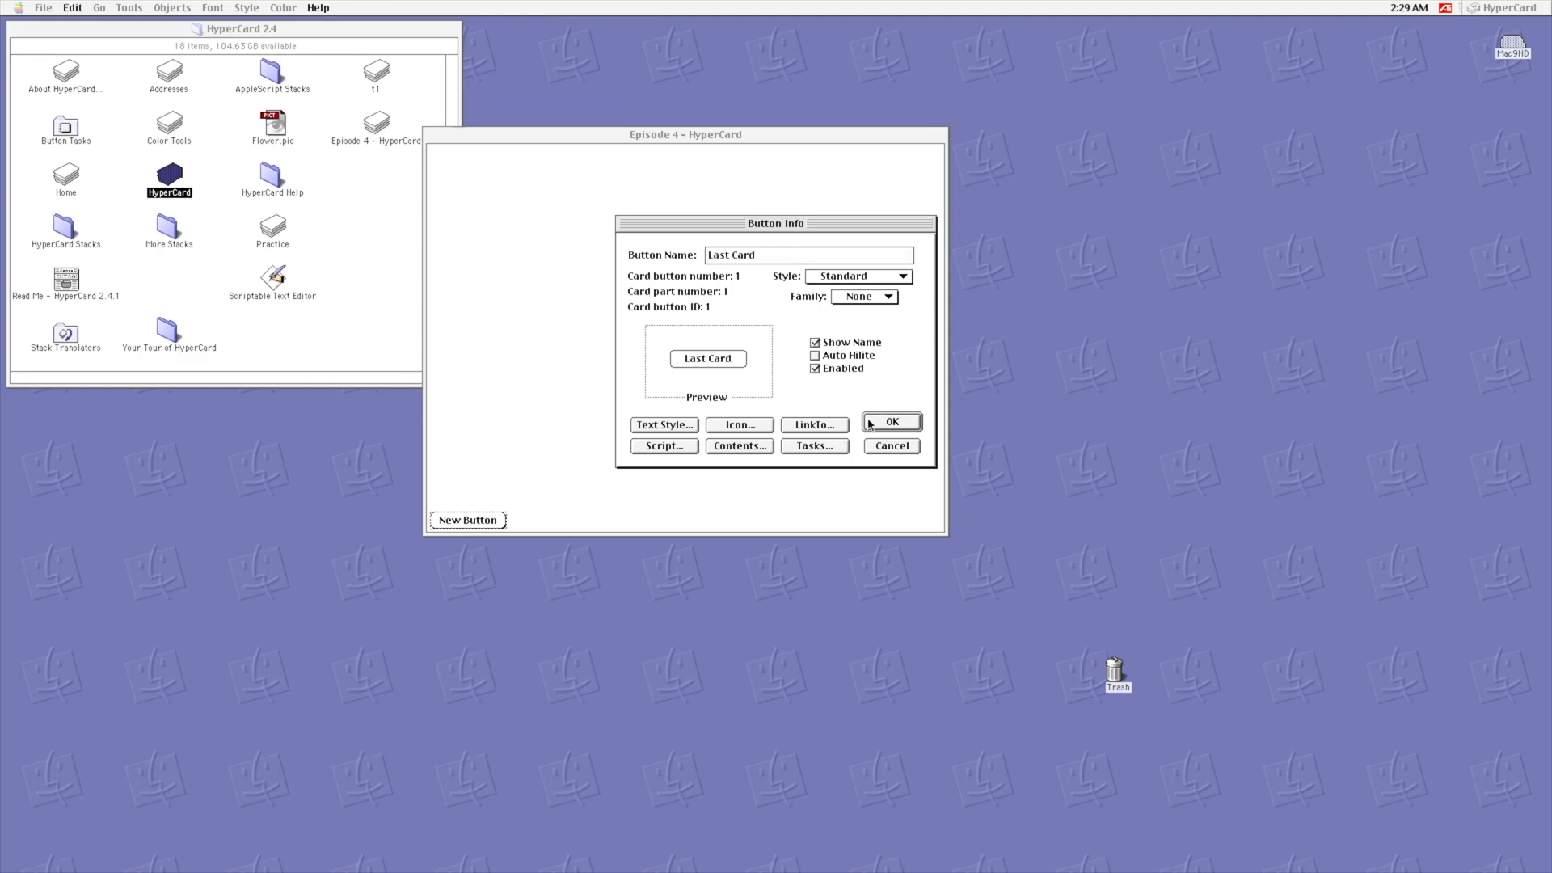
click(814, 445)
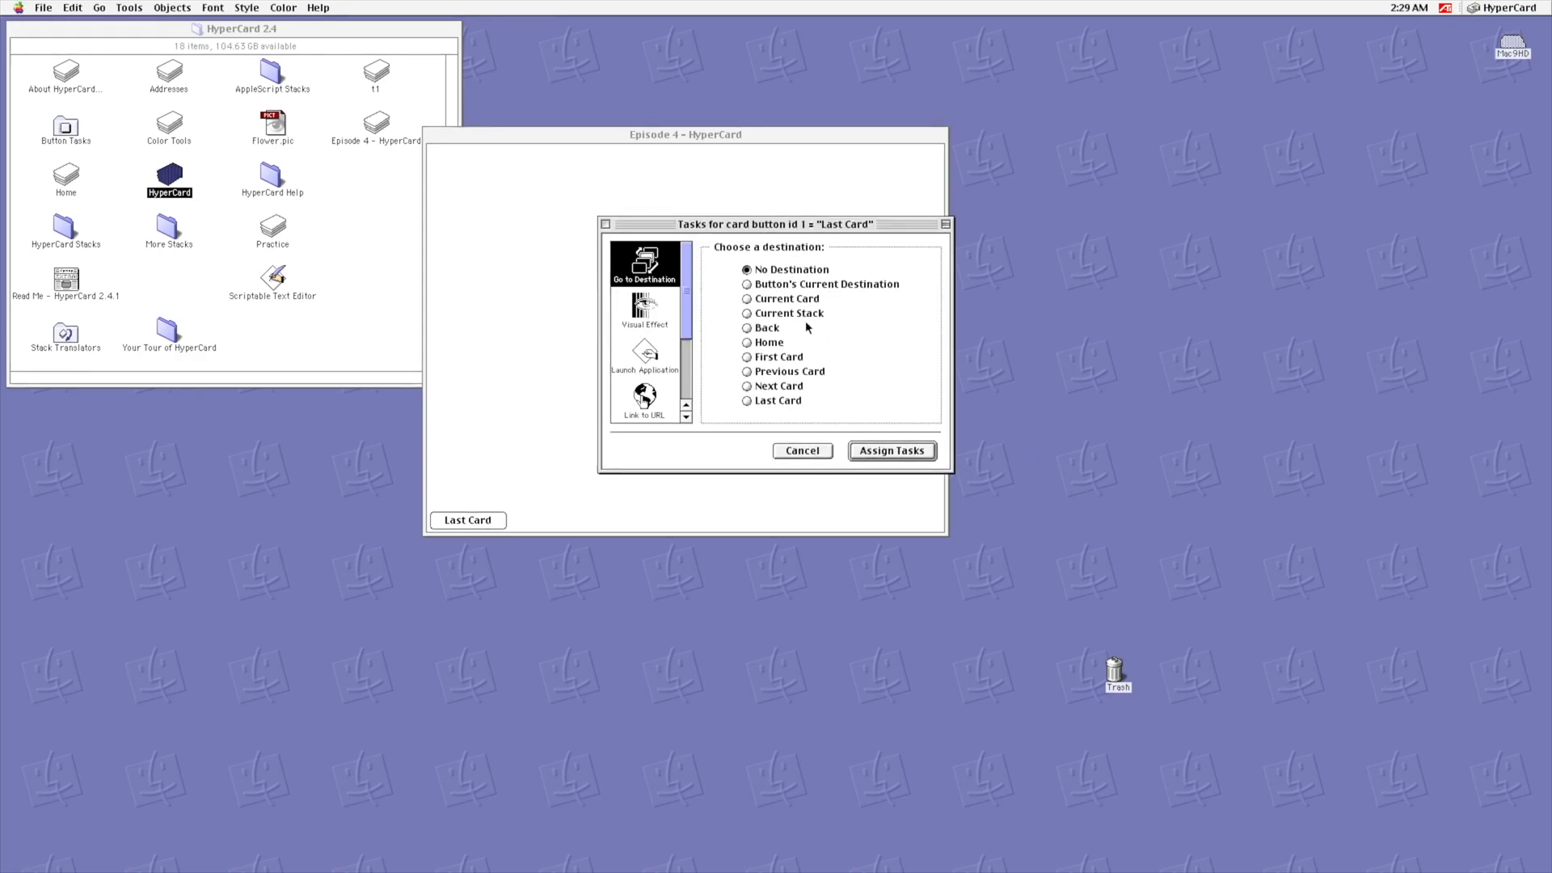
mouse_move(749, 404)
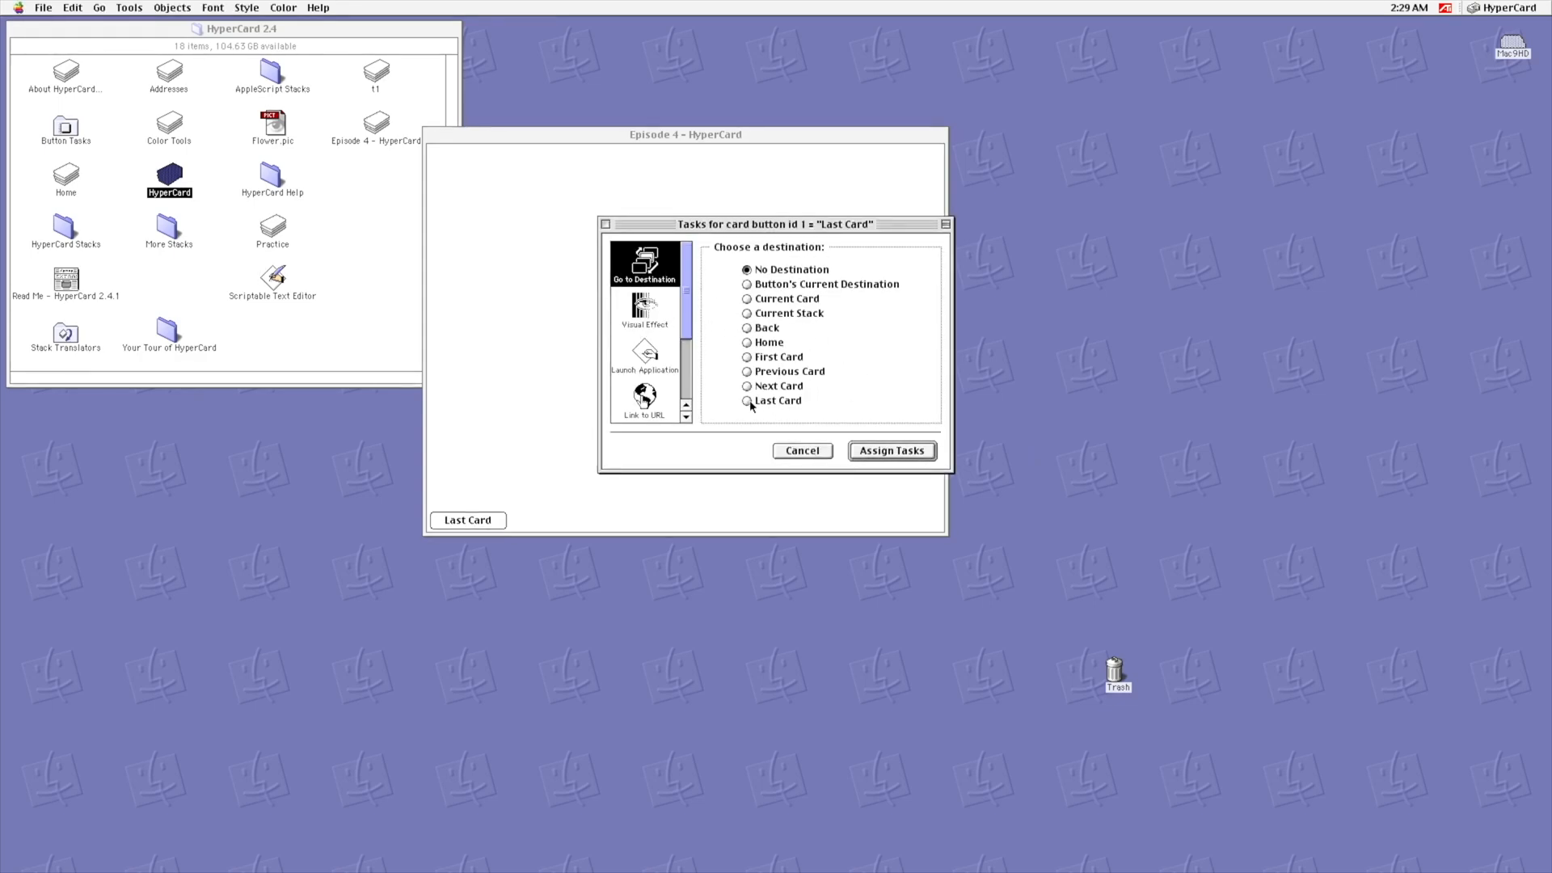
click(746, 401)
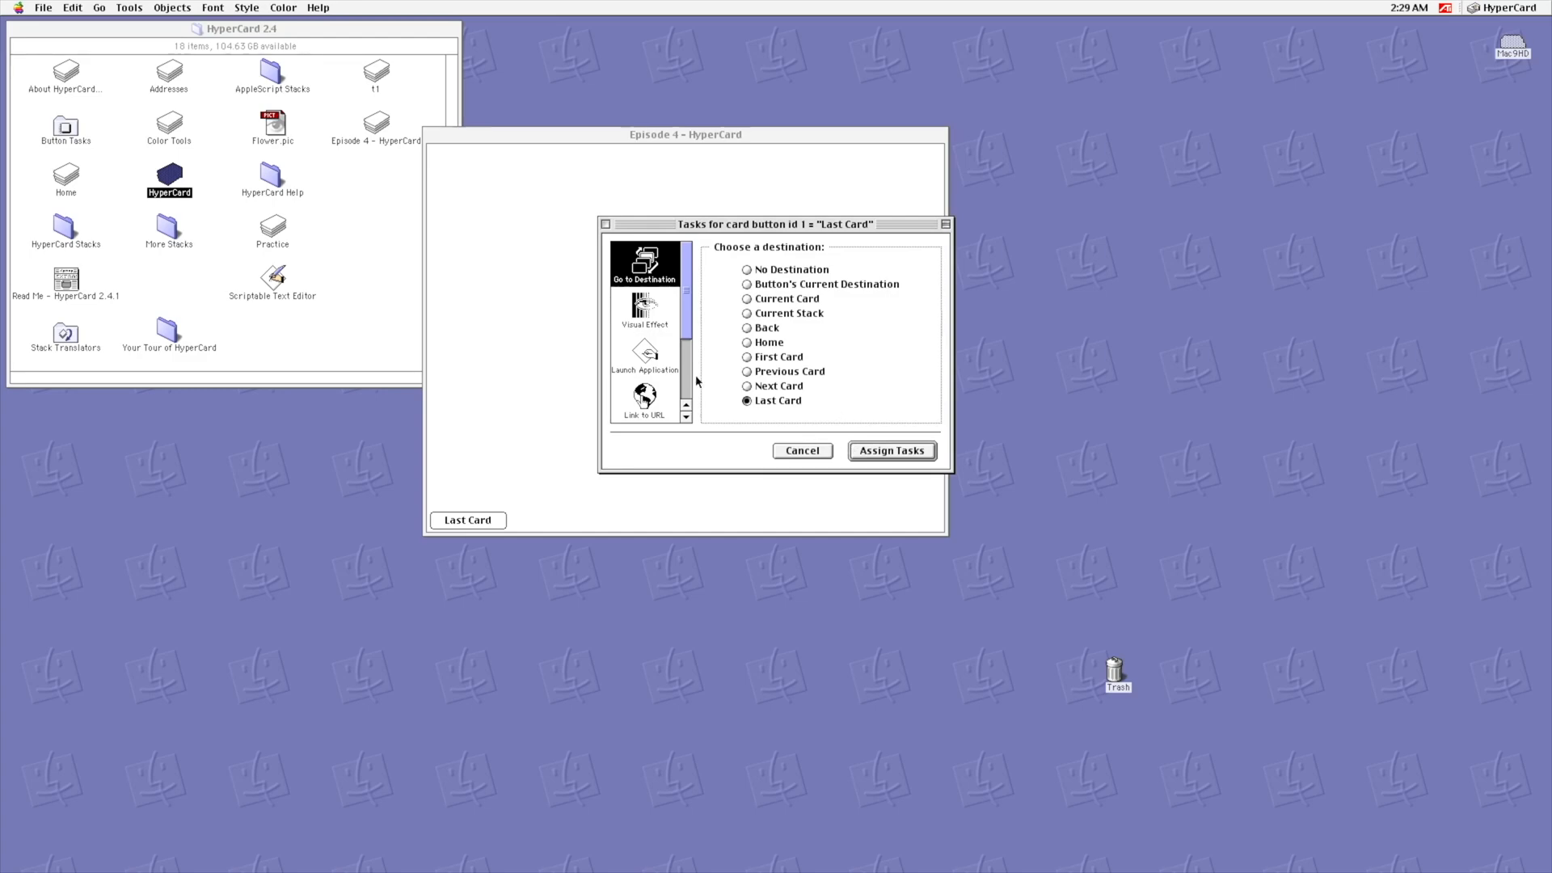
click(890, 450)
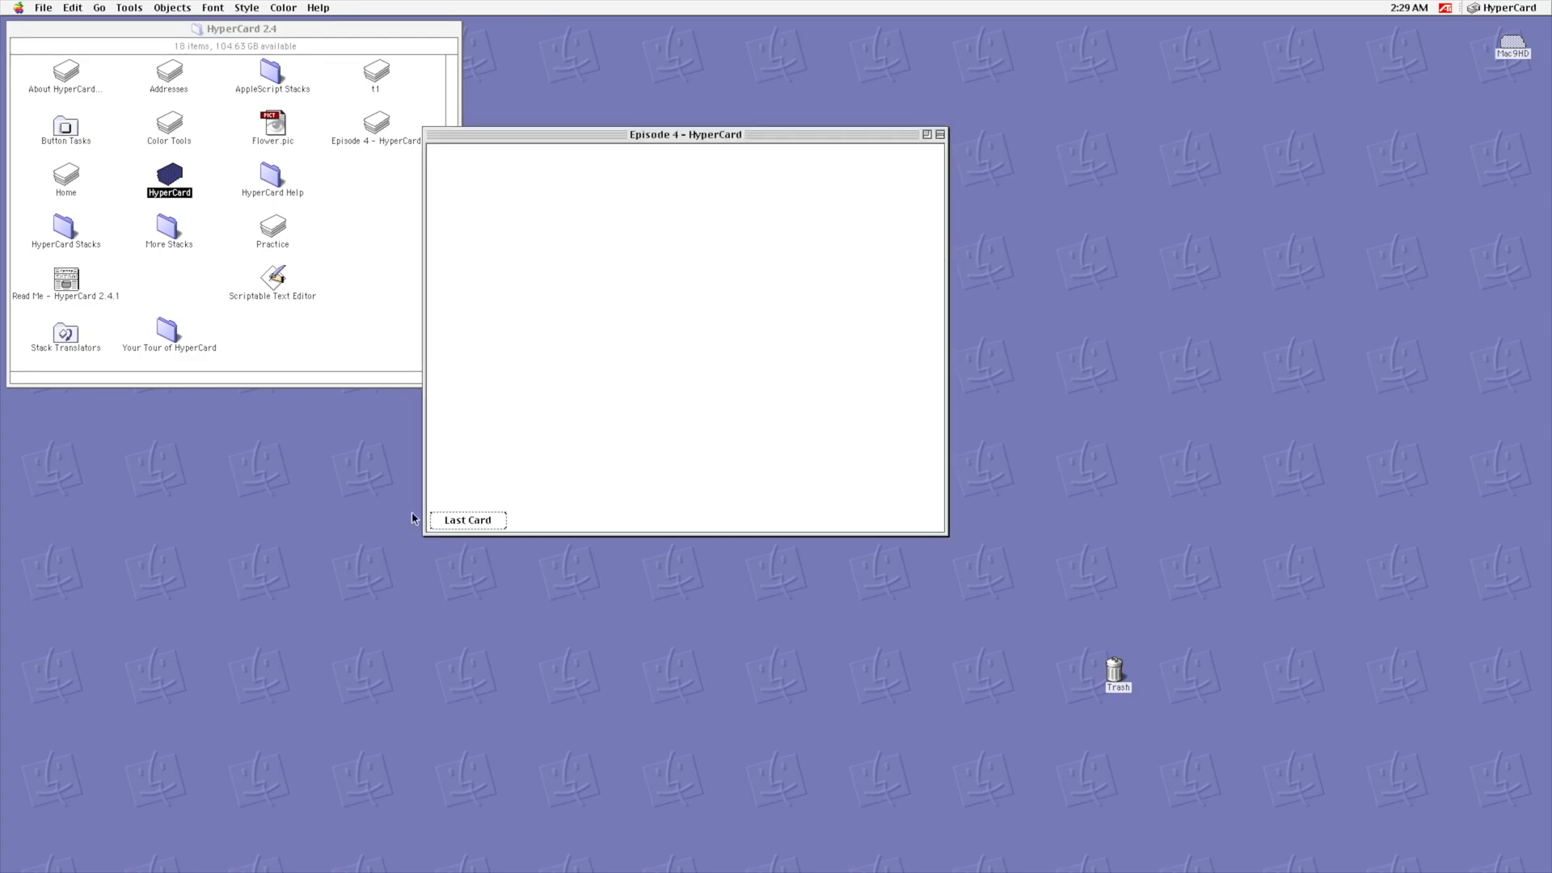
Step: Give the Last Card button a very fast dissolve visual effect
double_click(467, 520)
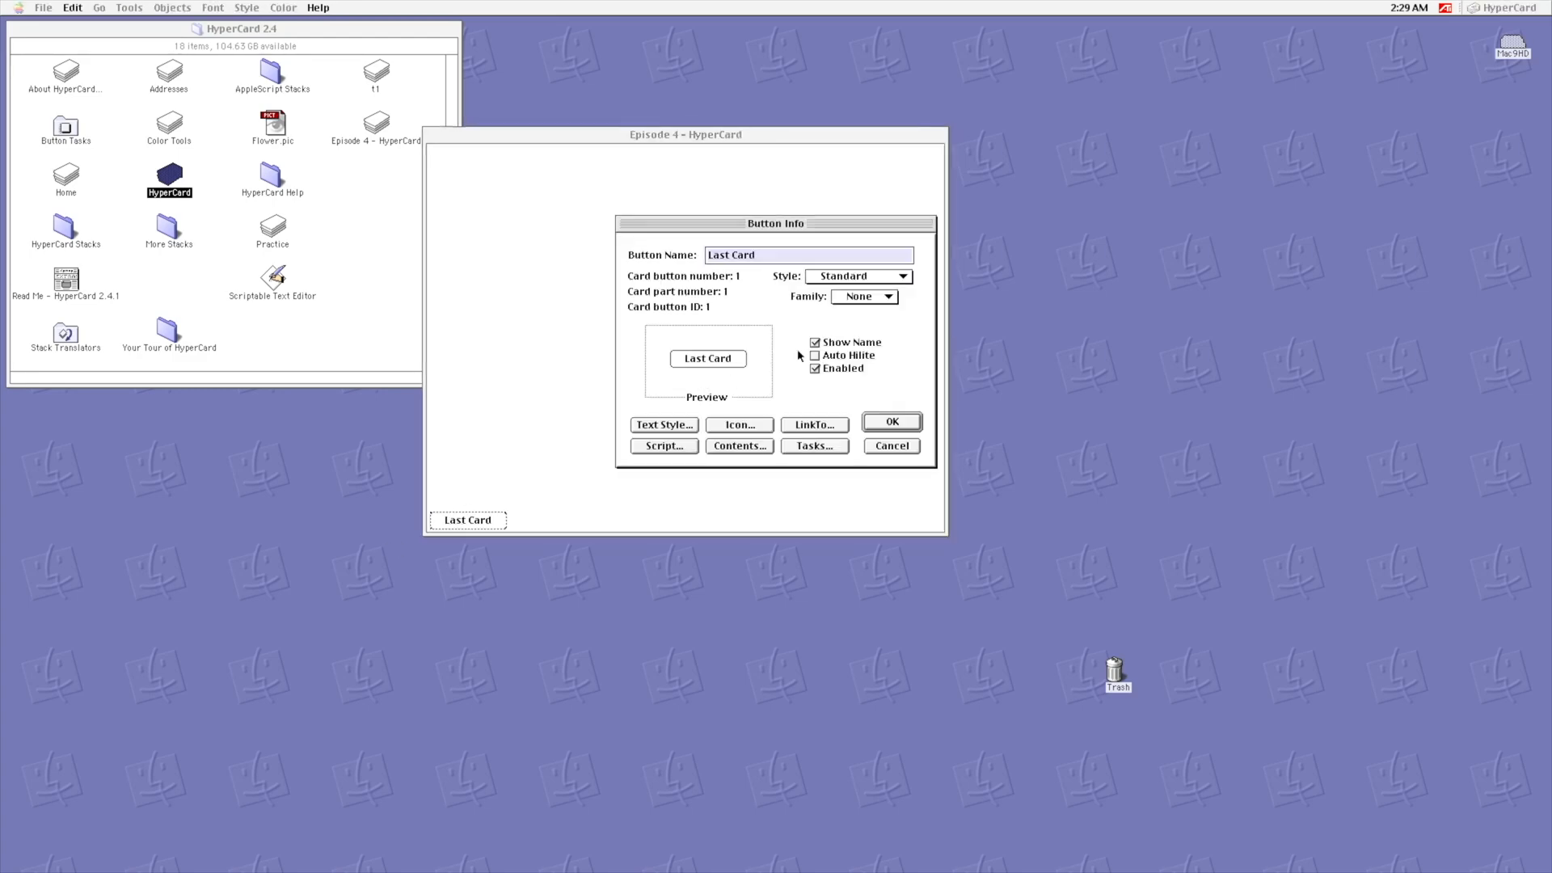
click(814, 445)
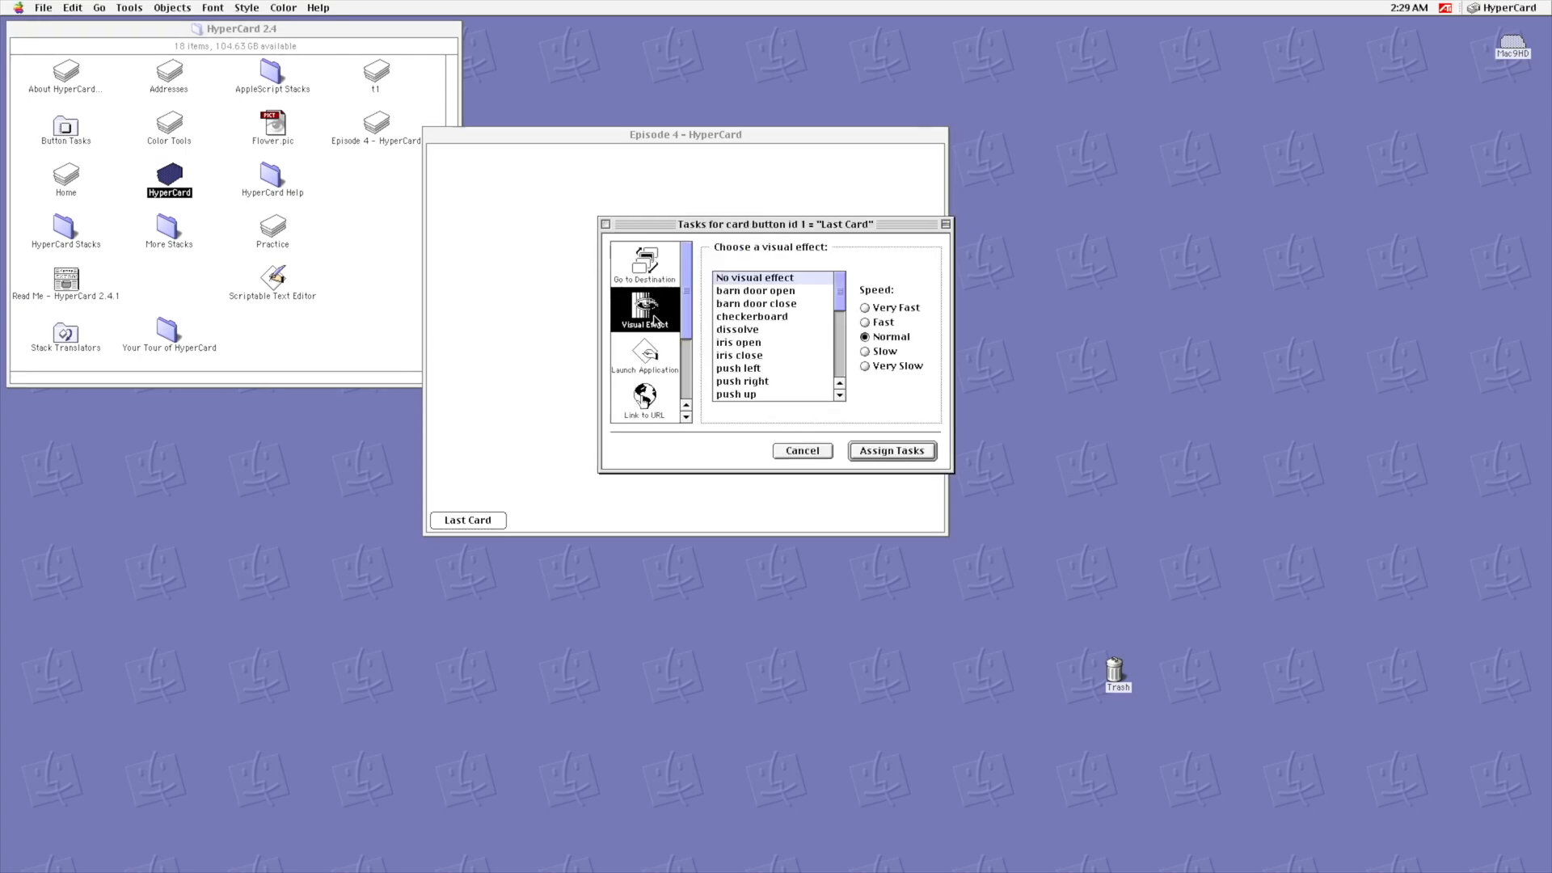
click(737, 343)
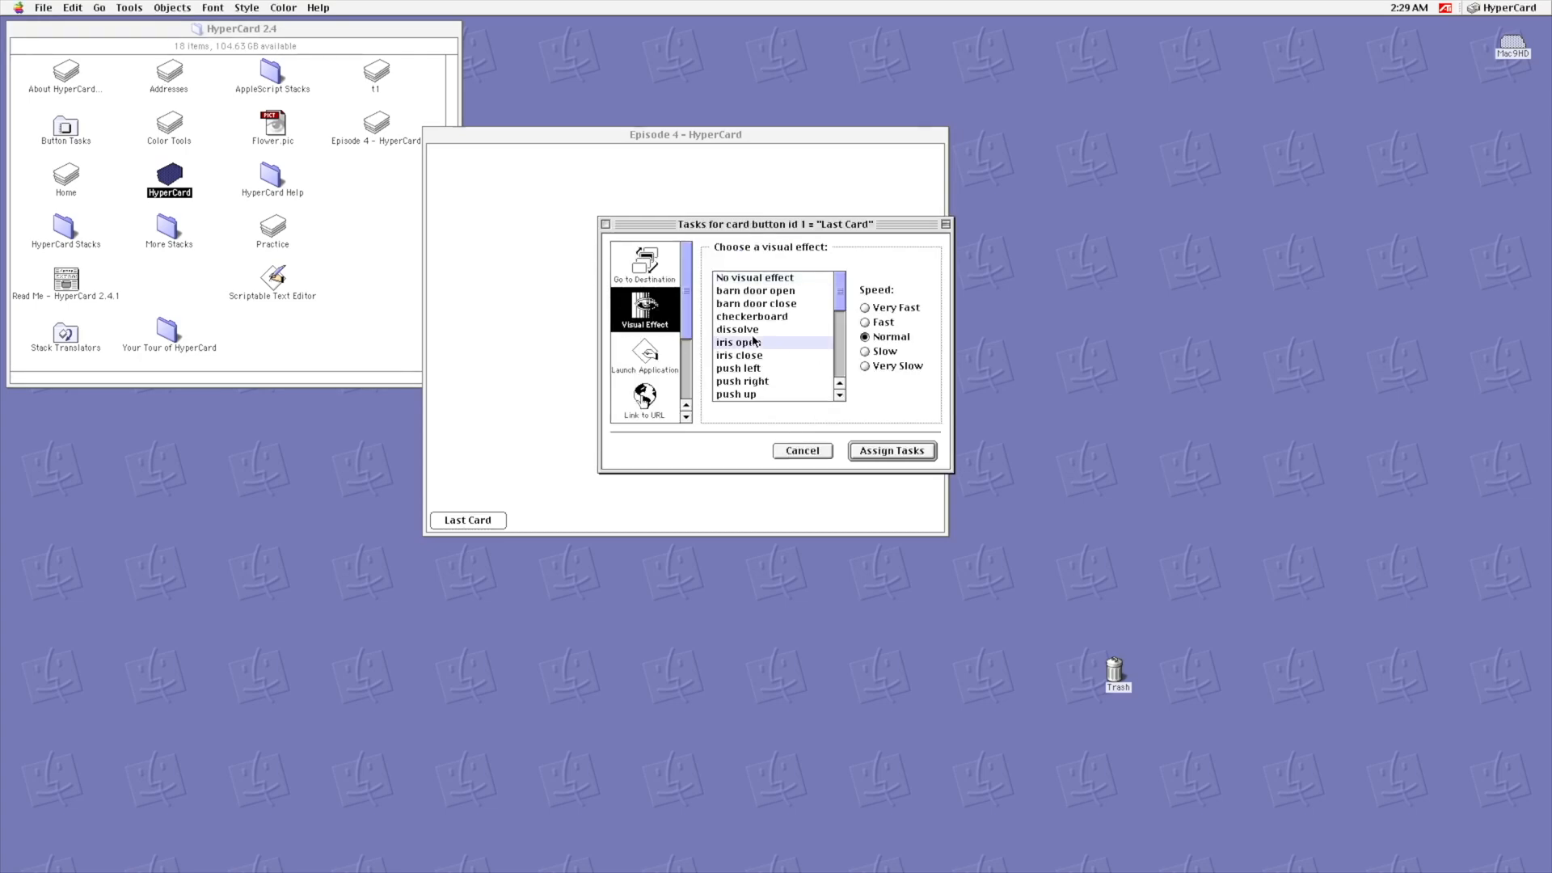
click(737, 329)
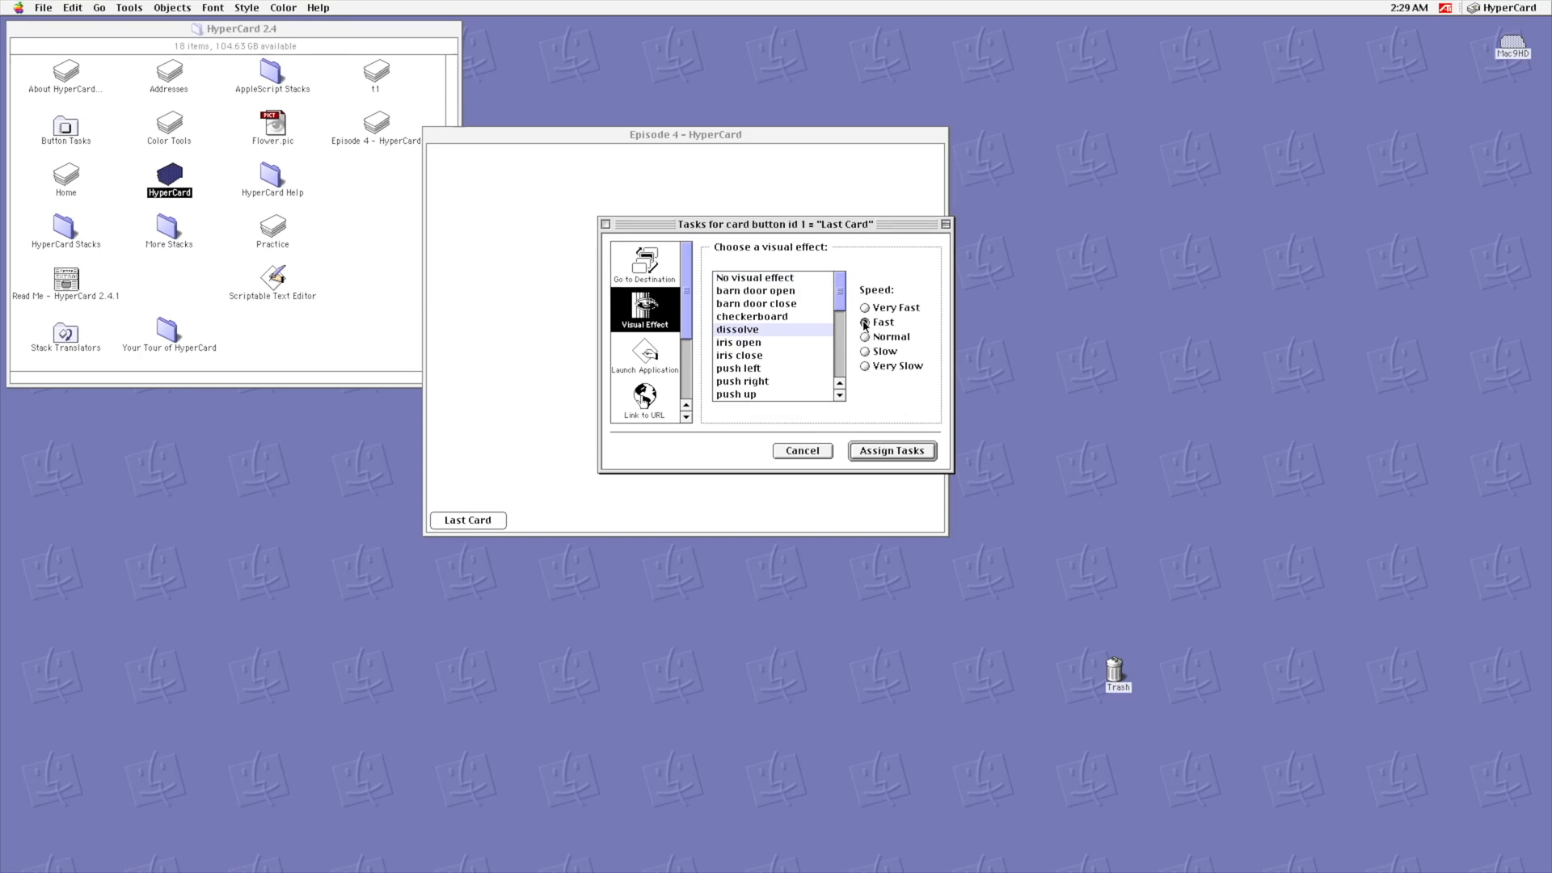
click(864, 307)
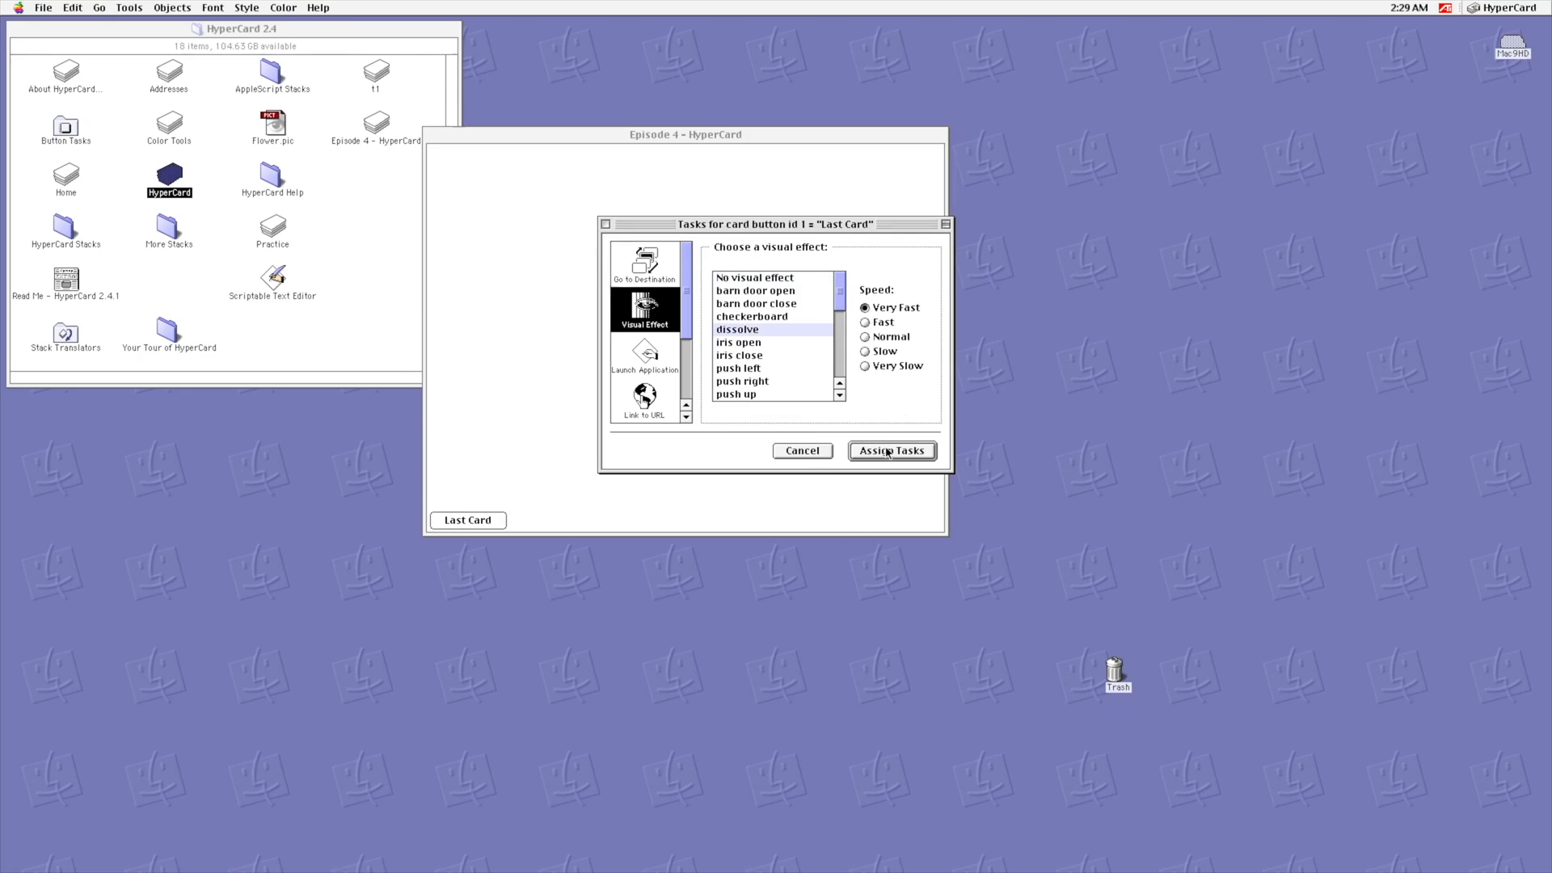
click(890, 451)
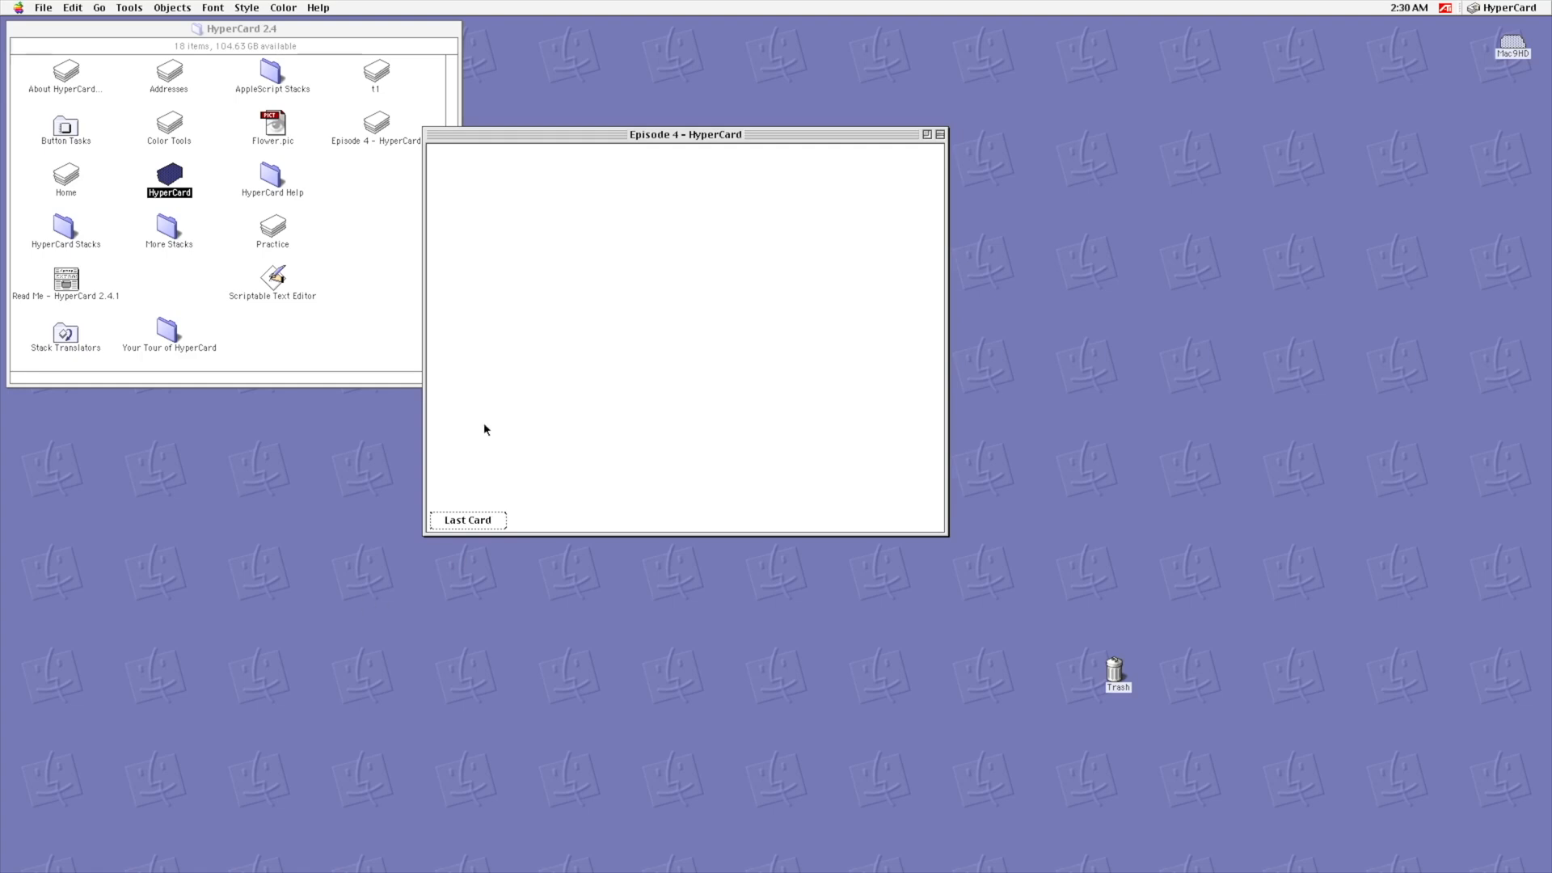
Step: Add a standard-style Next Card button with a very fast checkerboard transition
click(172, 8)
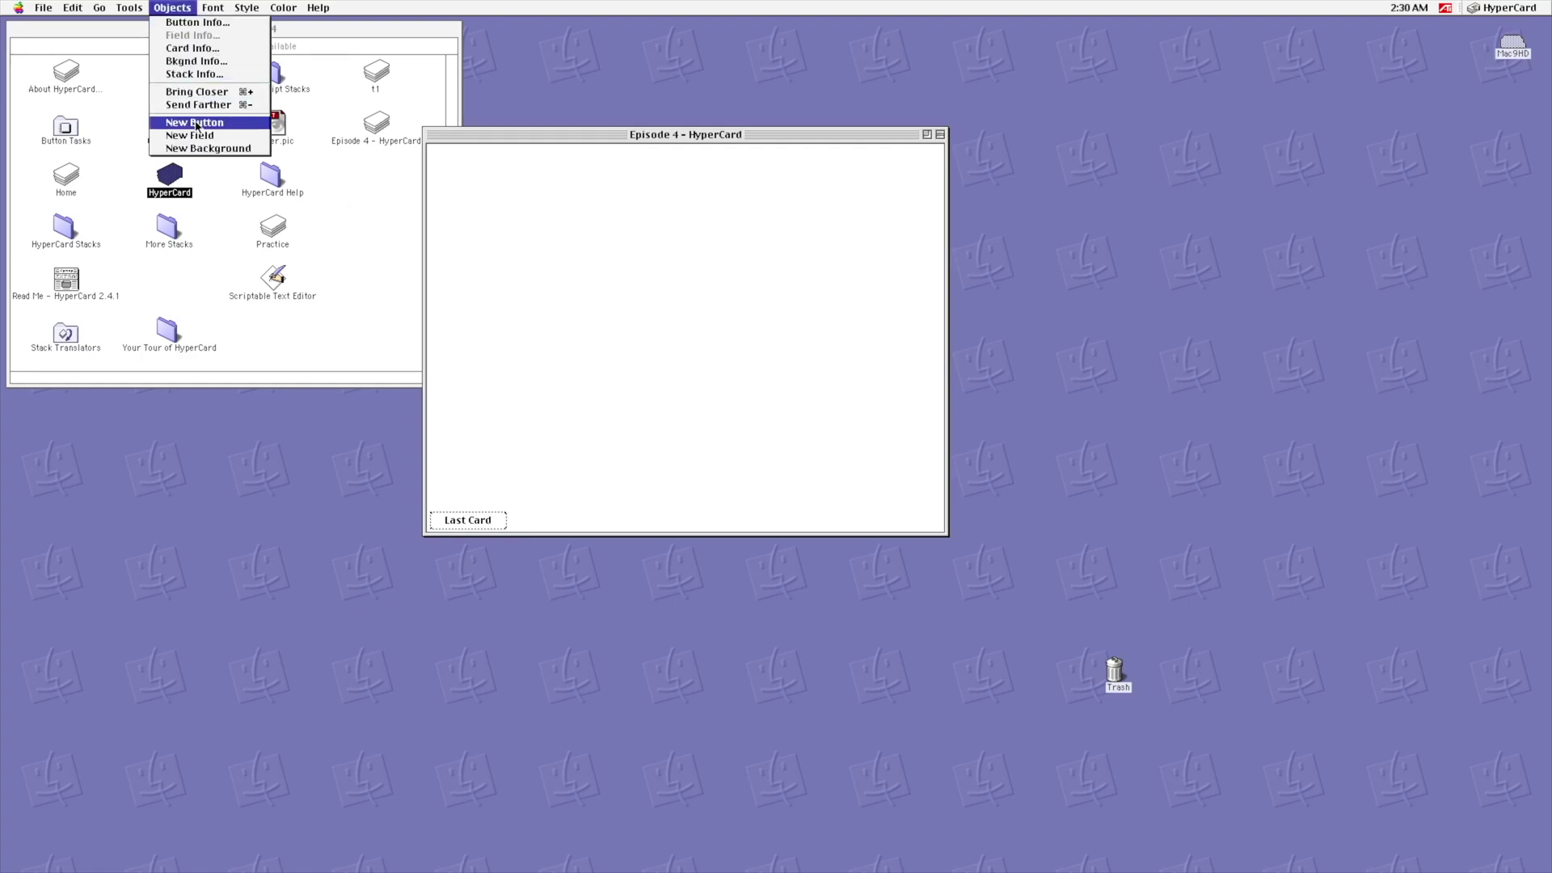
click(194, 122)
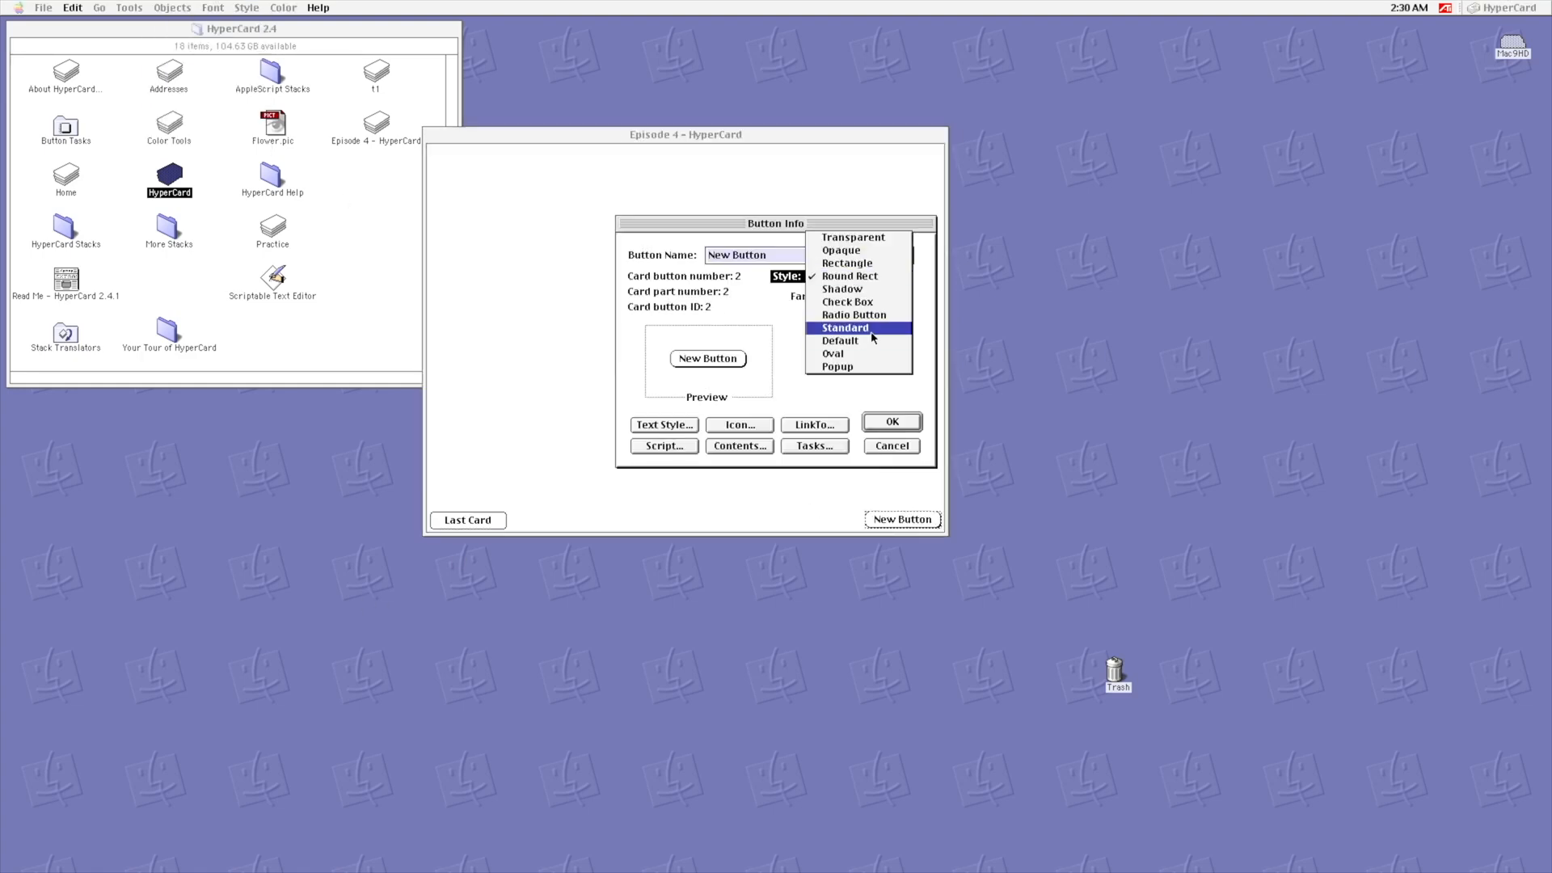
click(843, 326)
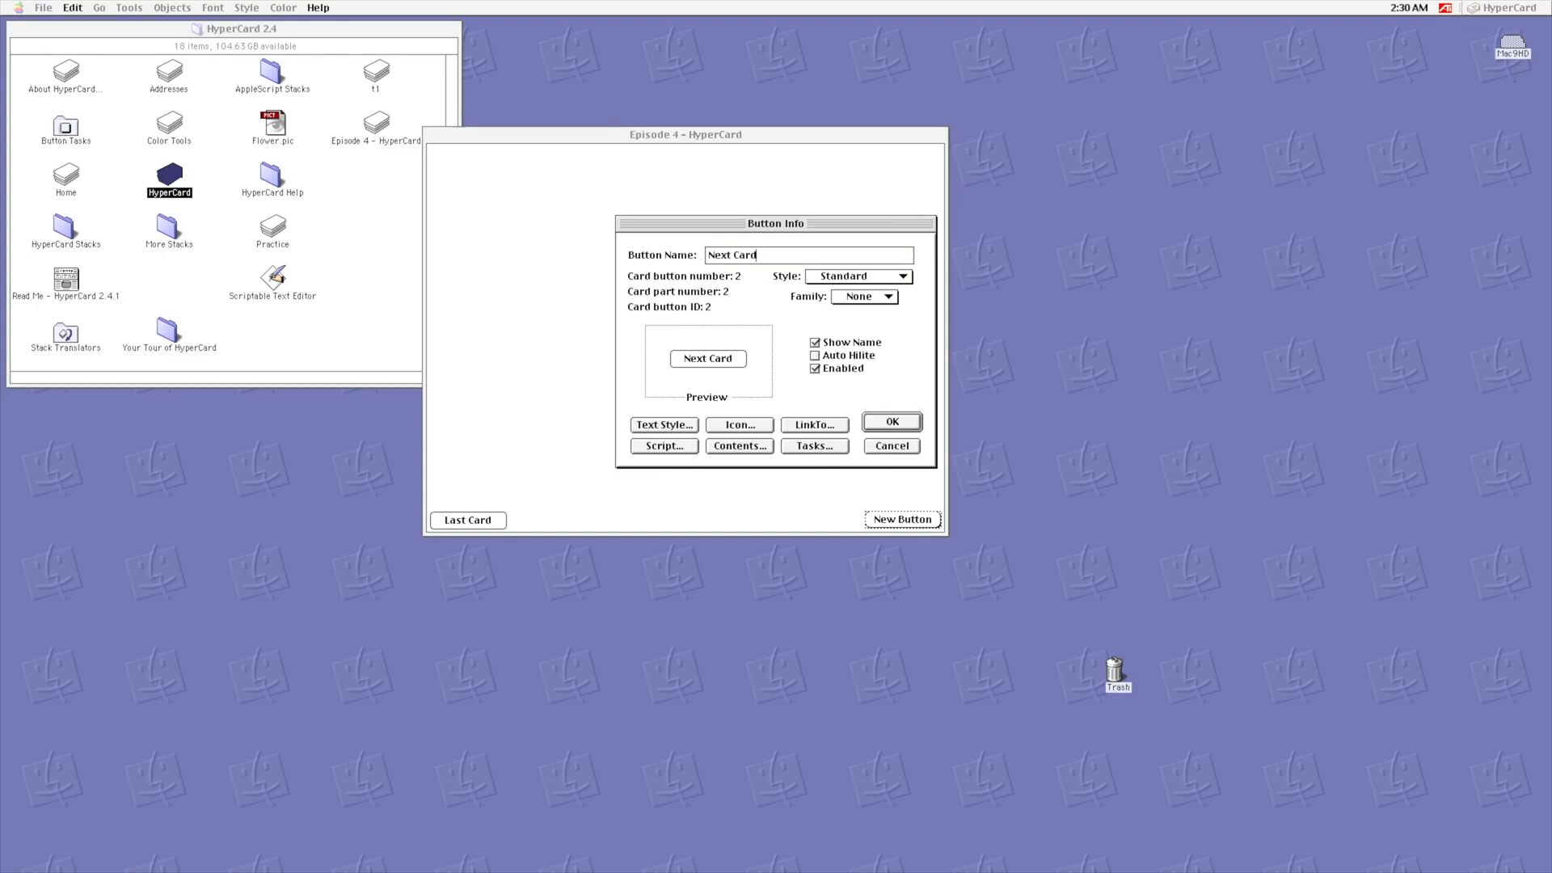
click(814, 445)
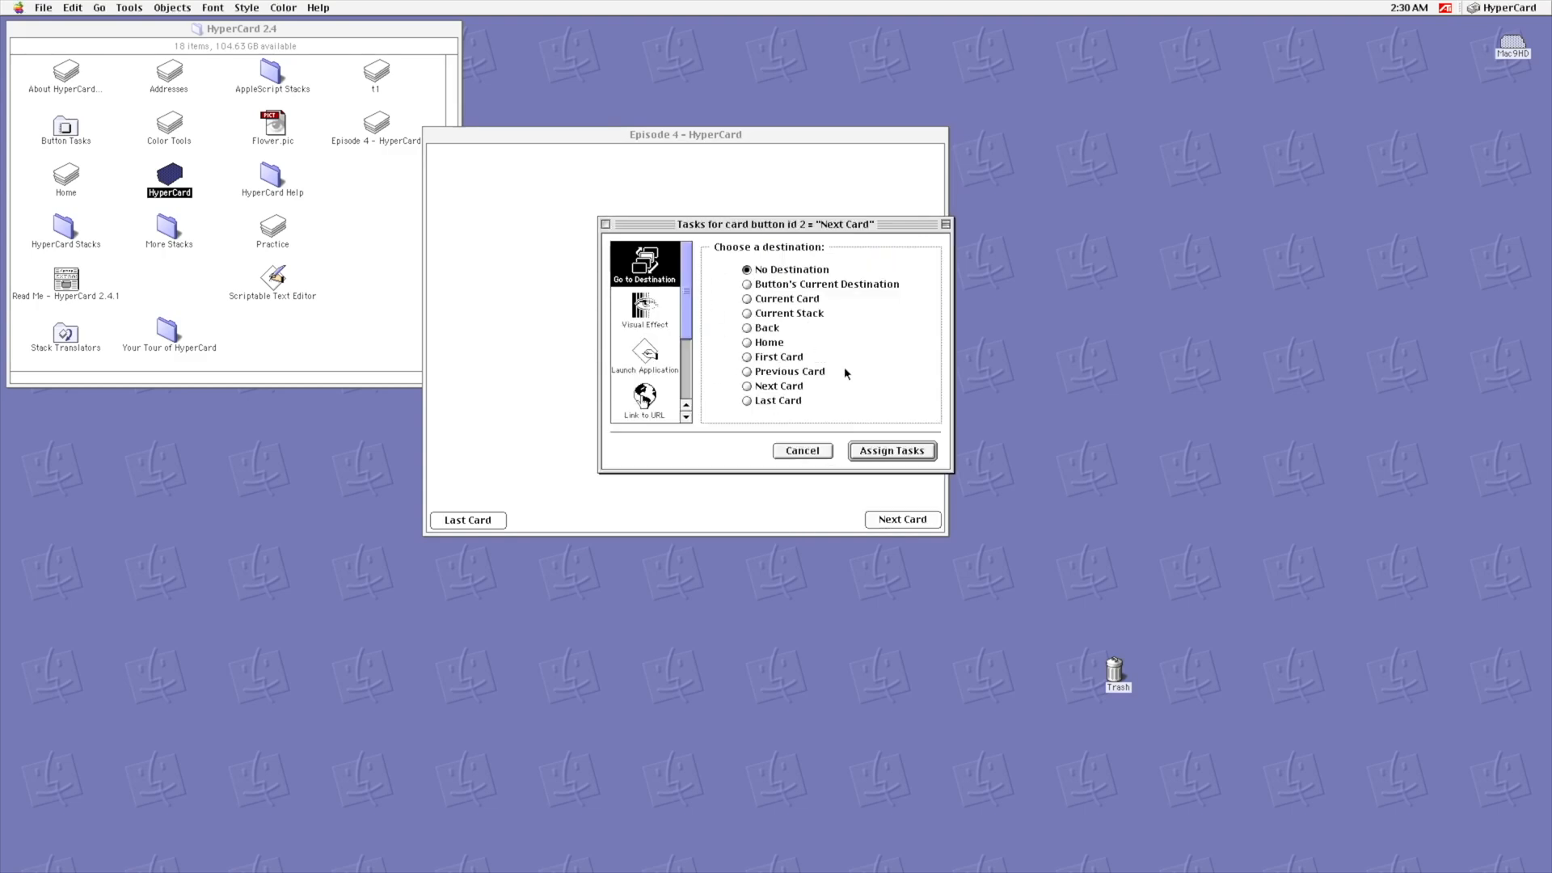
click(747, 385)
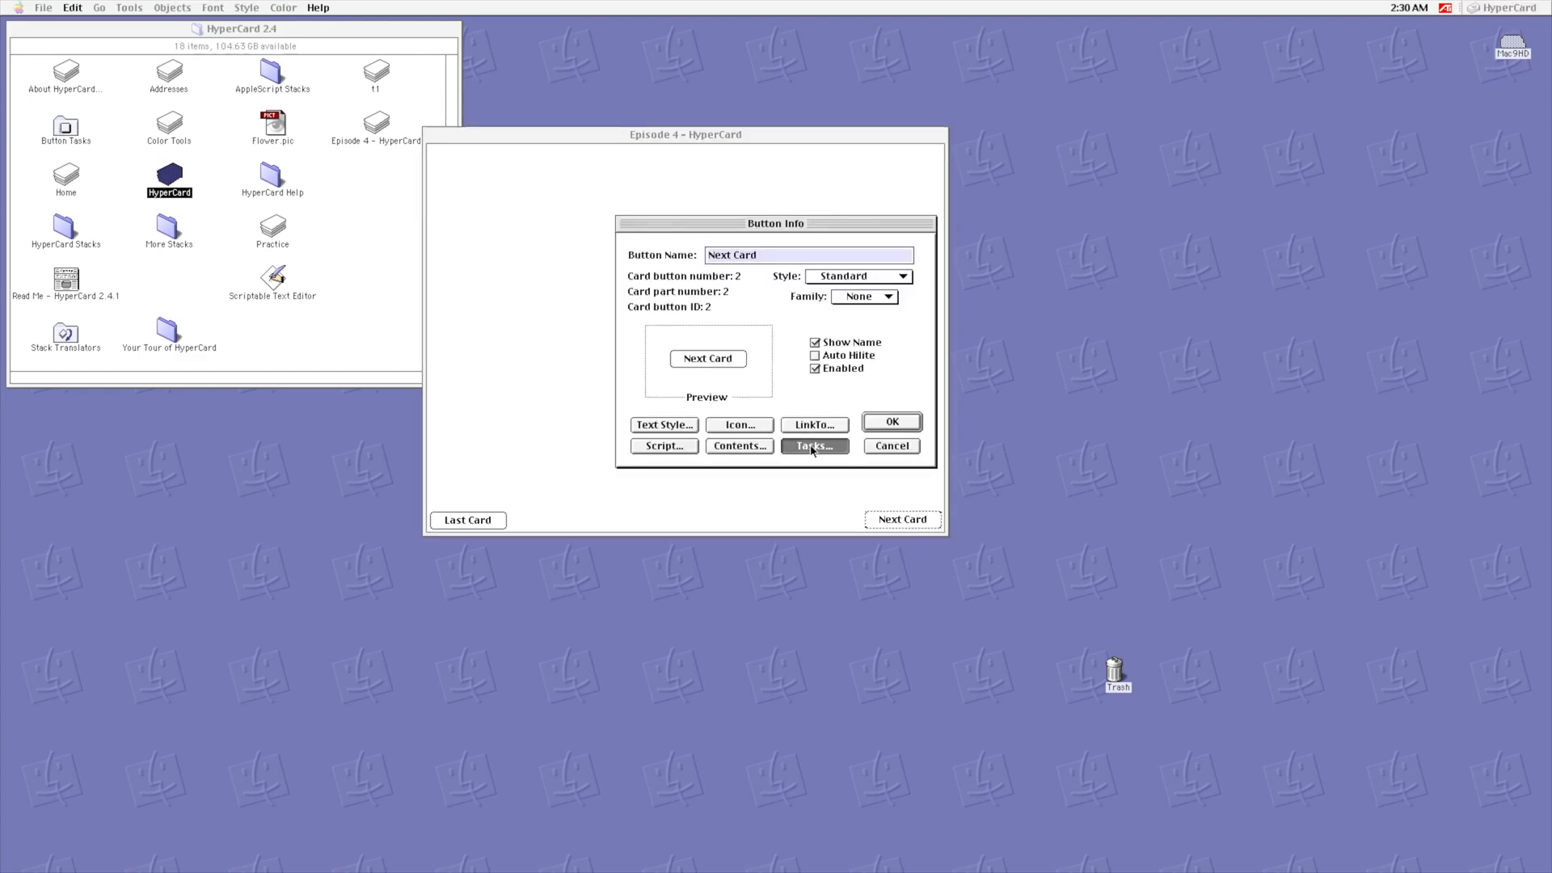
click(814, 445)
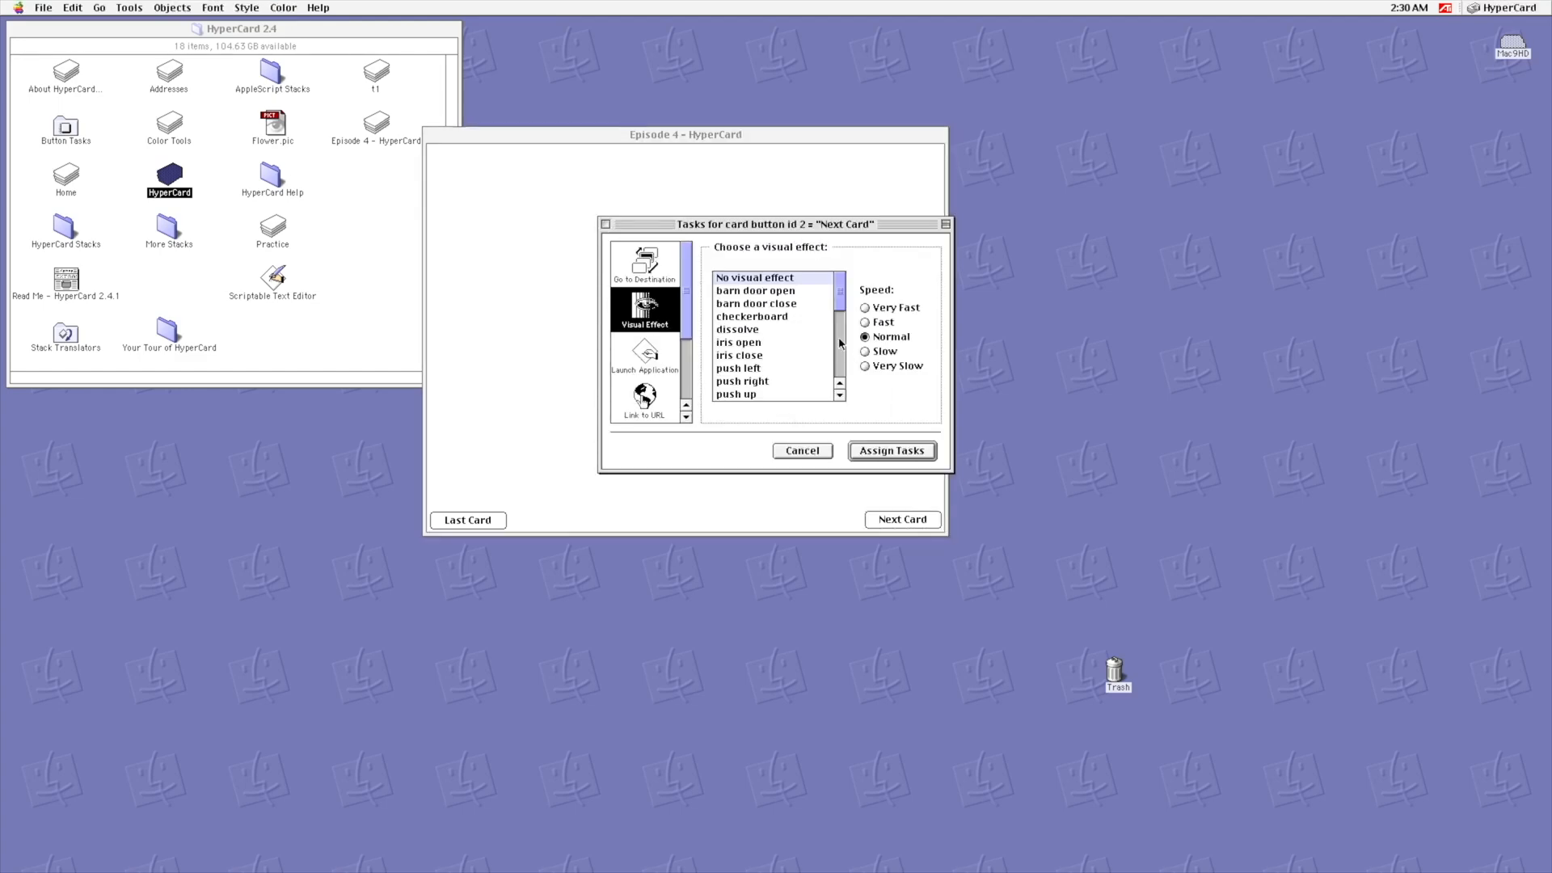
mouse_move(789, 334)
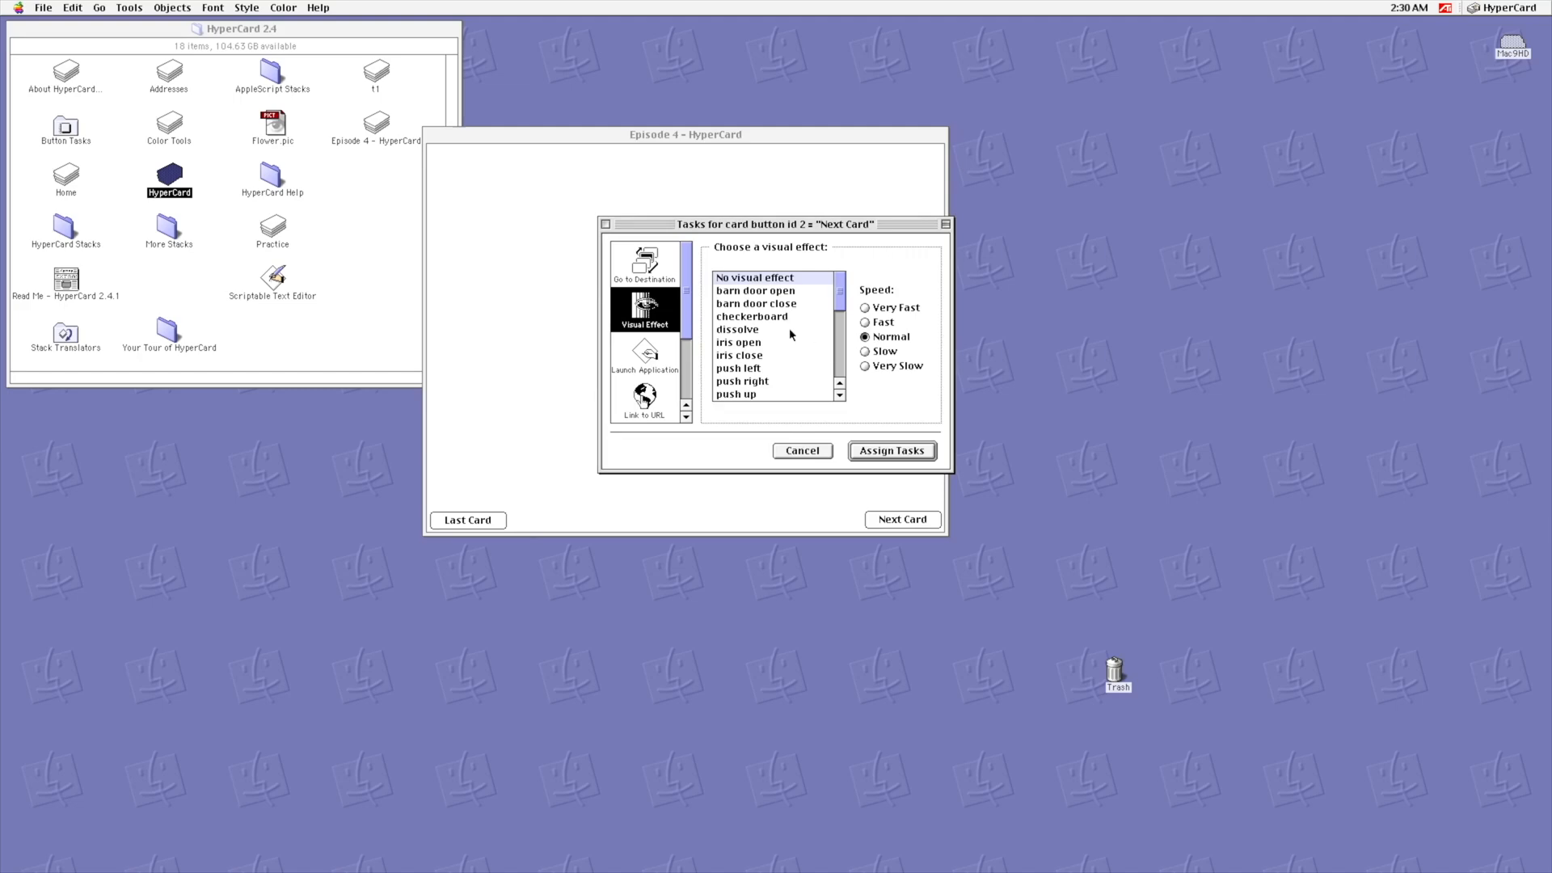
mouse_move(775, 327)
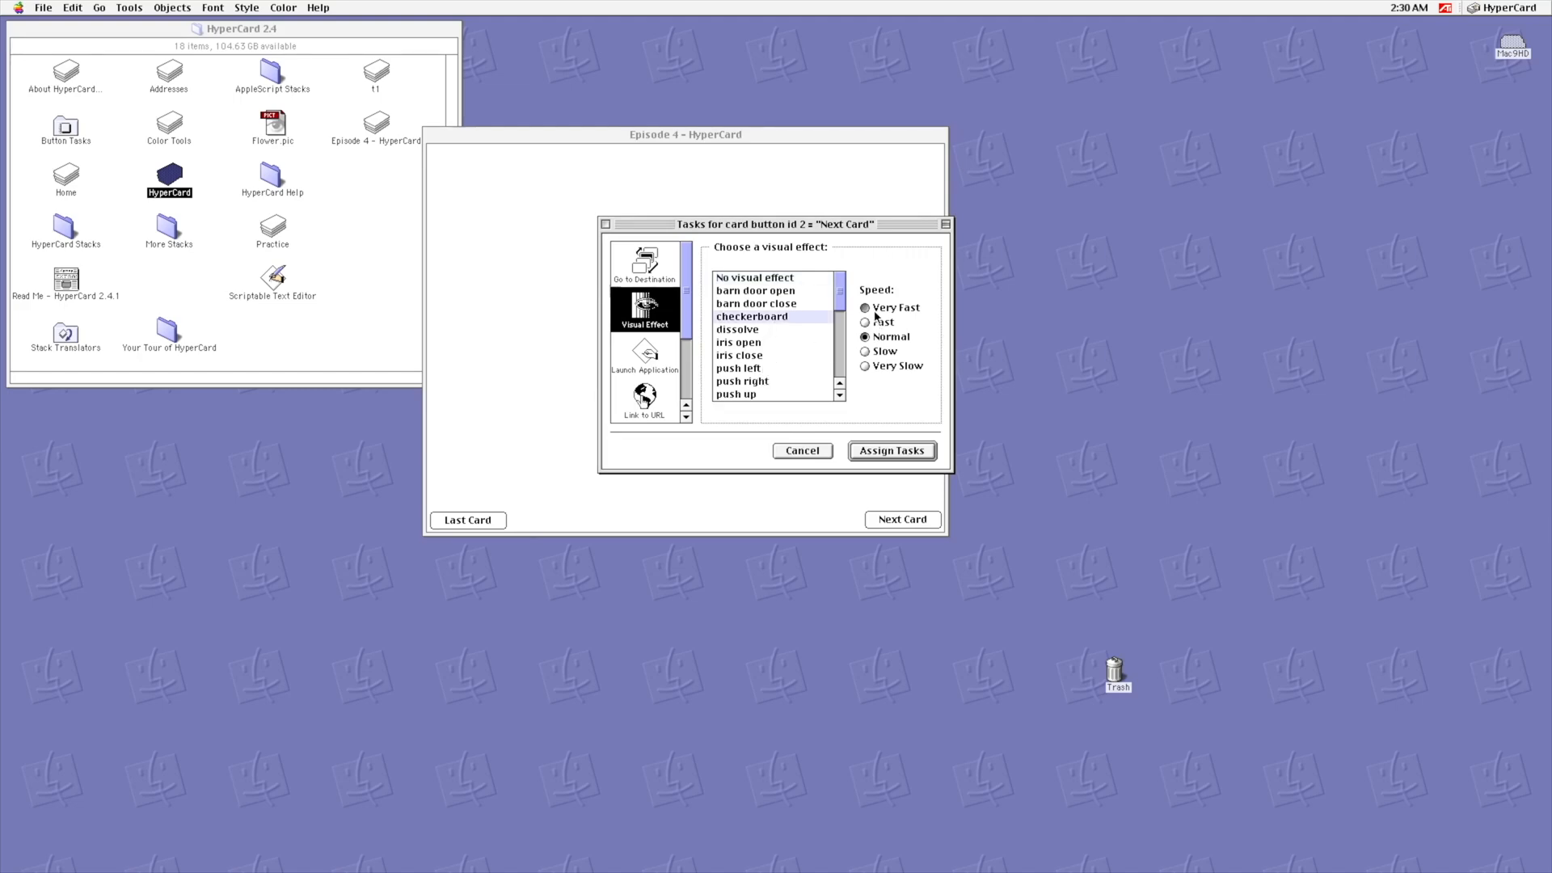
click(890, 450)
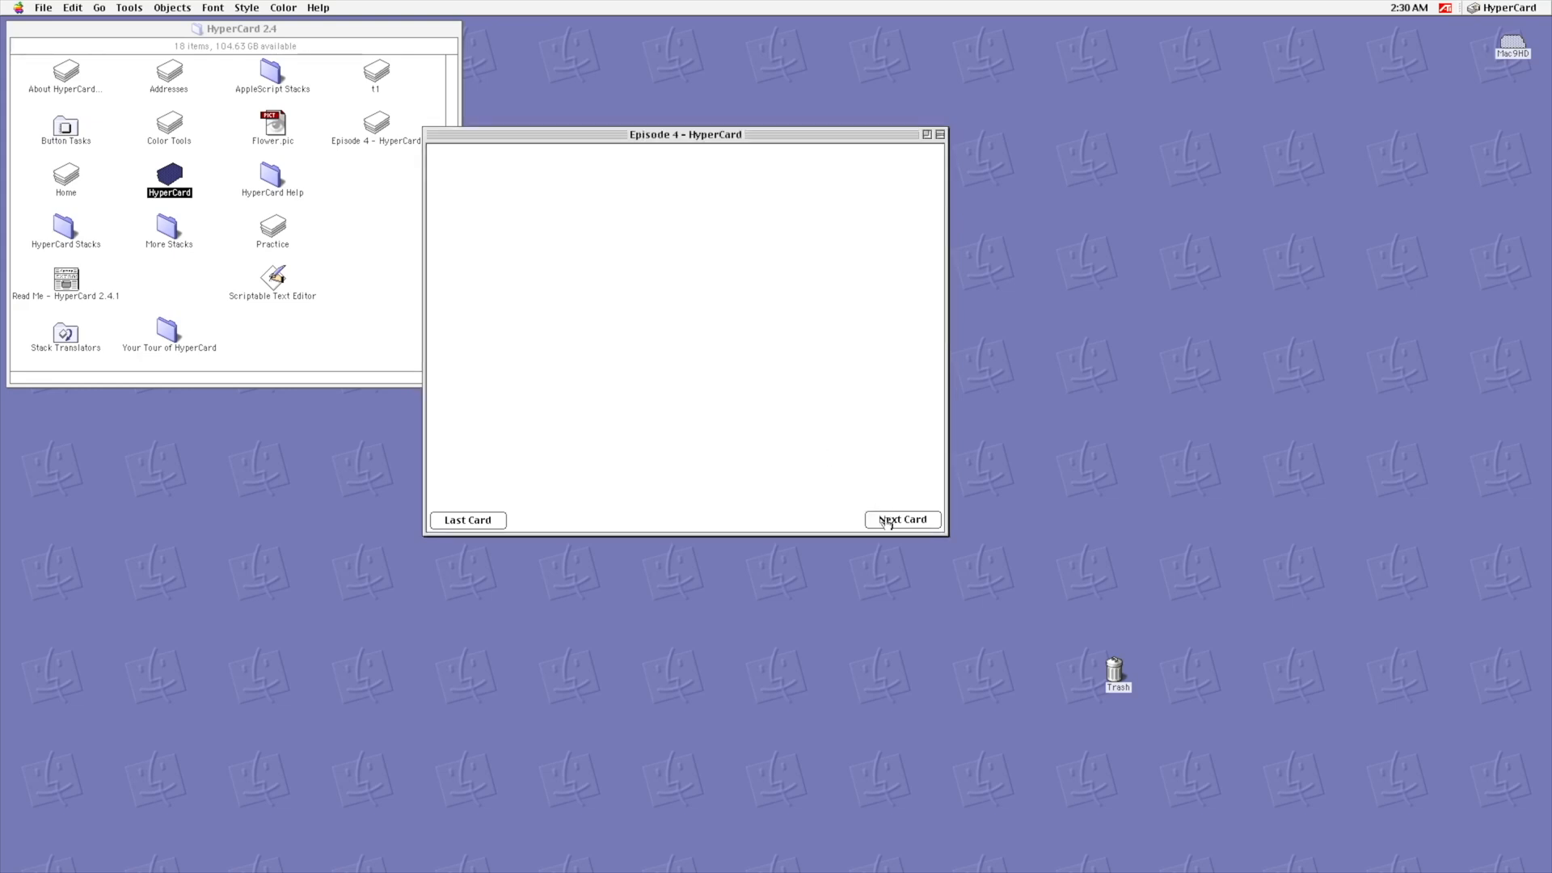
Step: Add a new text field with 40-point Charcoal text style
click(171, 8)
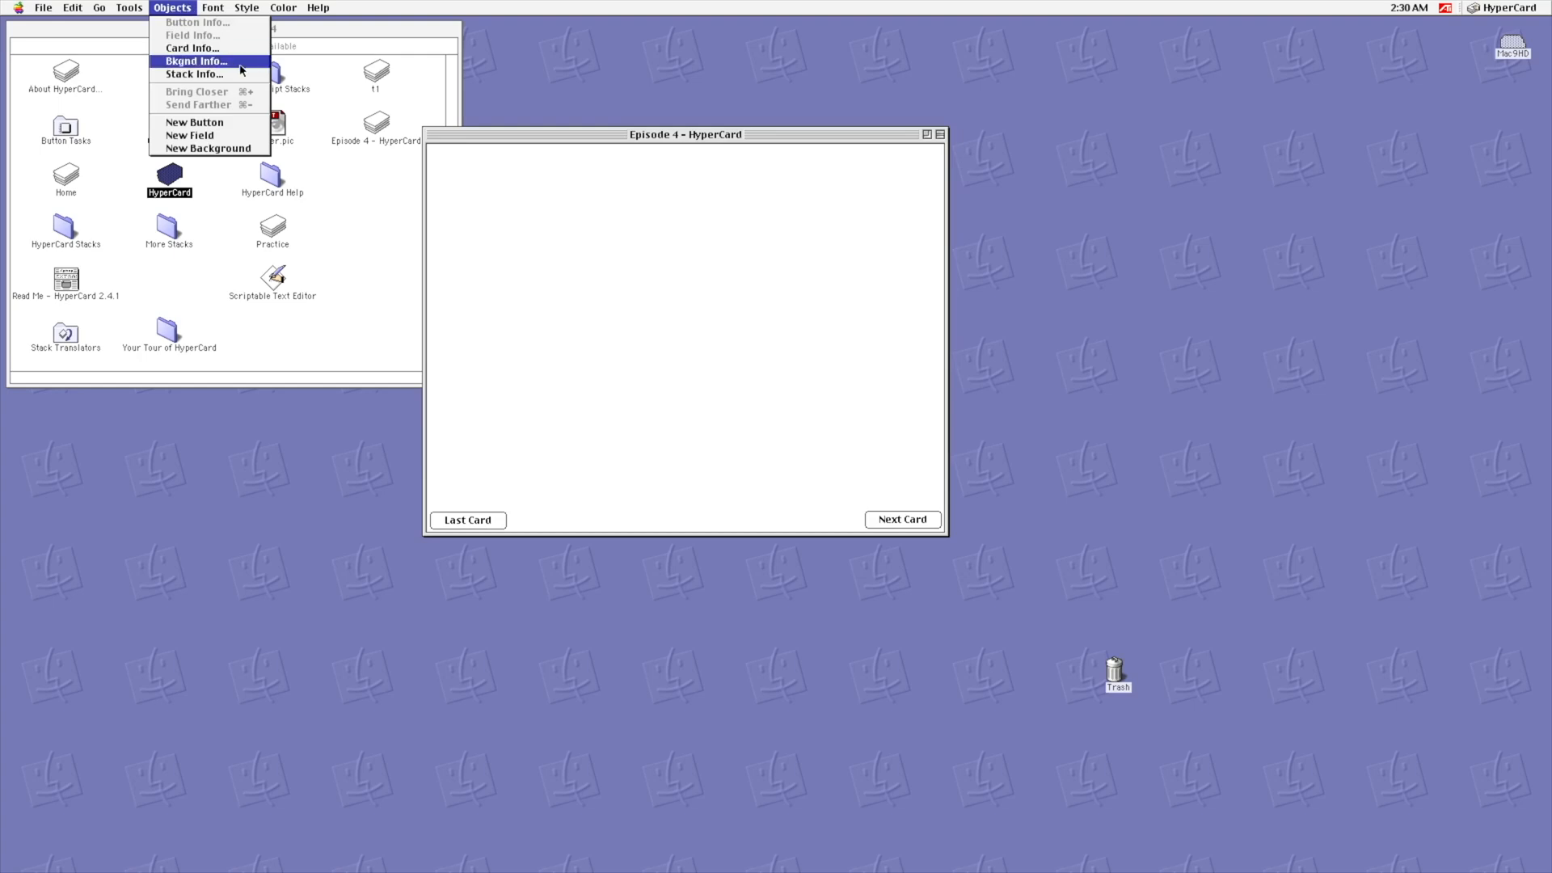
mouse_move(189, 135)
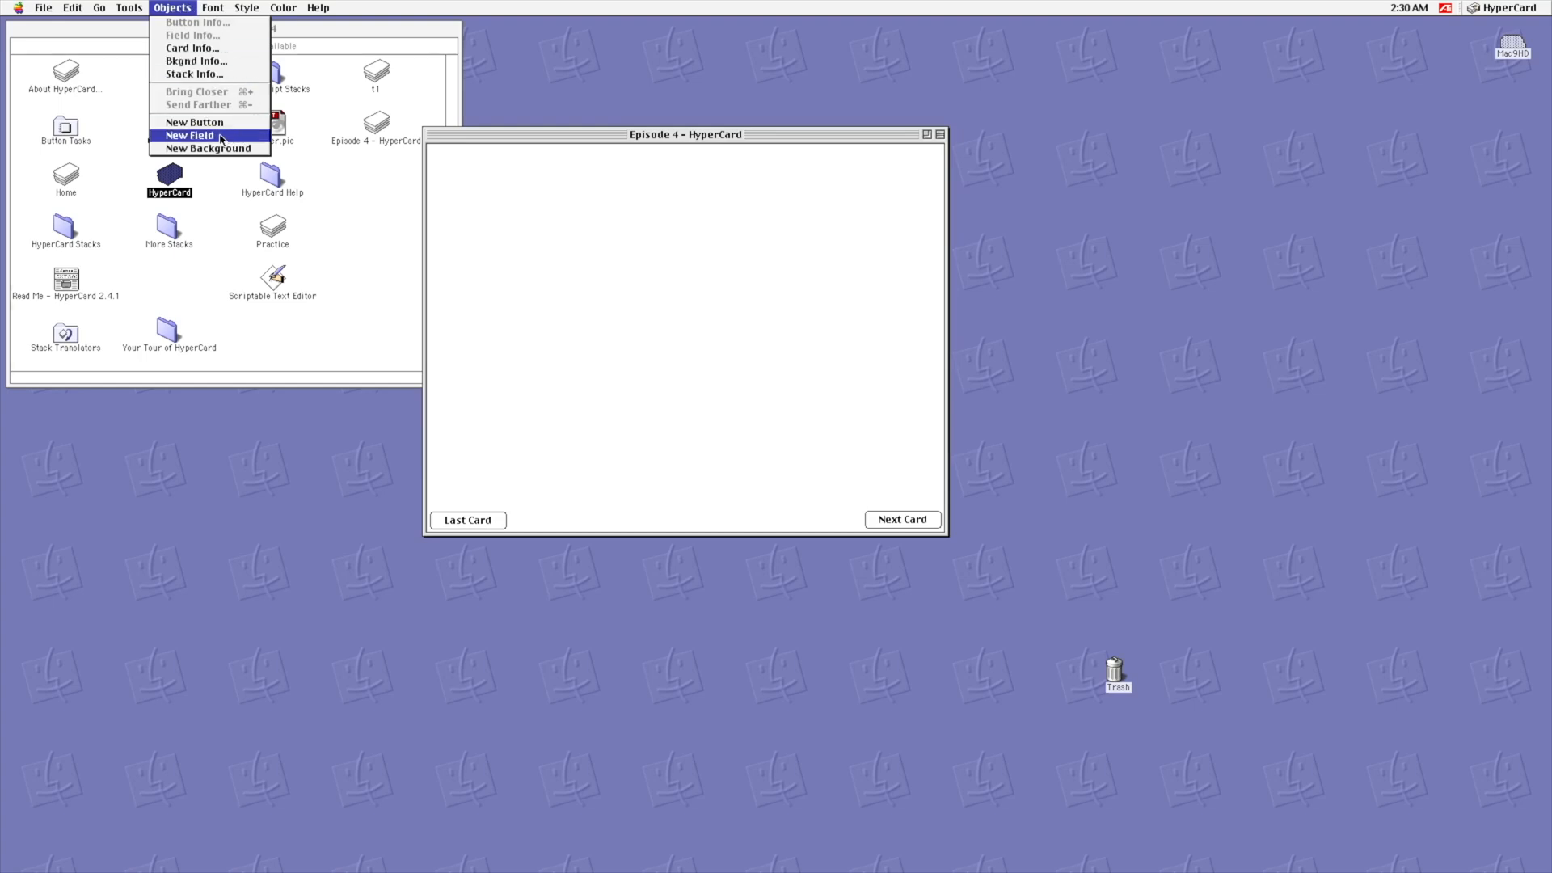
click(189, 135)
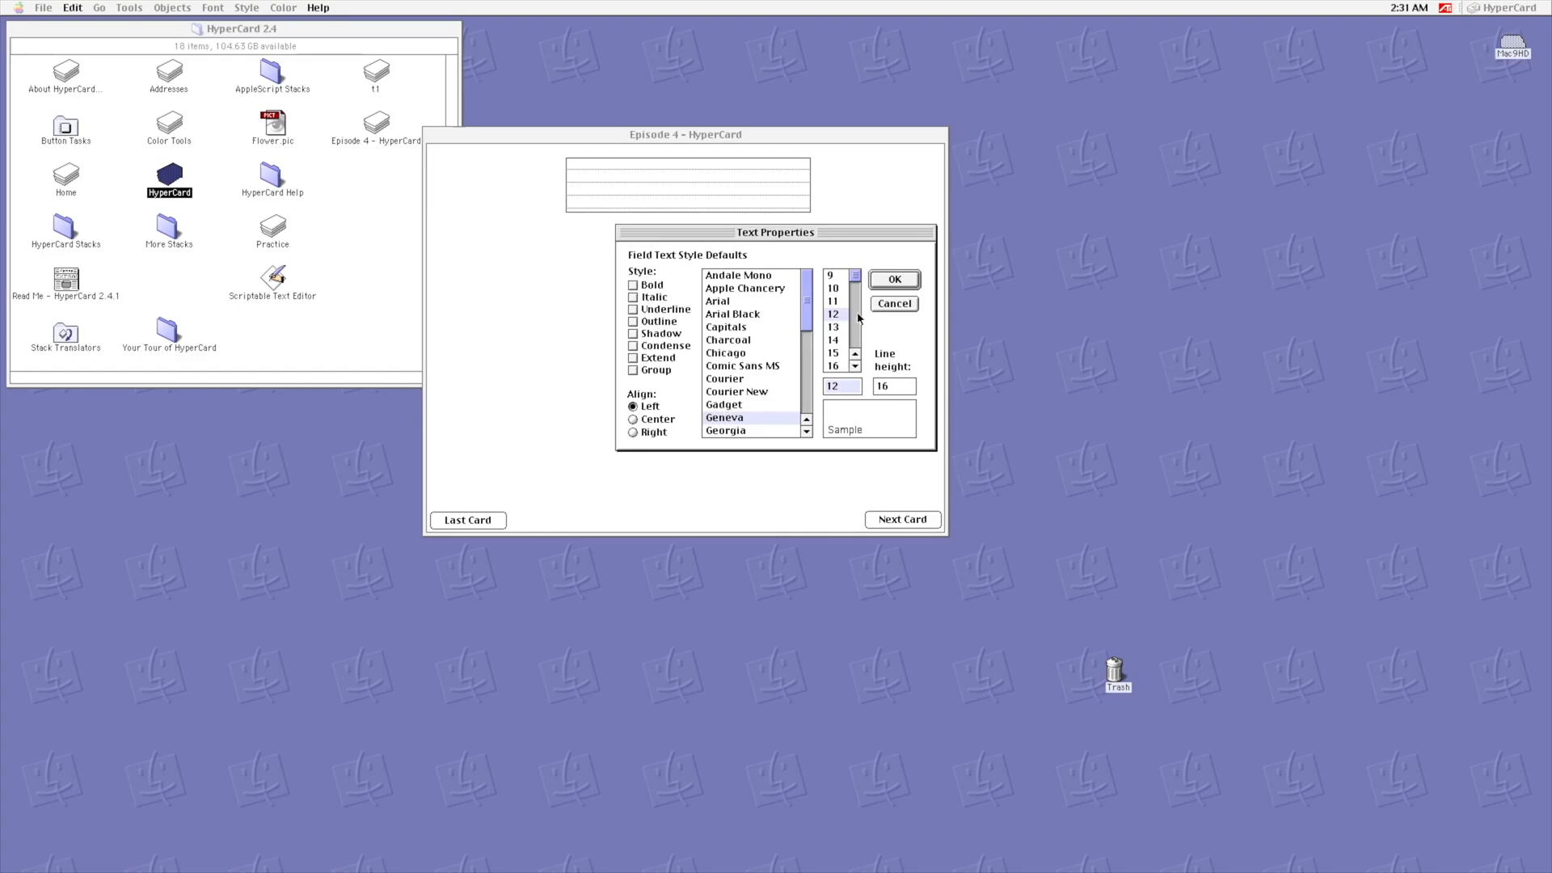
scroll(down, 3)
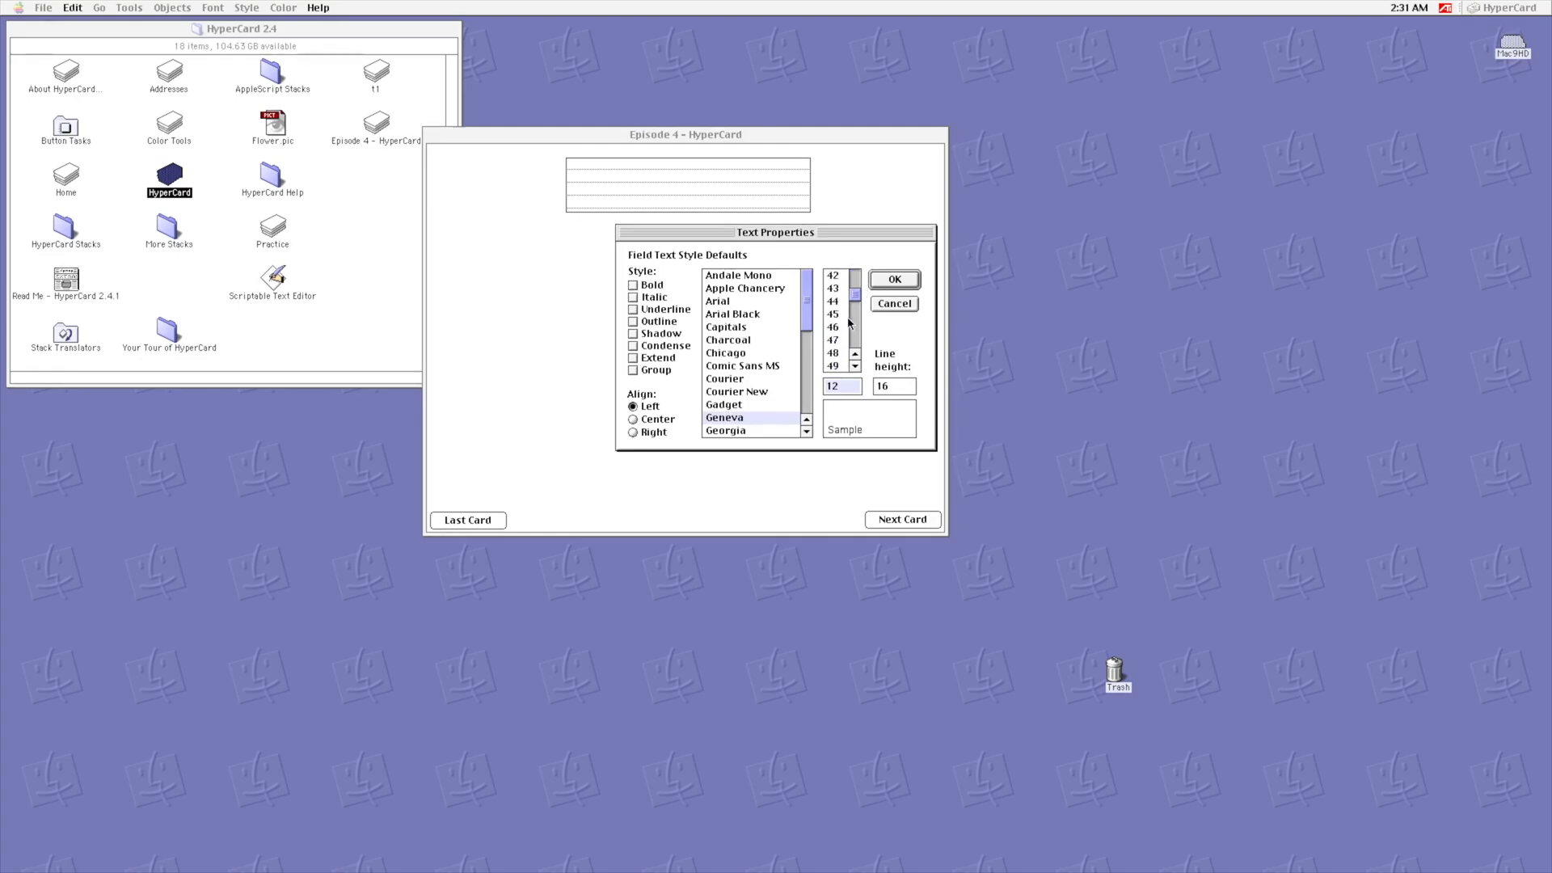
click(834, 314)
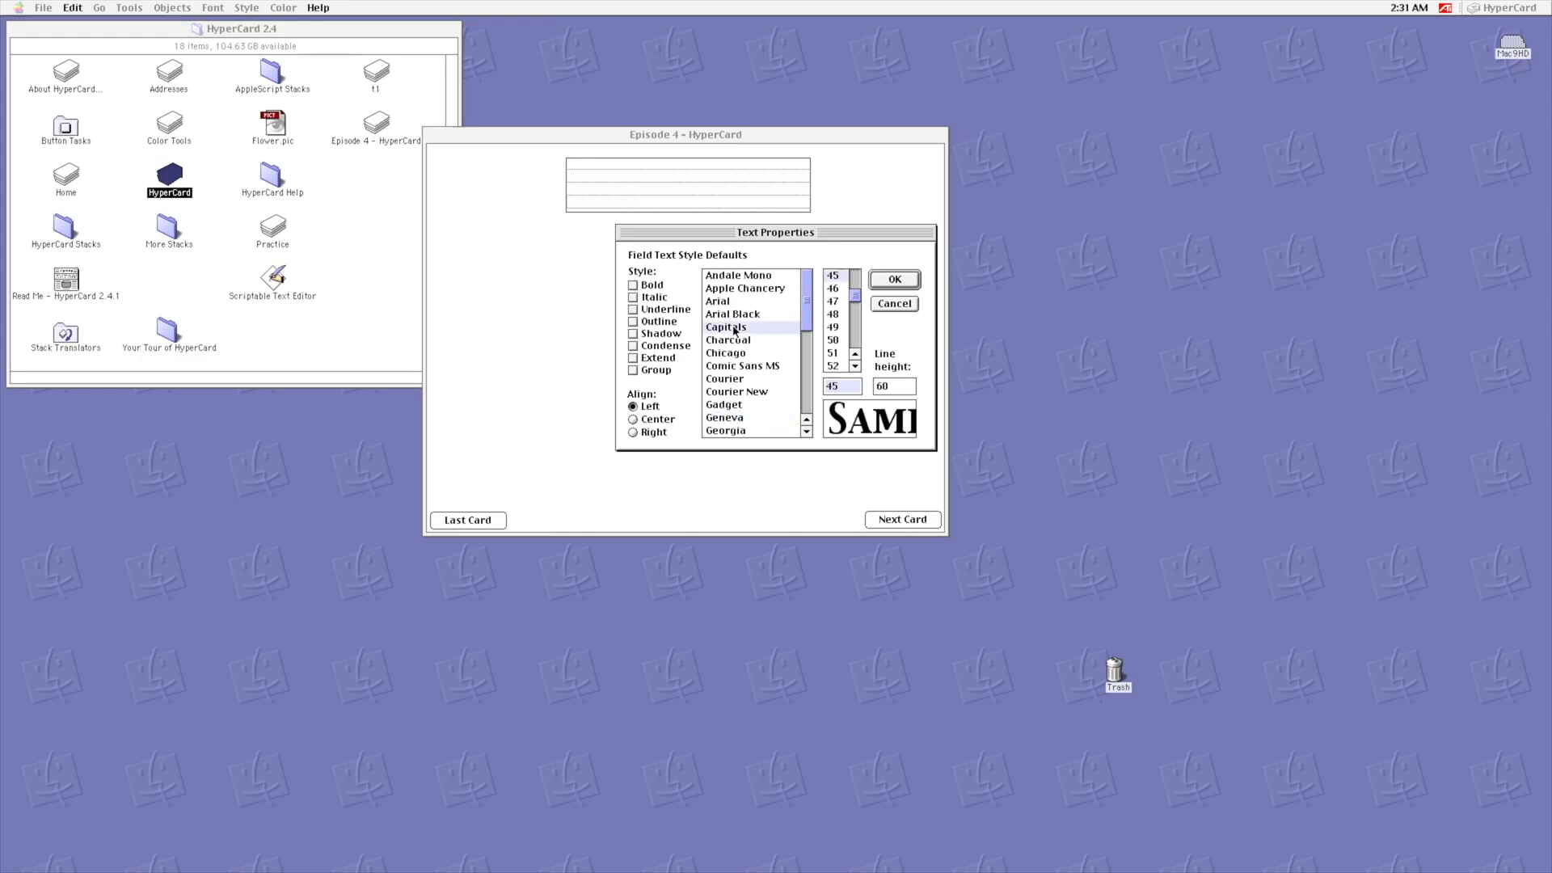
click(727, 339)
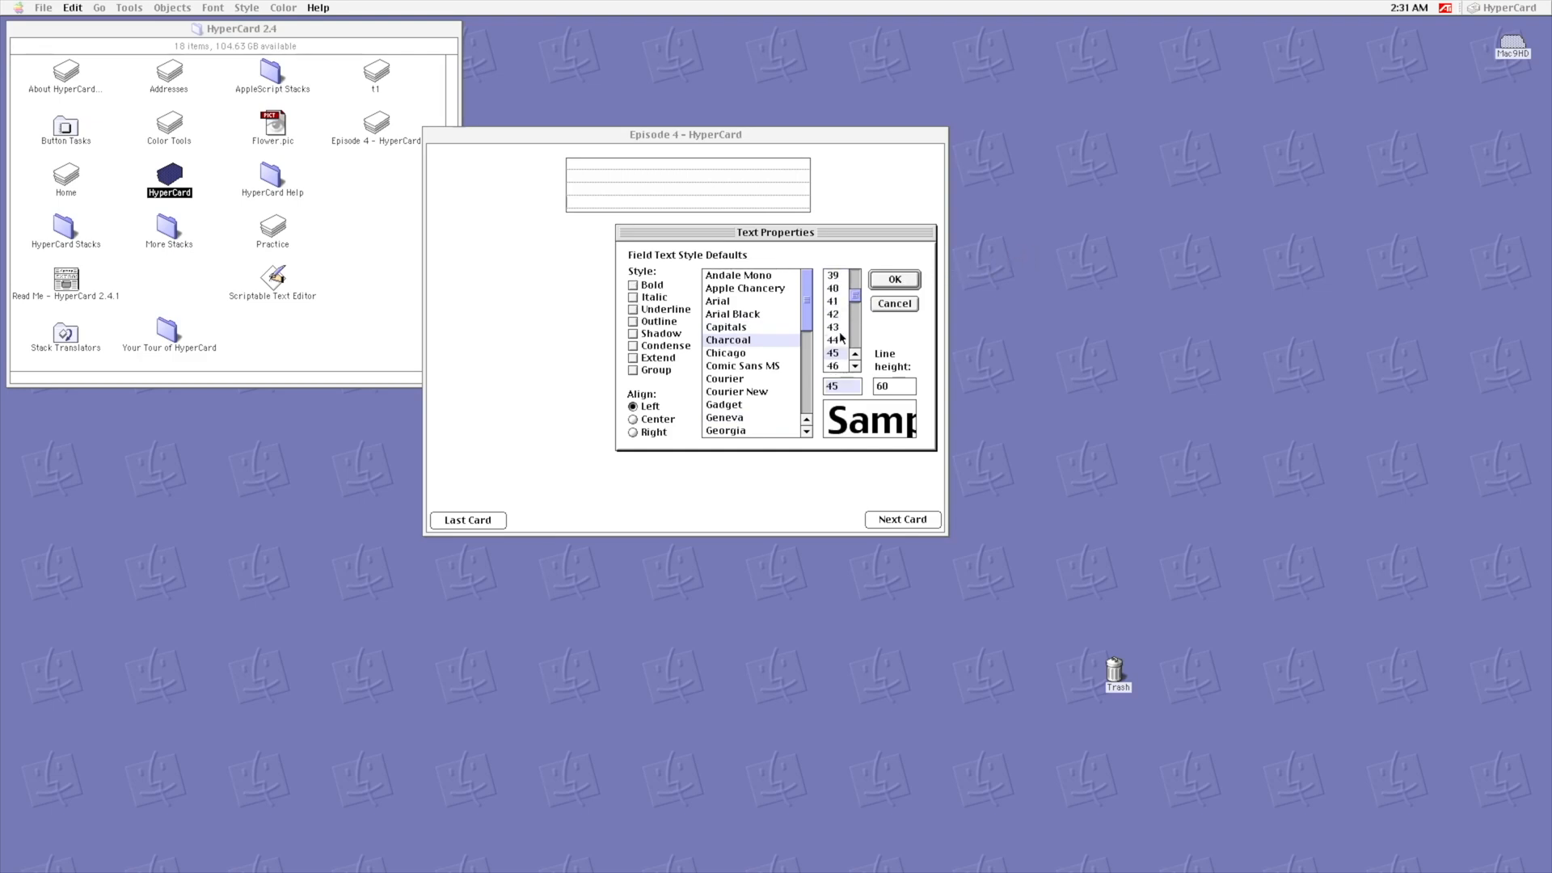
click(855, 366)
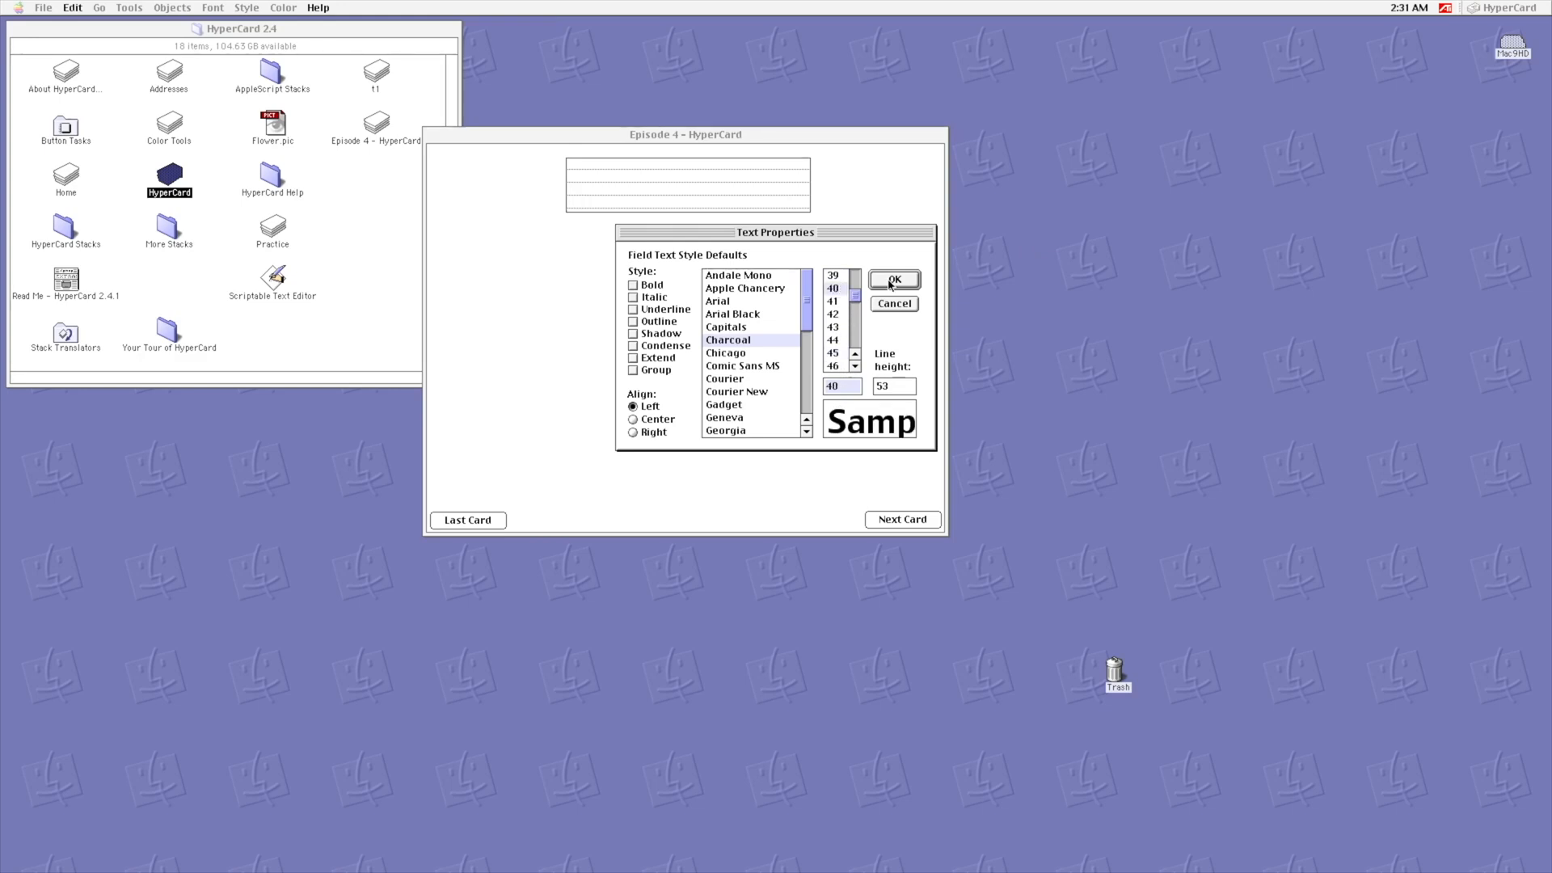
click(892, 279)
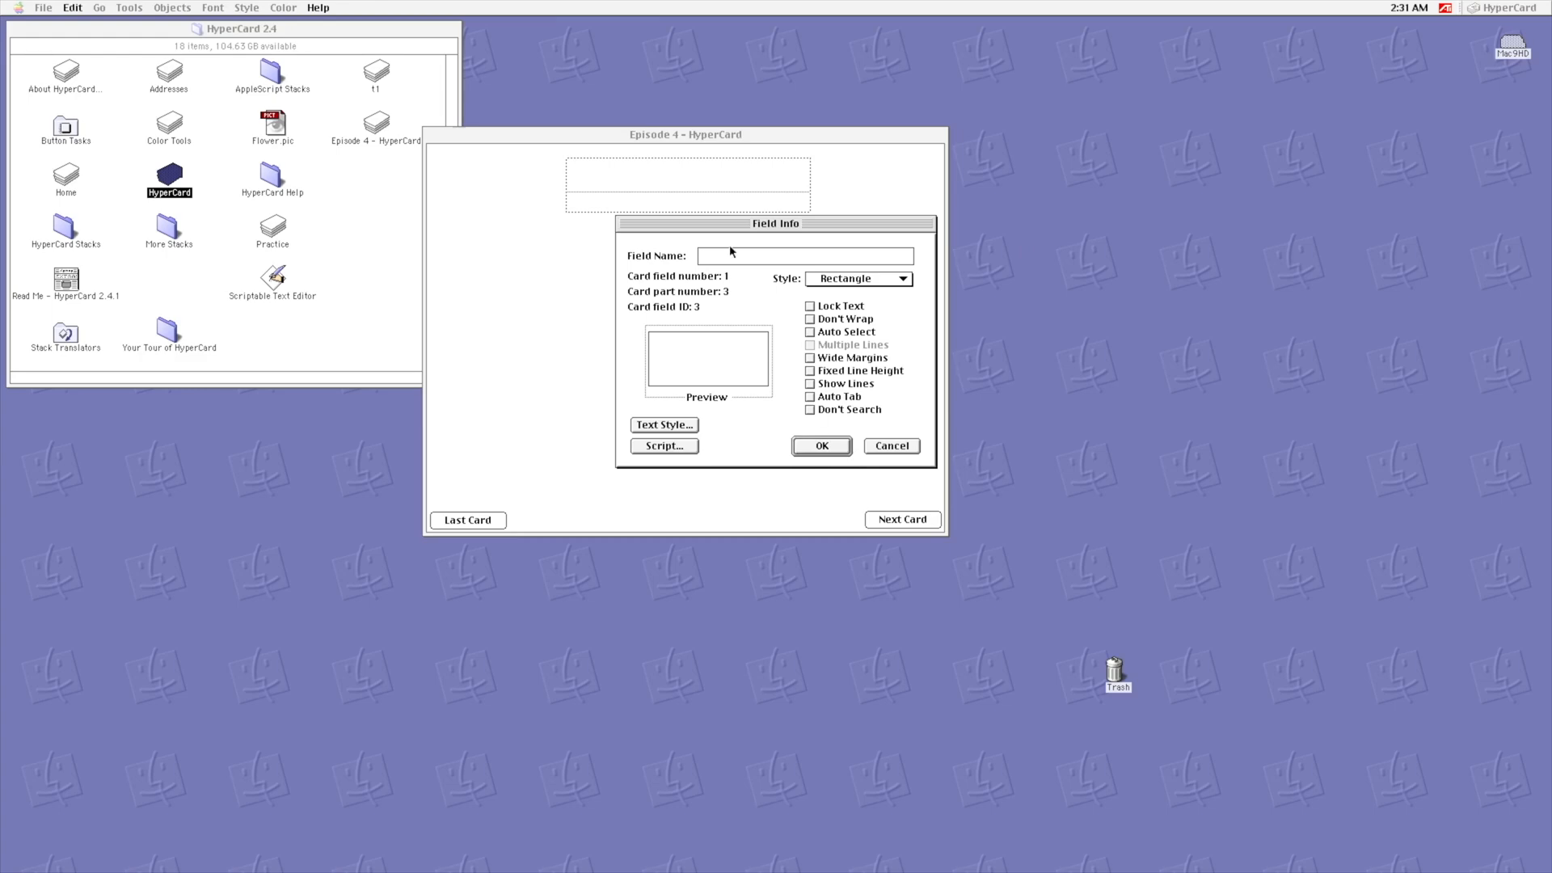
mouse_move(730, 253)
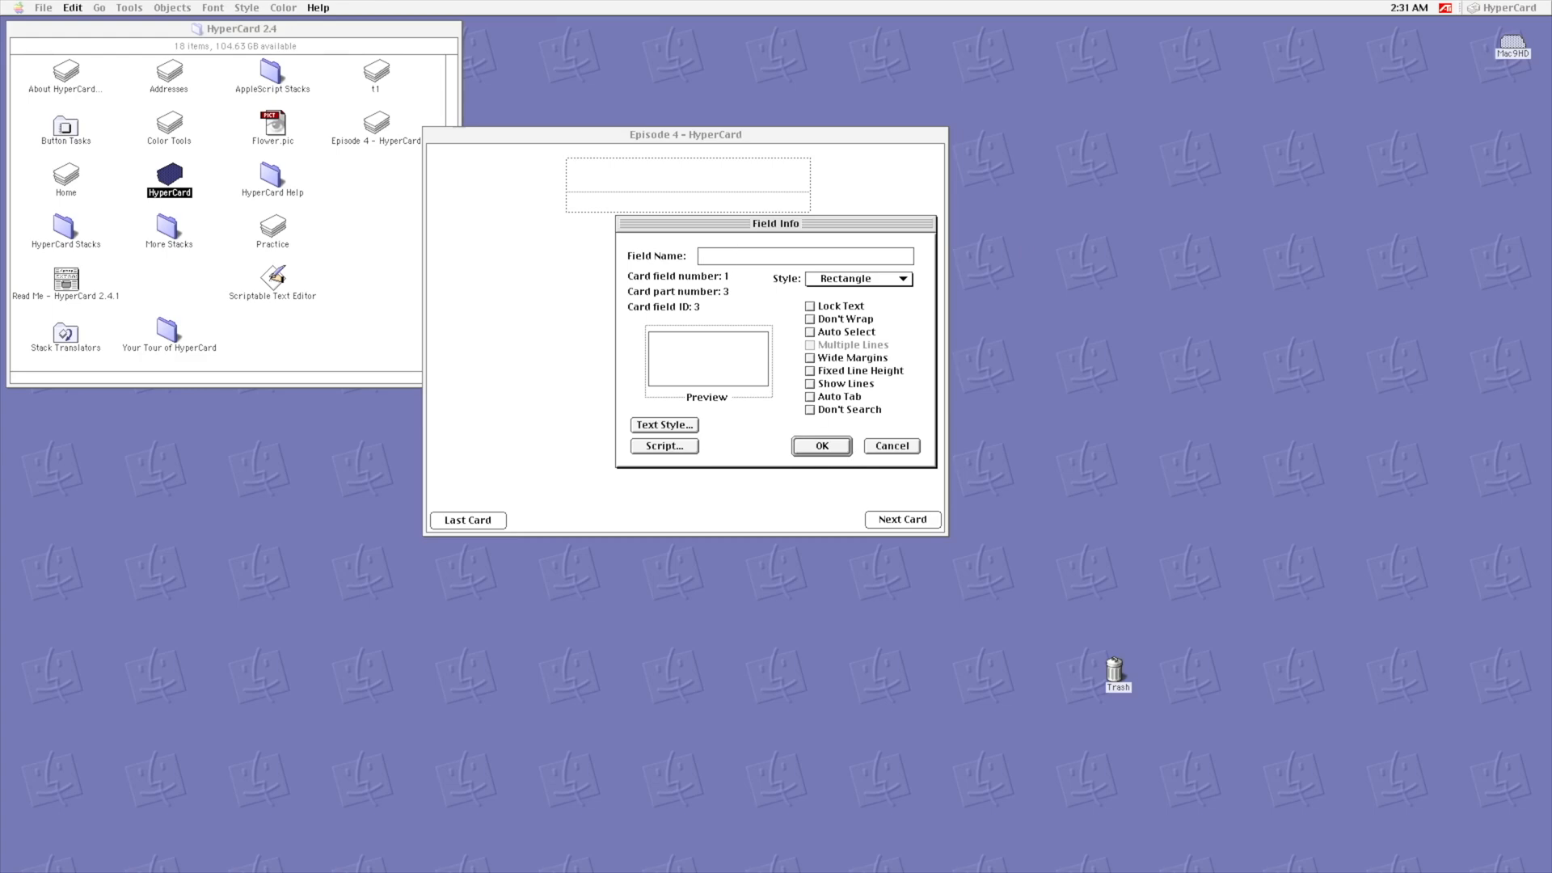
Step: Name the new field 'Title Field'
text(Title)
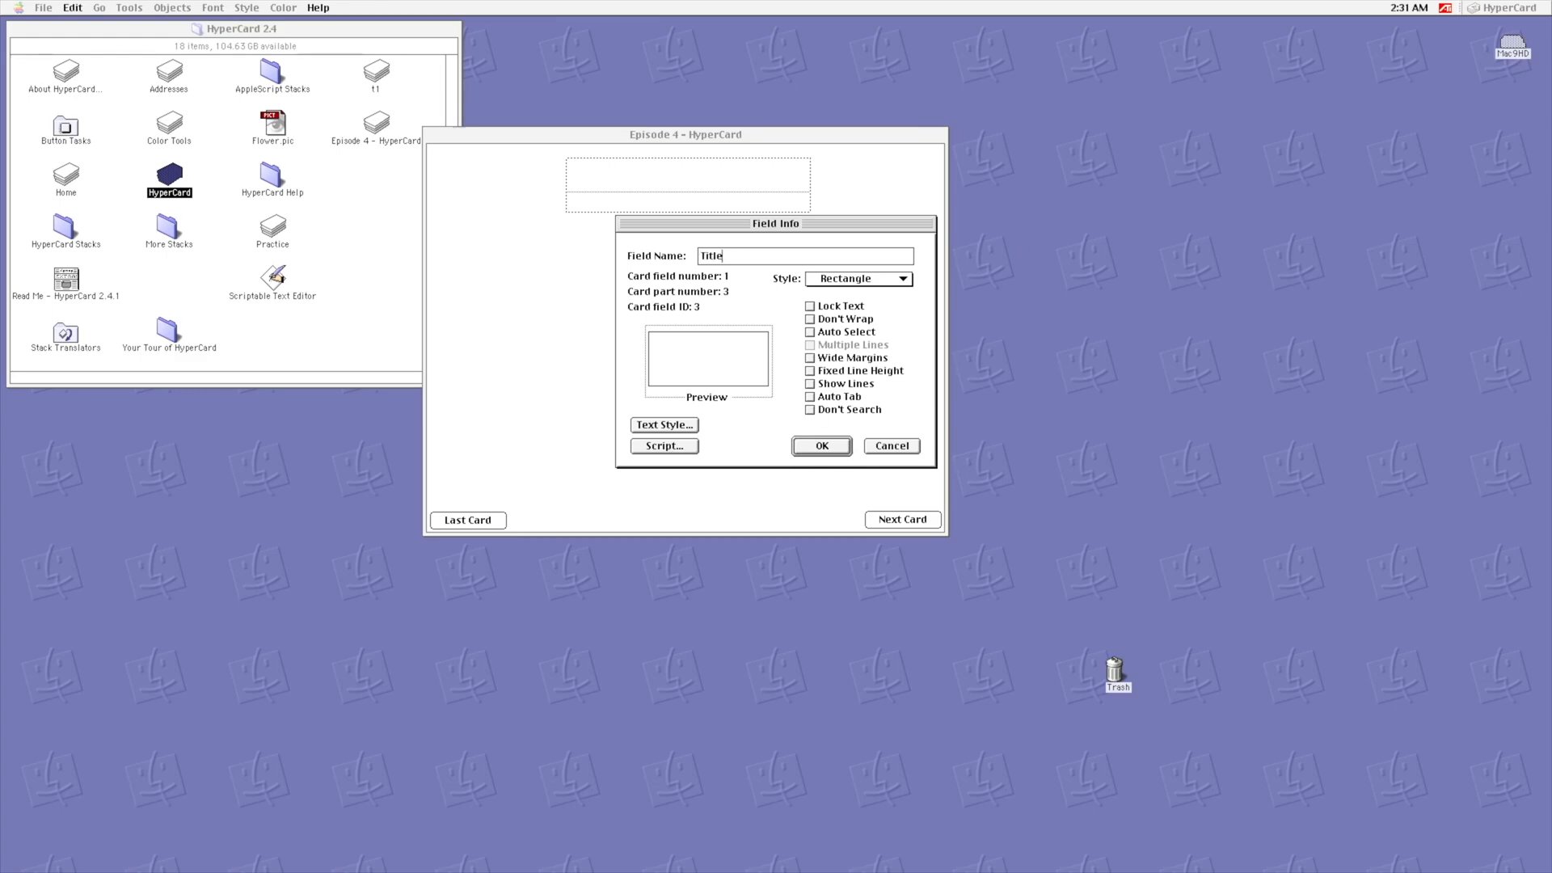
text(Fie)
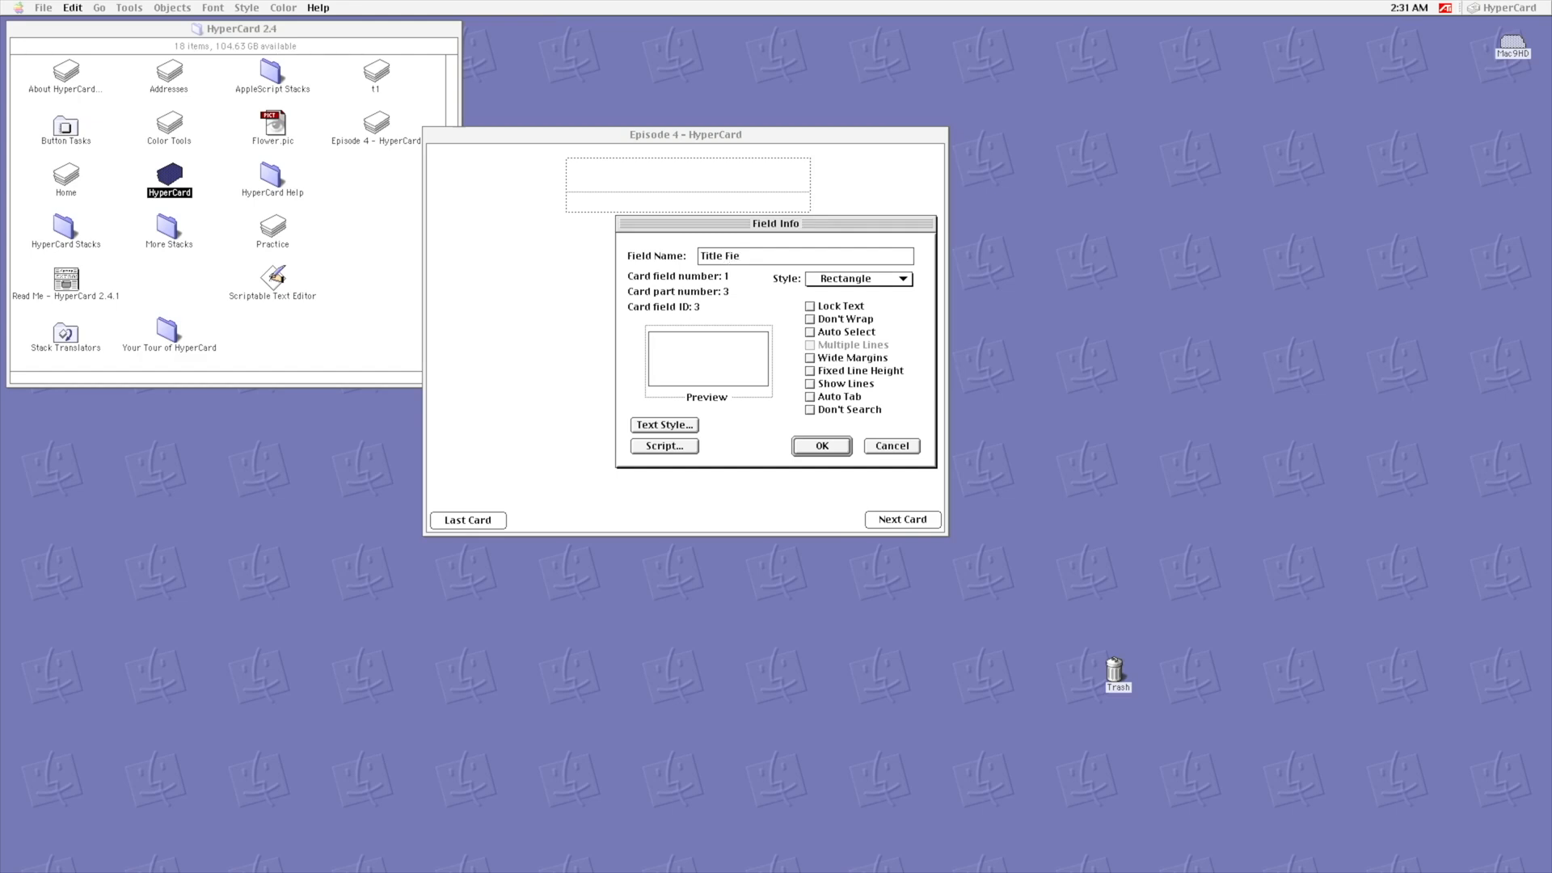
click(820, 445)
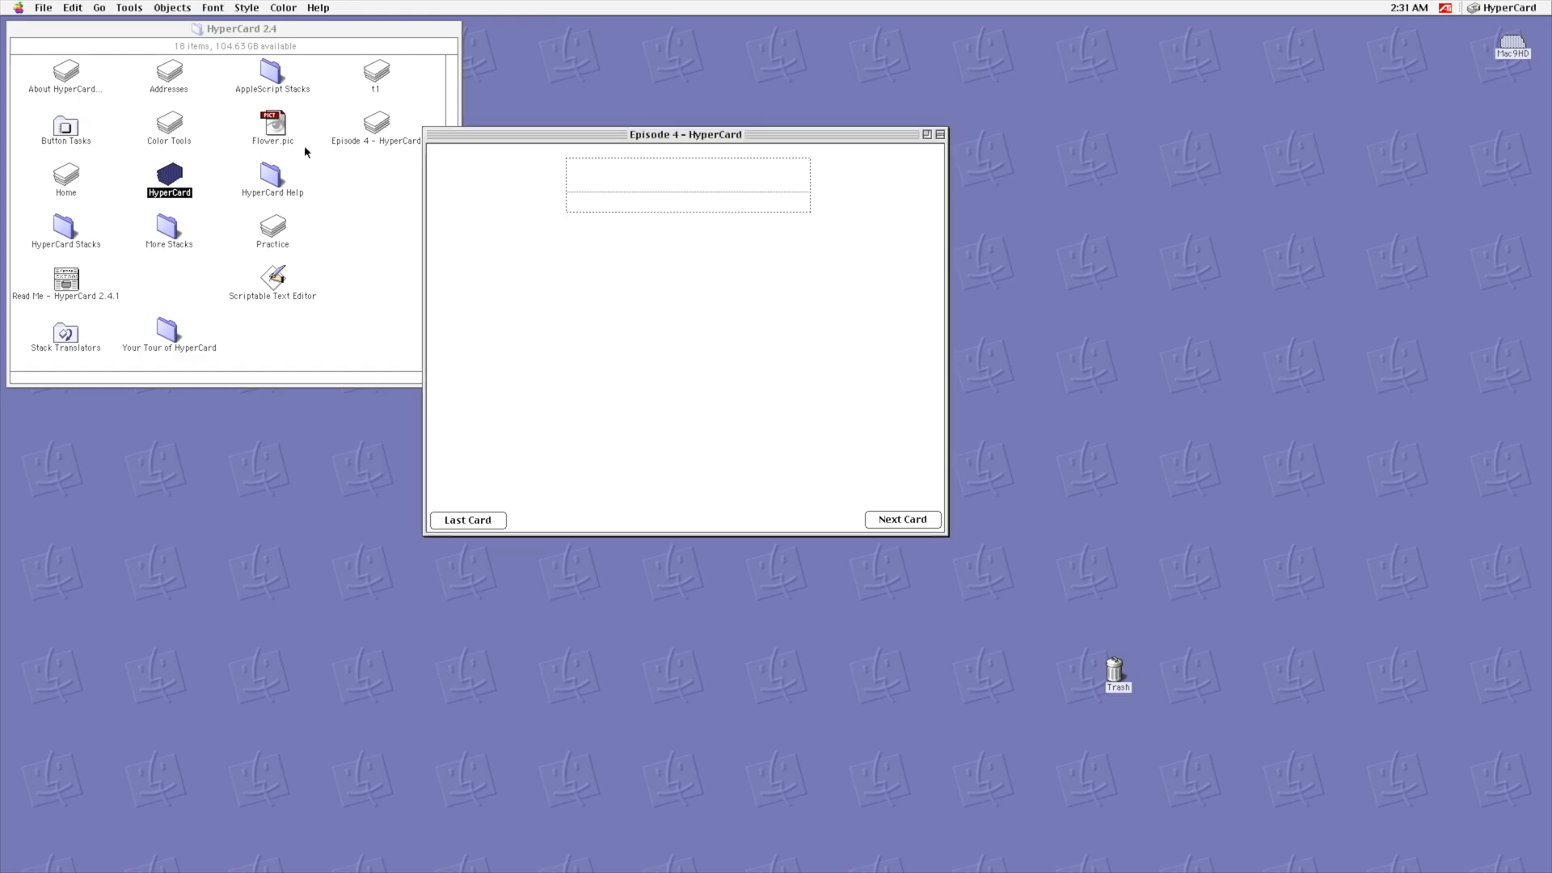
mouse_move(467, 150)
text(First)
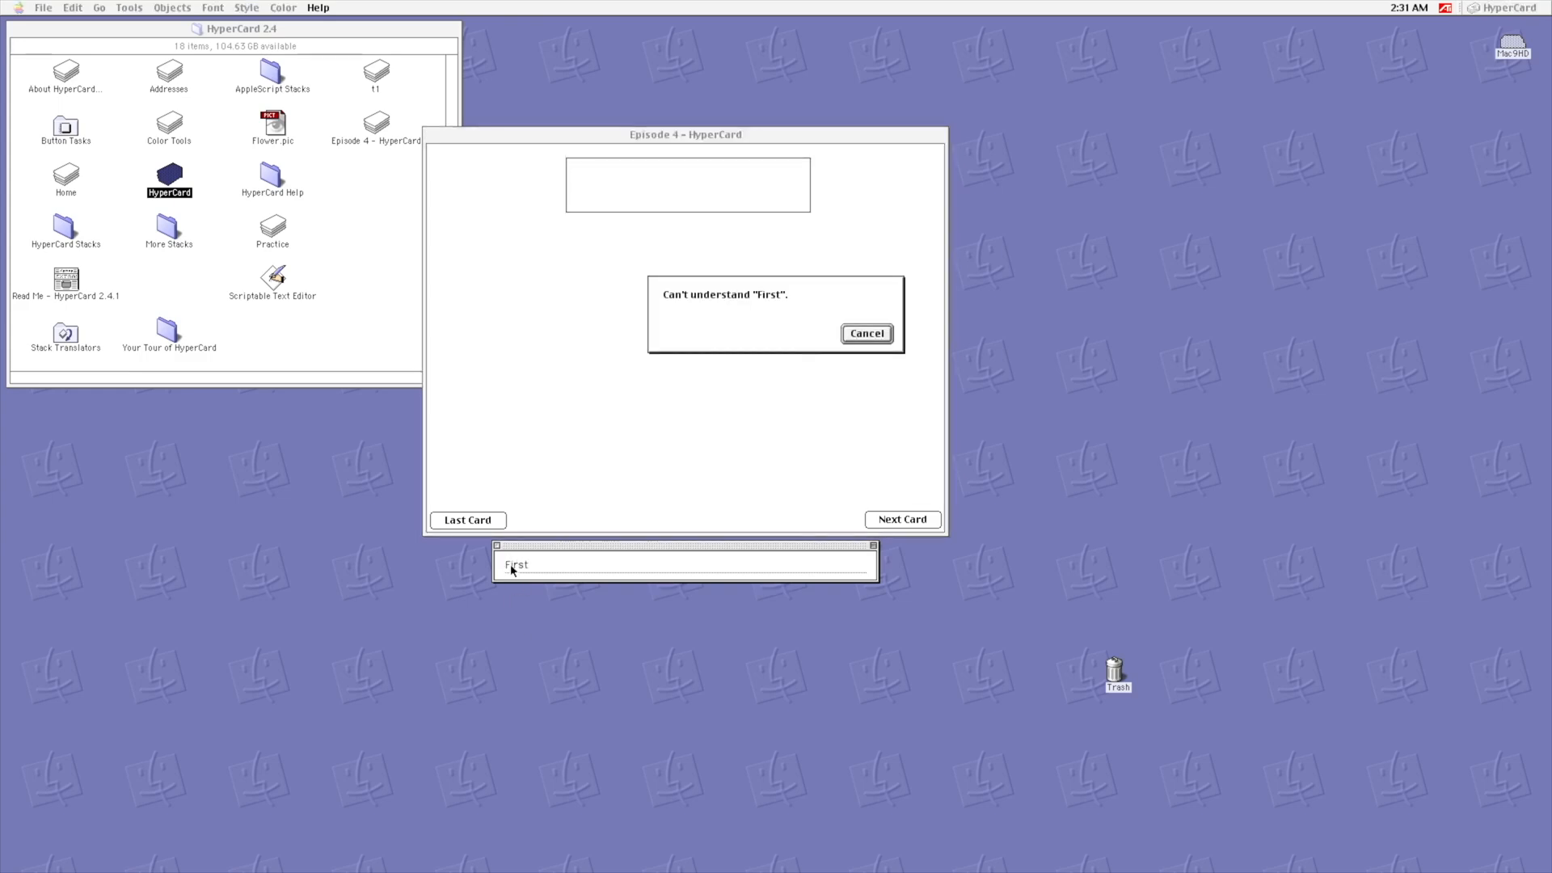
Step: Dismiss the 'First' error, enter 'First Card' in the title field, and centre it
click(864, 334)
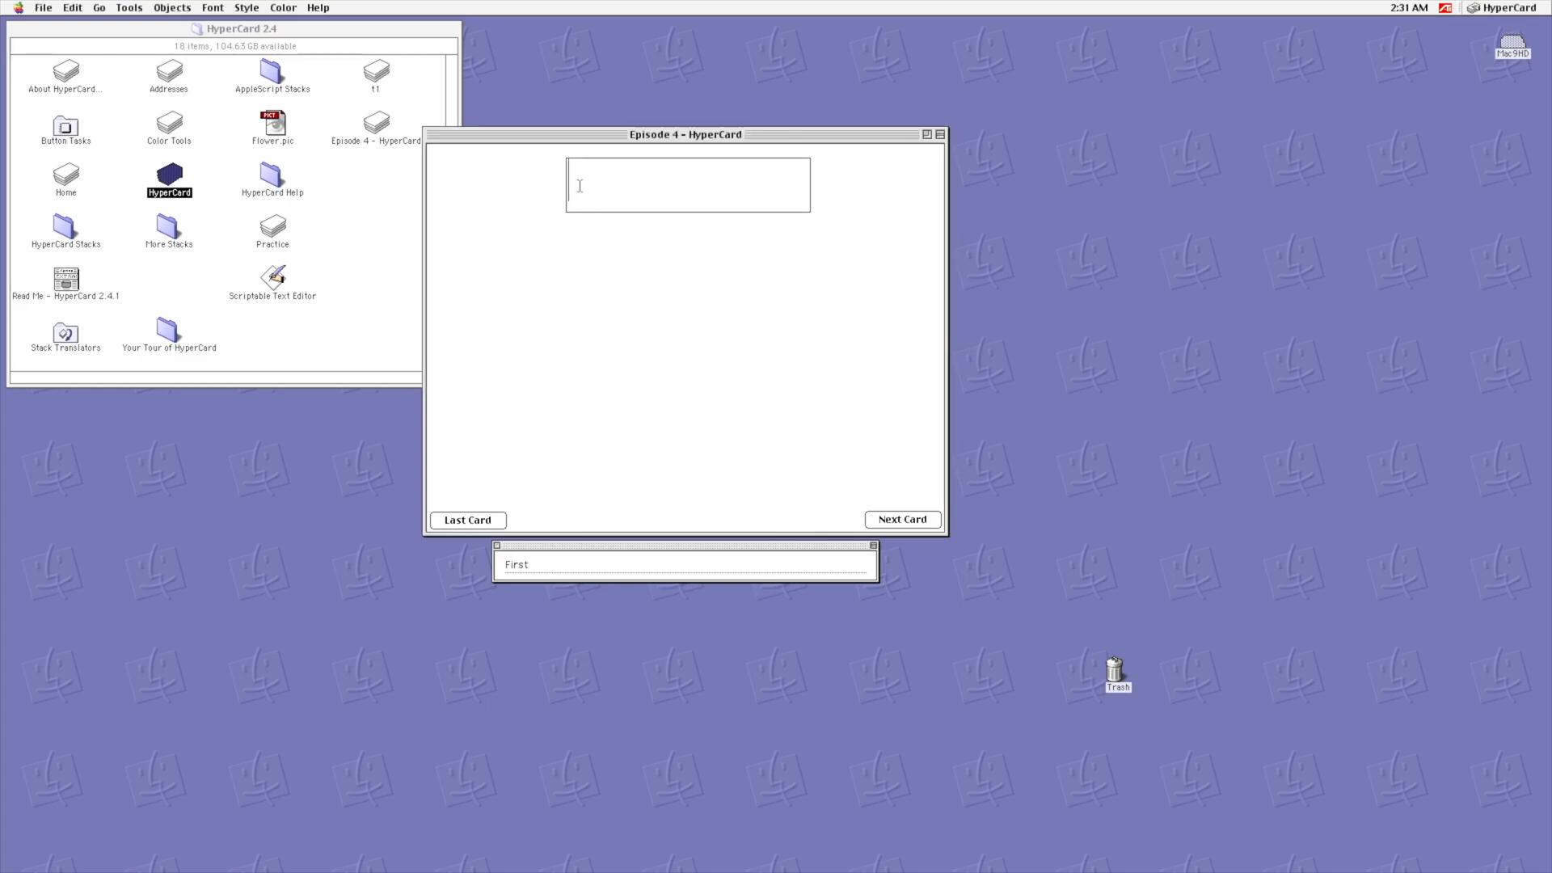
text(First Ca)
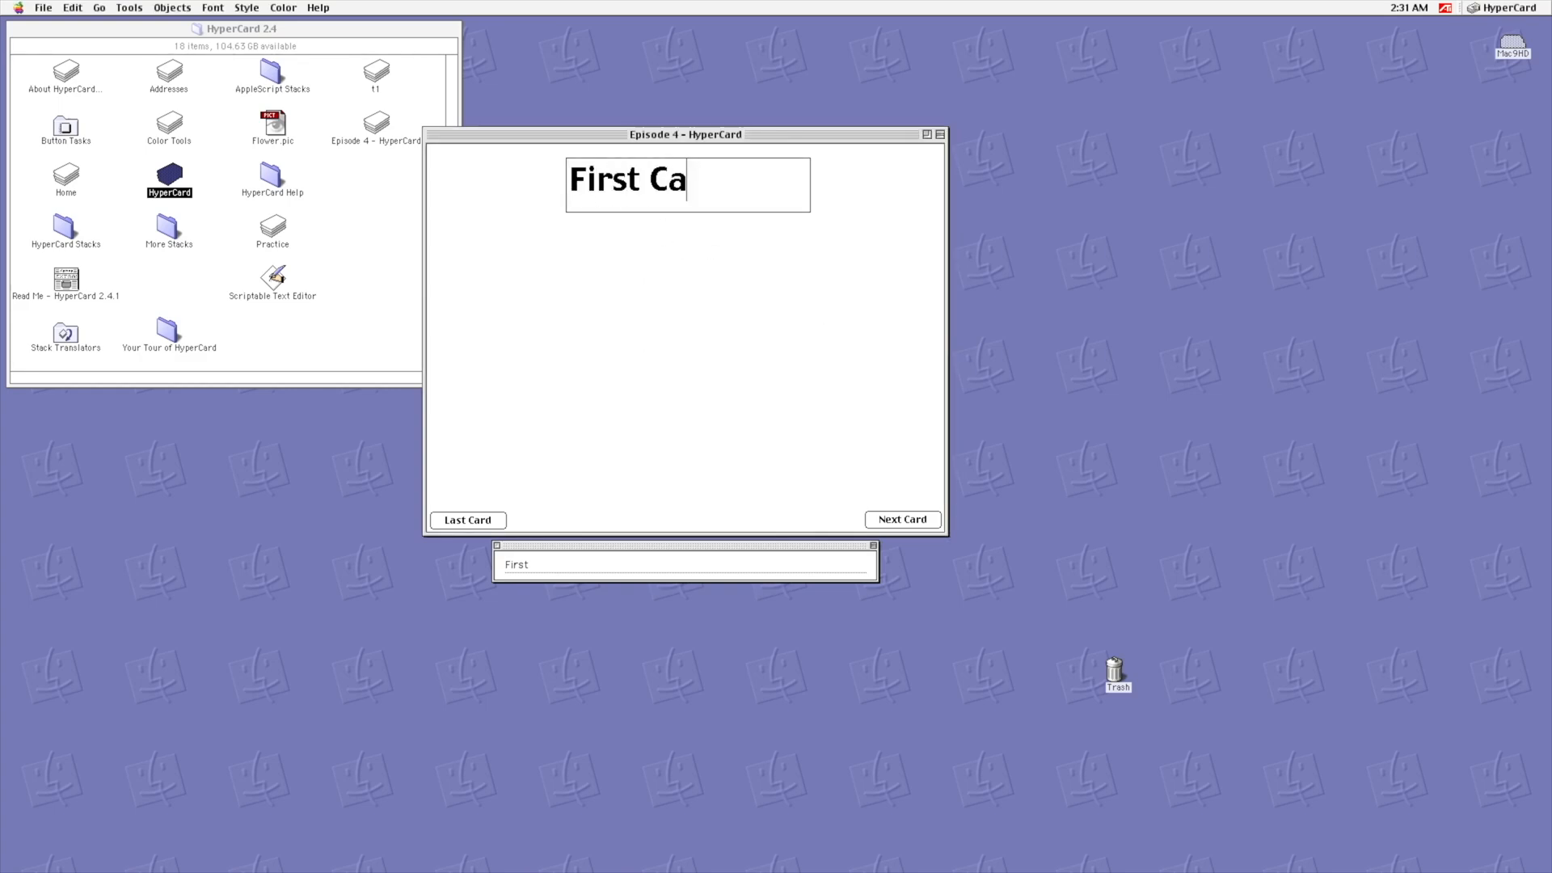
text(rd)
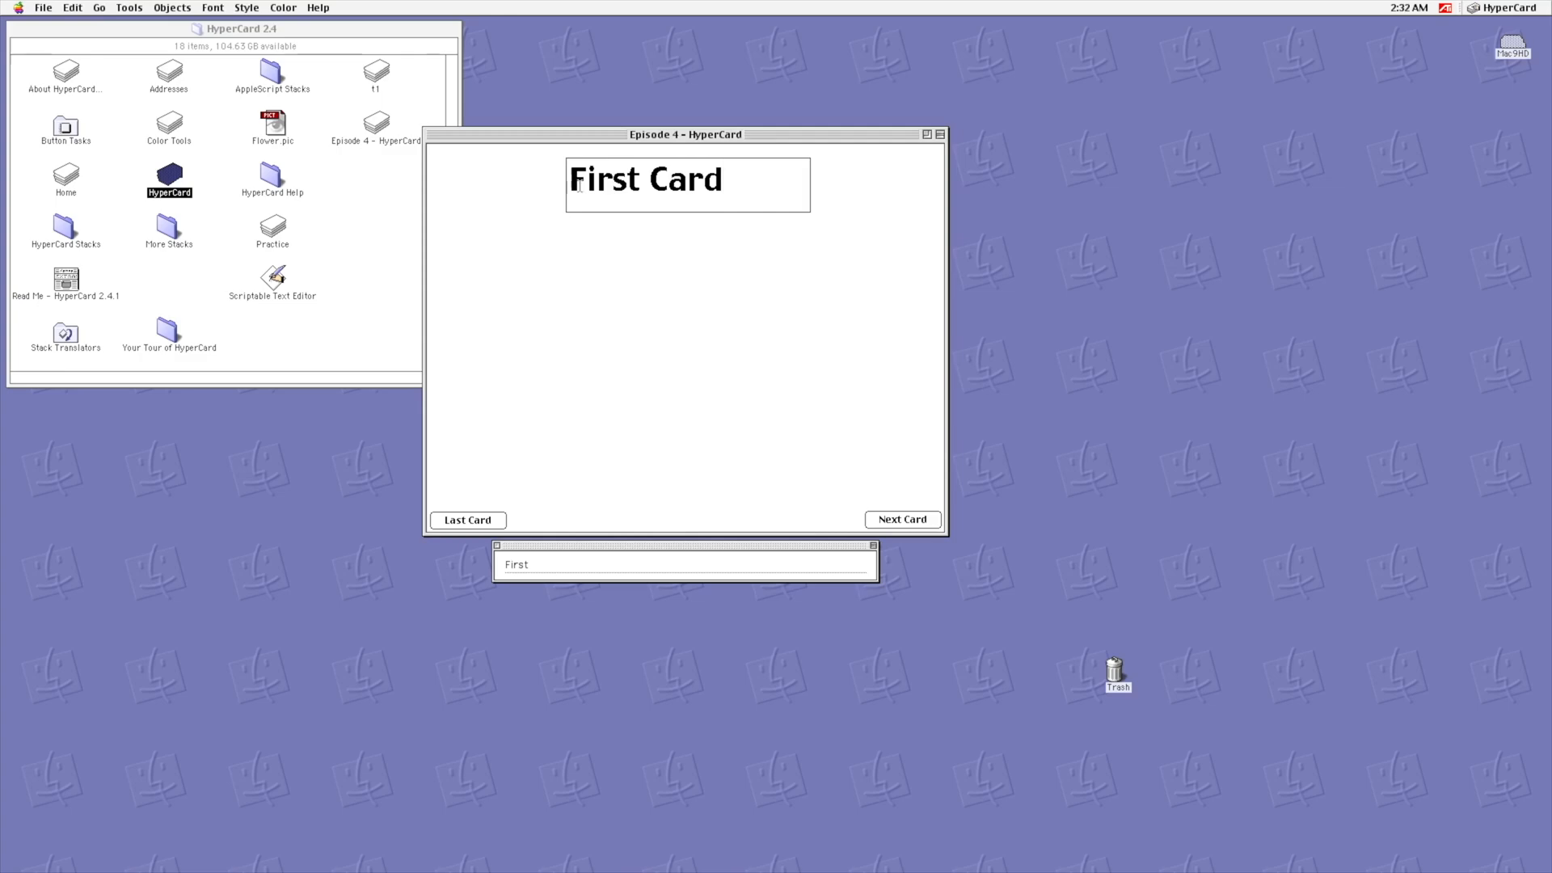
click(572, 189)
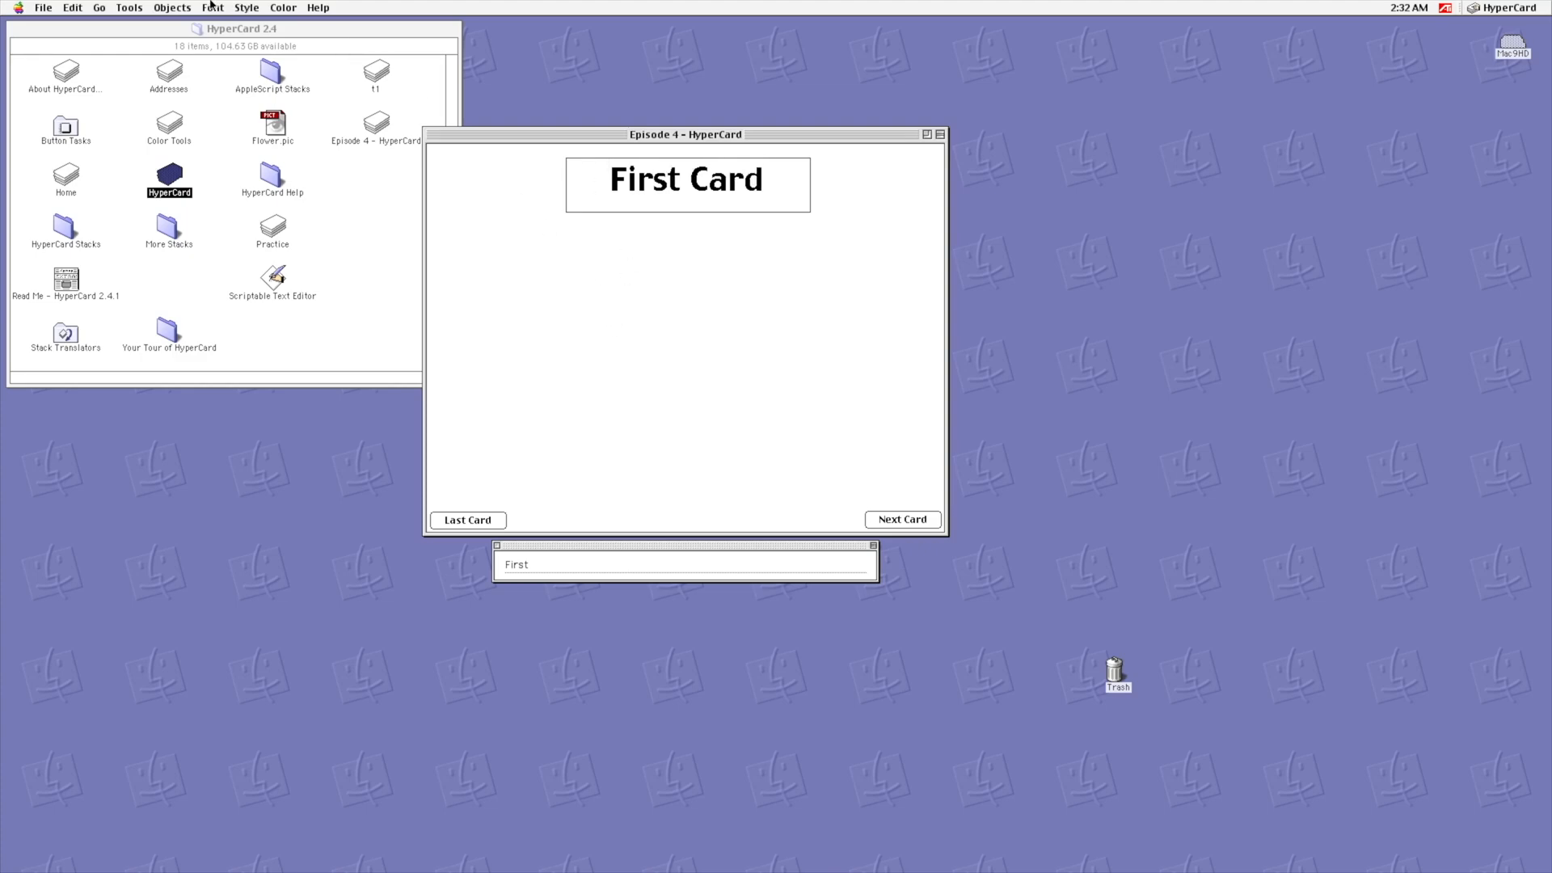
click(128, 8)
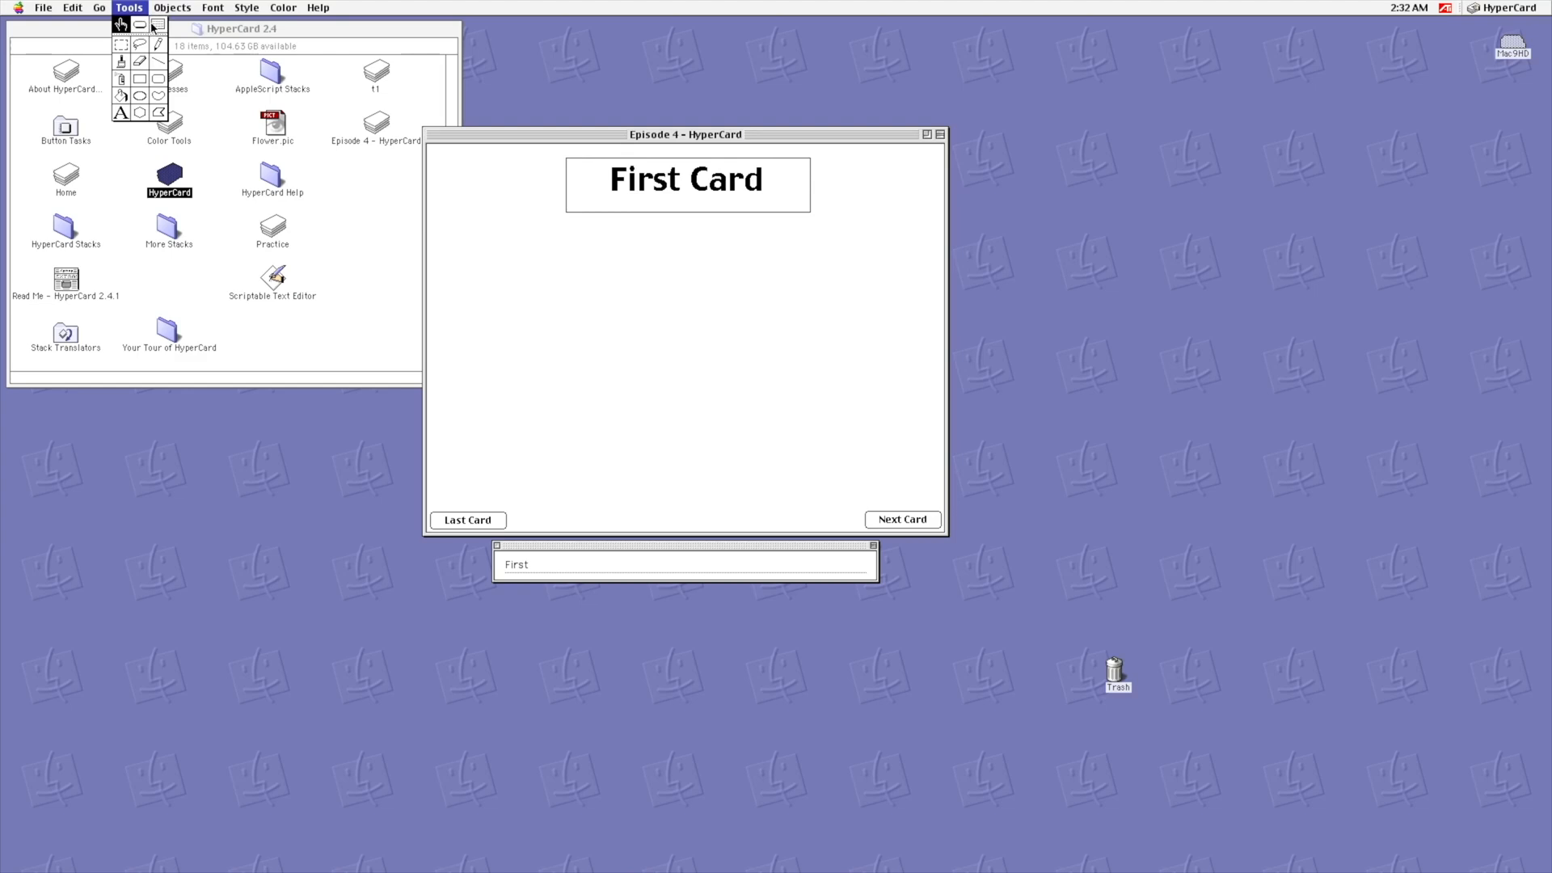
Step: Set the title field's style to Transparent and return to browsing
double_click(687, 184)
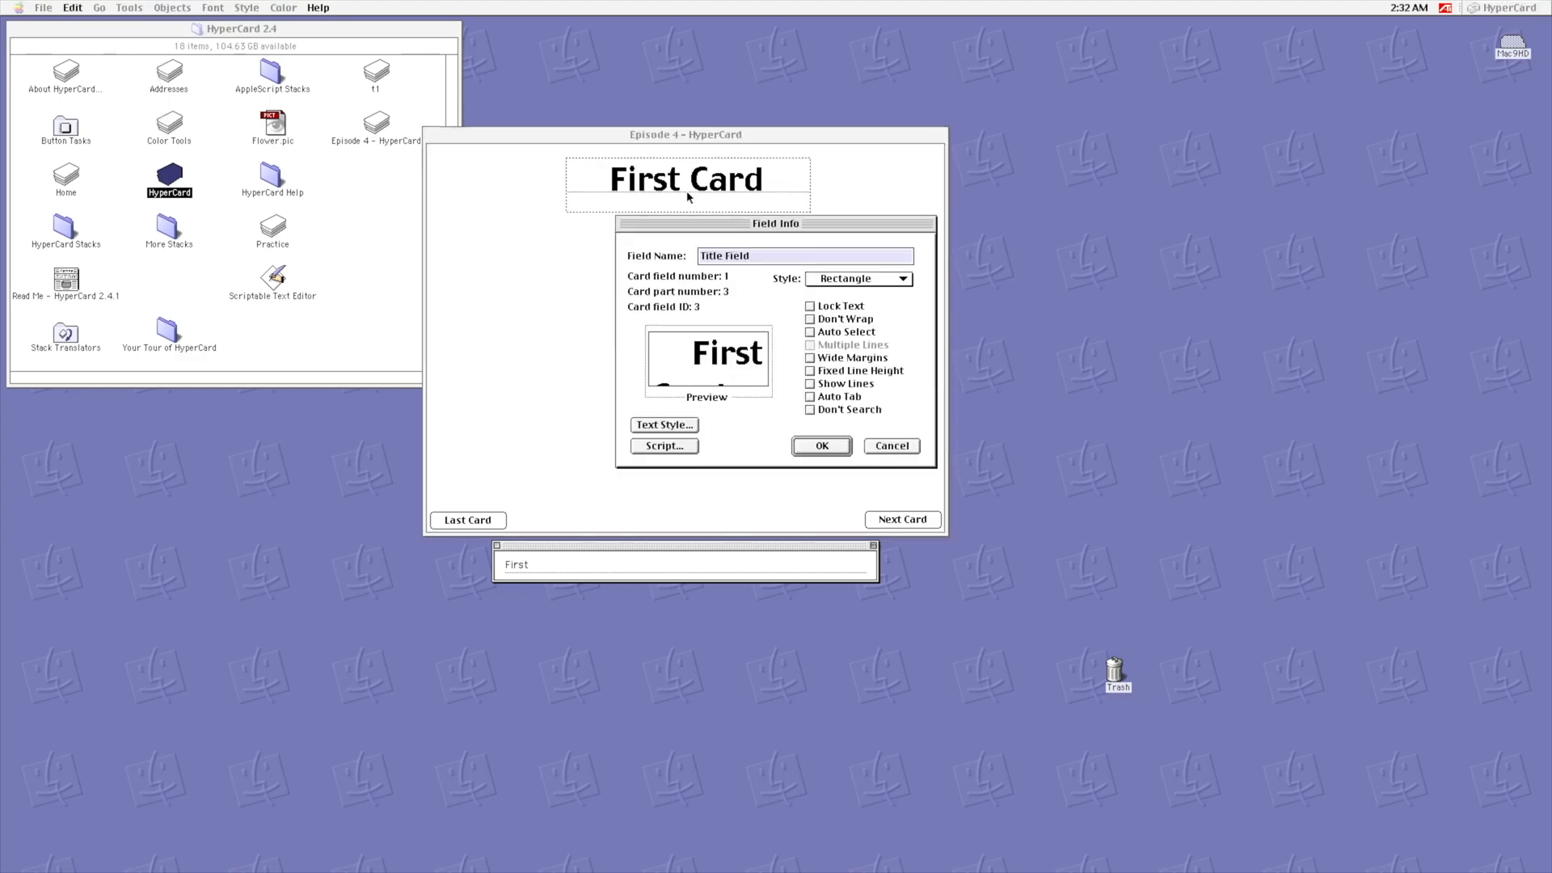
click(857, 278)
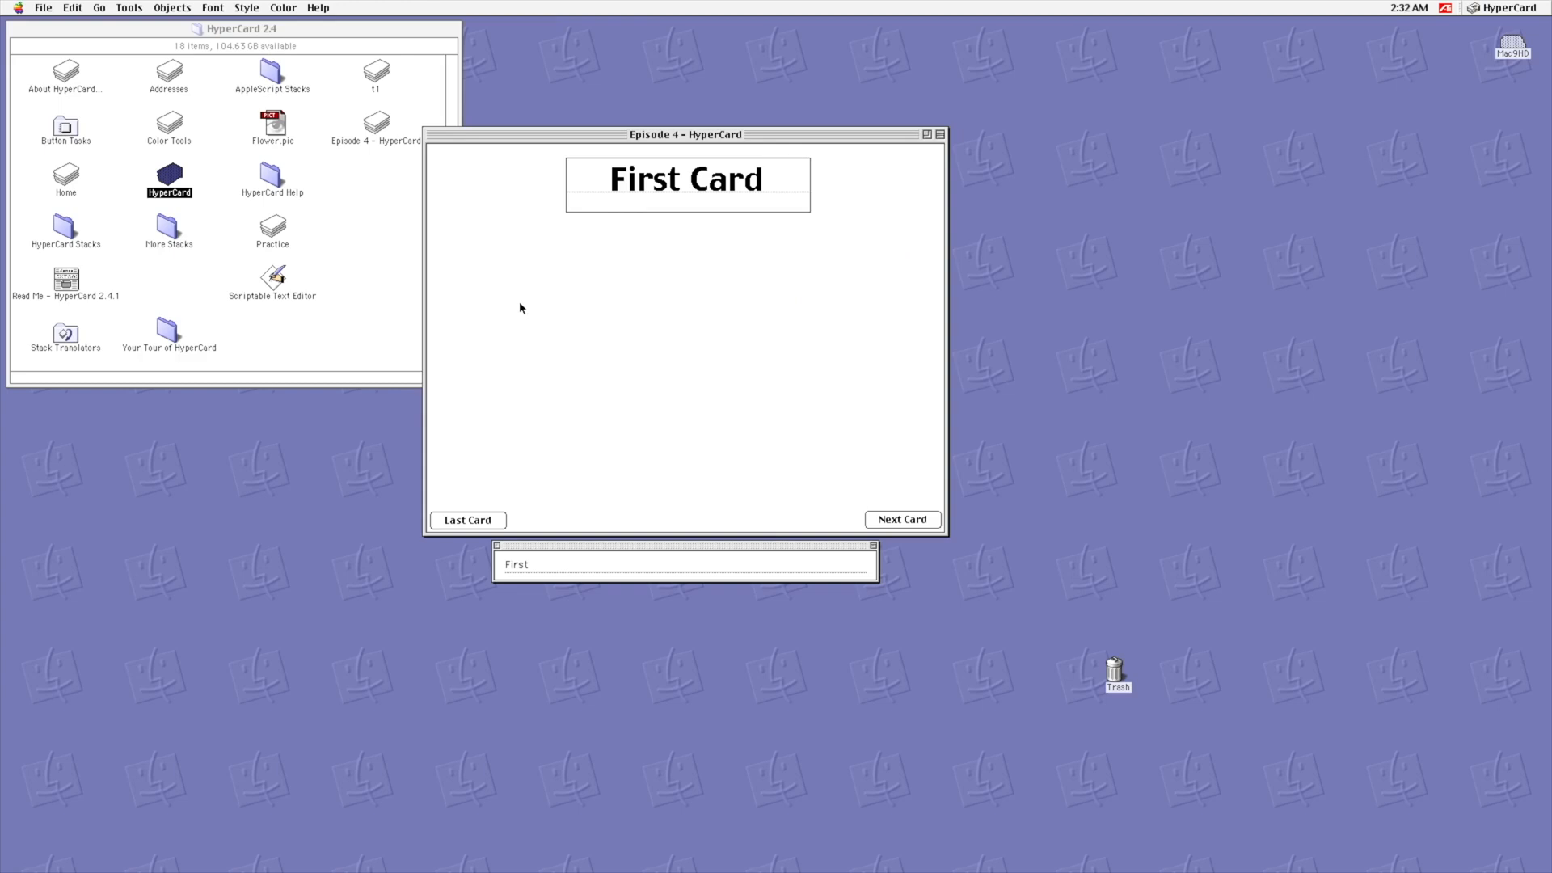
click(129, 9)
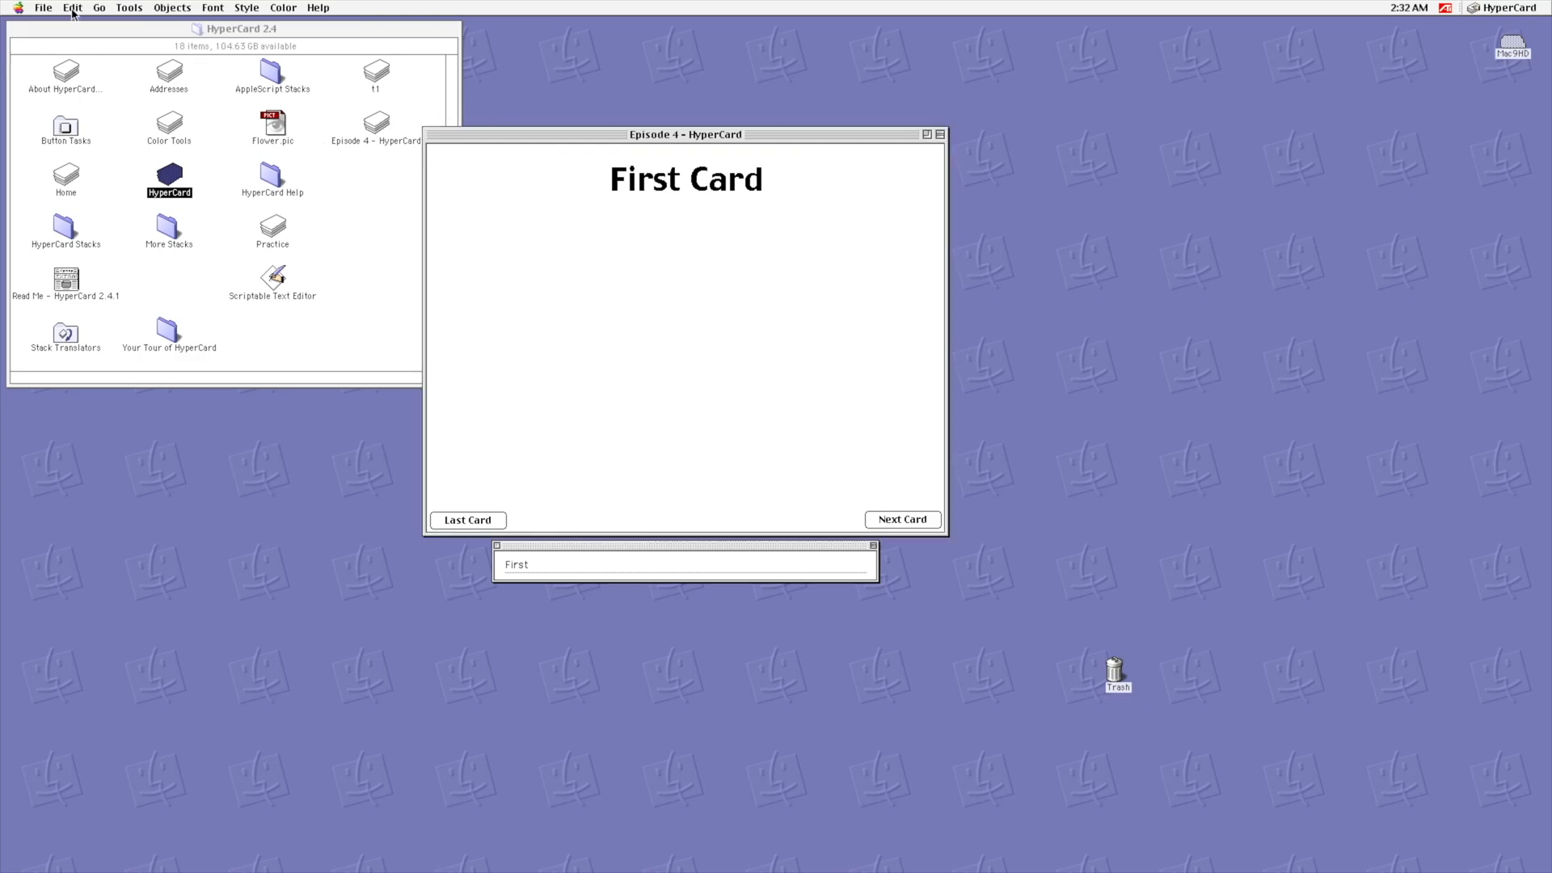
Step: Check Stack Info showing 2 cards and 1 background, then dismiss it
click(71, 8)
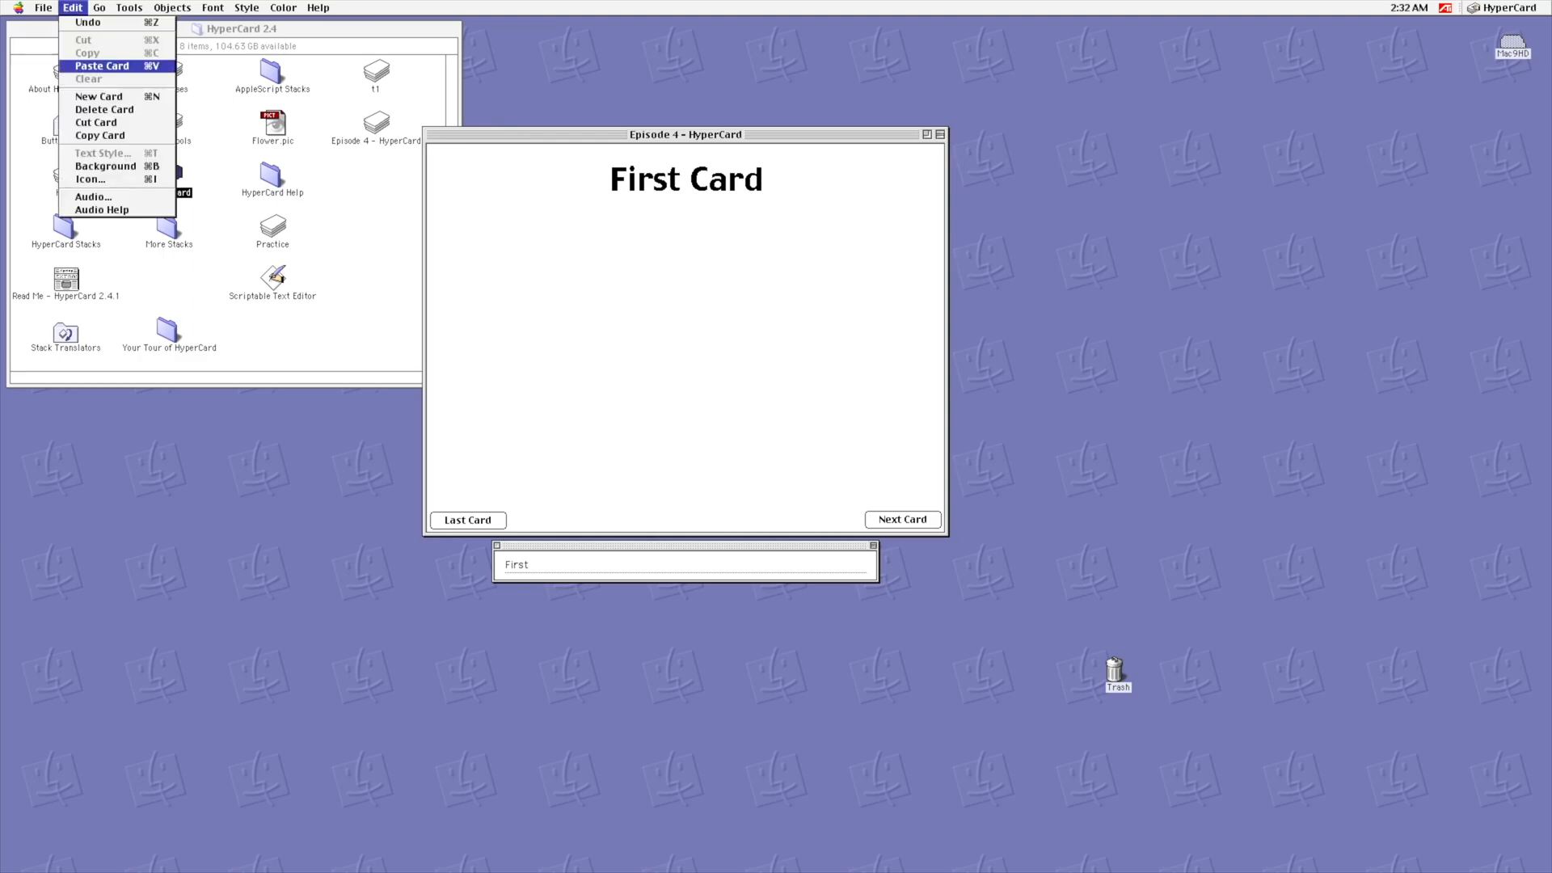
click(172, 7)
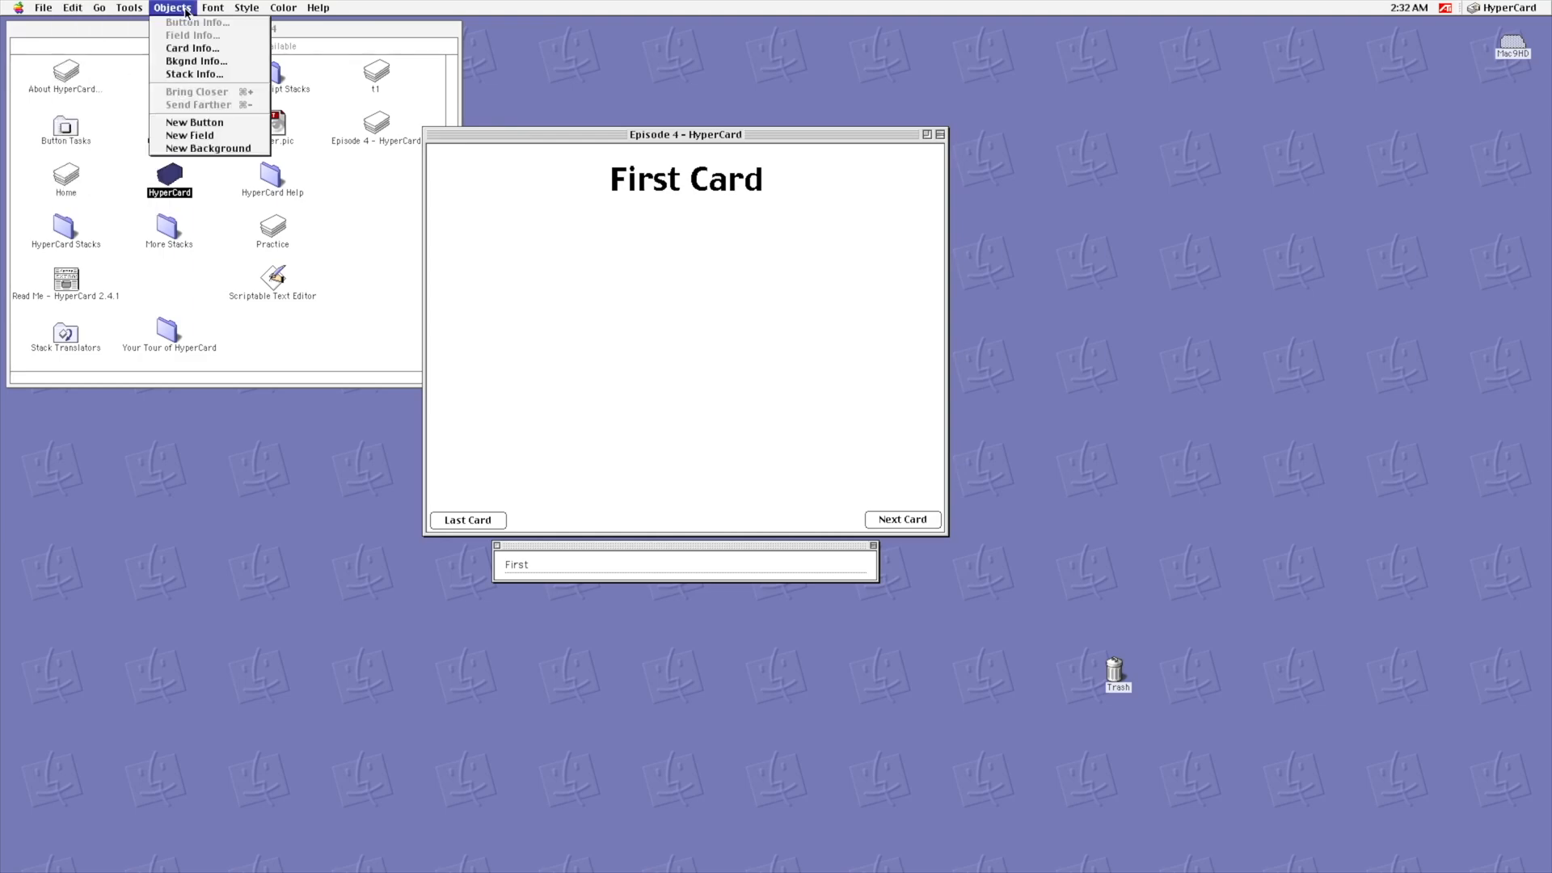
click(194, 74)
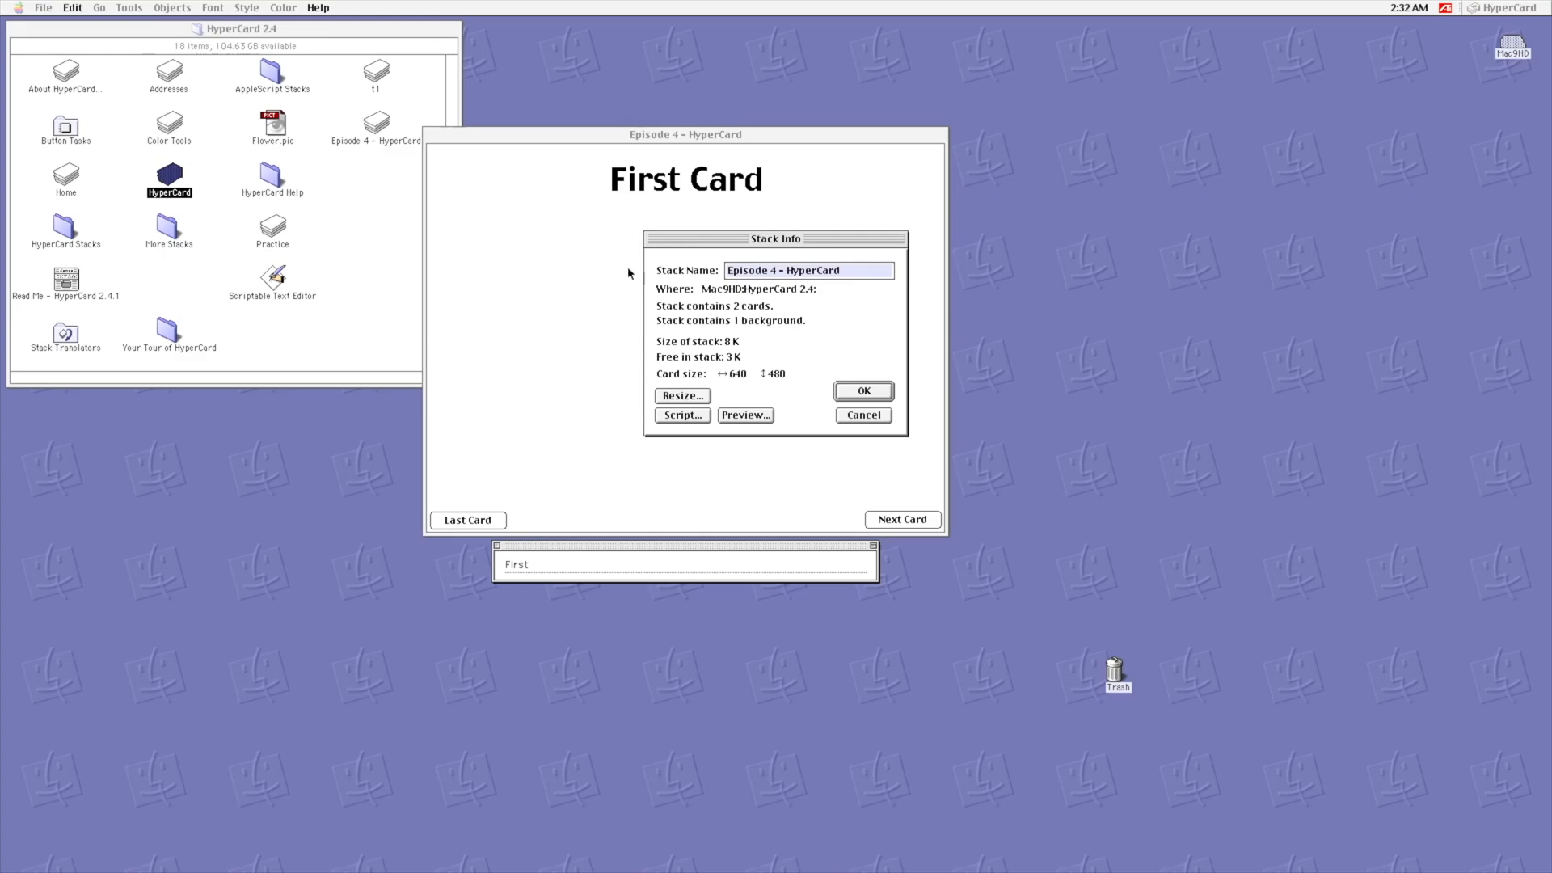
mouse_move(755, 313)
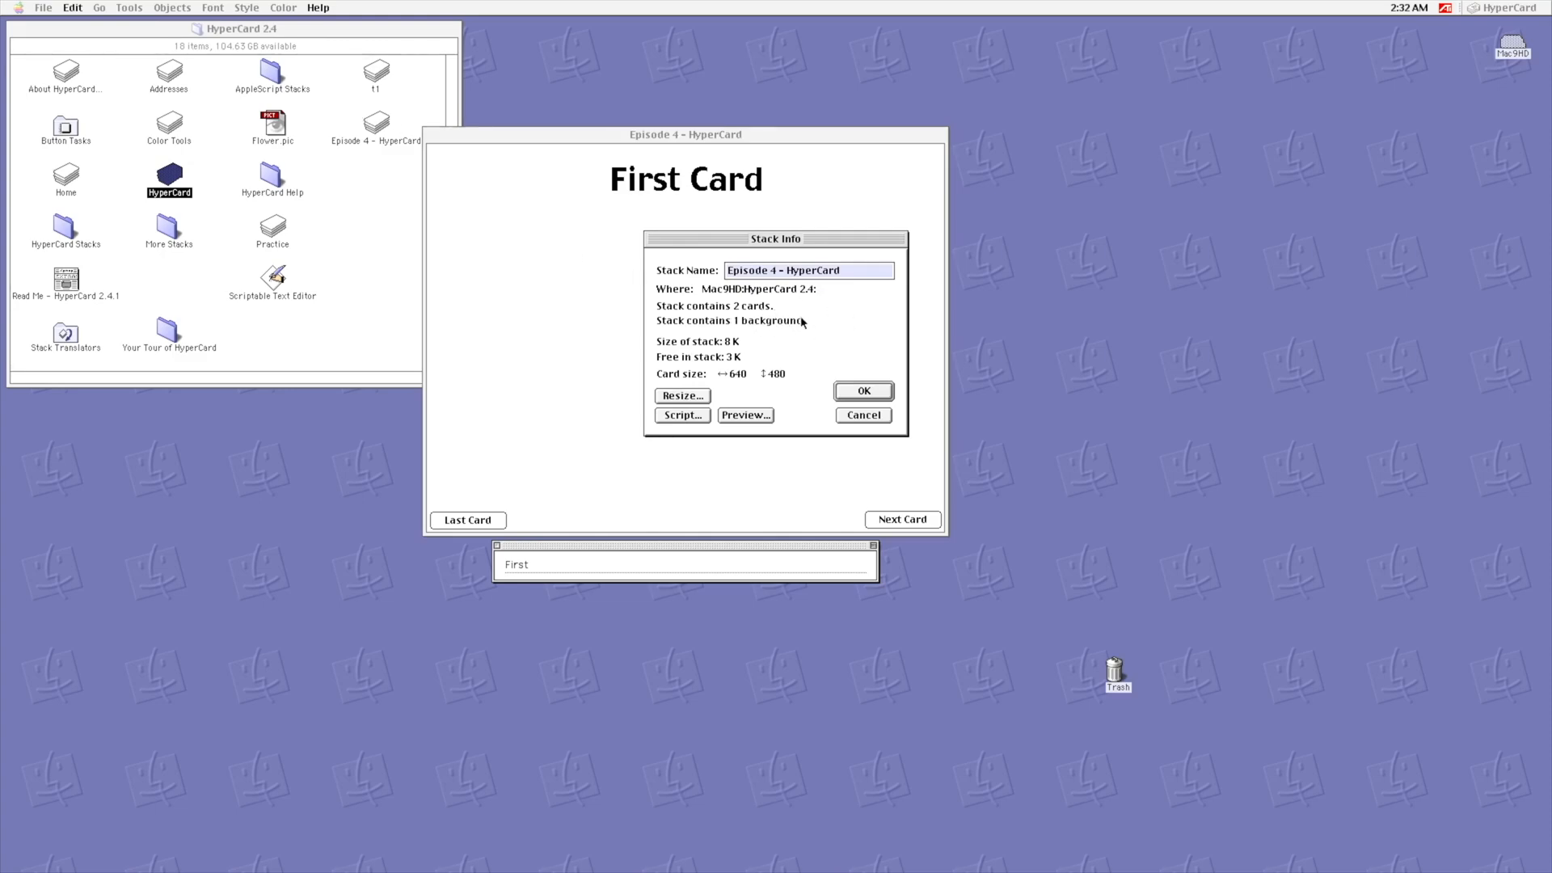
click(862, 389)
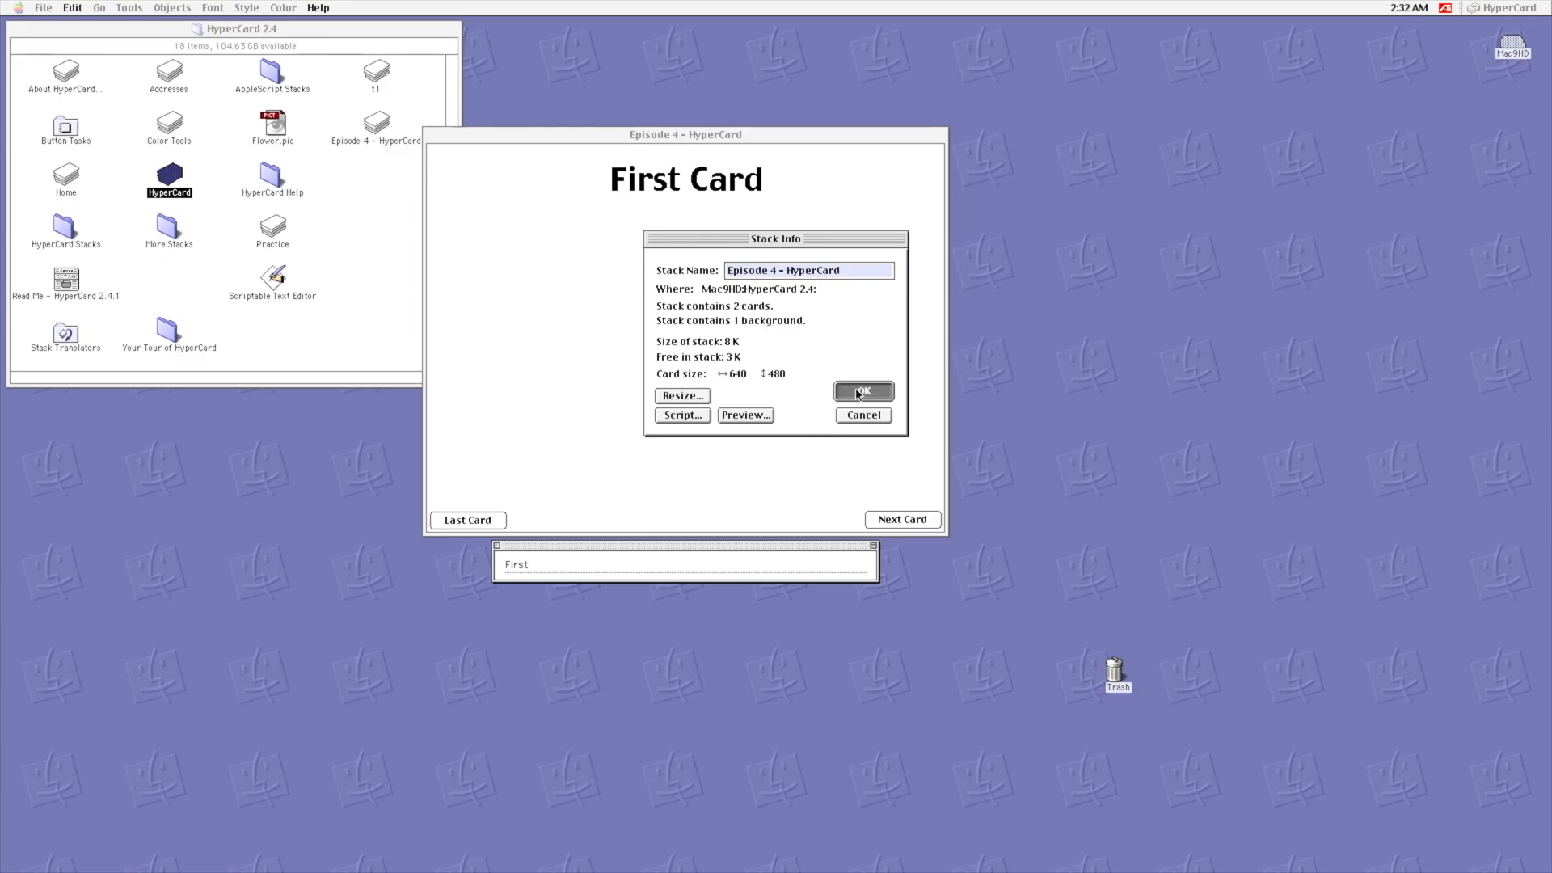
click(862, 391)
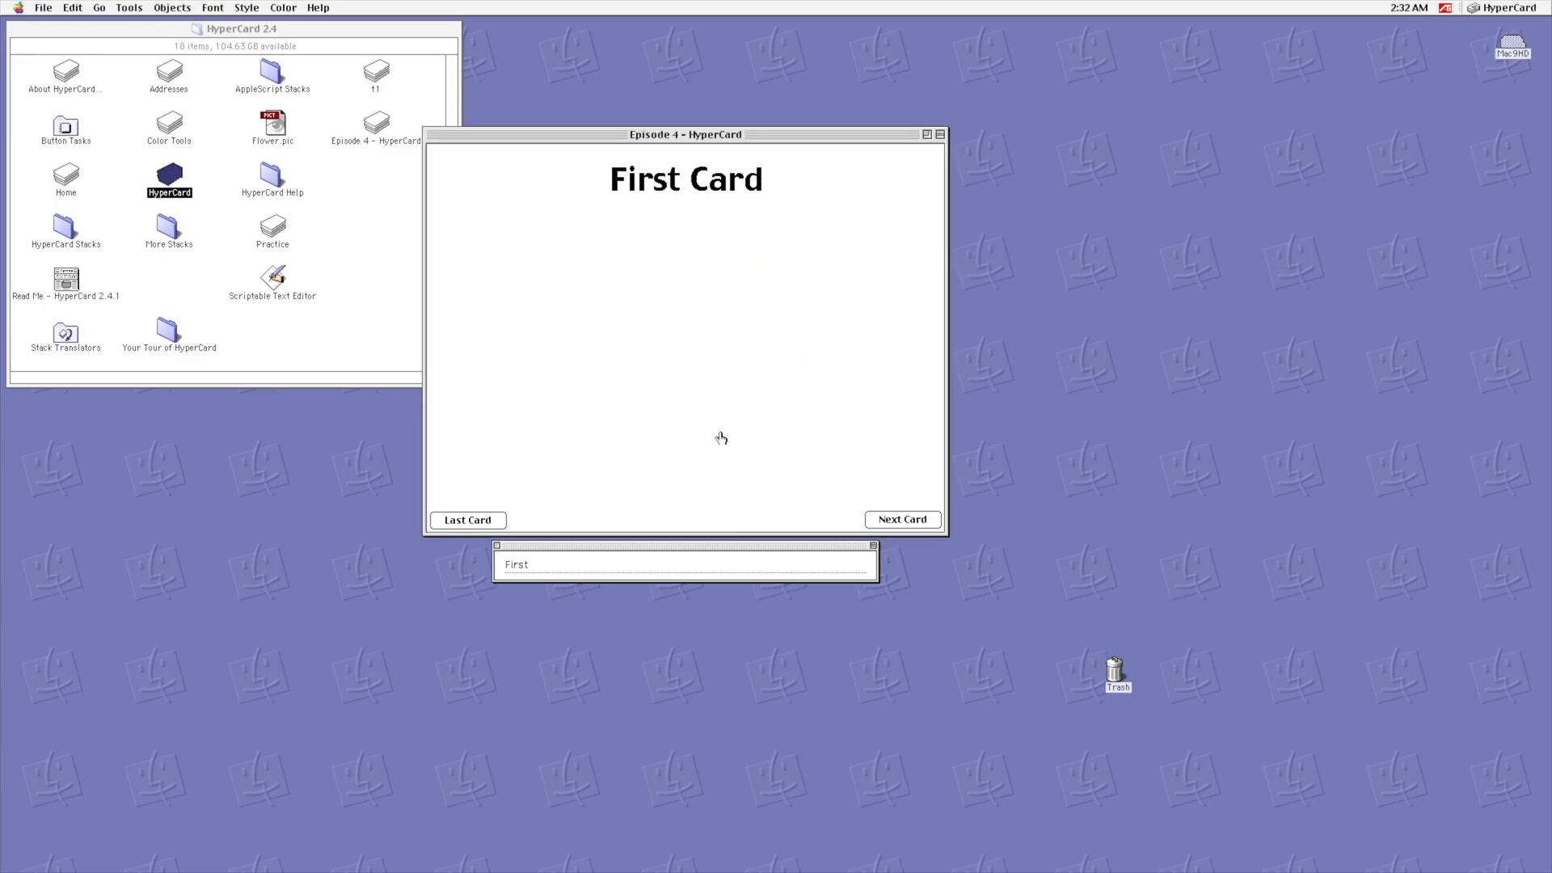
mouse_move(888, 556)
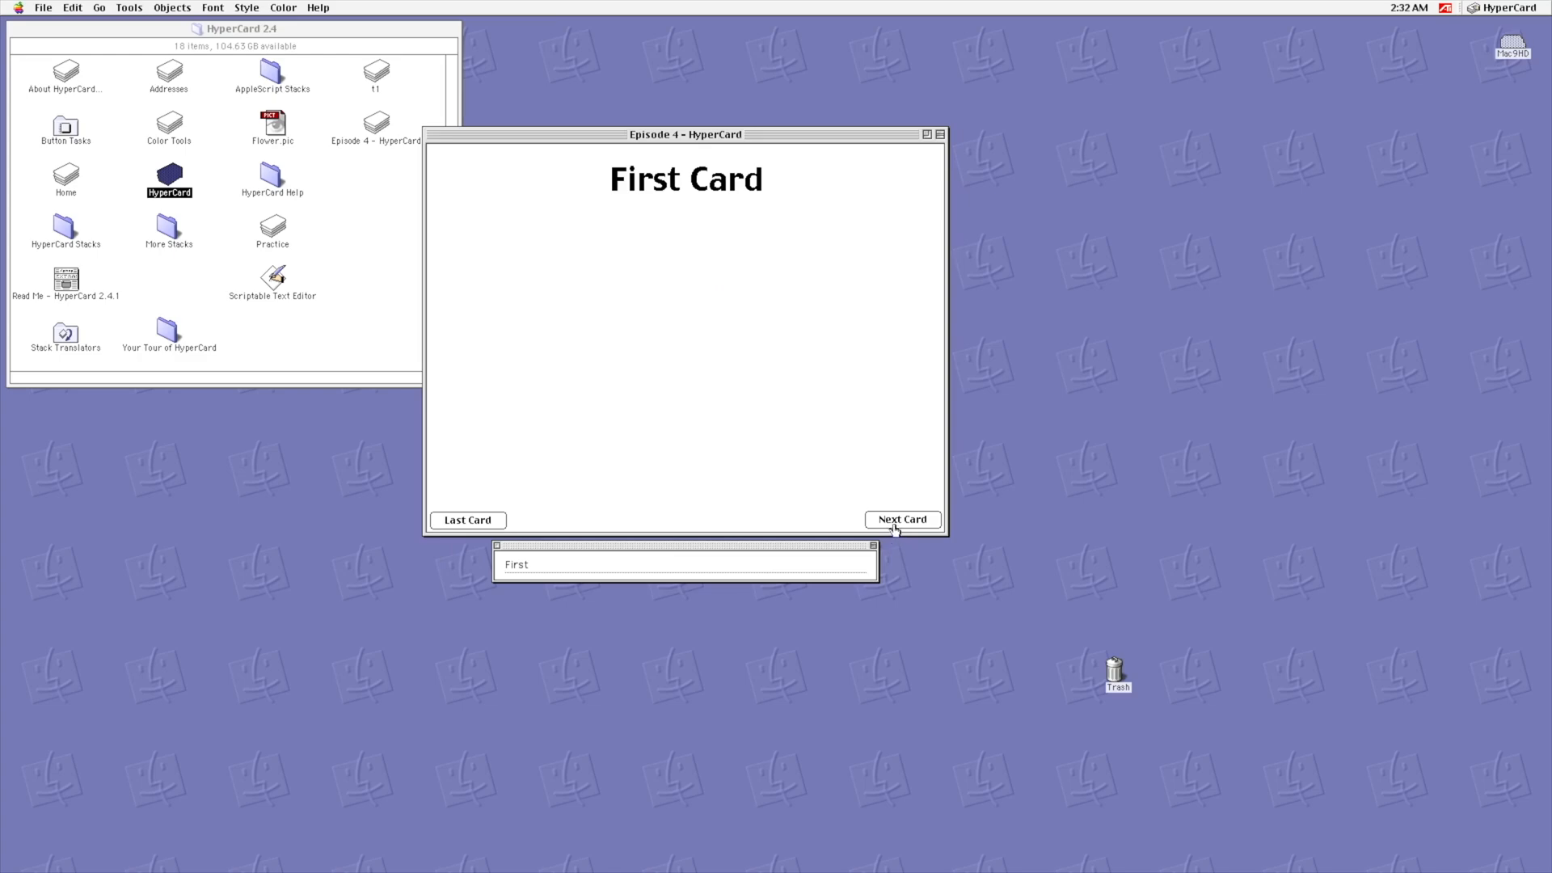
mouse_move(568, 468)
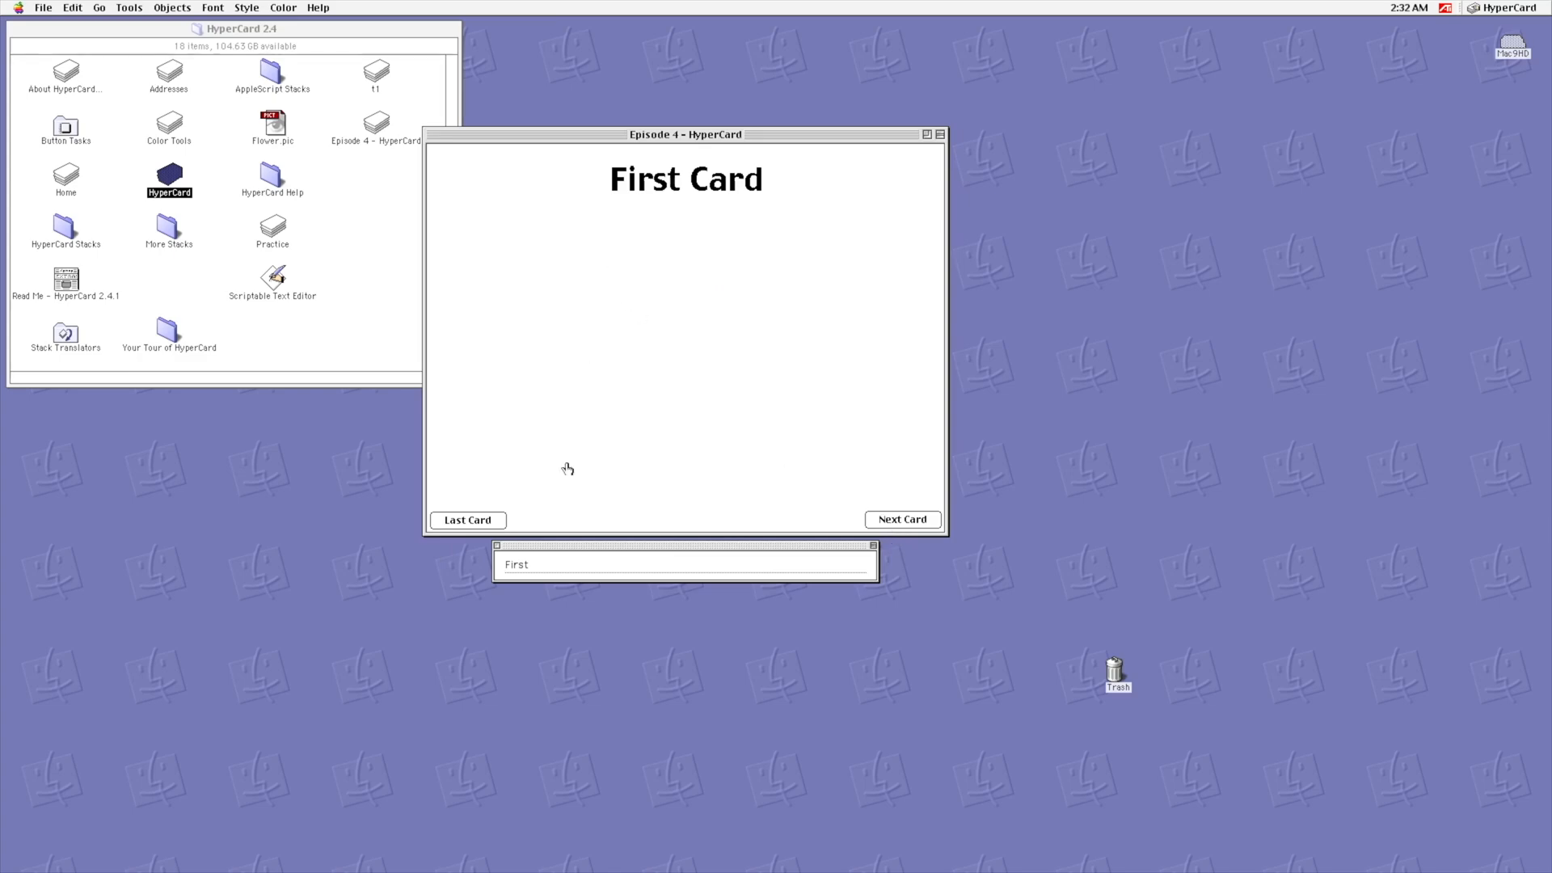
Step: Retitle the second card 'Second Card', then page to First Card and back
click(172, 8)
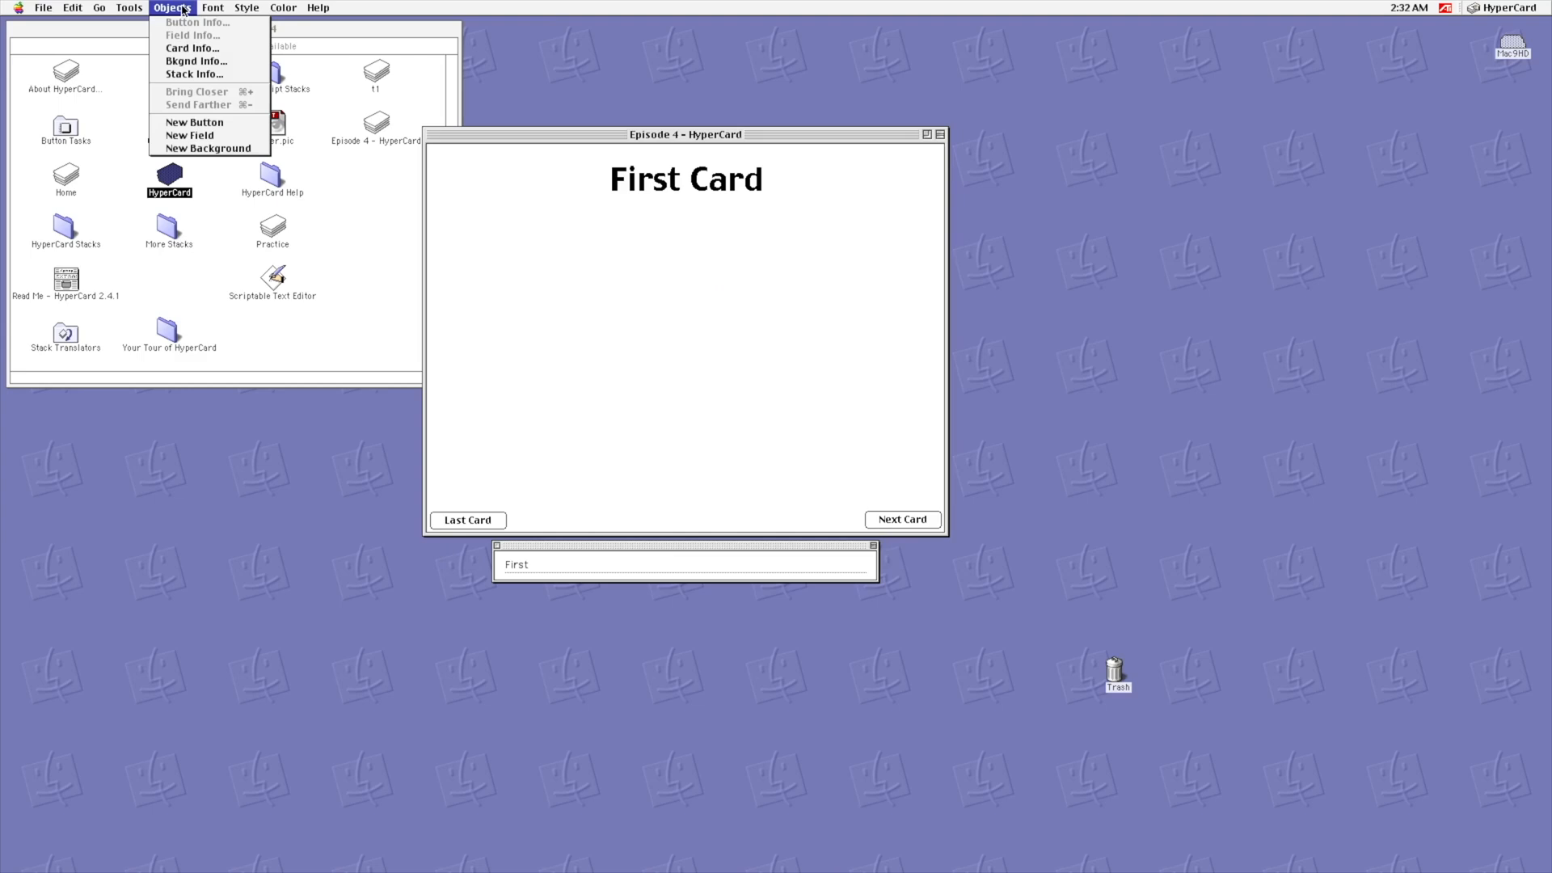
click(190, 47)
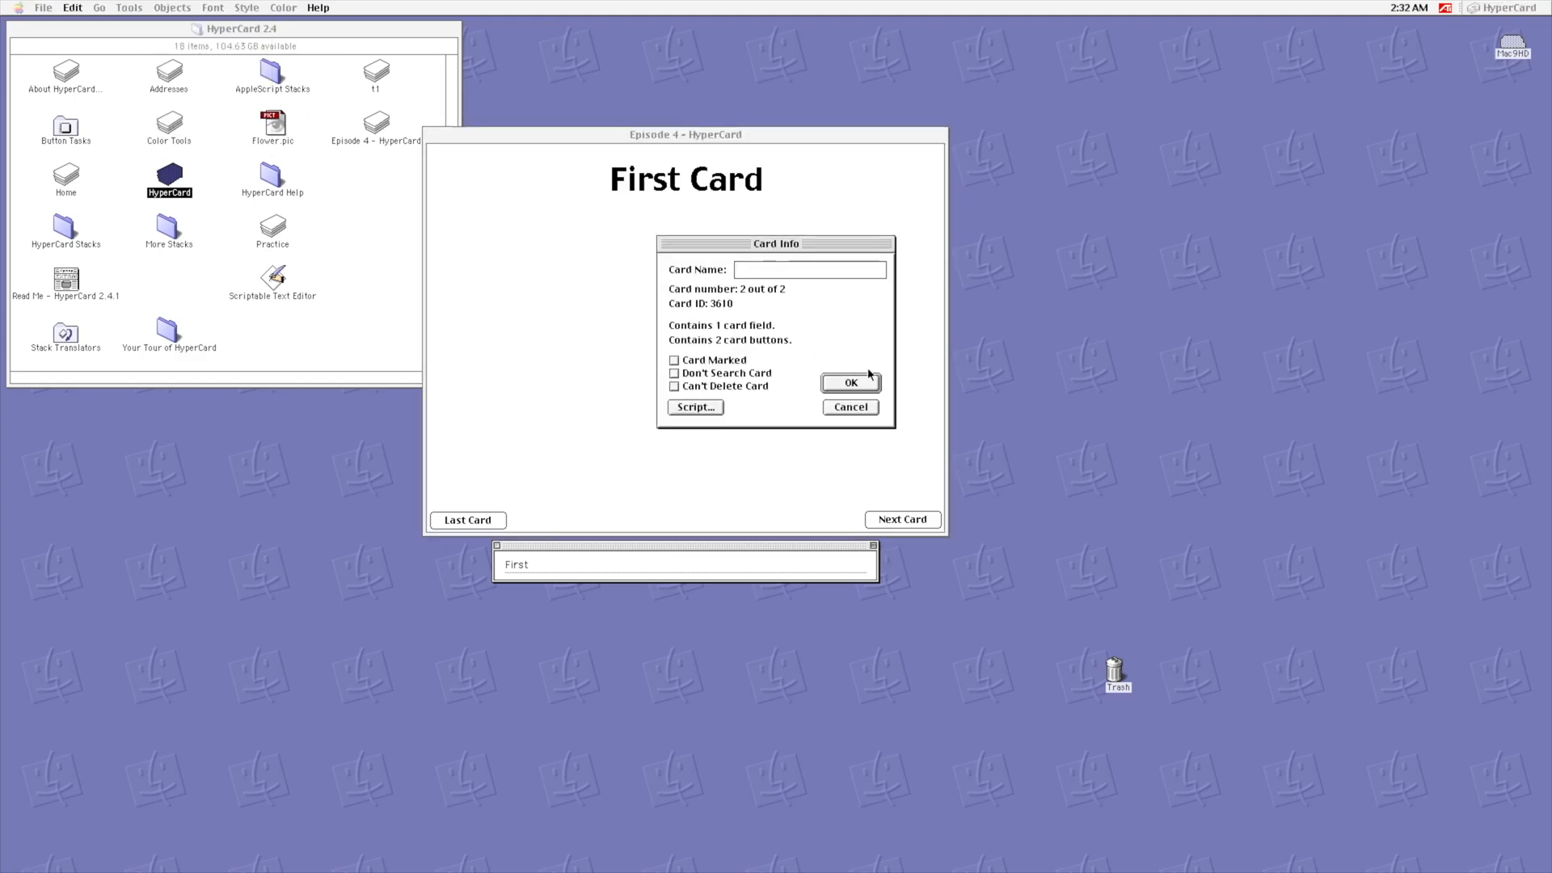
click(849, 383)
text(Second)
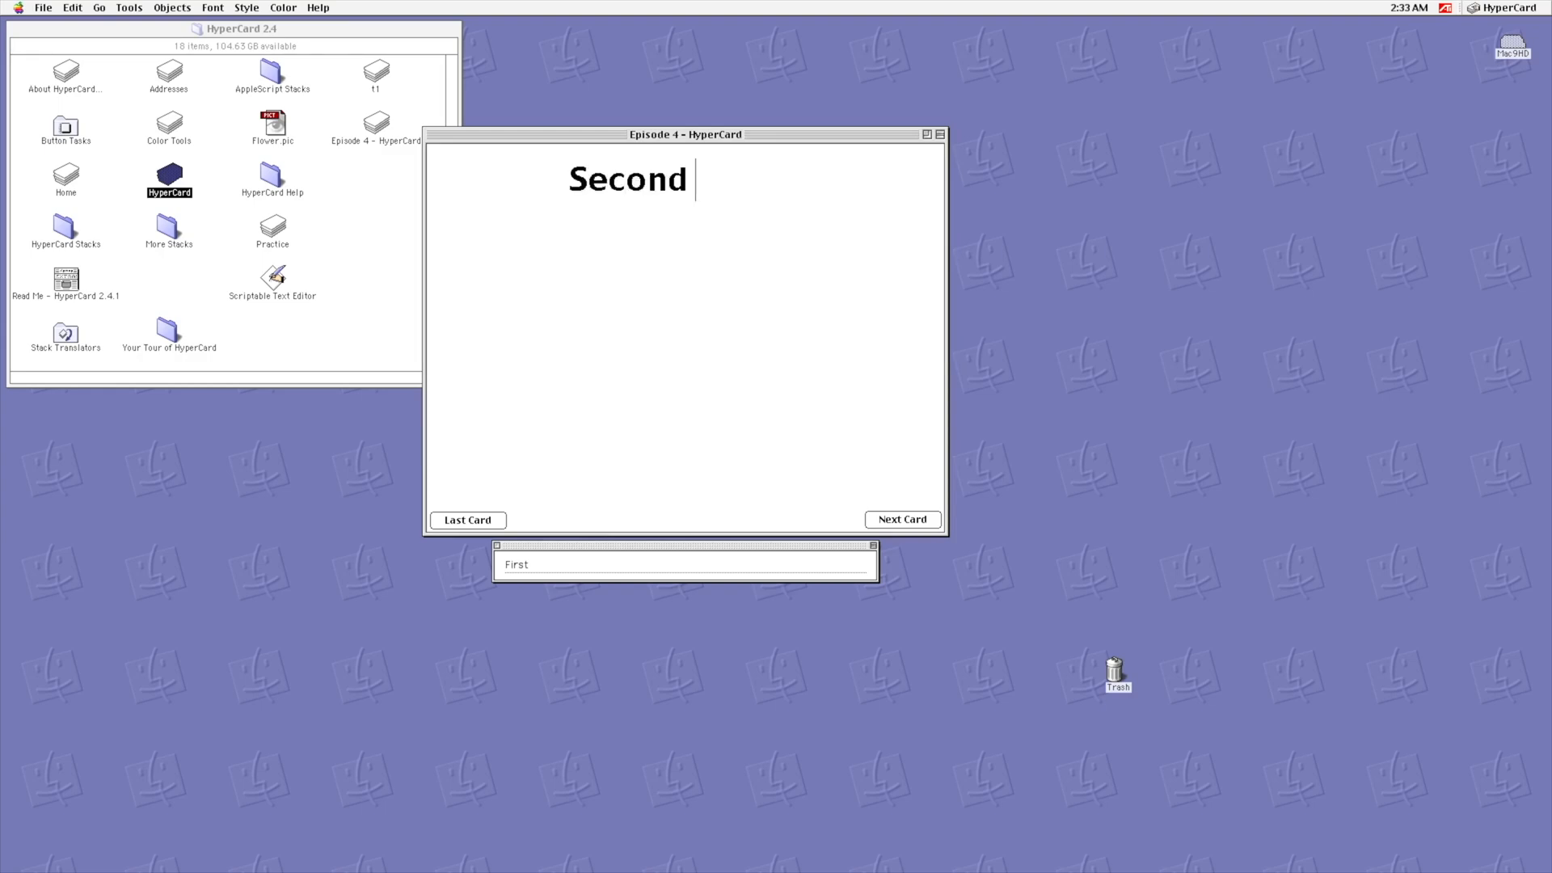
text(Card)
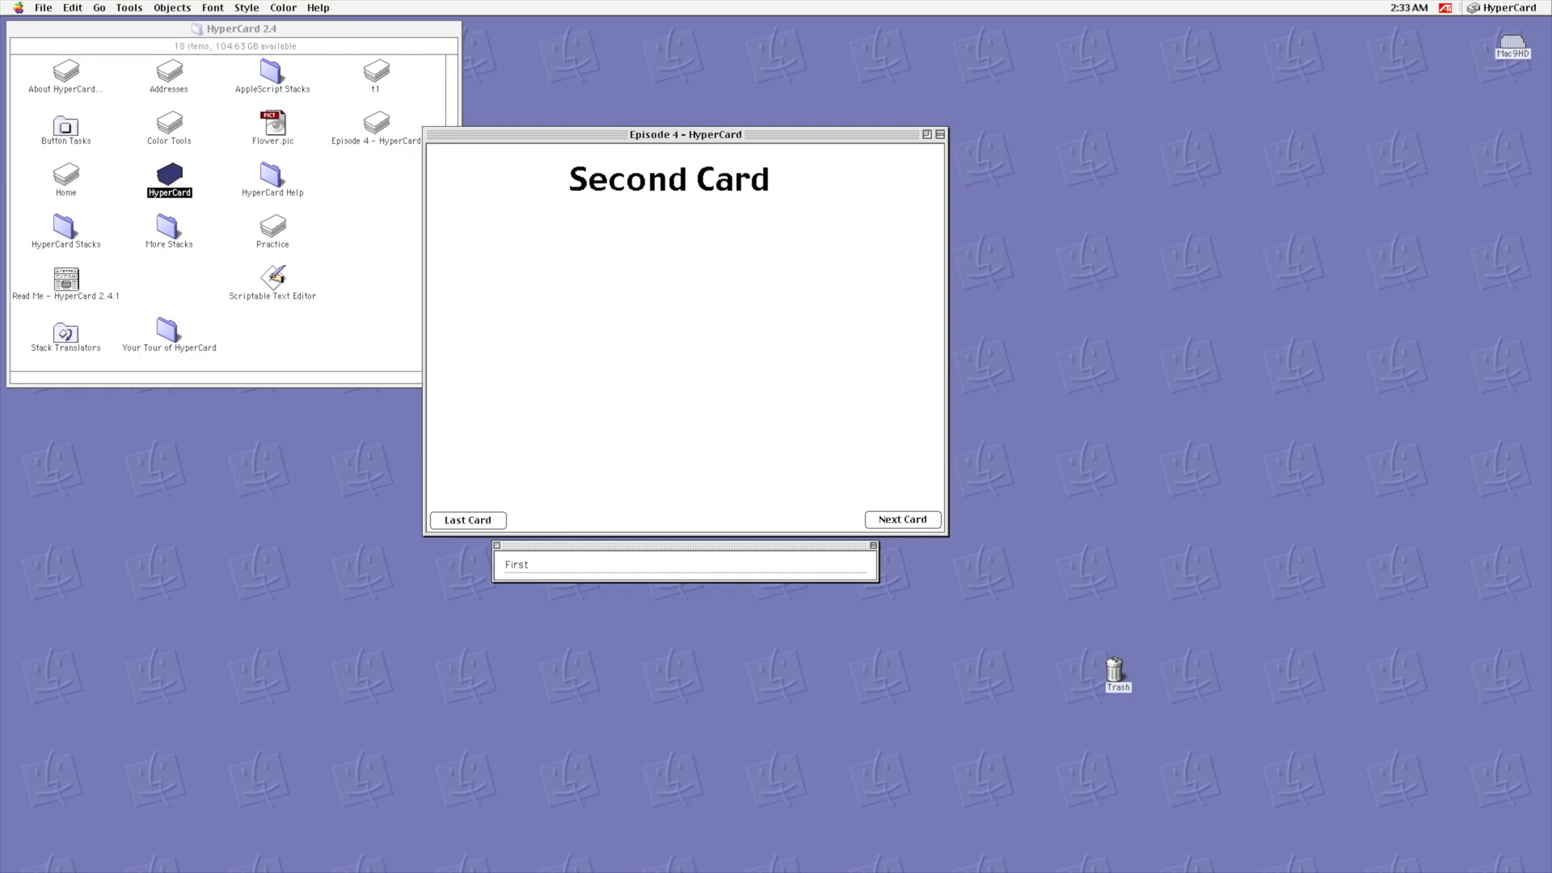
mouse_move(557, 190)
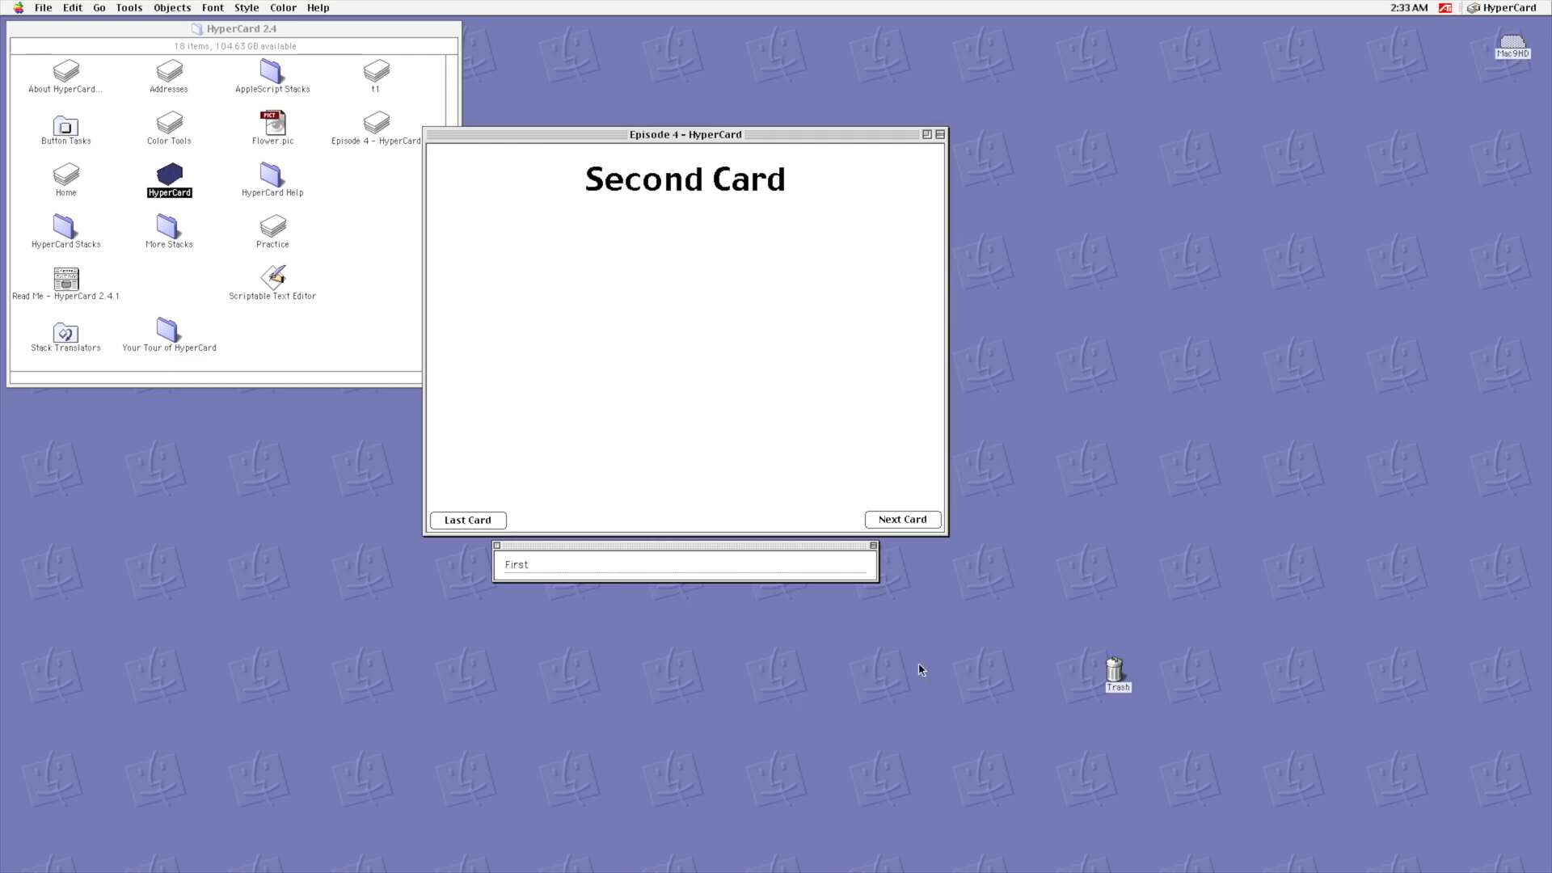
mouse_move(502, 550)
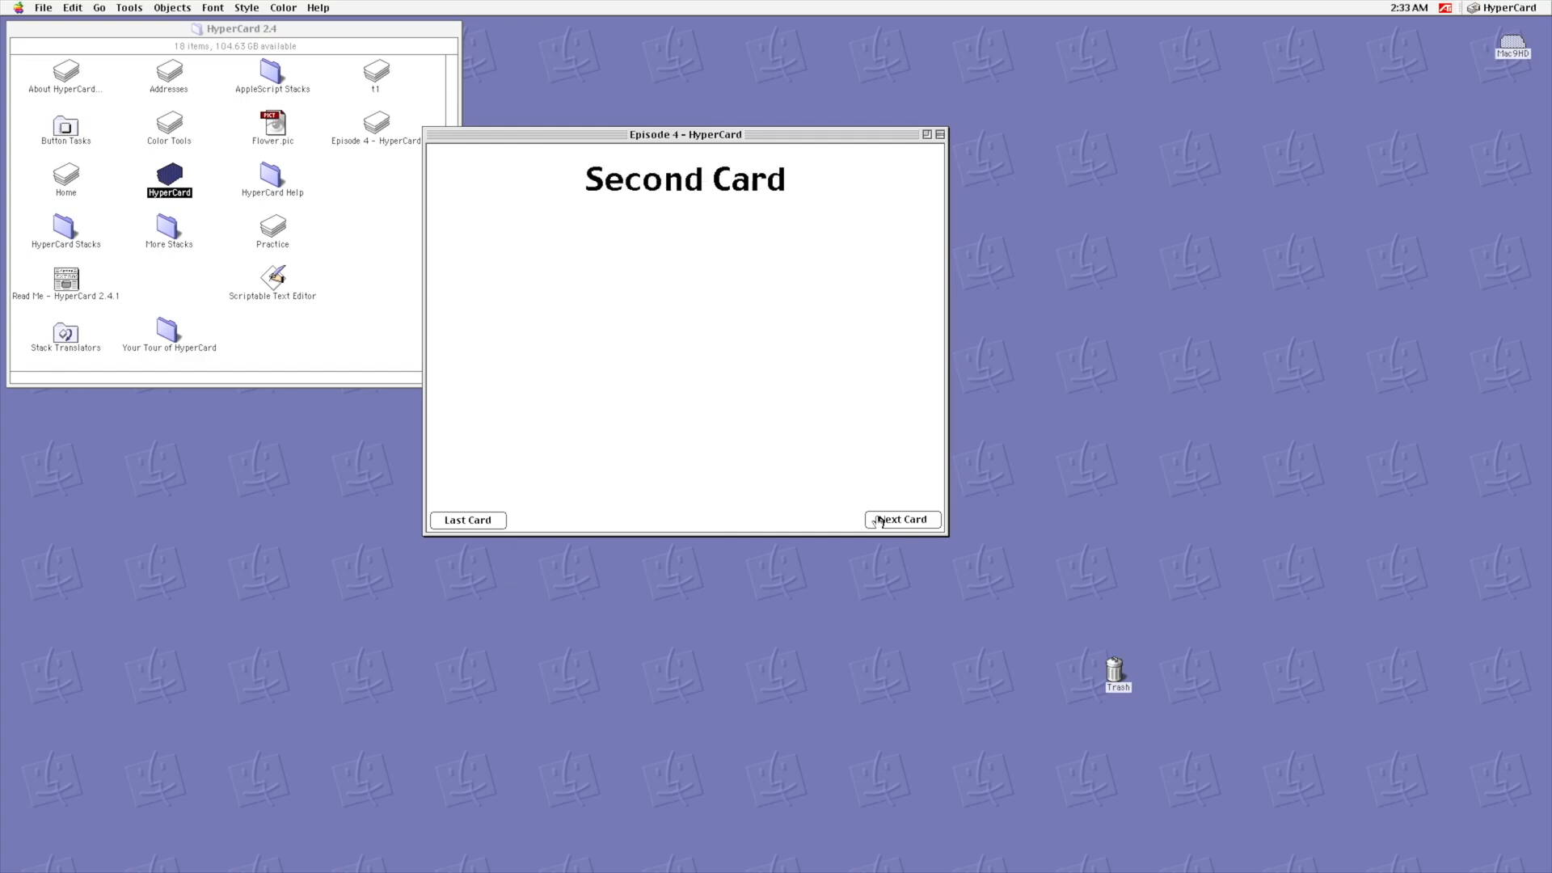
click(466, 520)
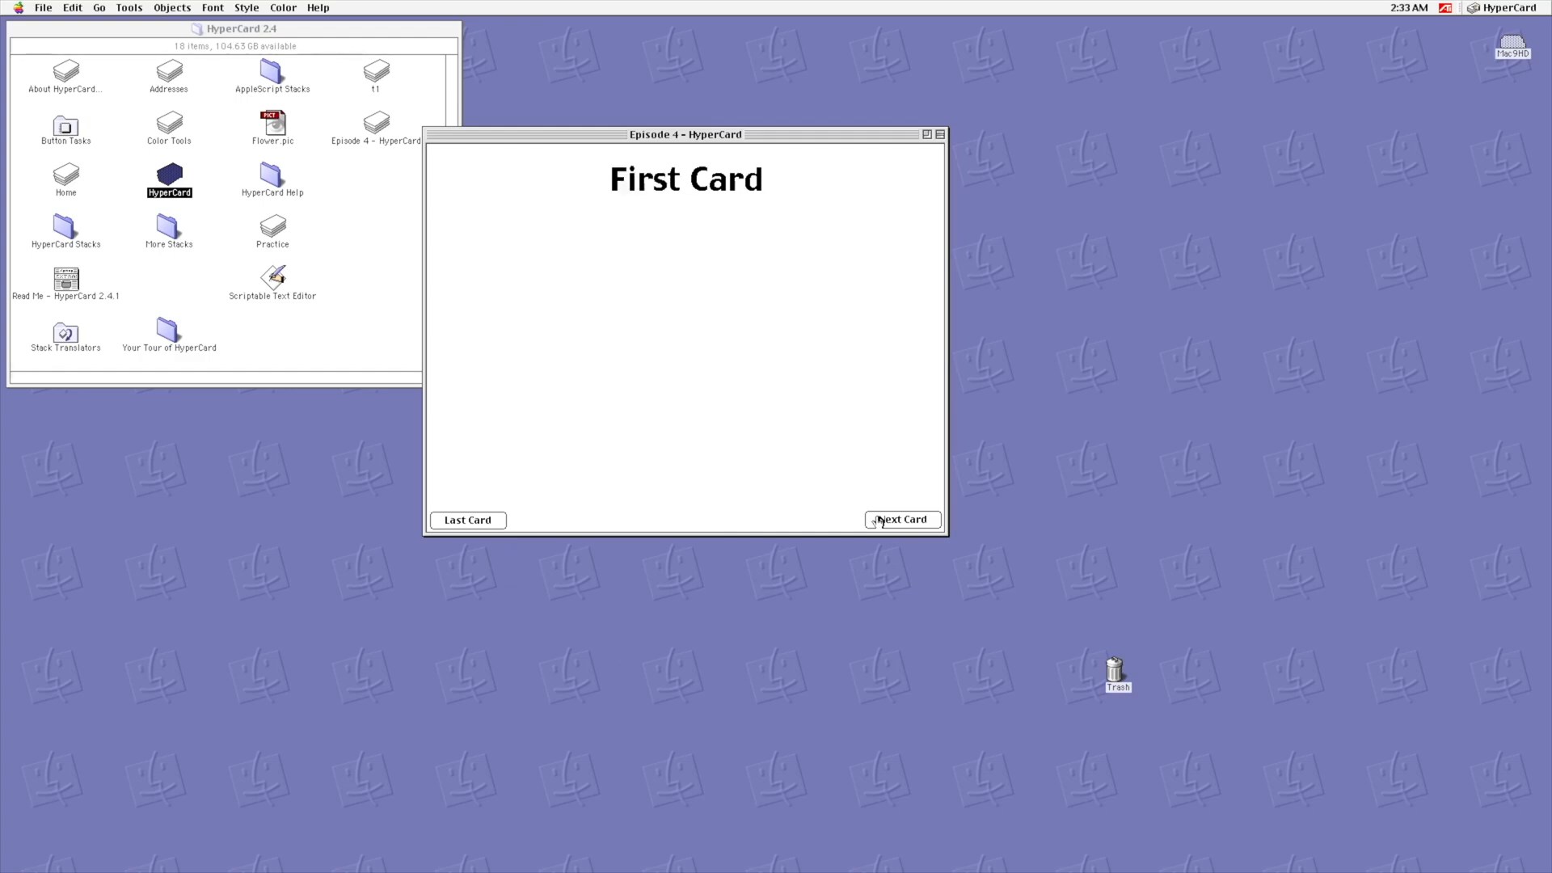
click(902, 520)
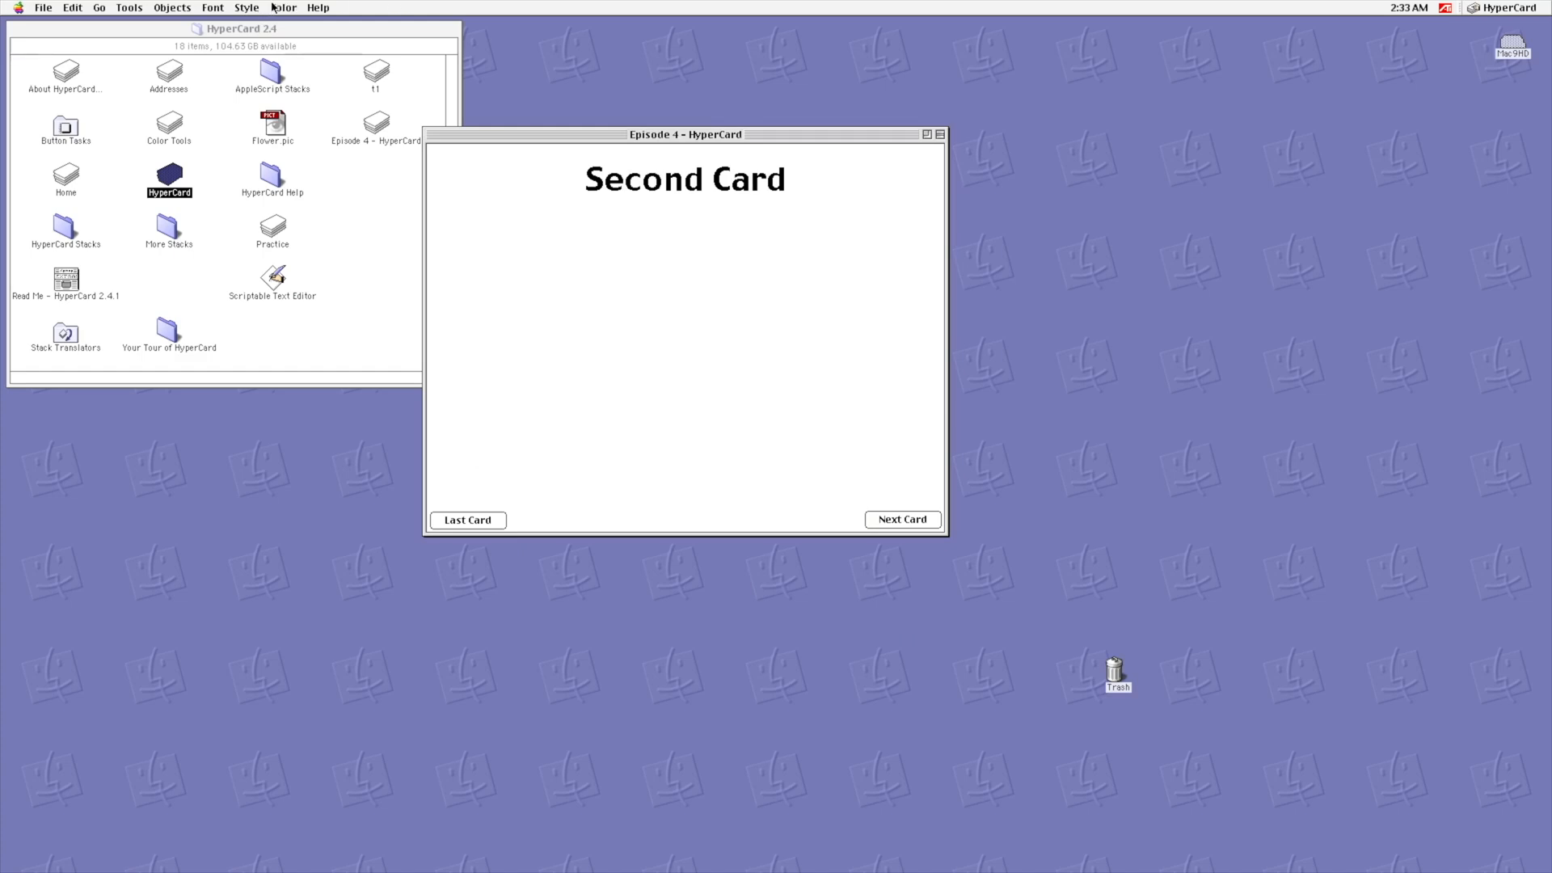
Step: Tint the title orange, Last Card button cyan and Next Card button pink
click(283, 8)
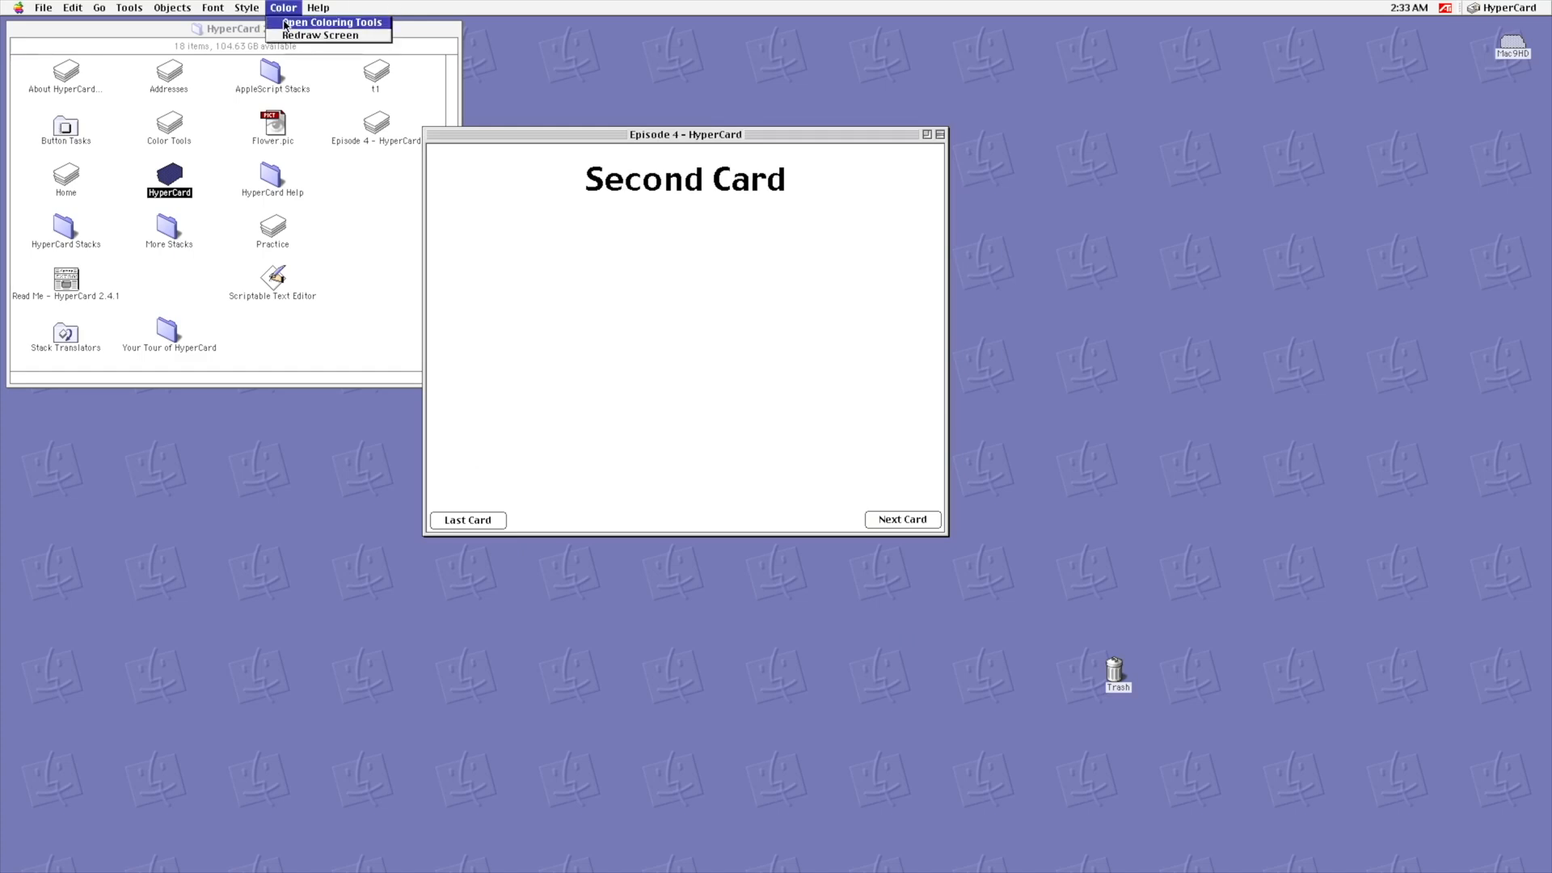
click(331, 22)
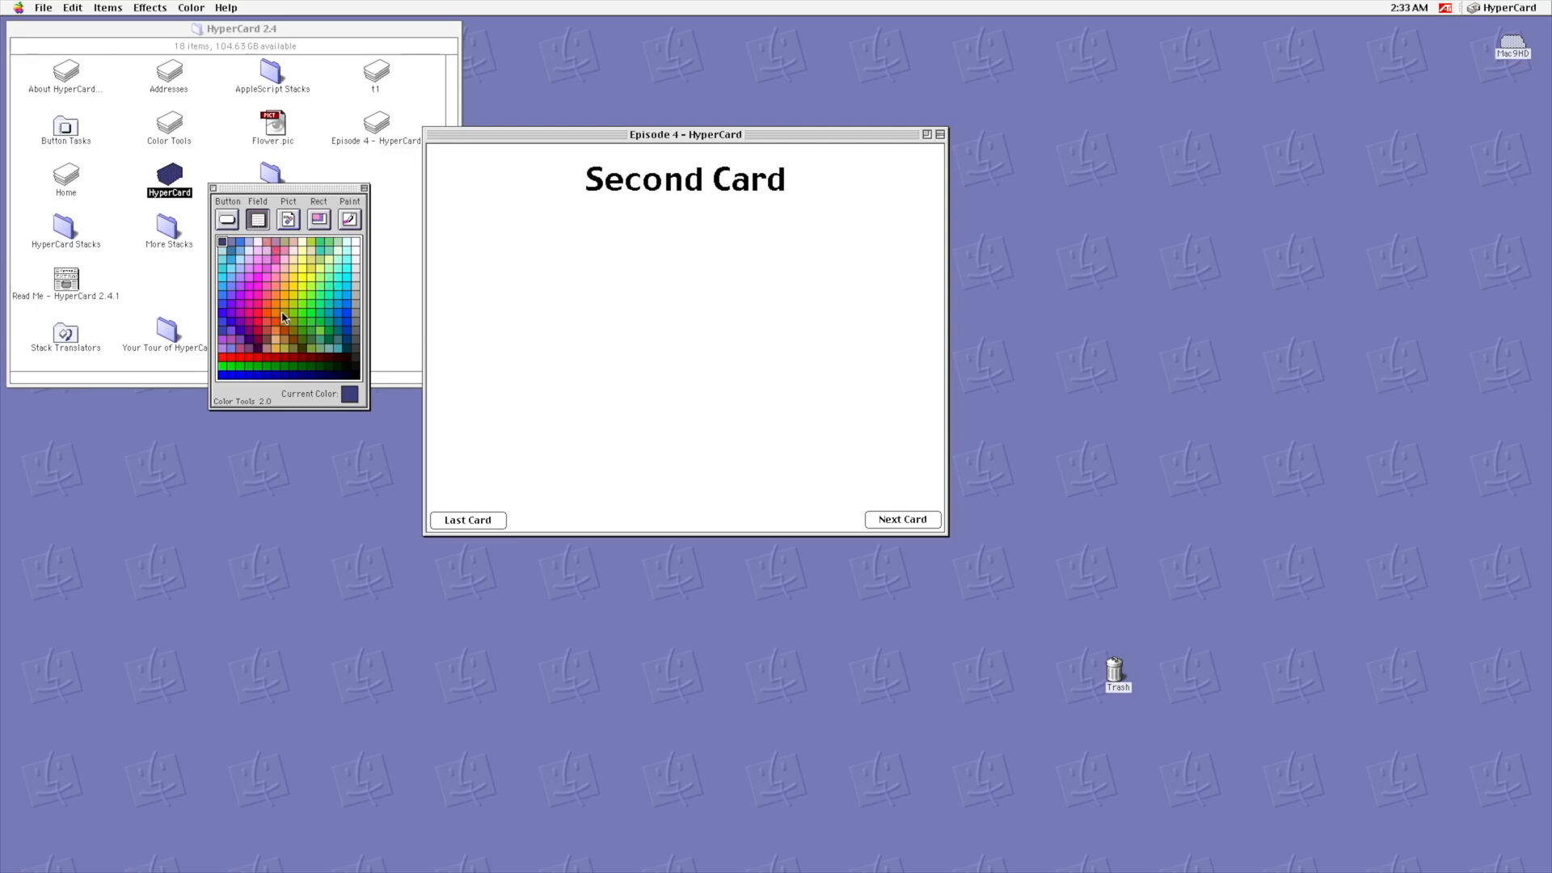
click(275, 304)
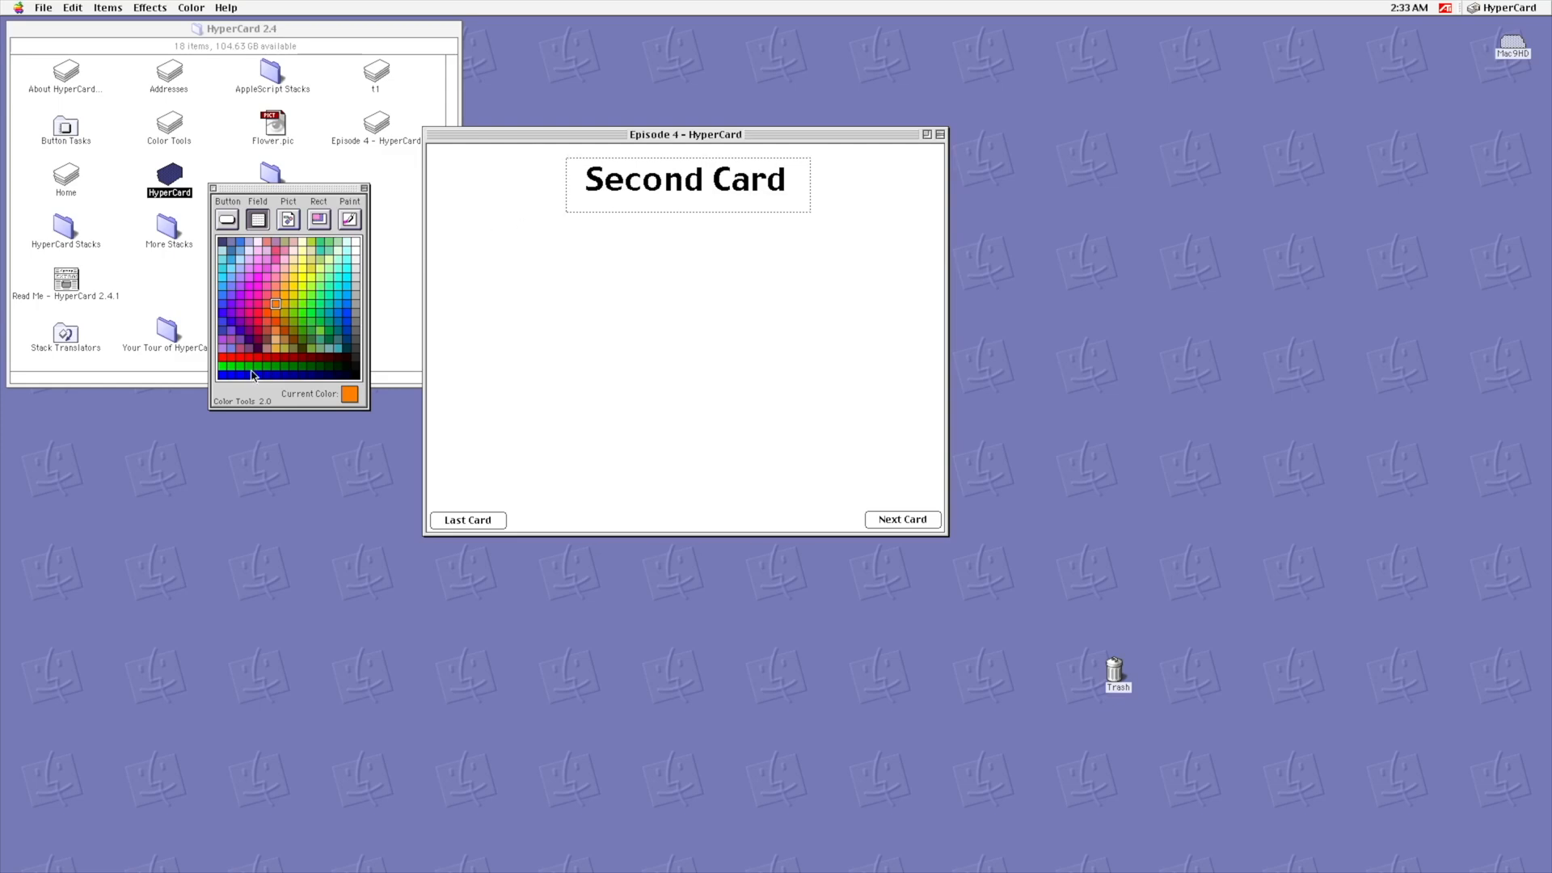
click(276, 299)
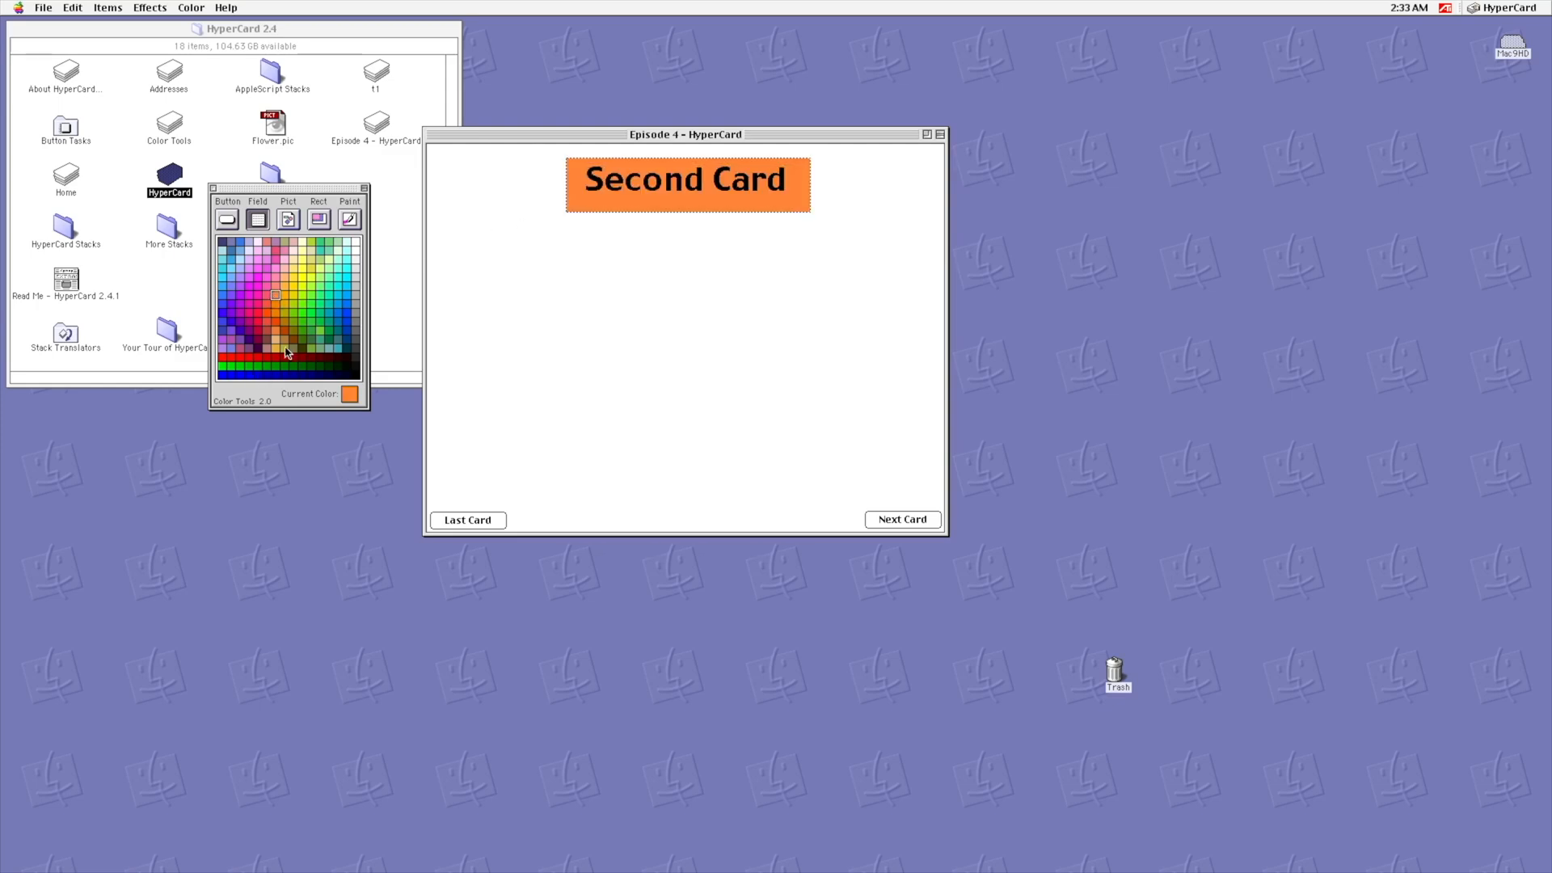
click(226, 219)
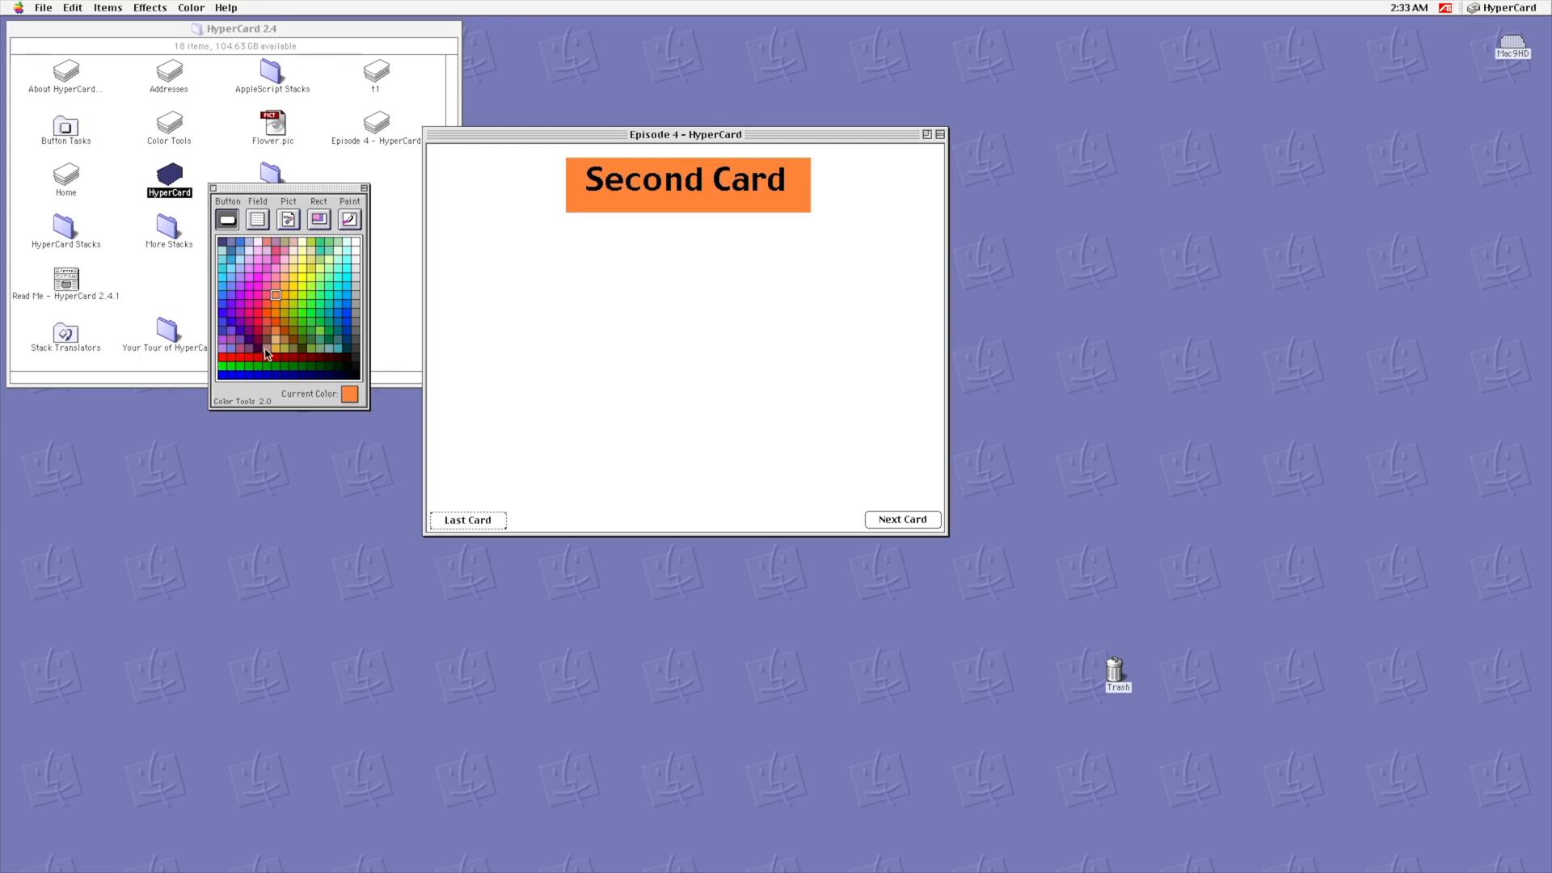
click(222, 295)
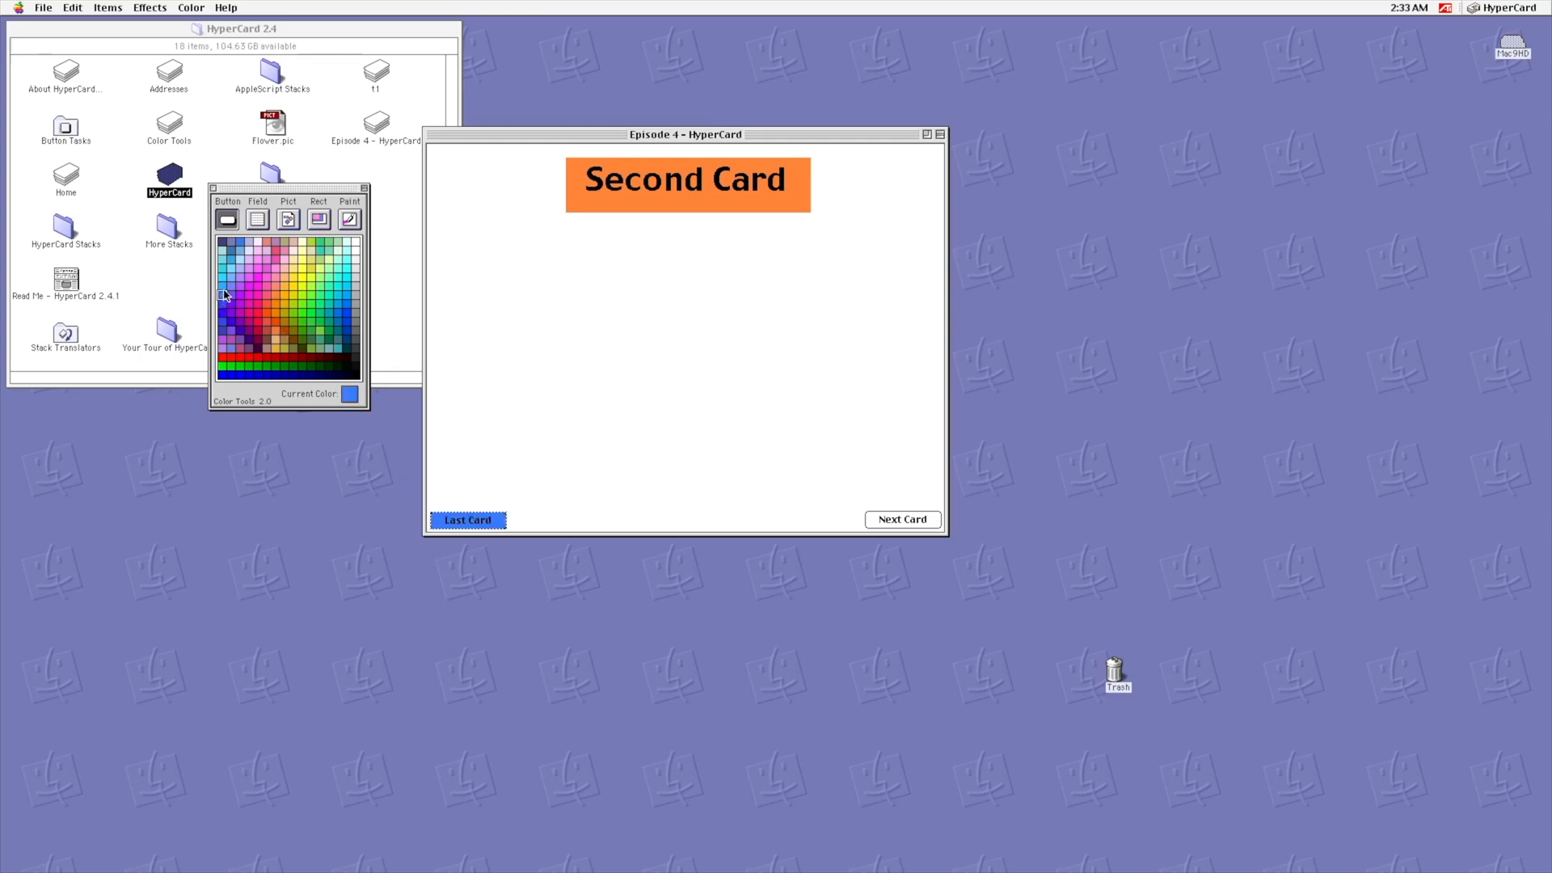
click(222, 249)
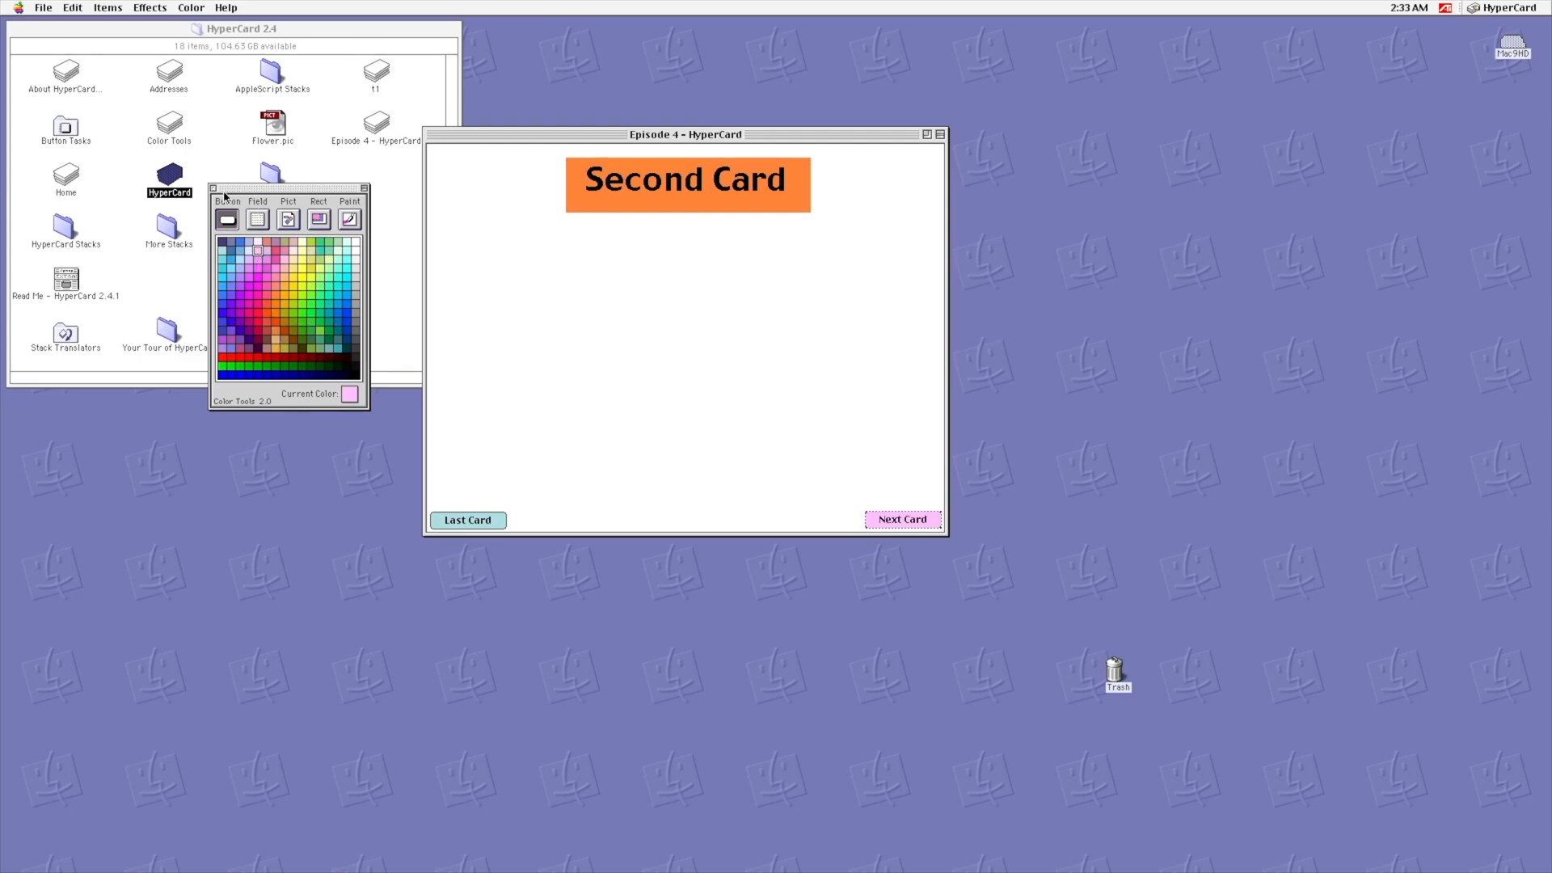
click(129, 9)
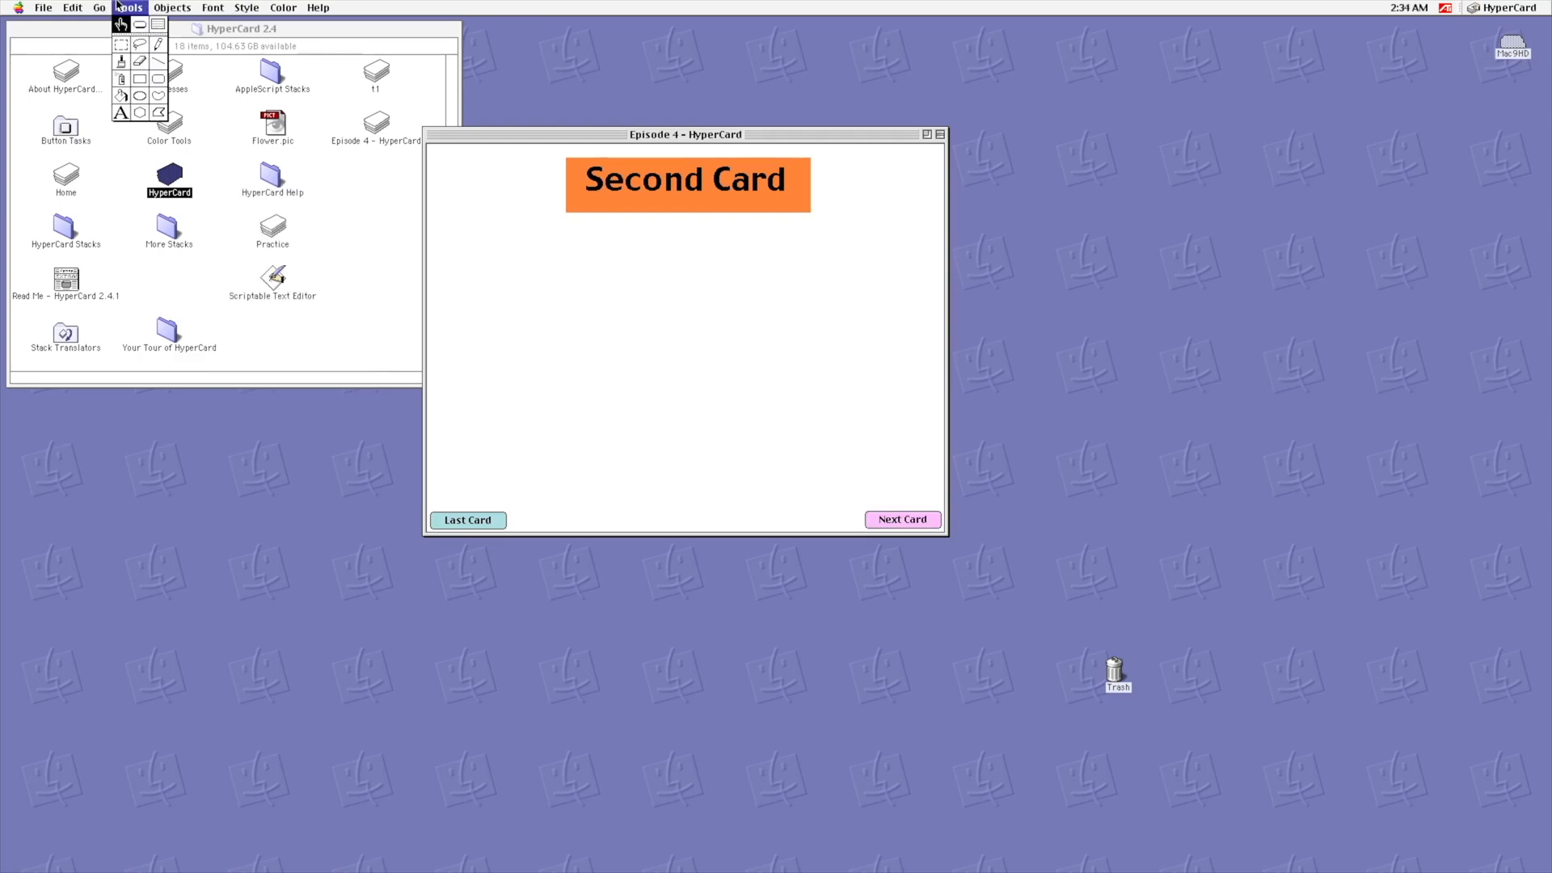
Step: Add a new large text field to the Second Card
click(172, 8)
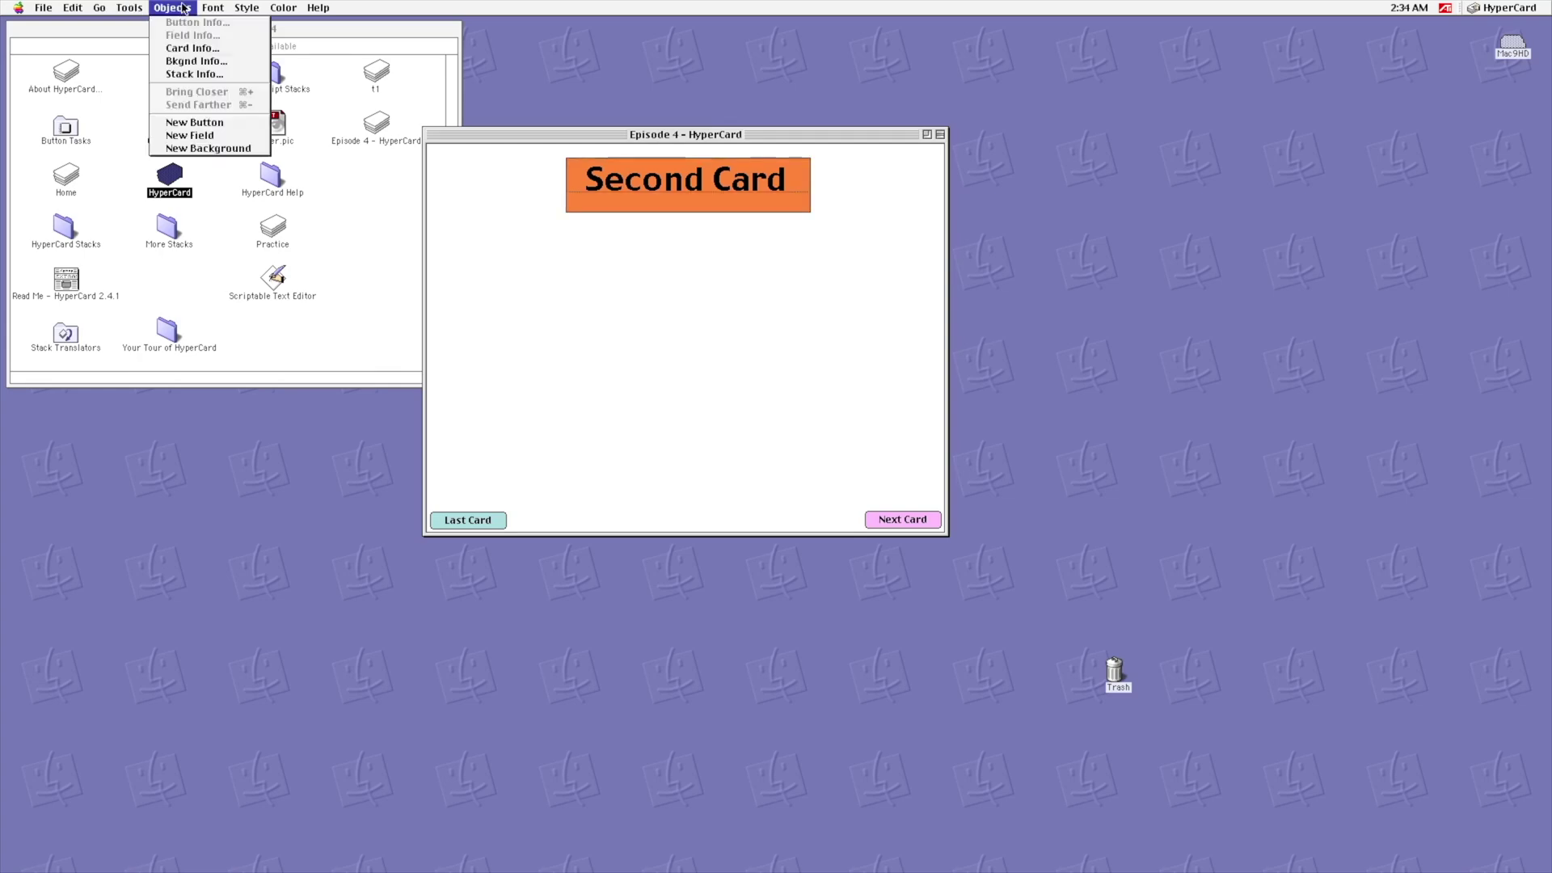
click(214, 8)
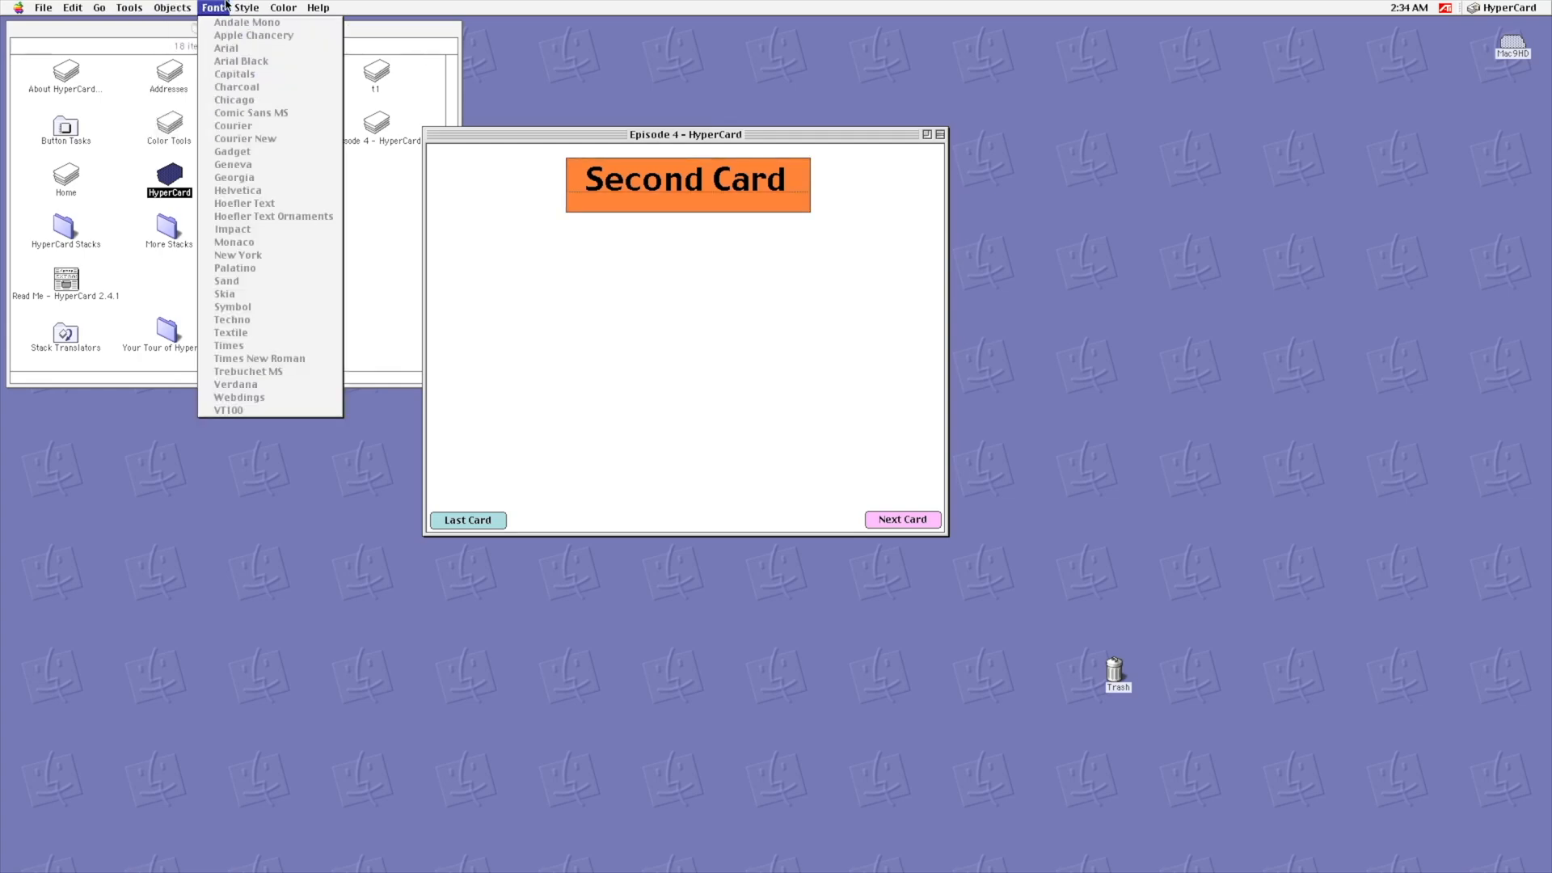
click(172, 8)
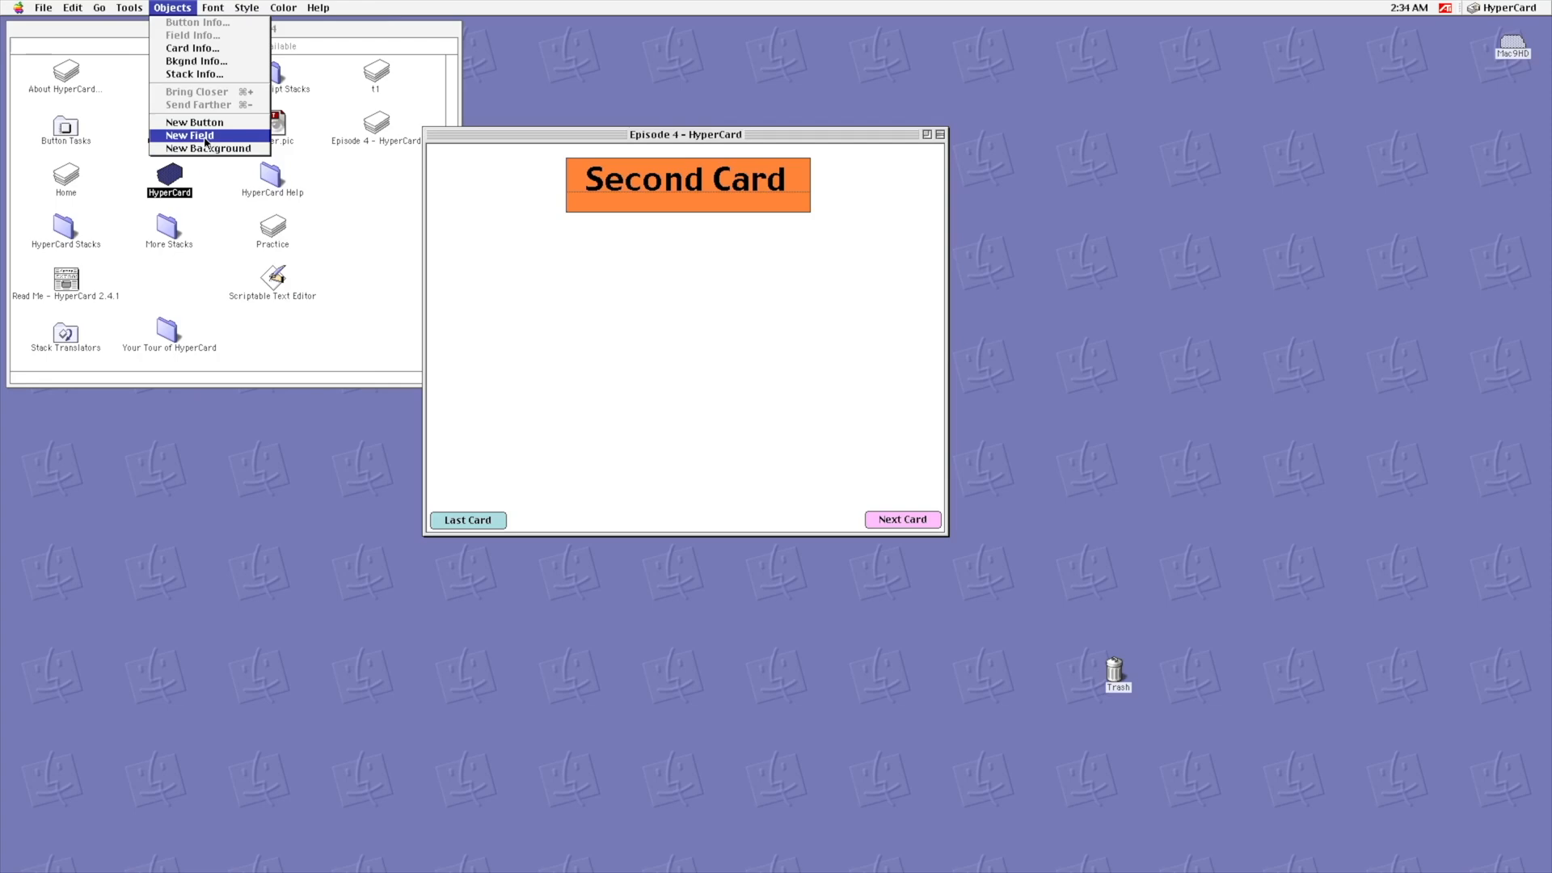
click(189, 136)
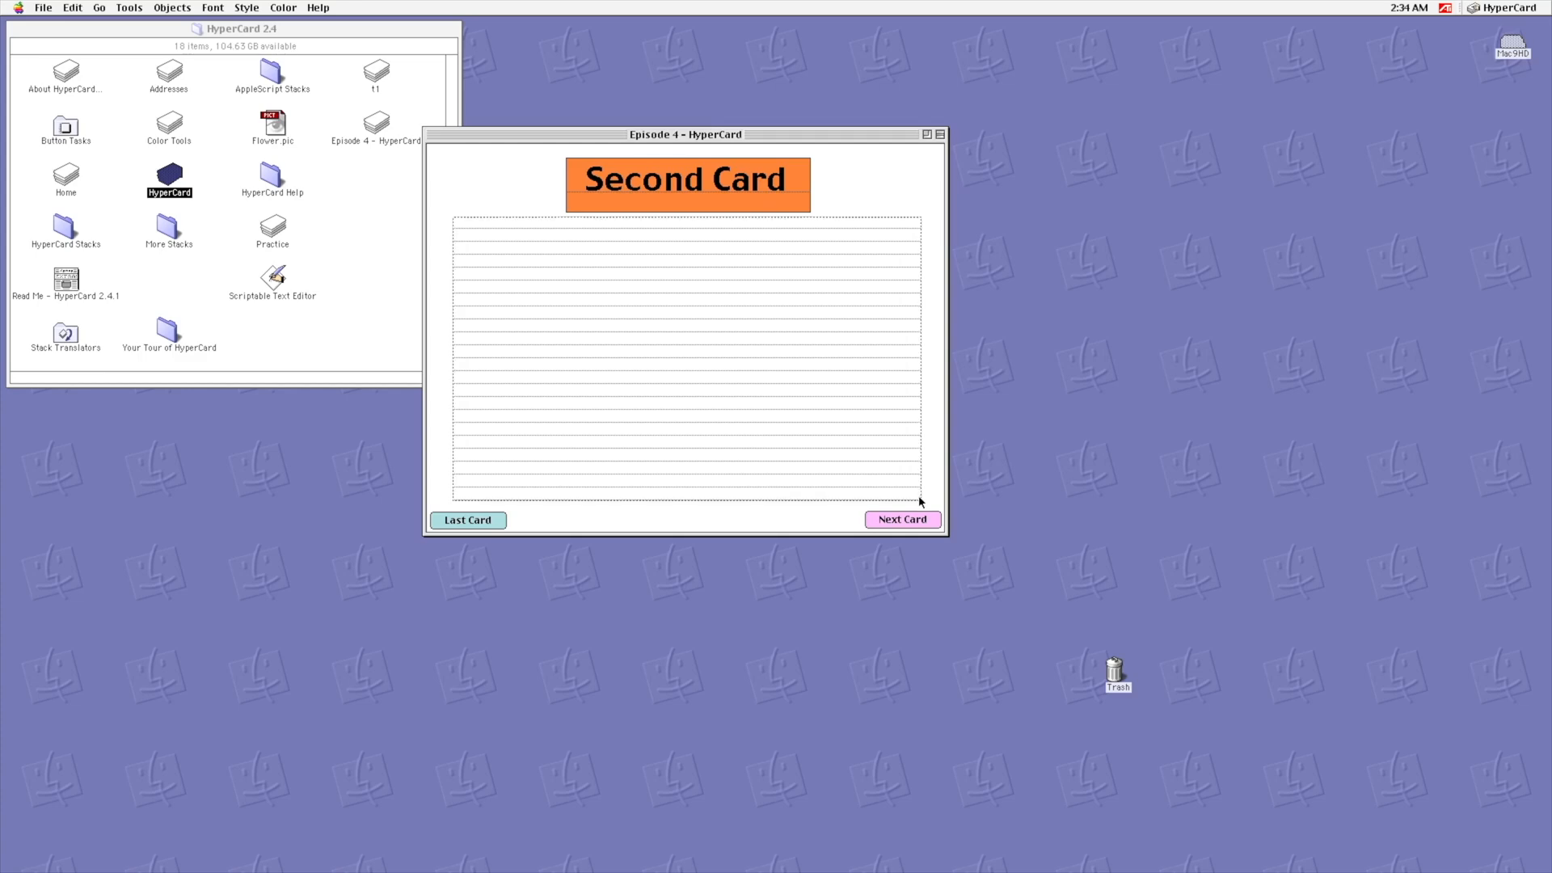
Step: Color the large field lime green after briefly trying purple
click(282, 8)
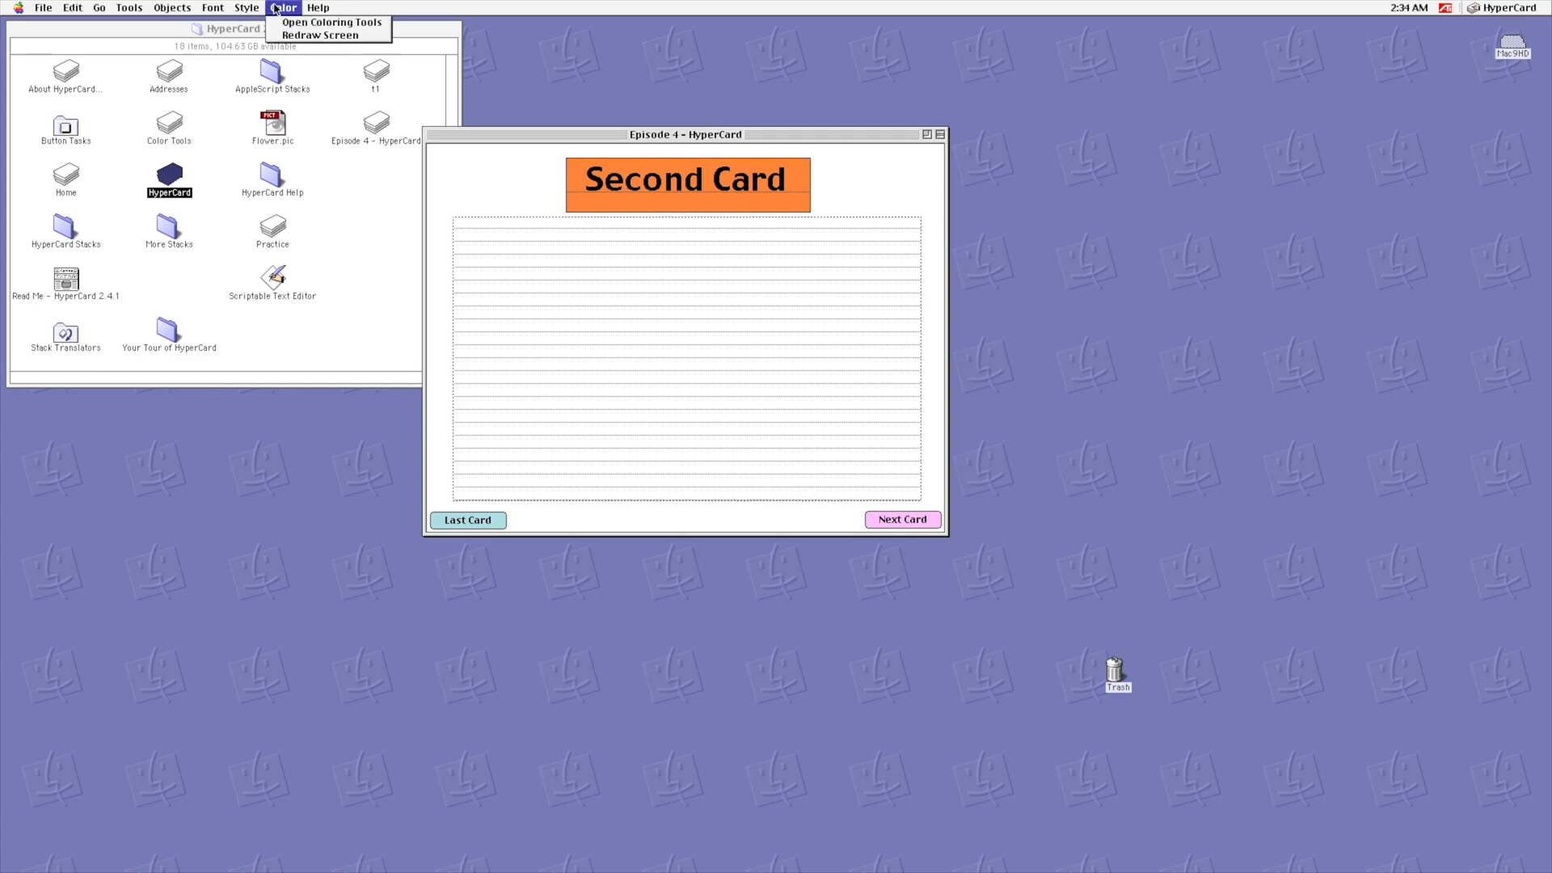
click(330, 22)
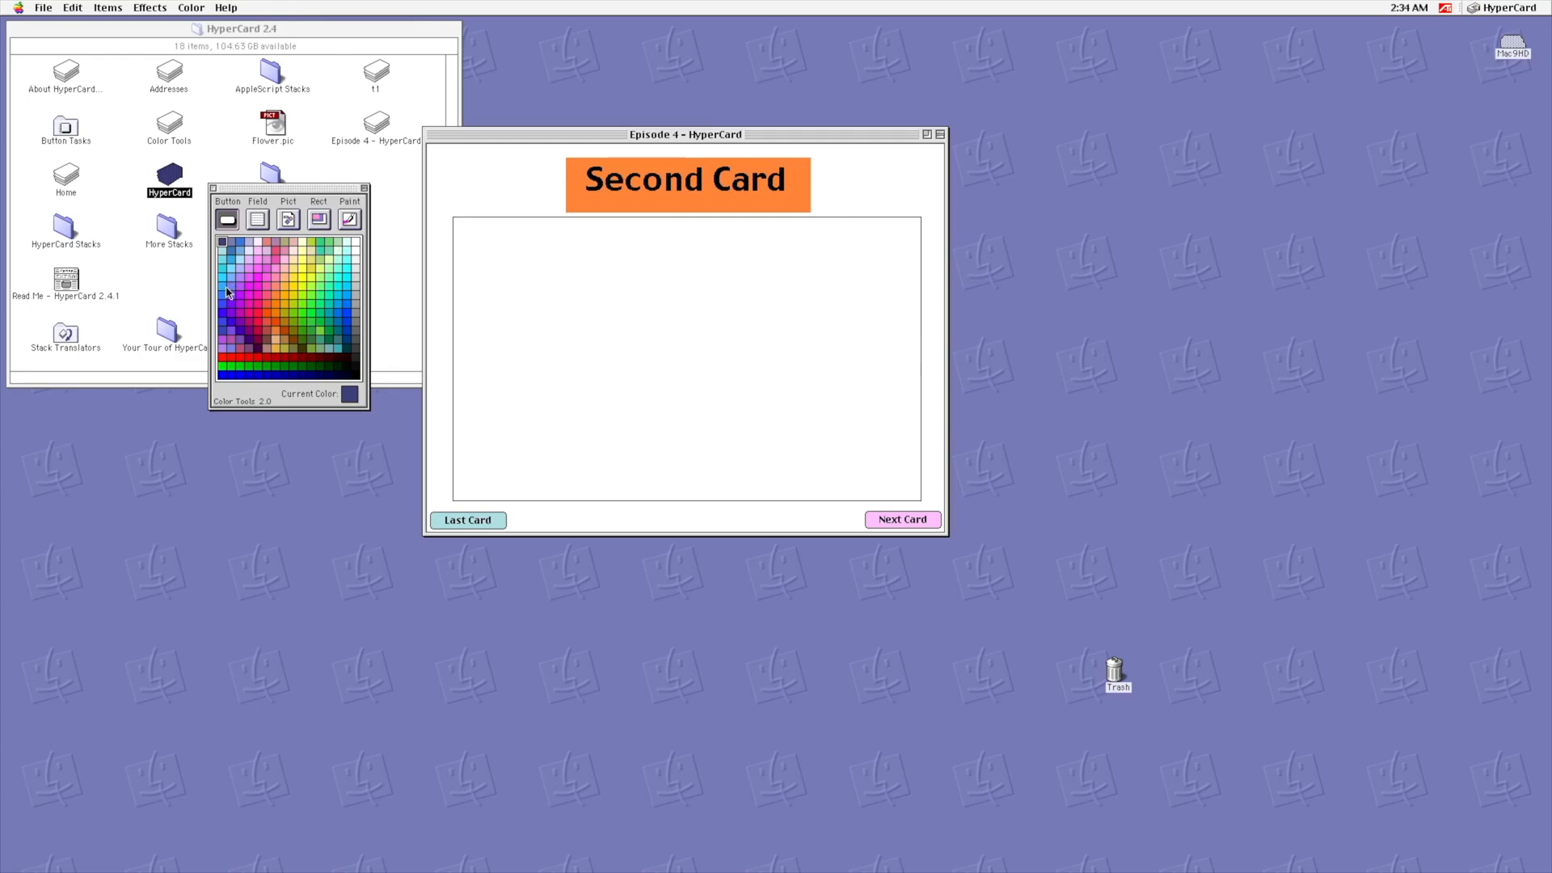
mouse_move(260, 294)
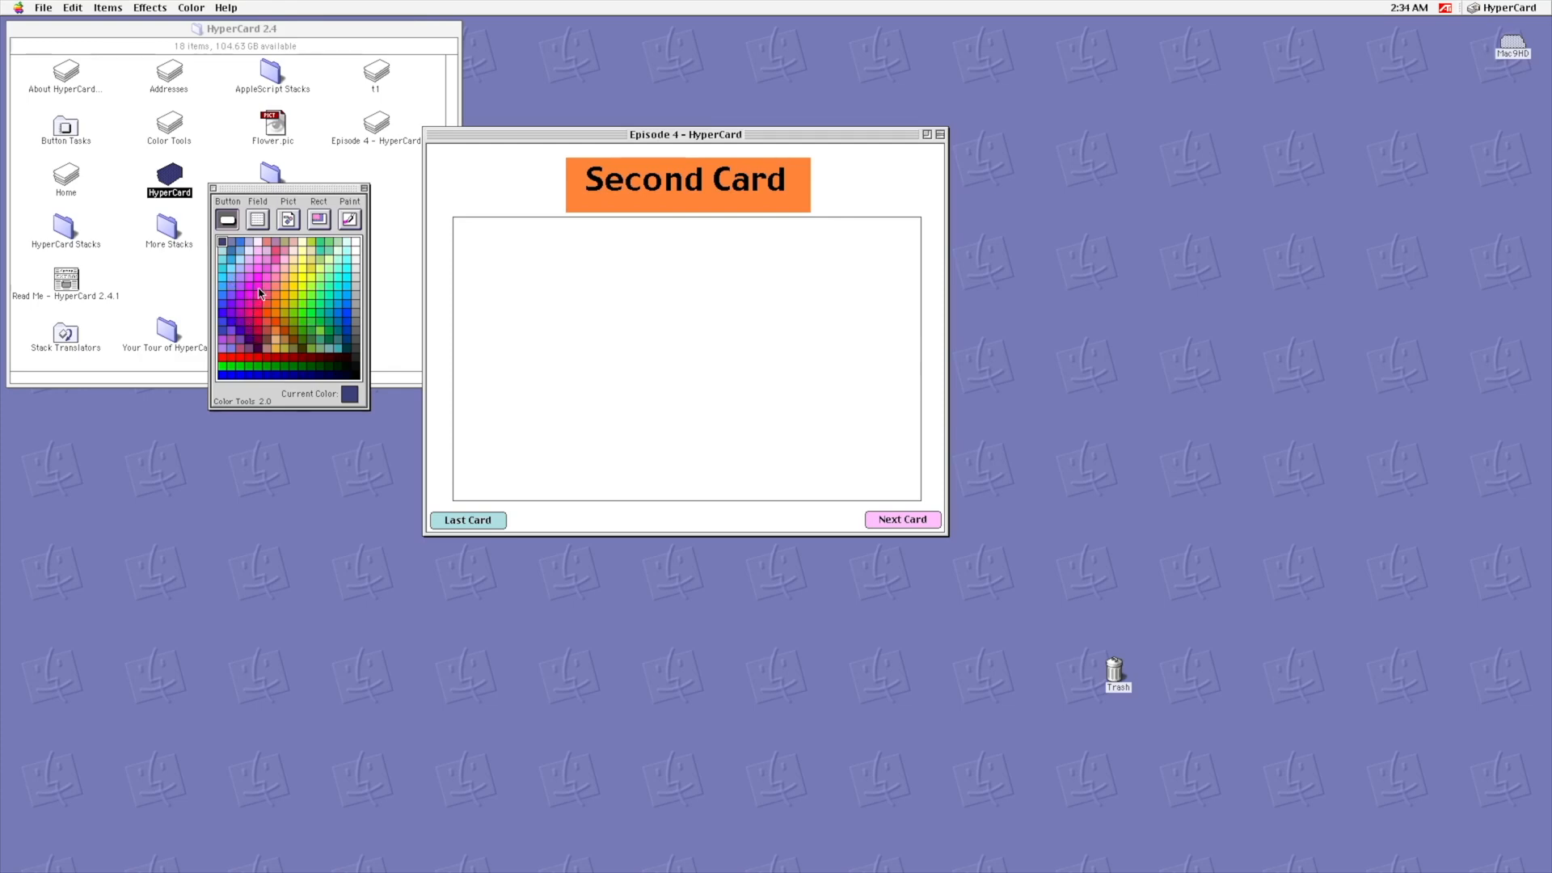
mouse_move(247, 361)
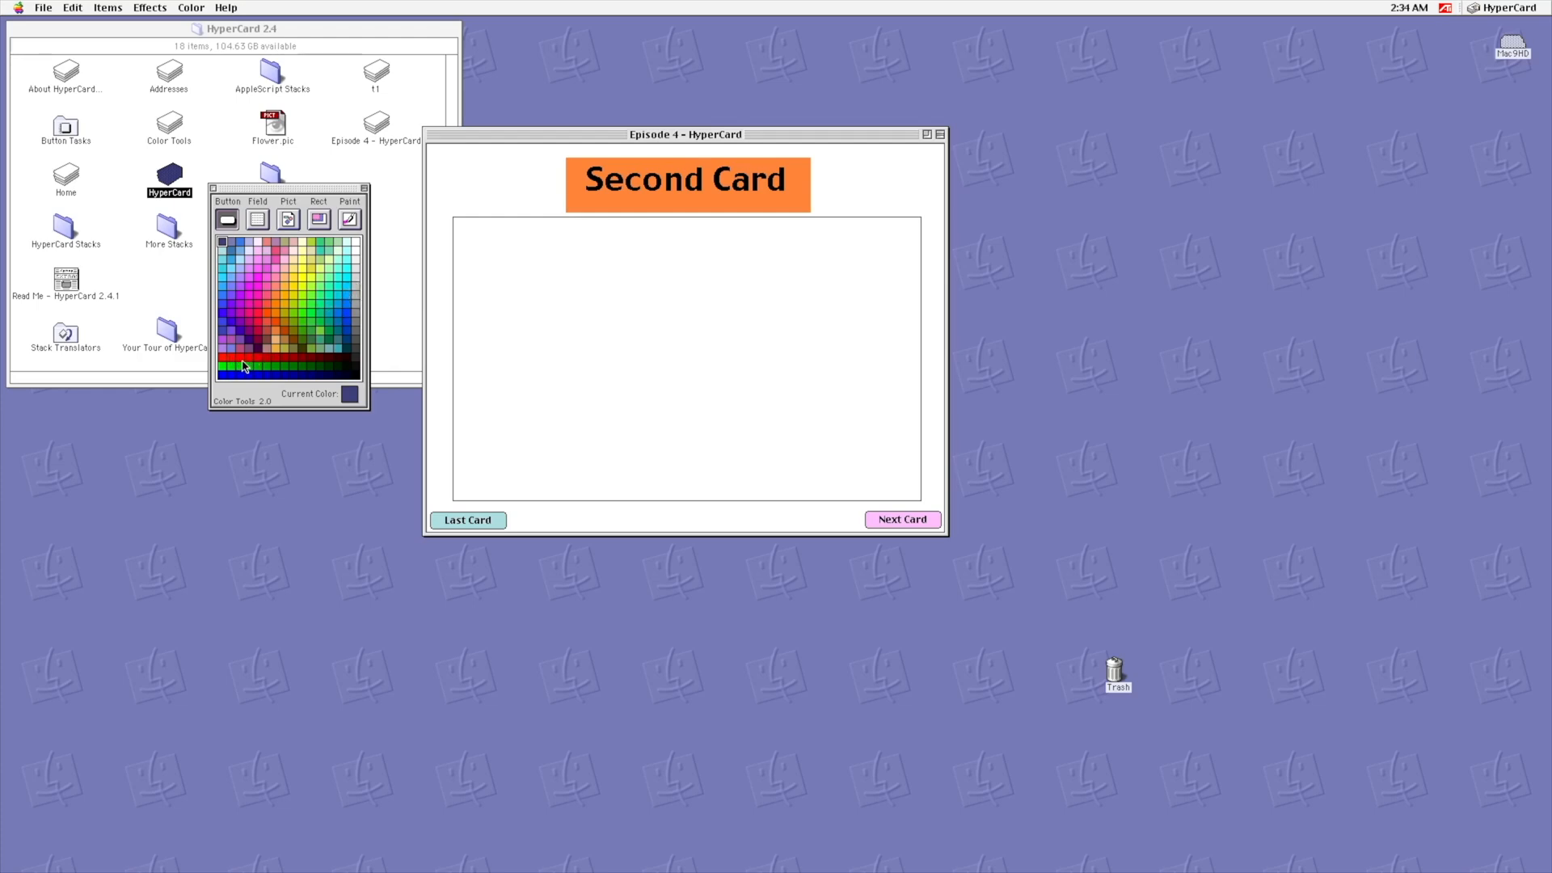
click(221, 348)
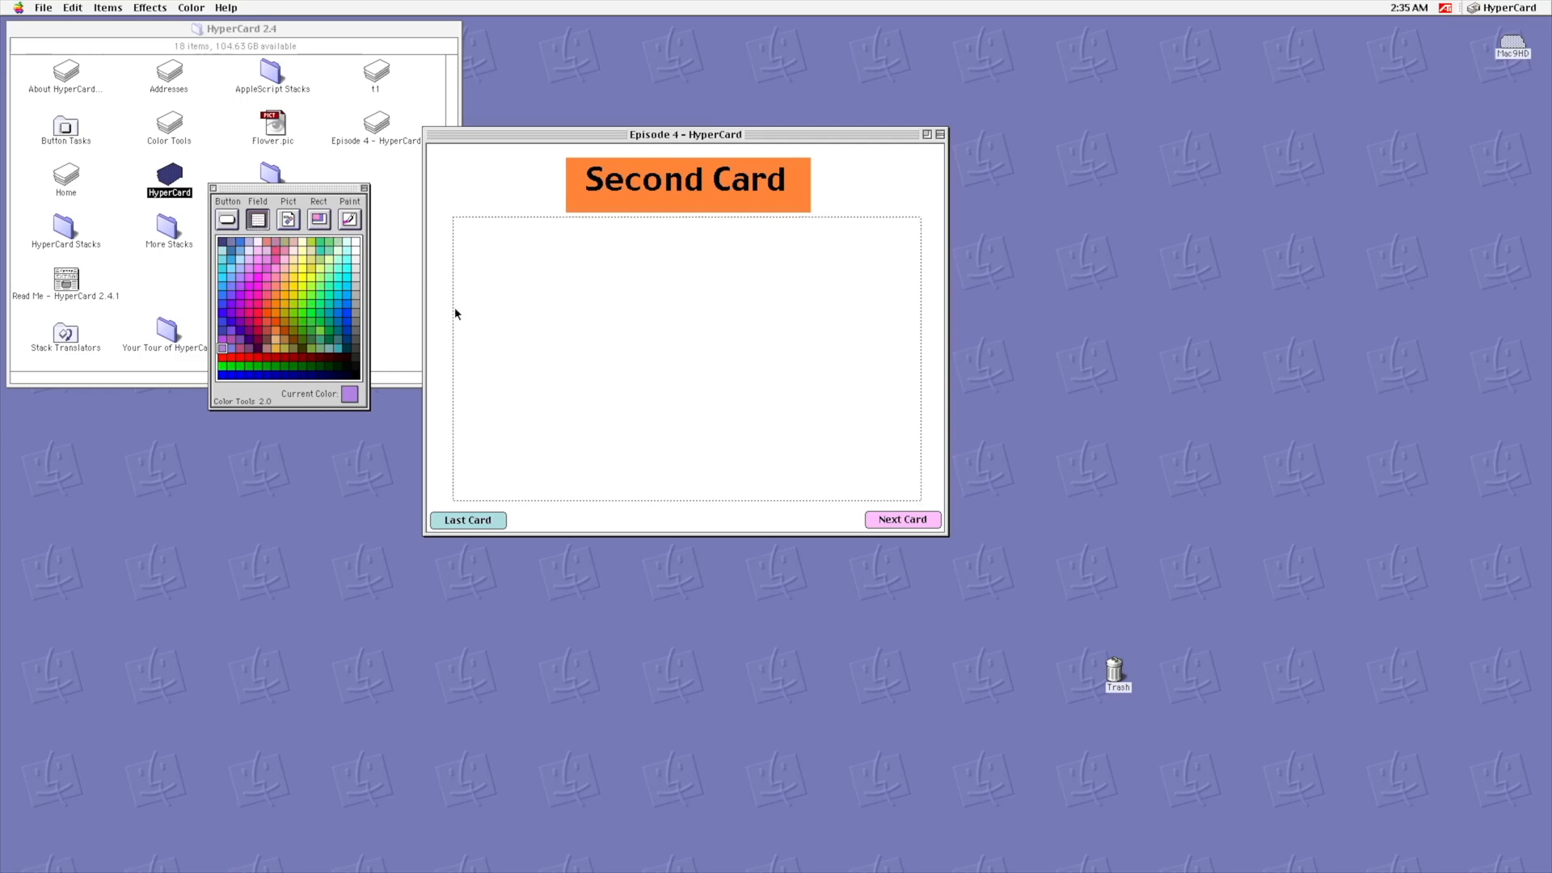
click(222, 356)
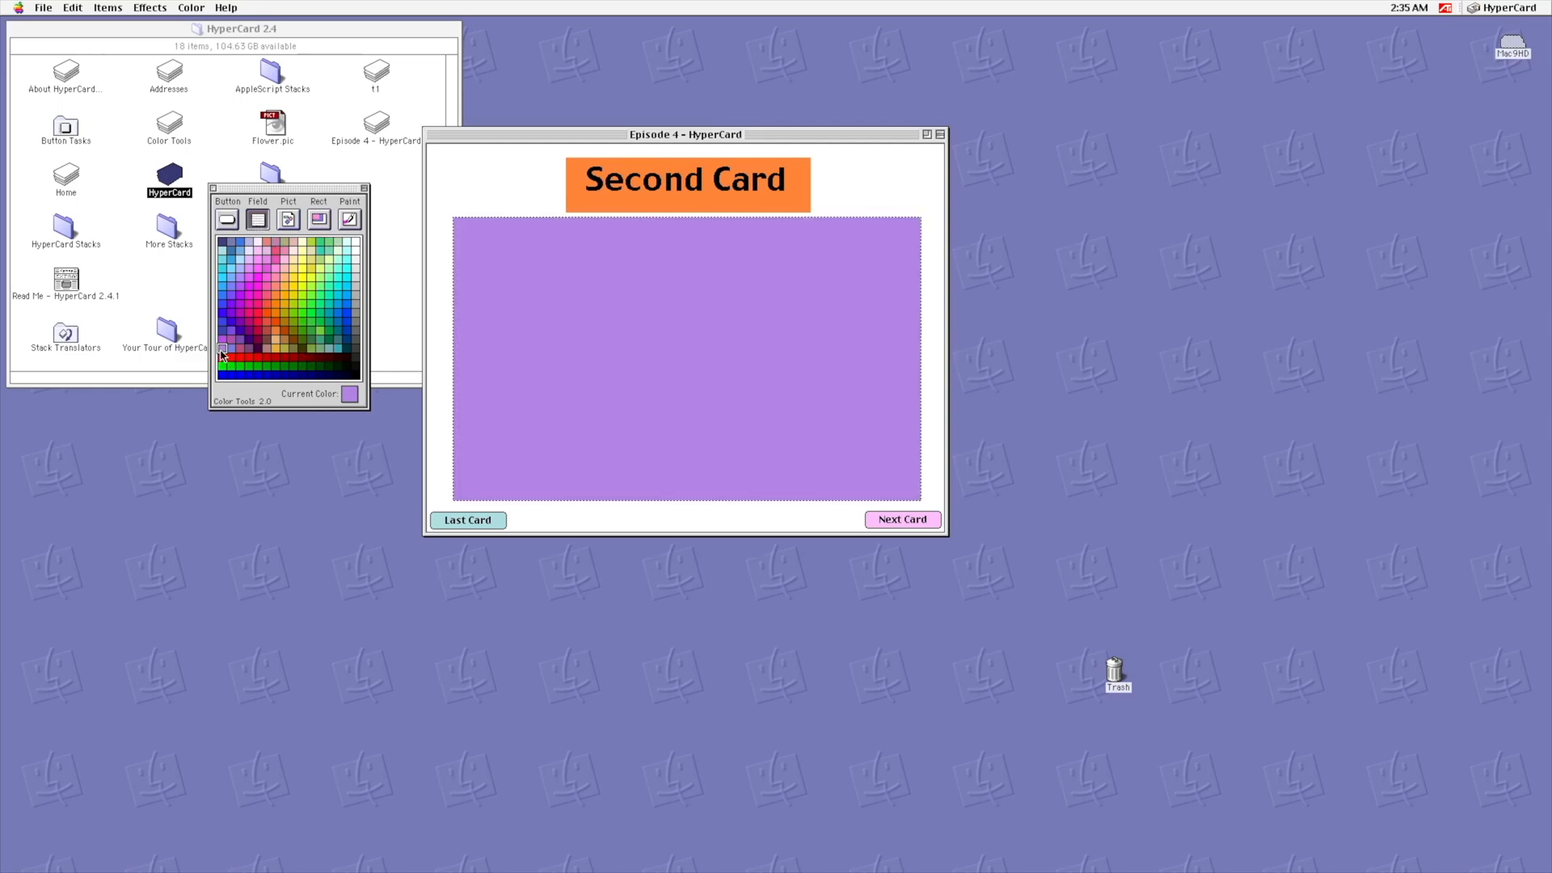
mouse_move(265, 304)
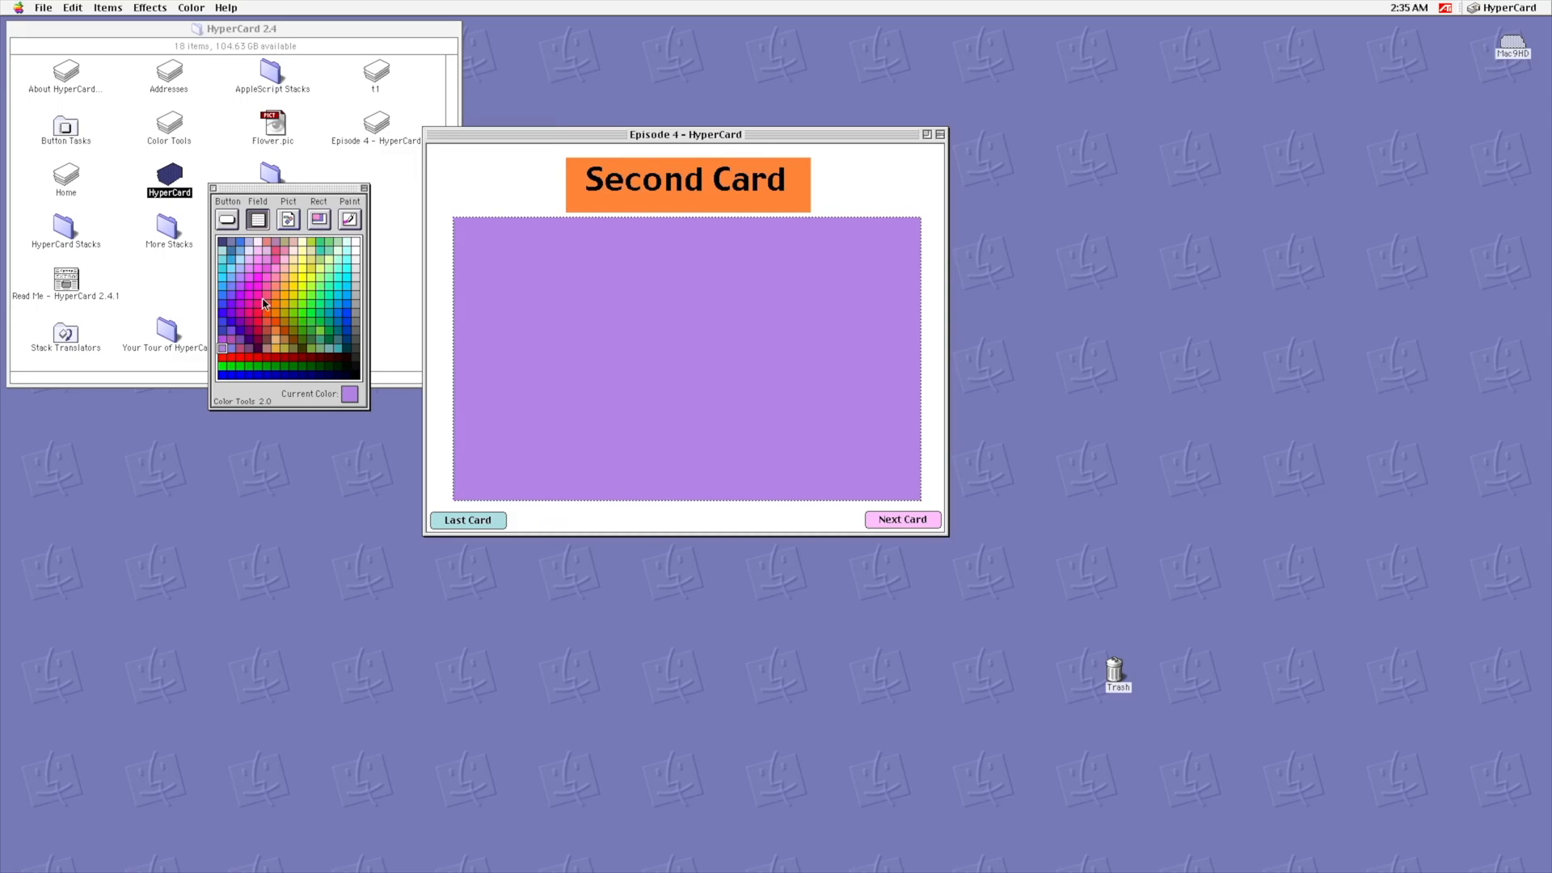
click(304, 304)
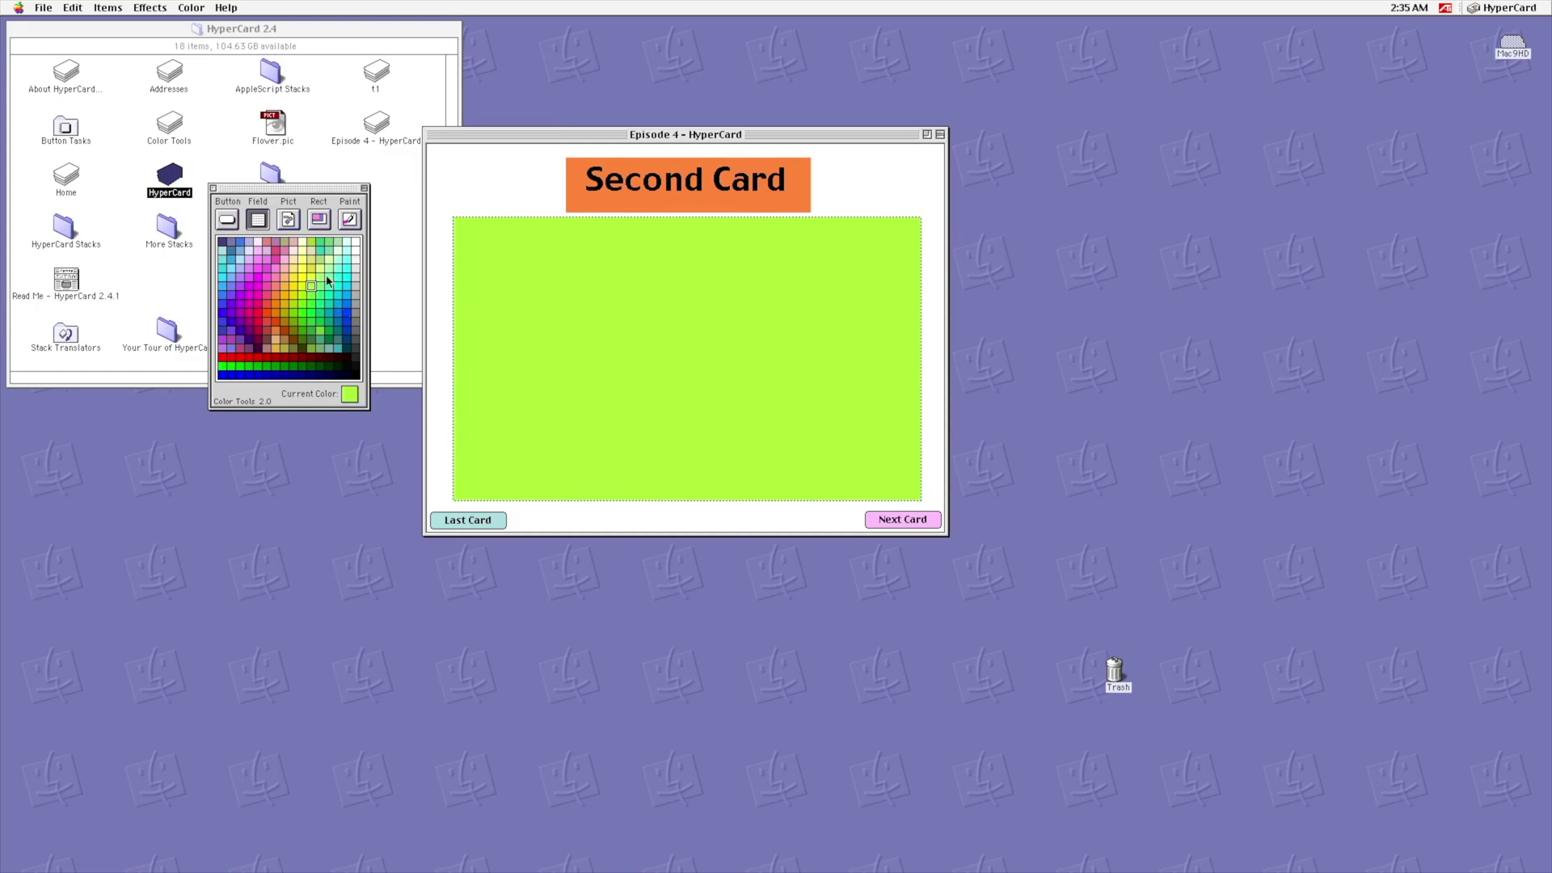
mouse_move(420, 247)
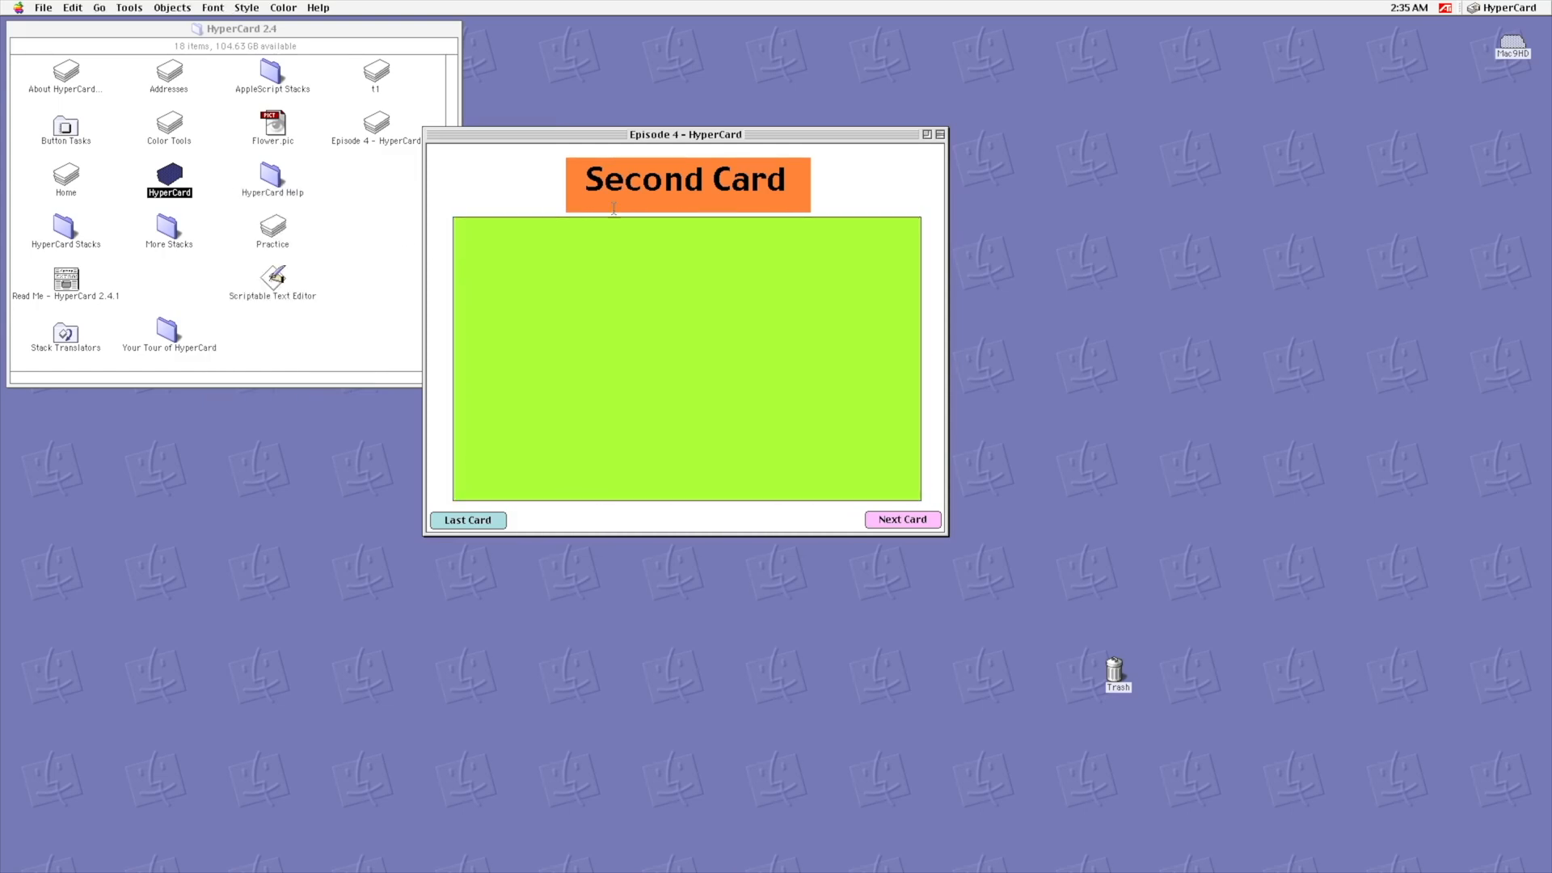
Step: Set the lime-green field's style to Transparent and return to the Browse tool
click(128, 8)
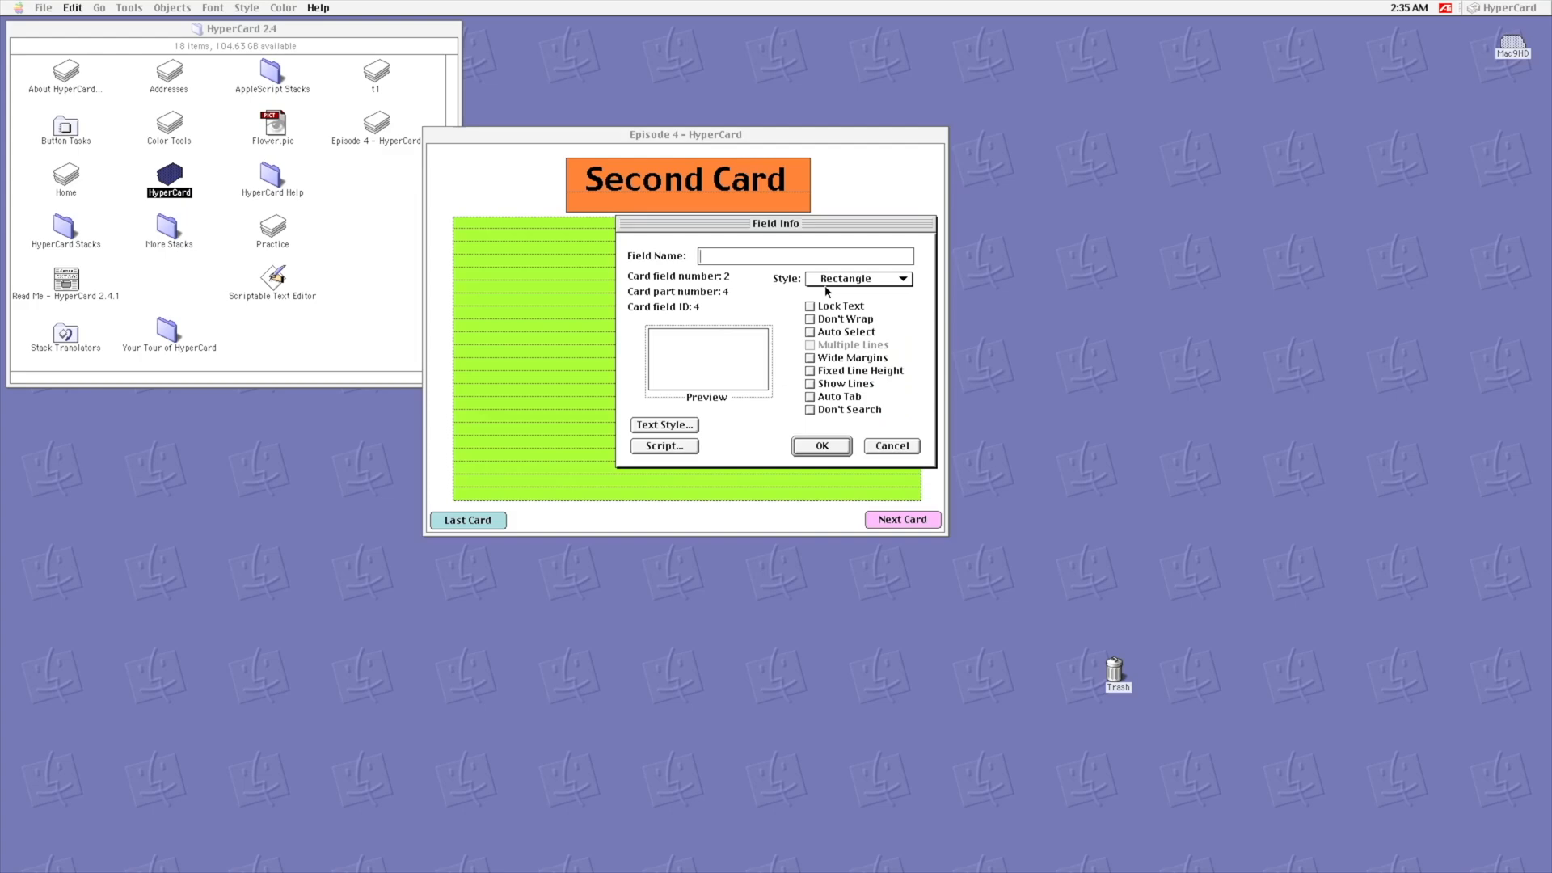
click(857, 278)
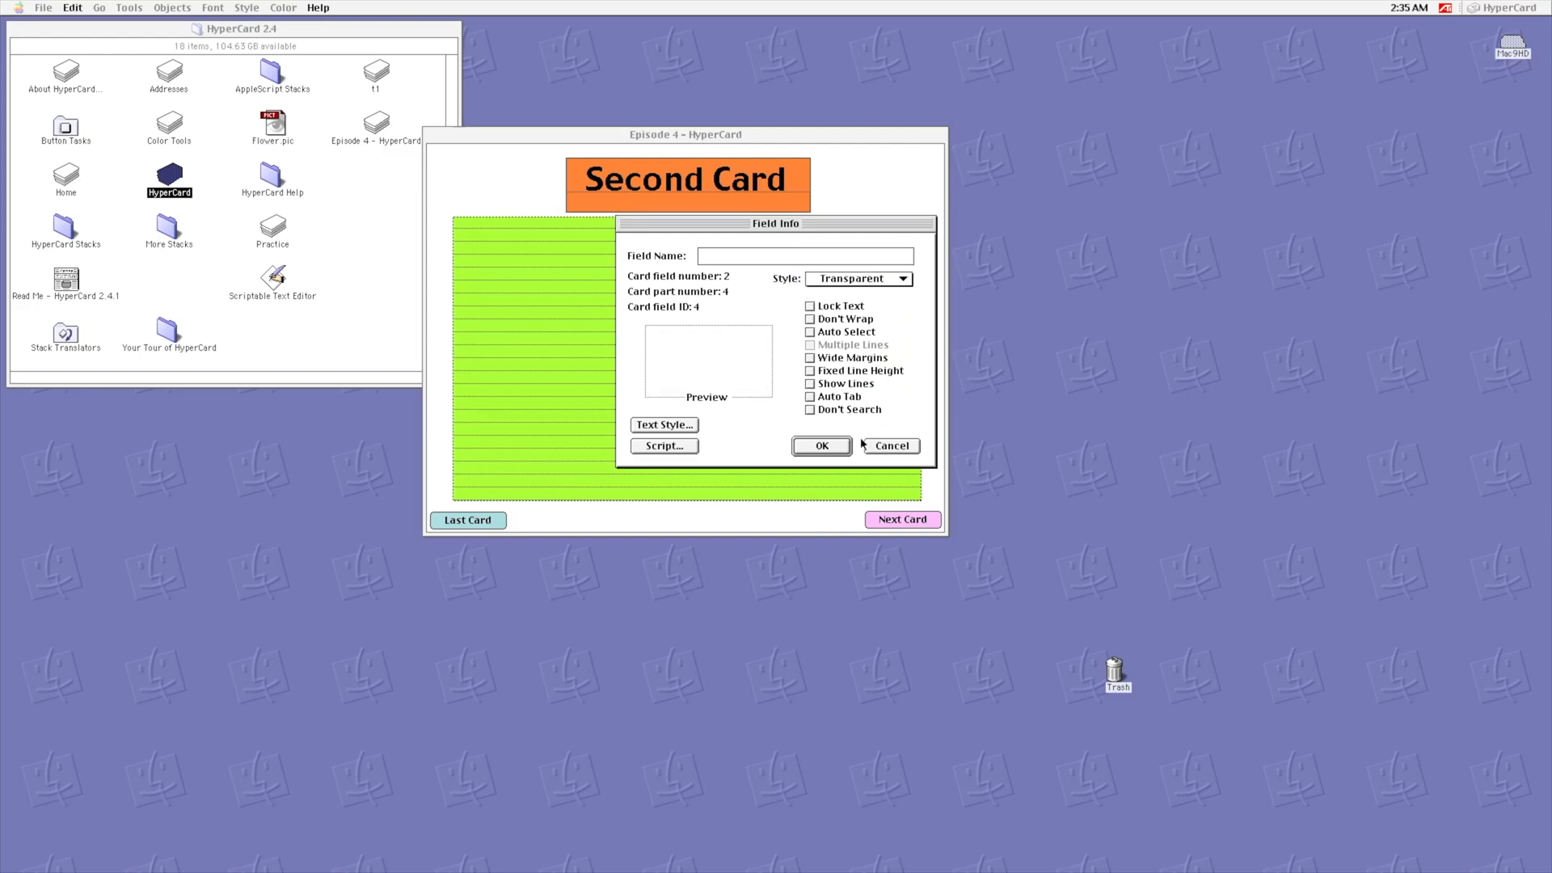
click(820, 445)
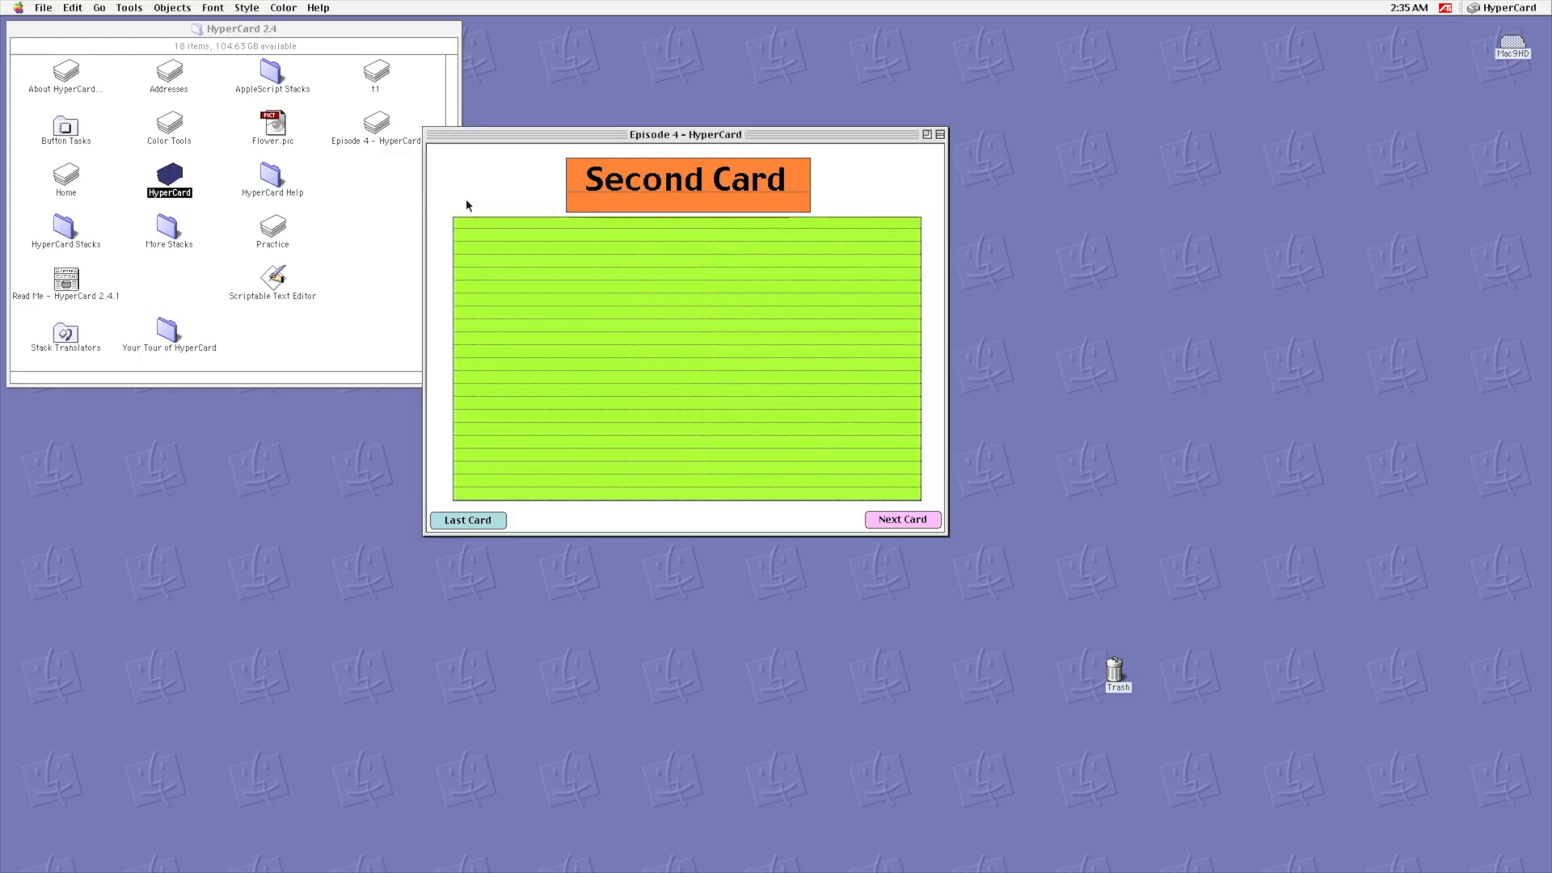
click(129, 7)
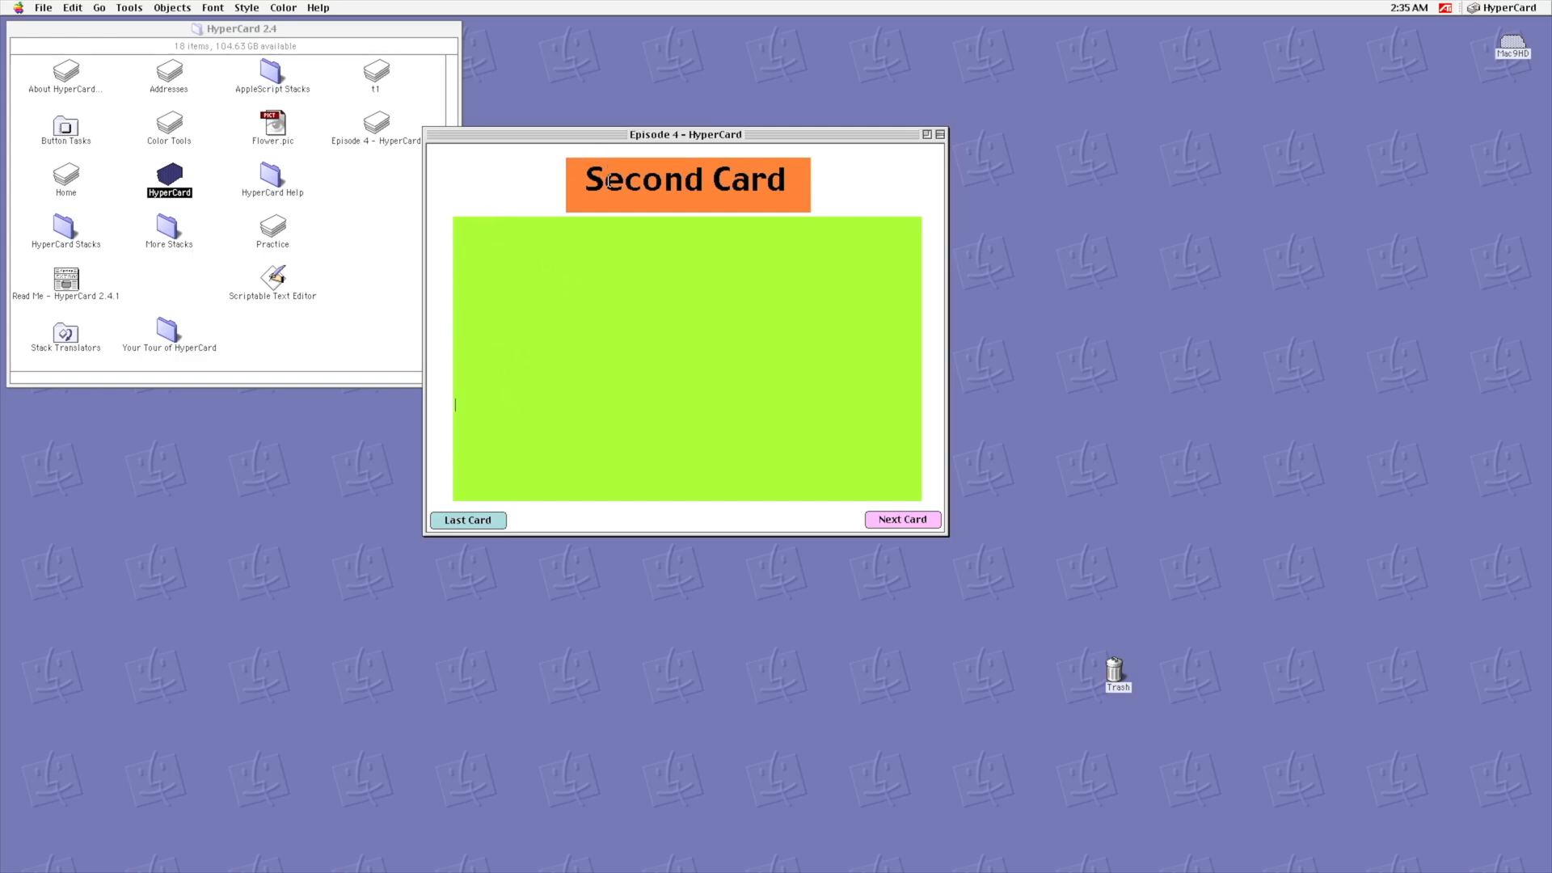
mouse_move(555, 438)
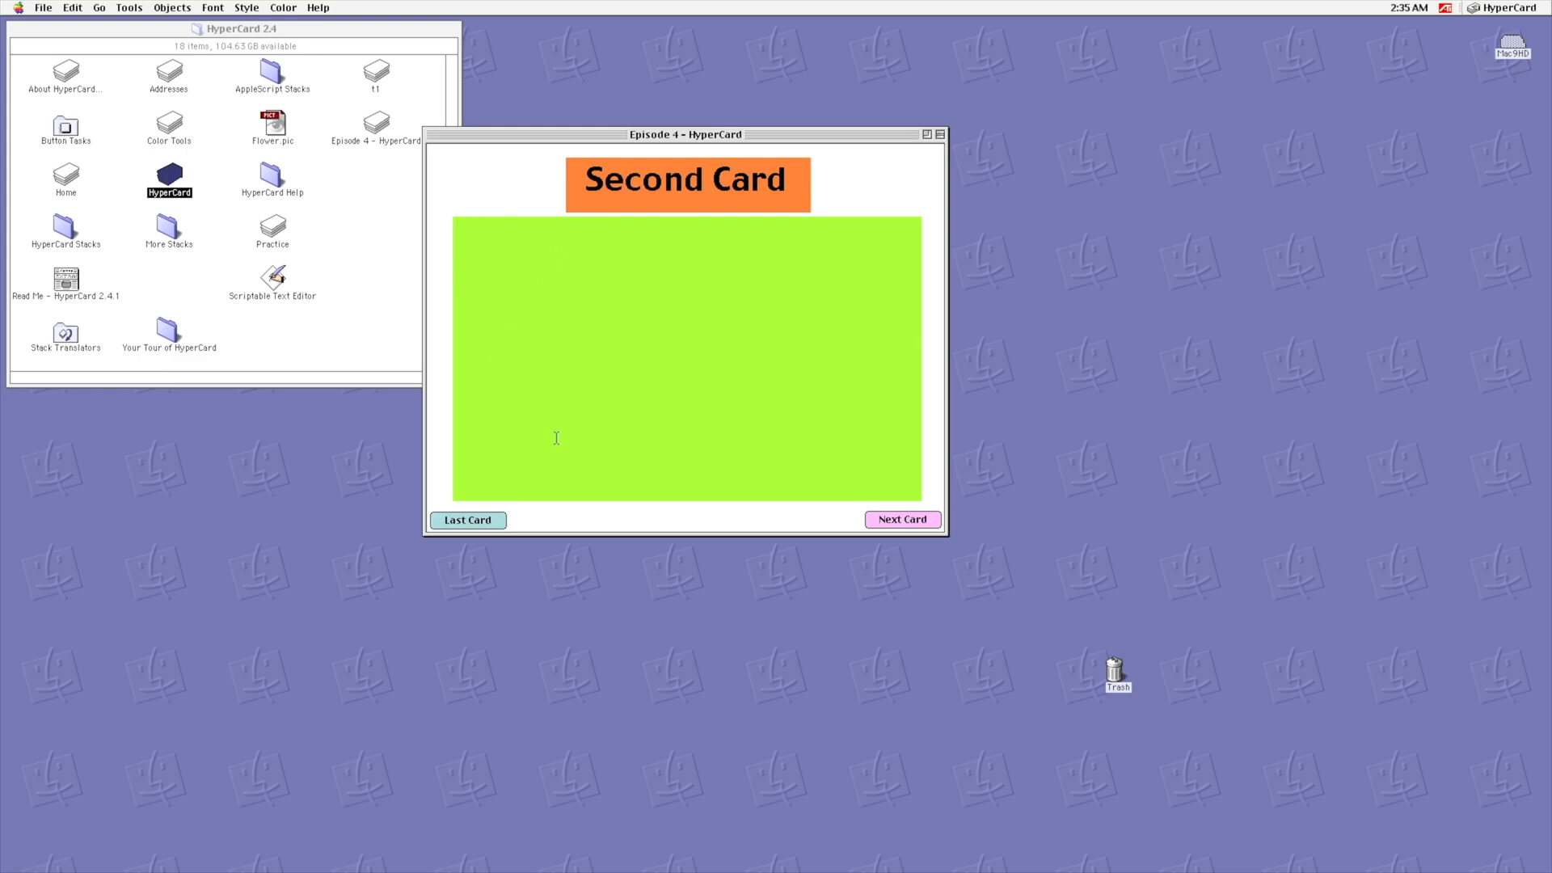
mouse_move(479, 206)
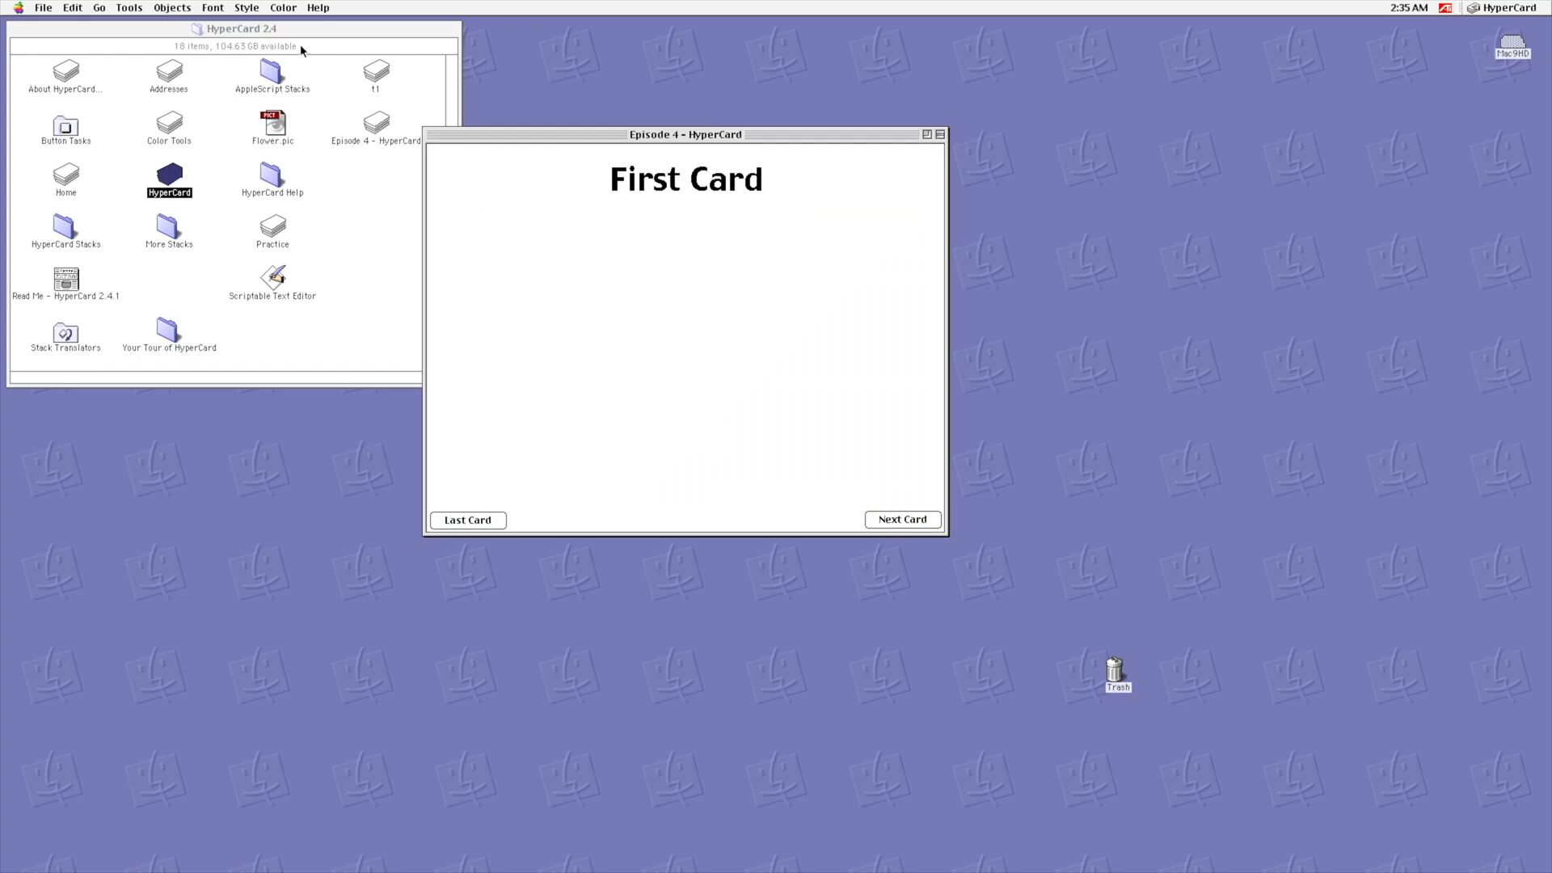
Step: Color First Card's Last Card and Next Card buttons cyan and pink, and its title yellow
click(283, 8)
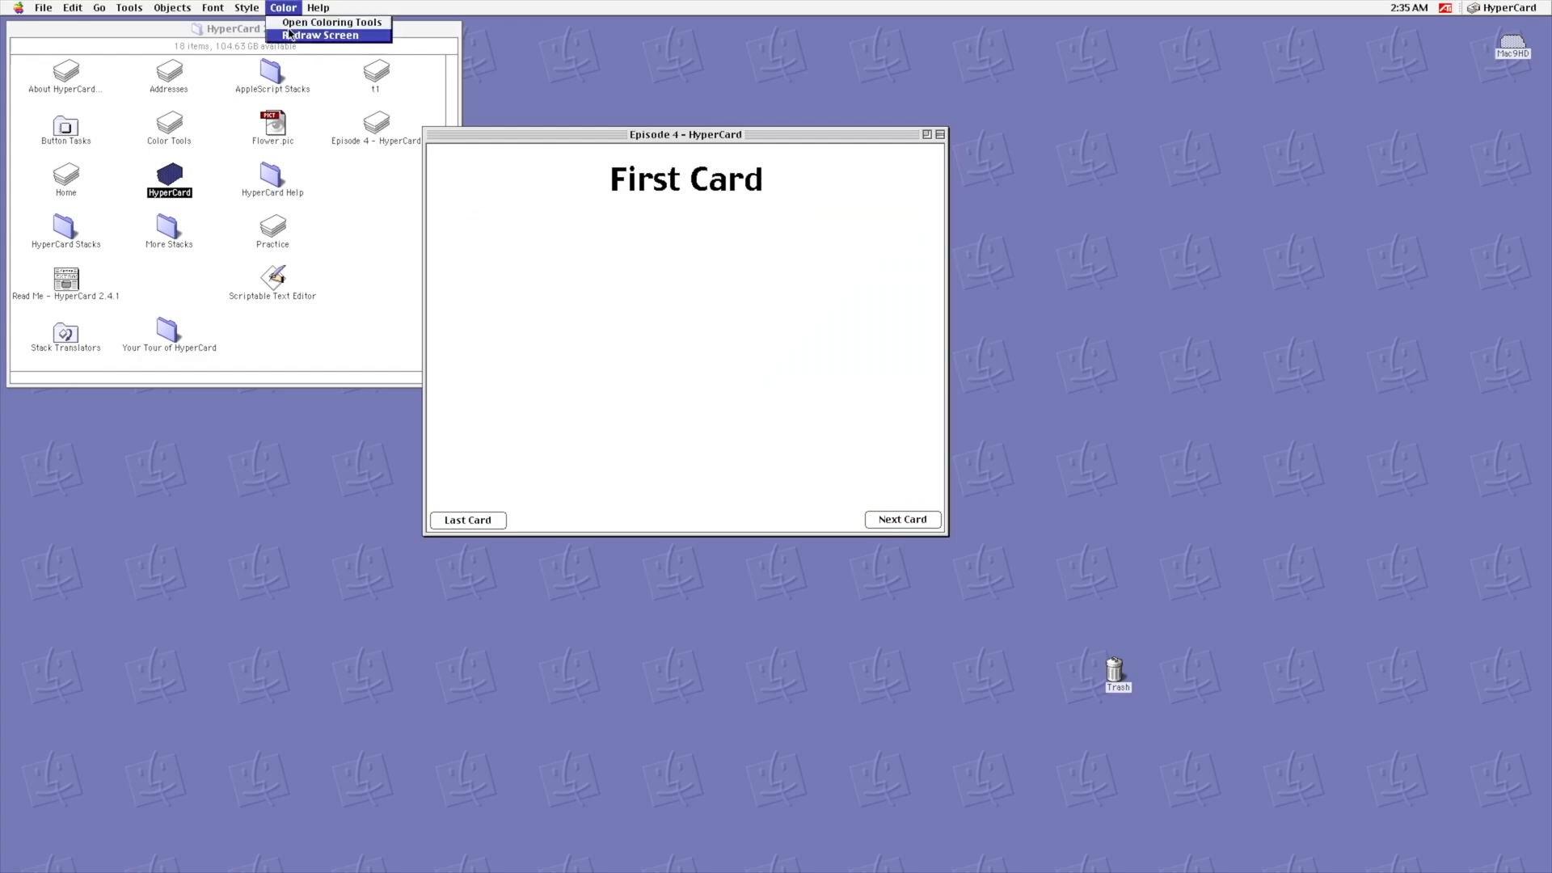
click(330, 22)
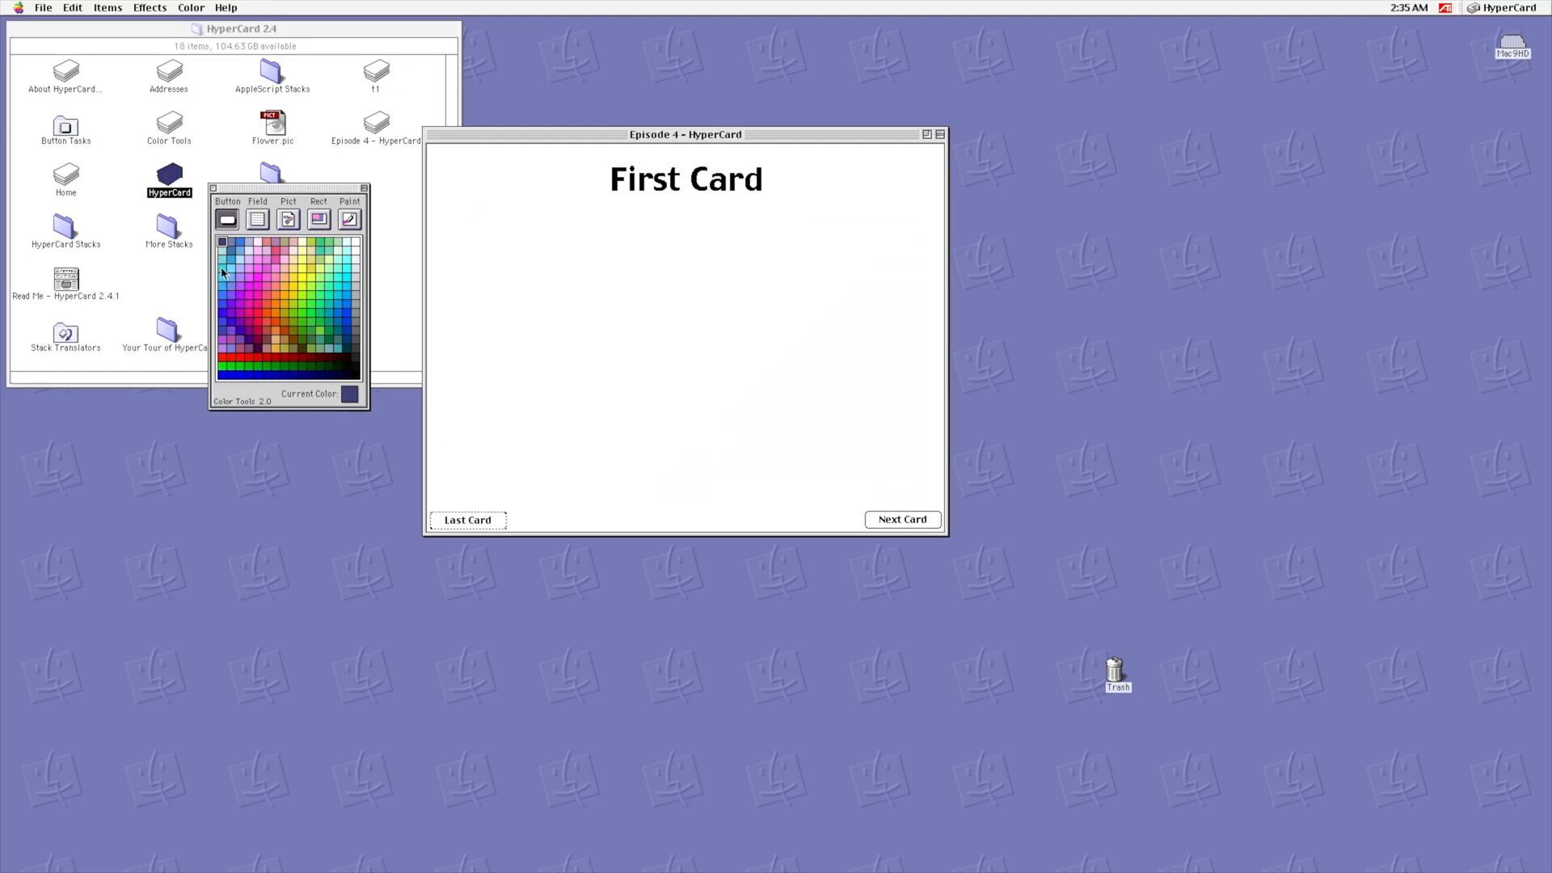
click(220, 246)
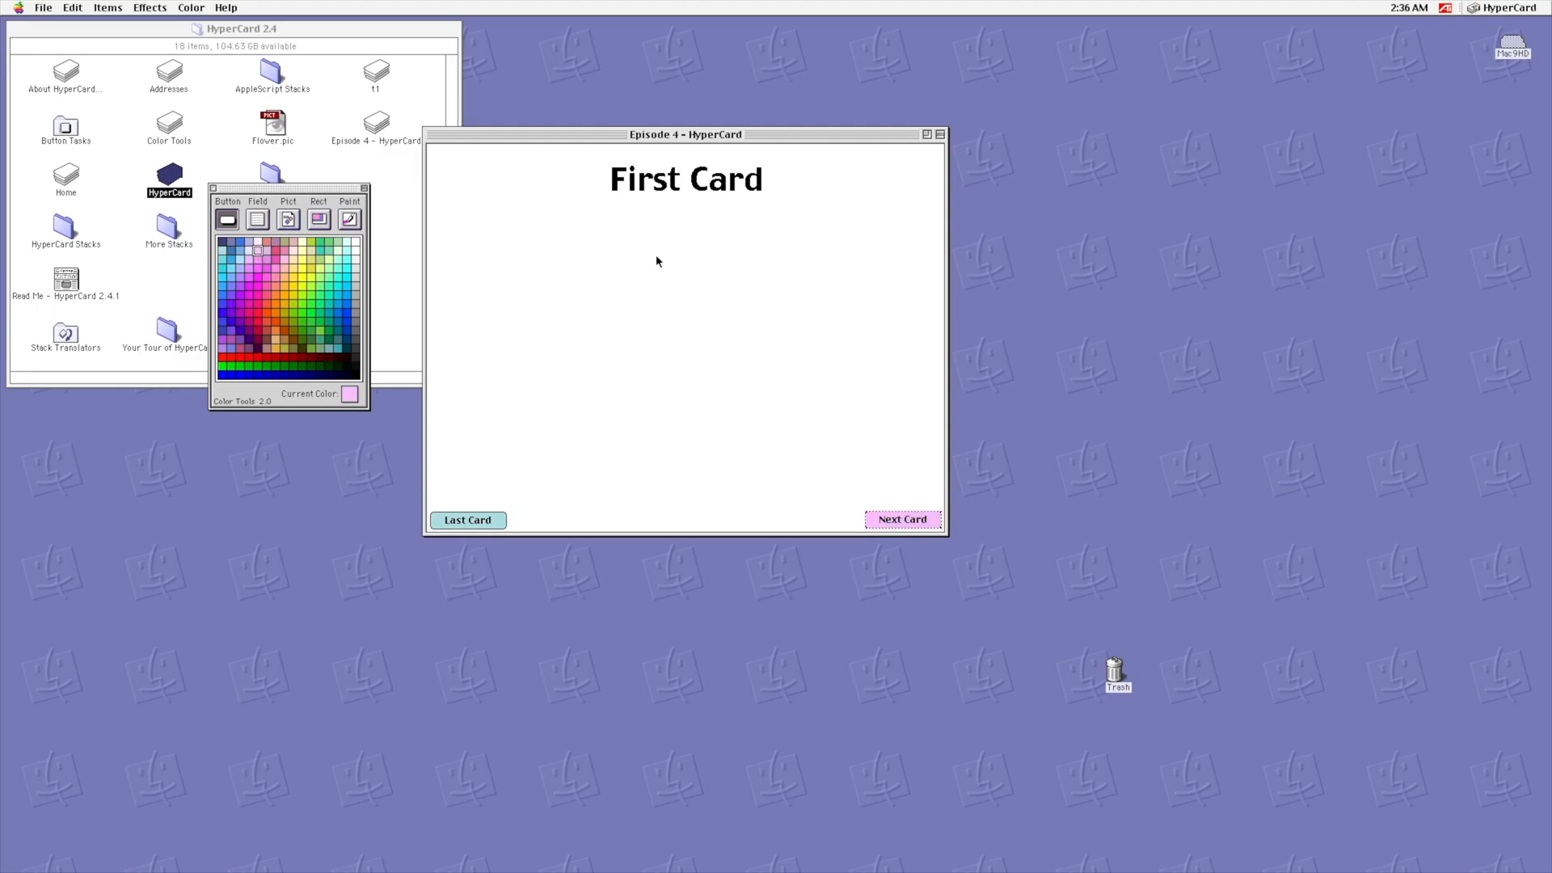
click(257, 219)
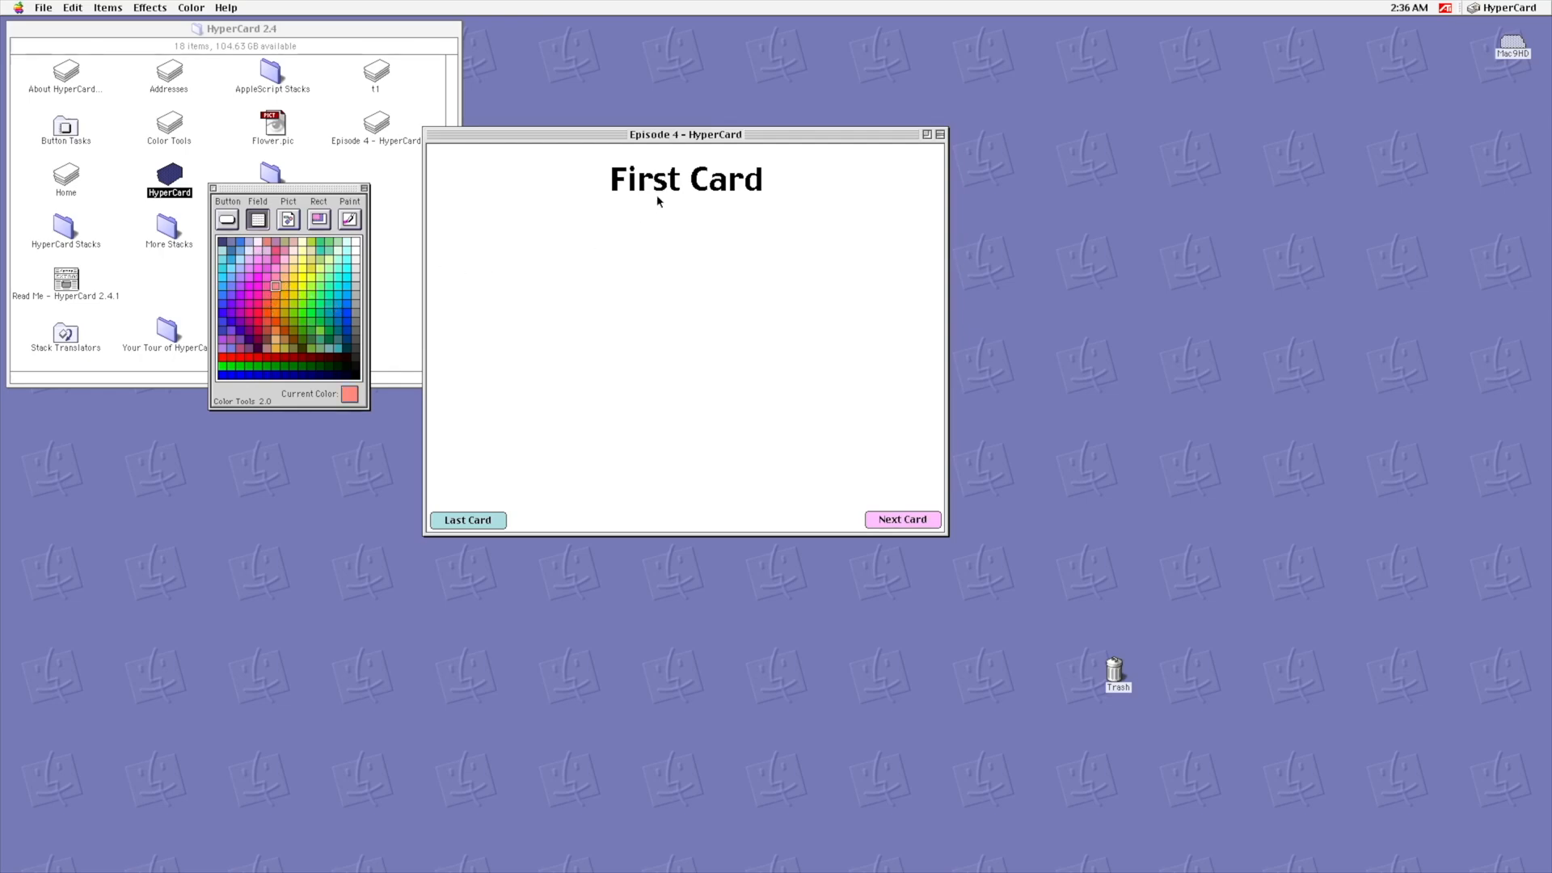
click(276, 299)
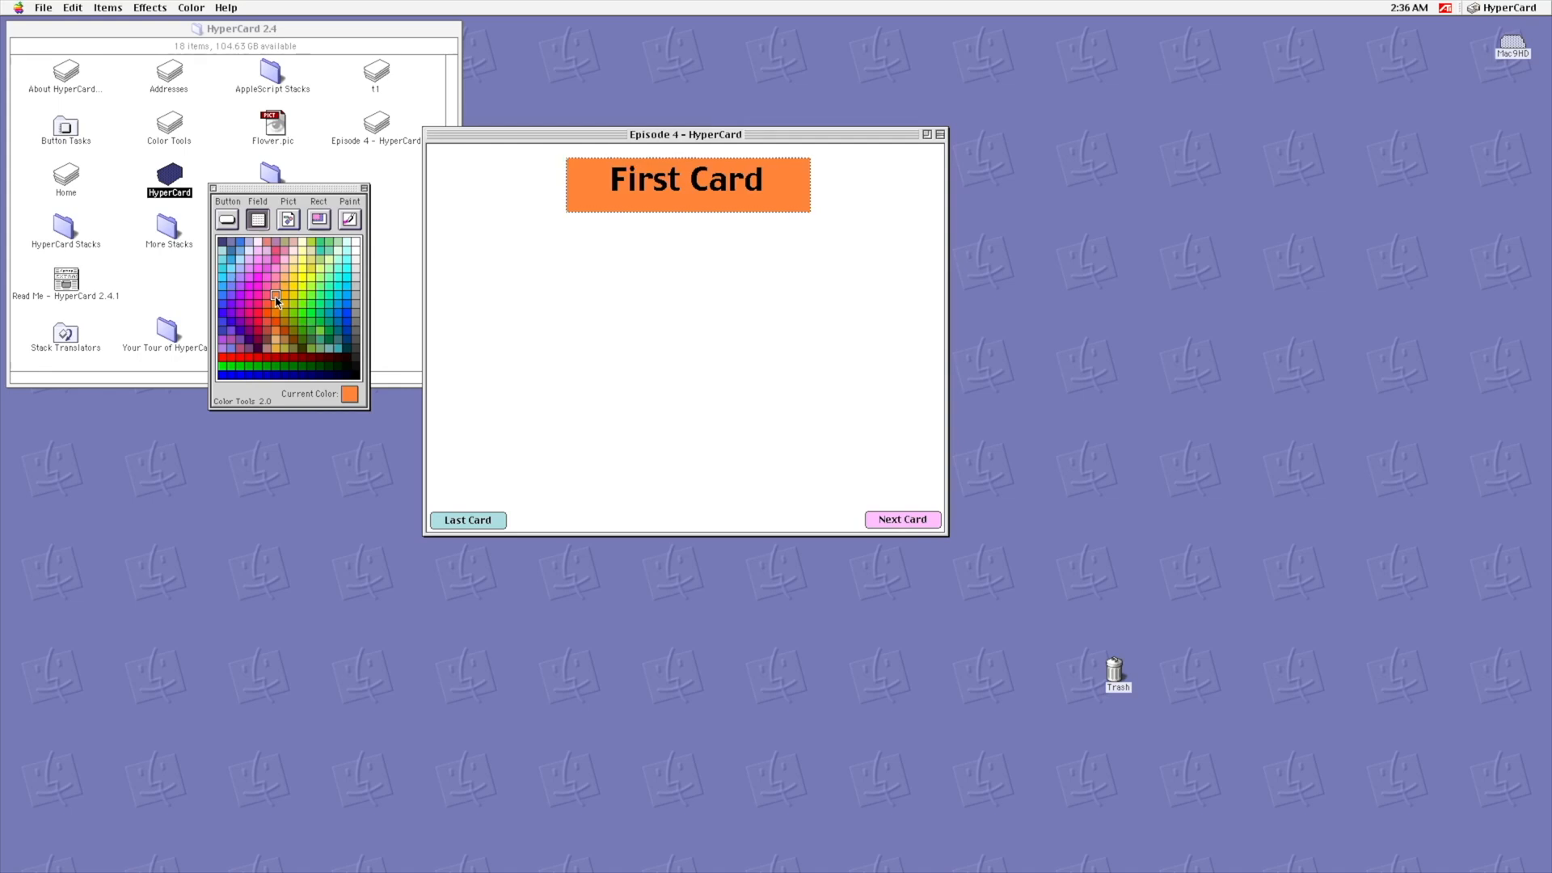
mouse_move(262, 305)
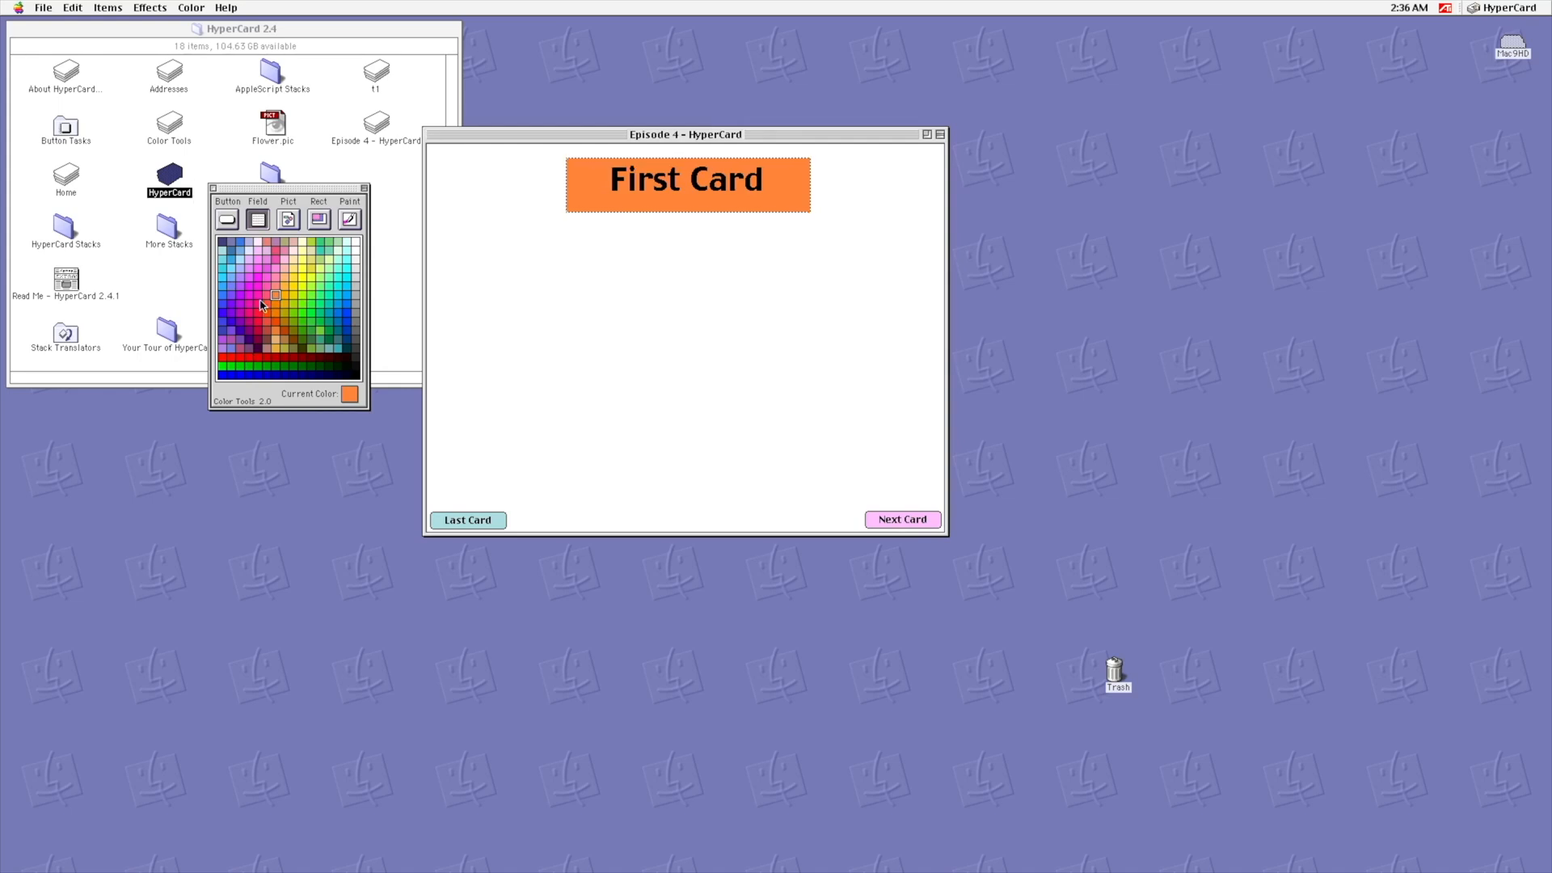
mouse_move(304, 272)
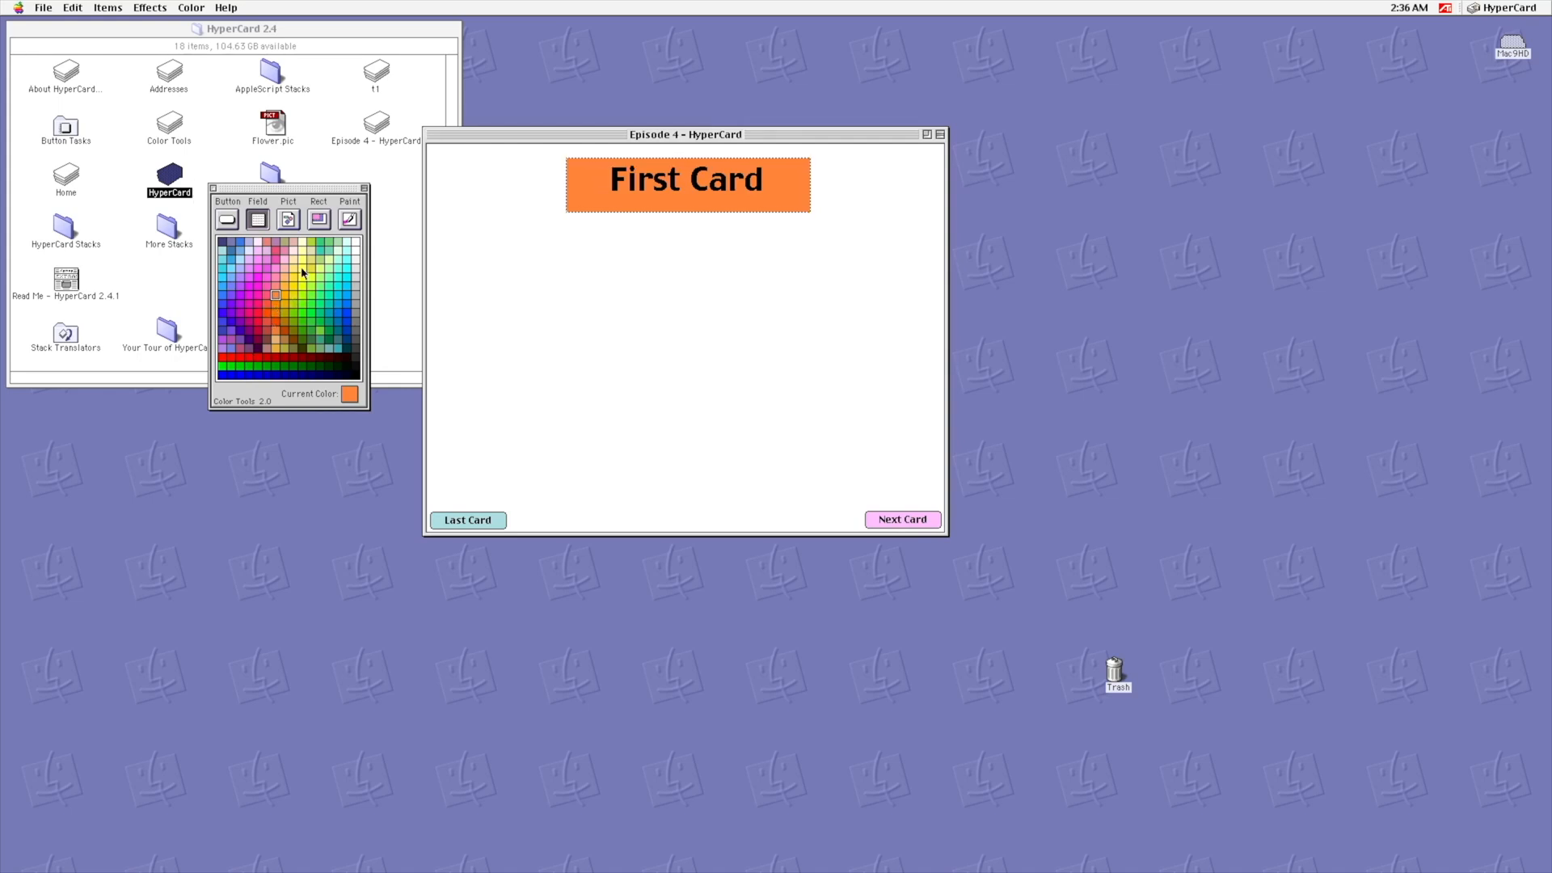
click(301, 268)
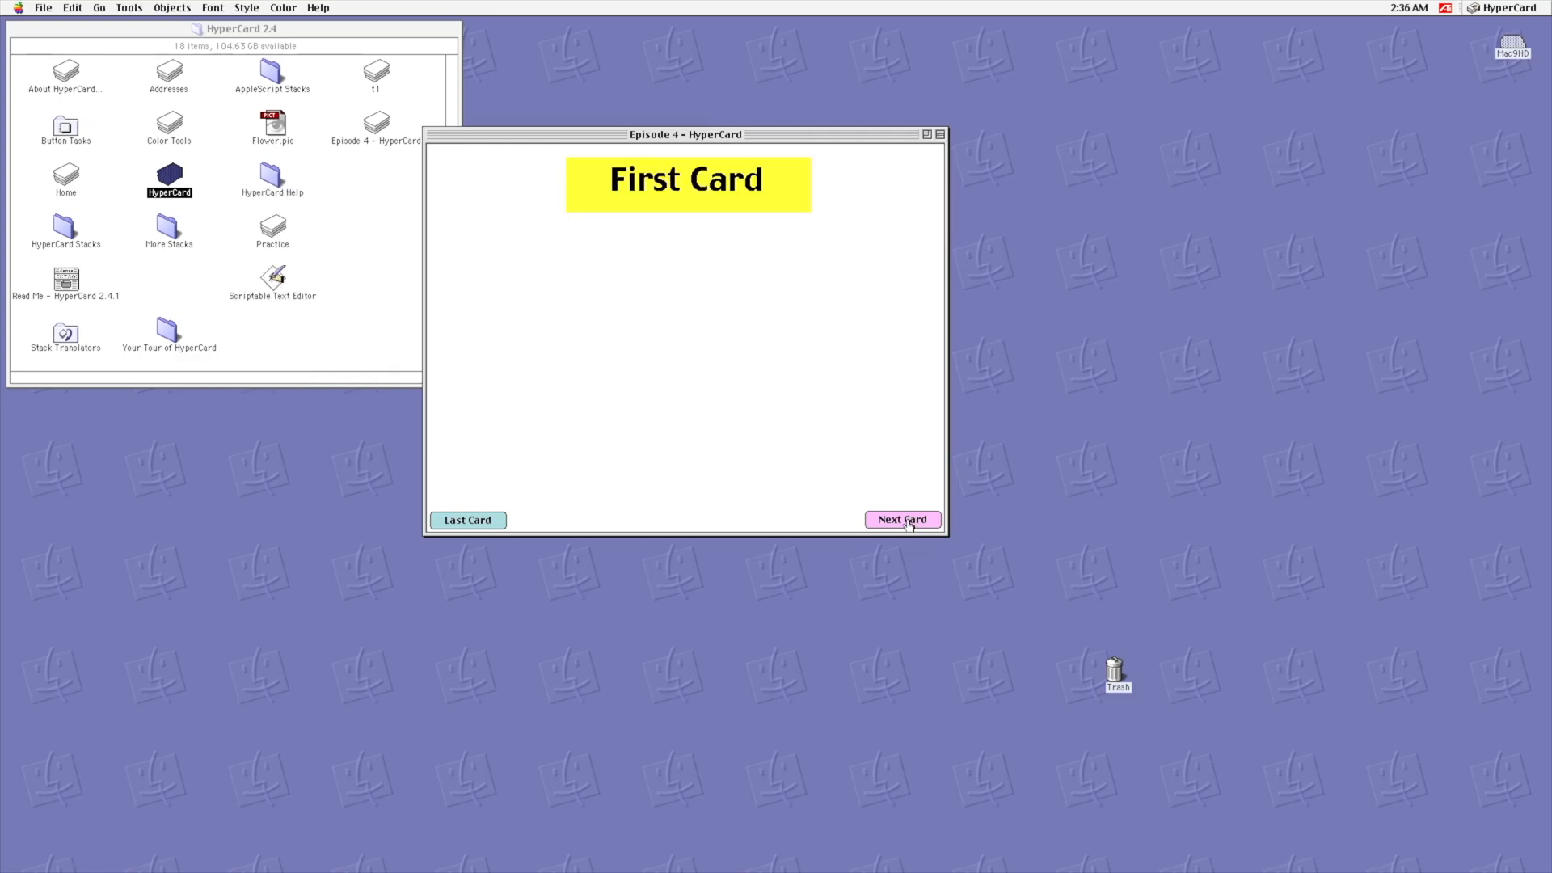
mouse_move(653, 303)
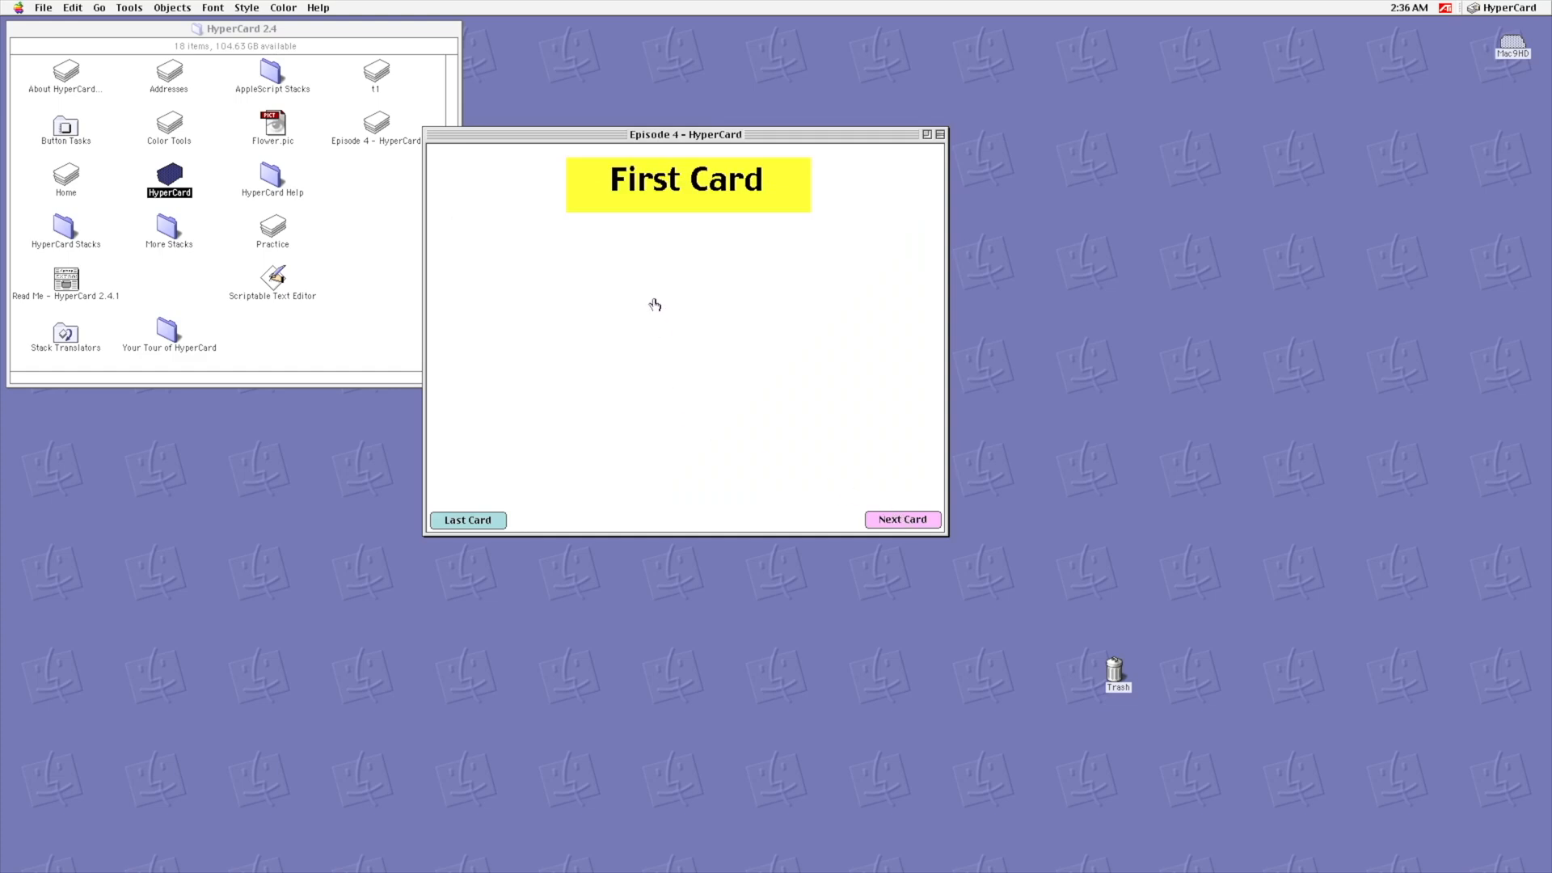
mouse_move(641, 294)
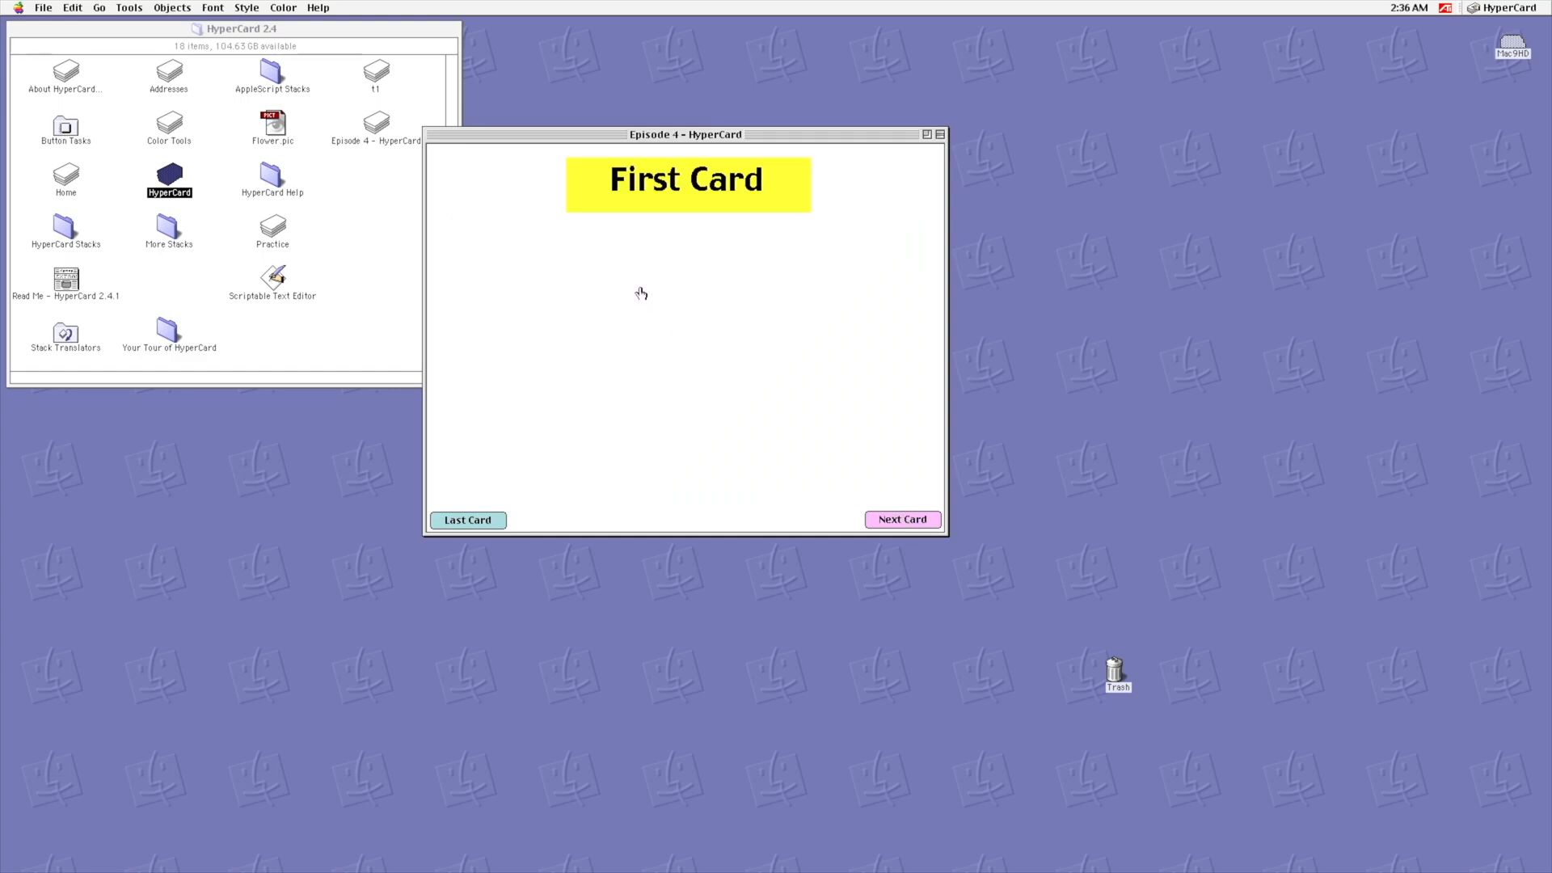
mouse_move(291, 41)
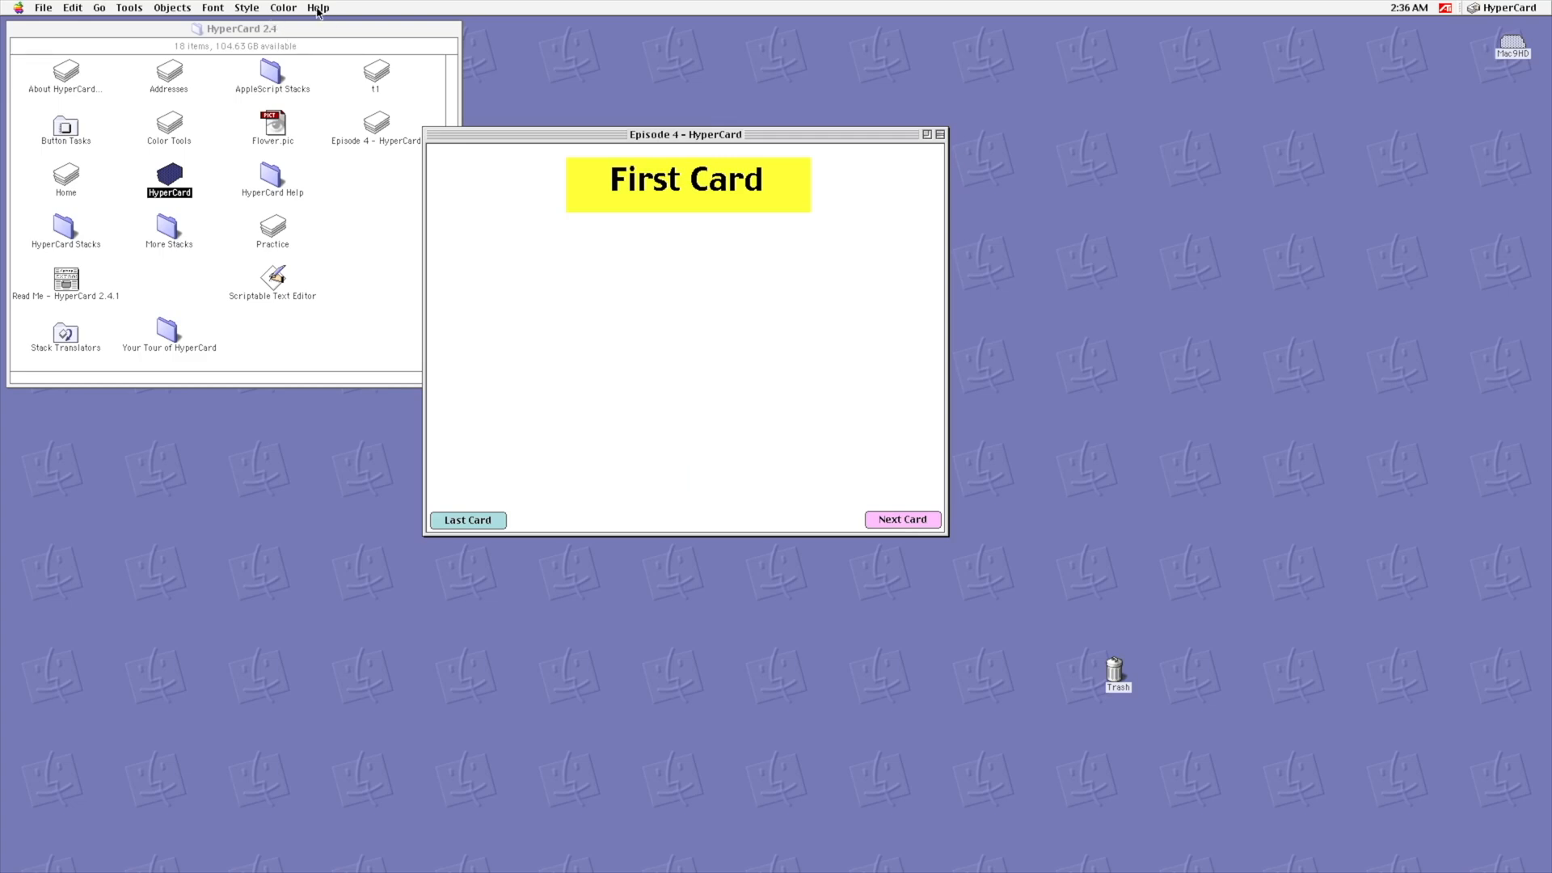
Step: Import Flower.pic and place the red flower picture below the yellow title
click(283, 8)
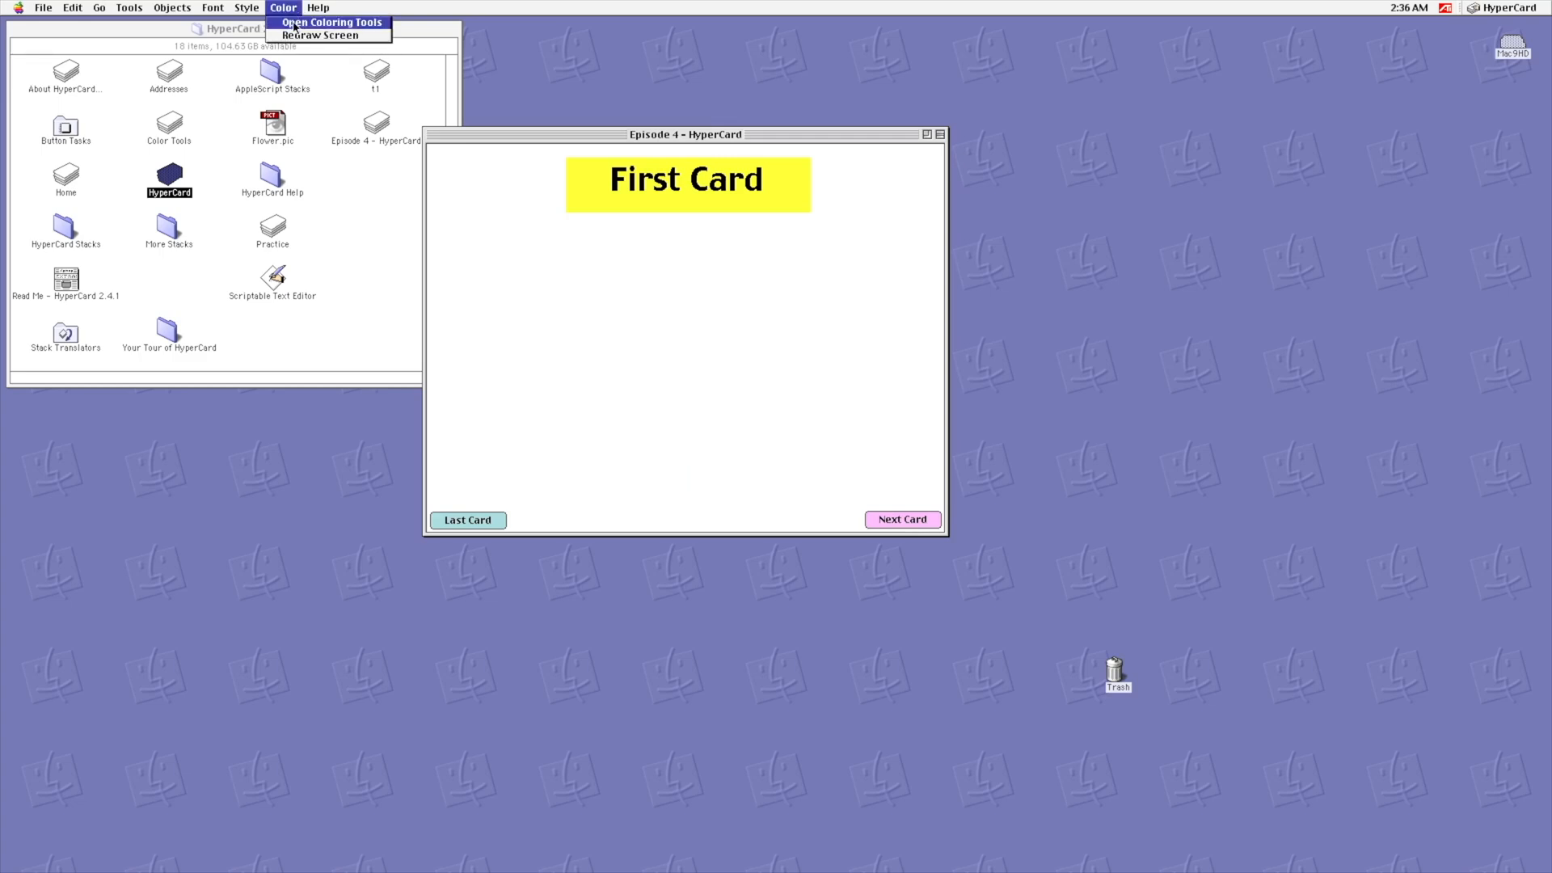
mouse_move(320, 35)
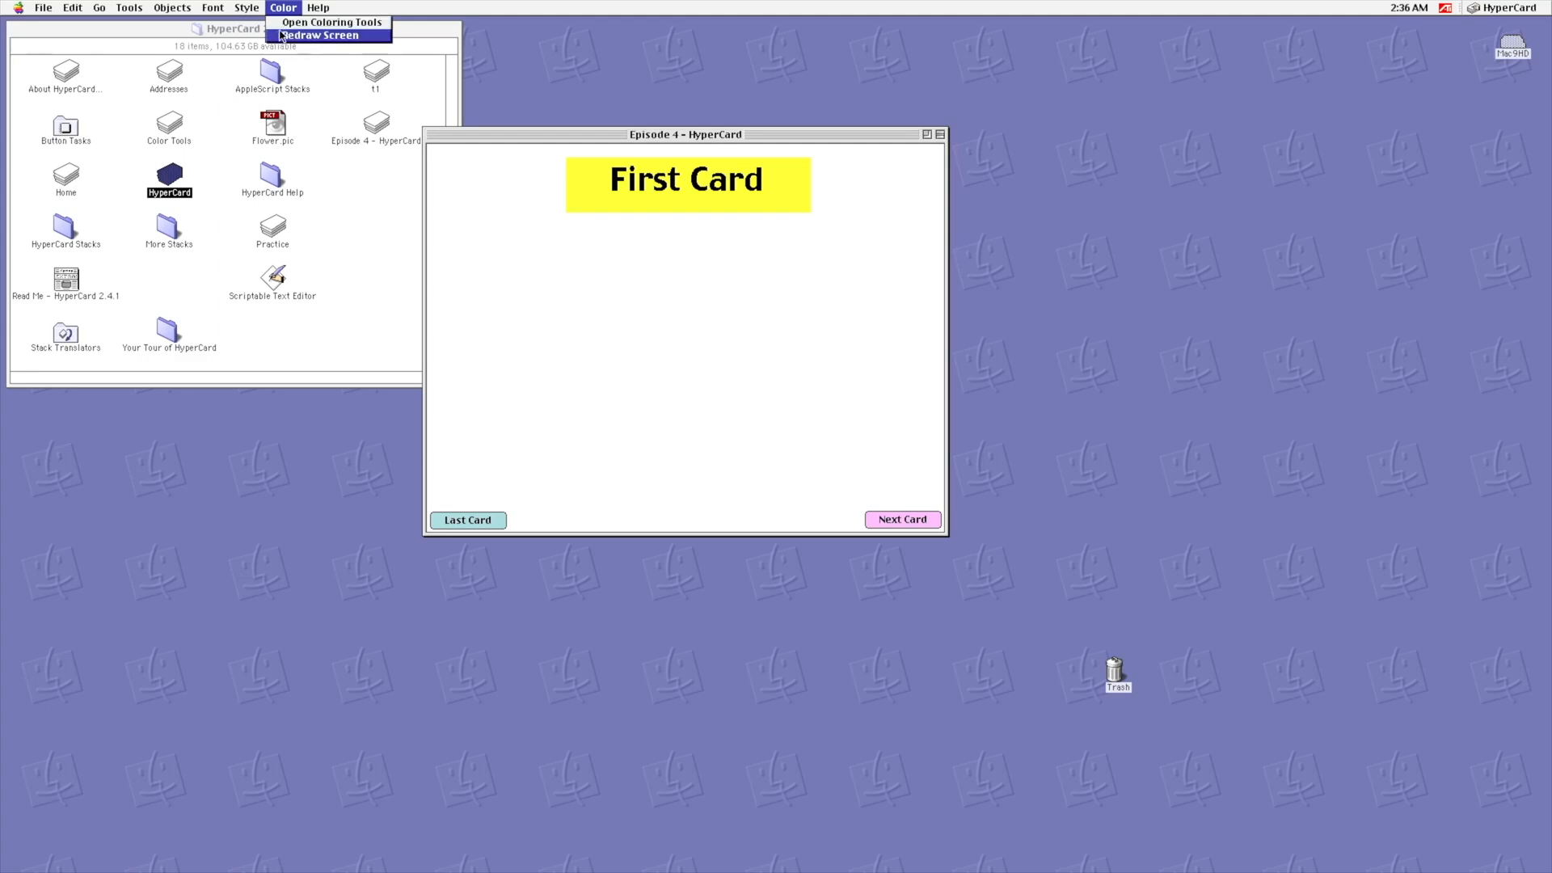
click(331, 22)
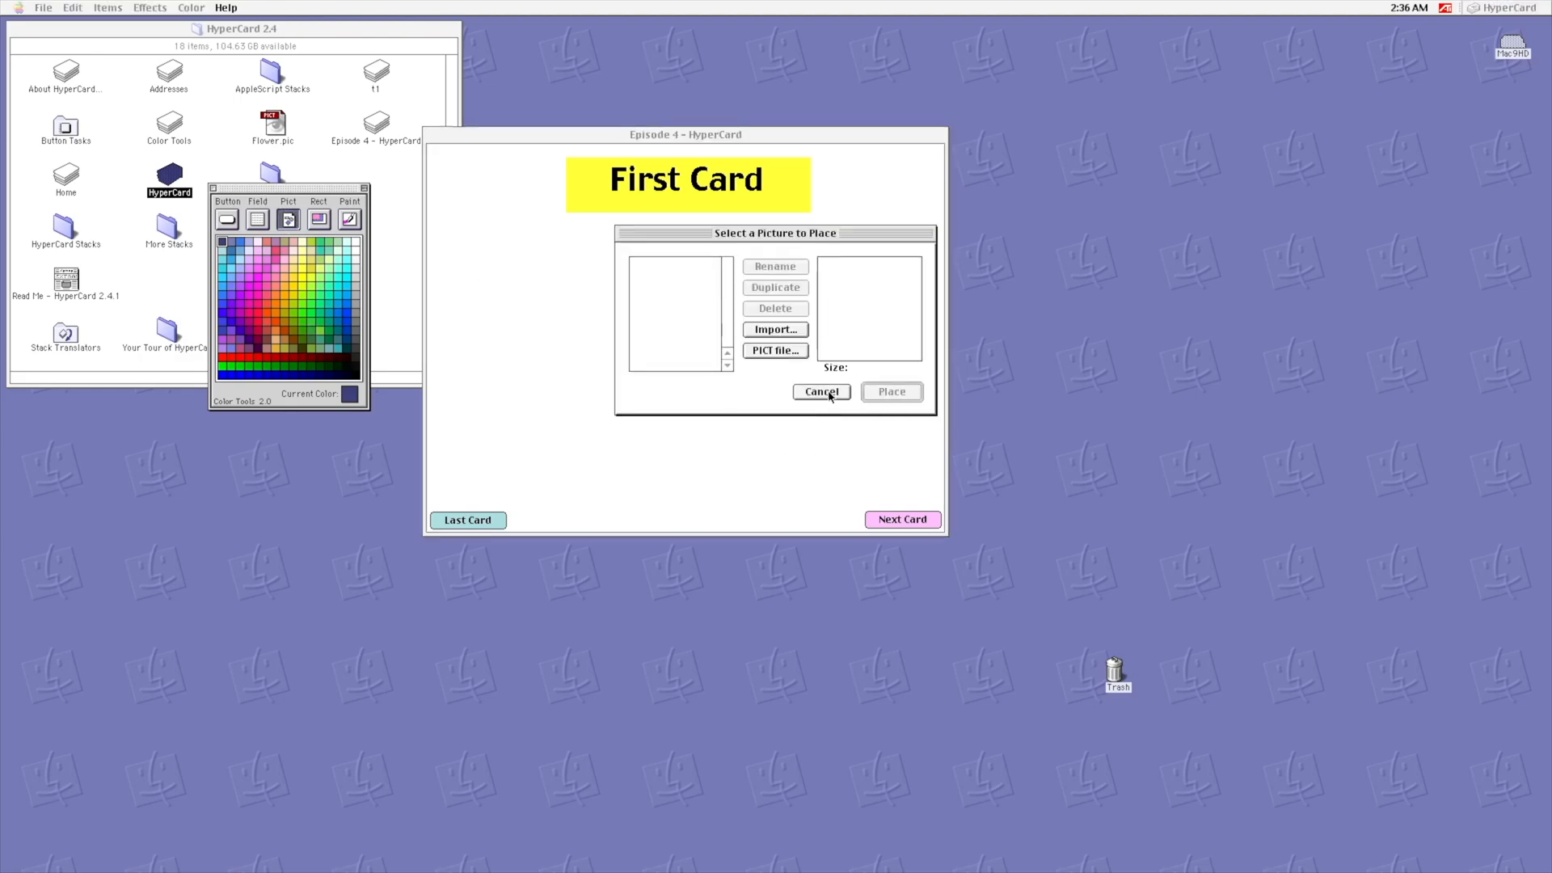
click(775, 349)
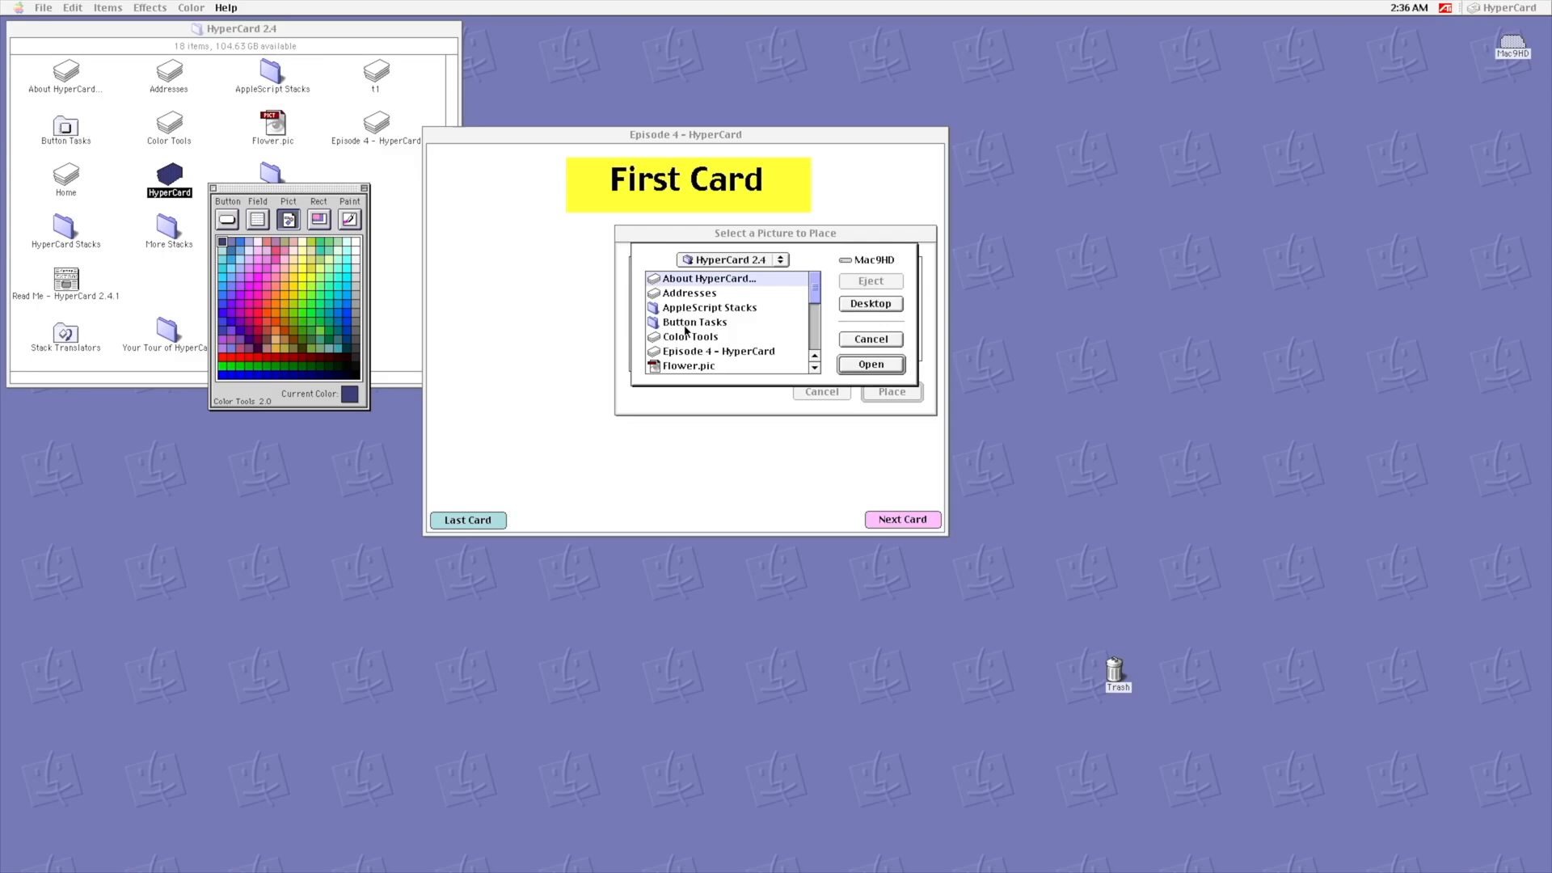
click(869, 363)
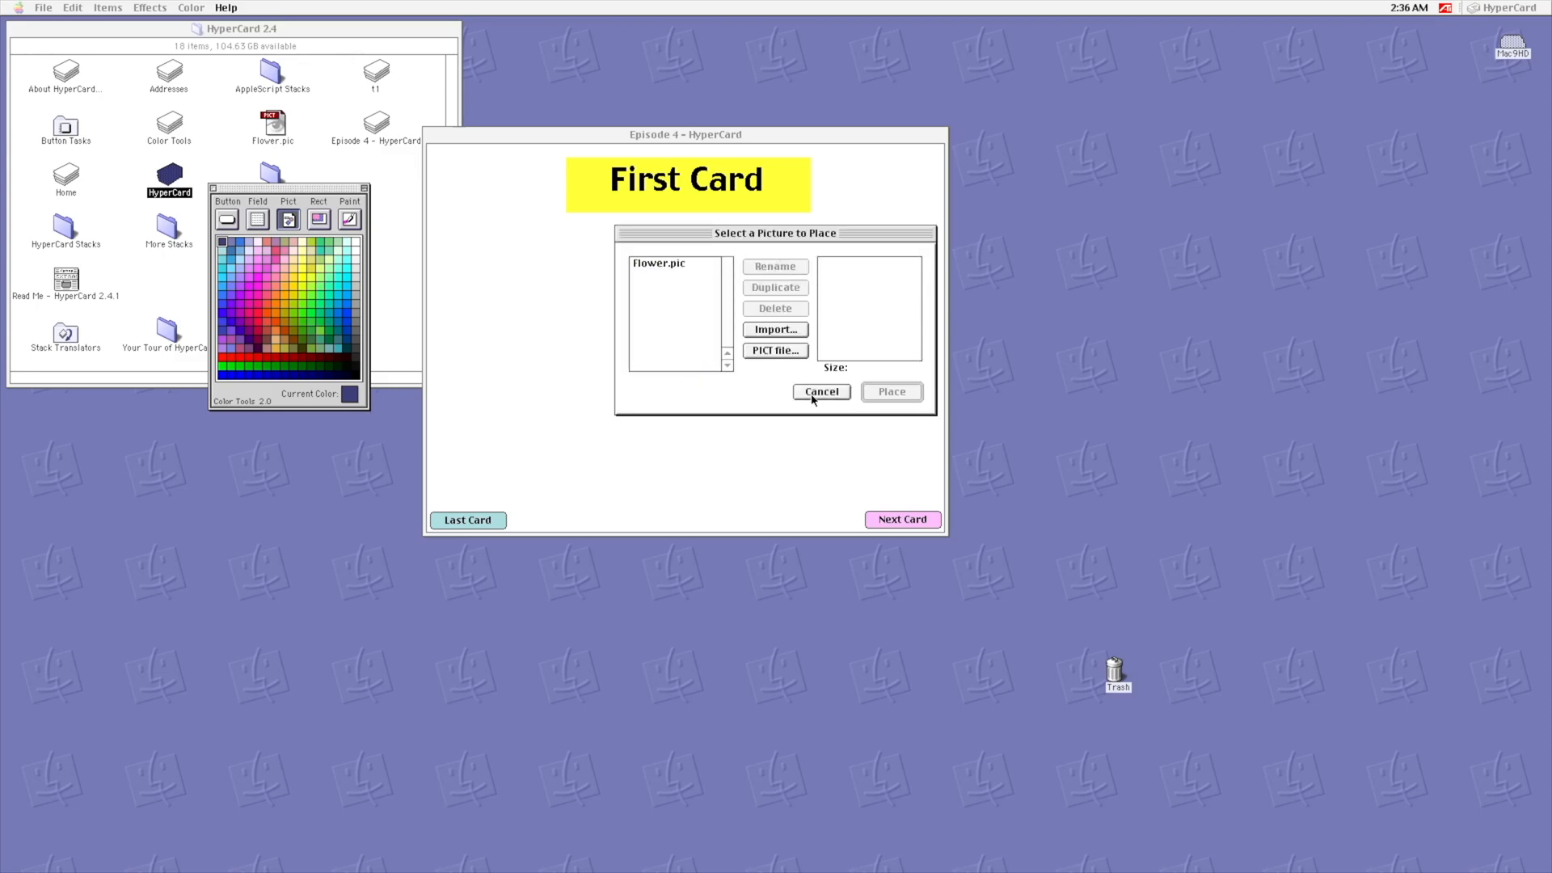
click(657, 262)
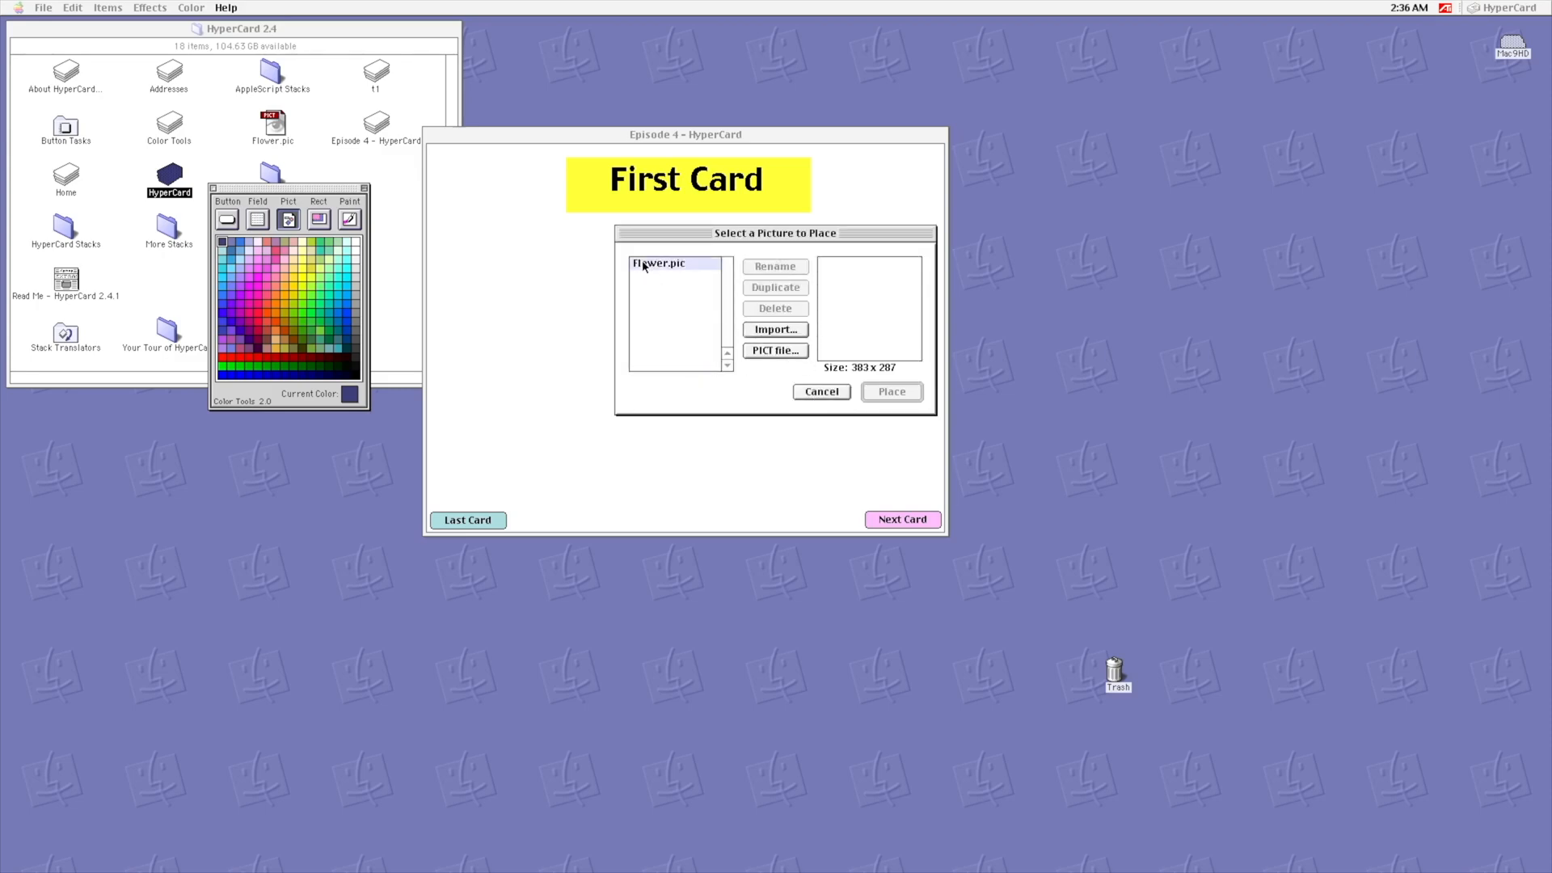
click(890, 391)
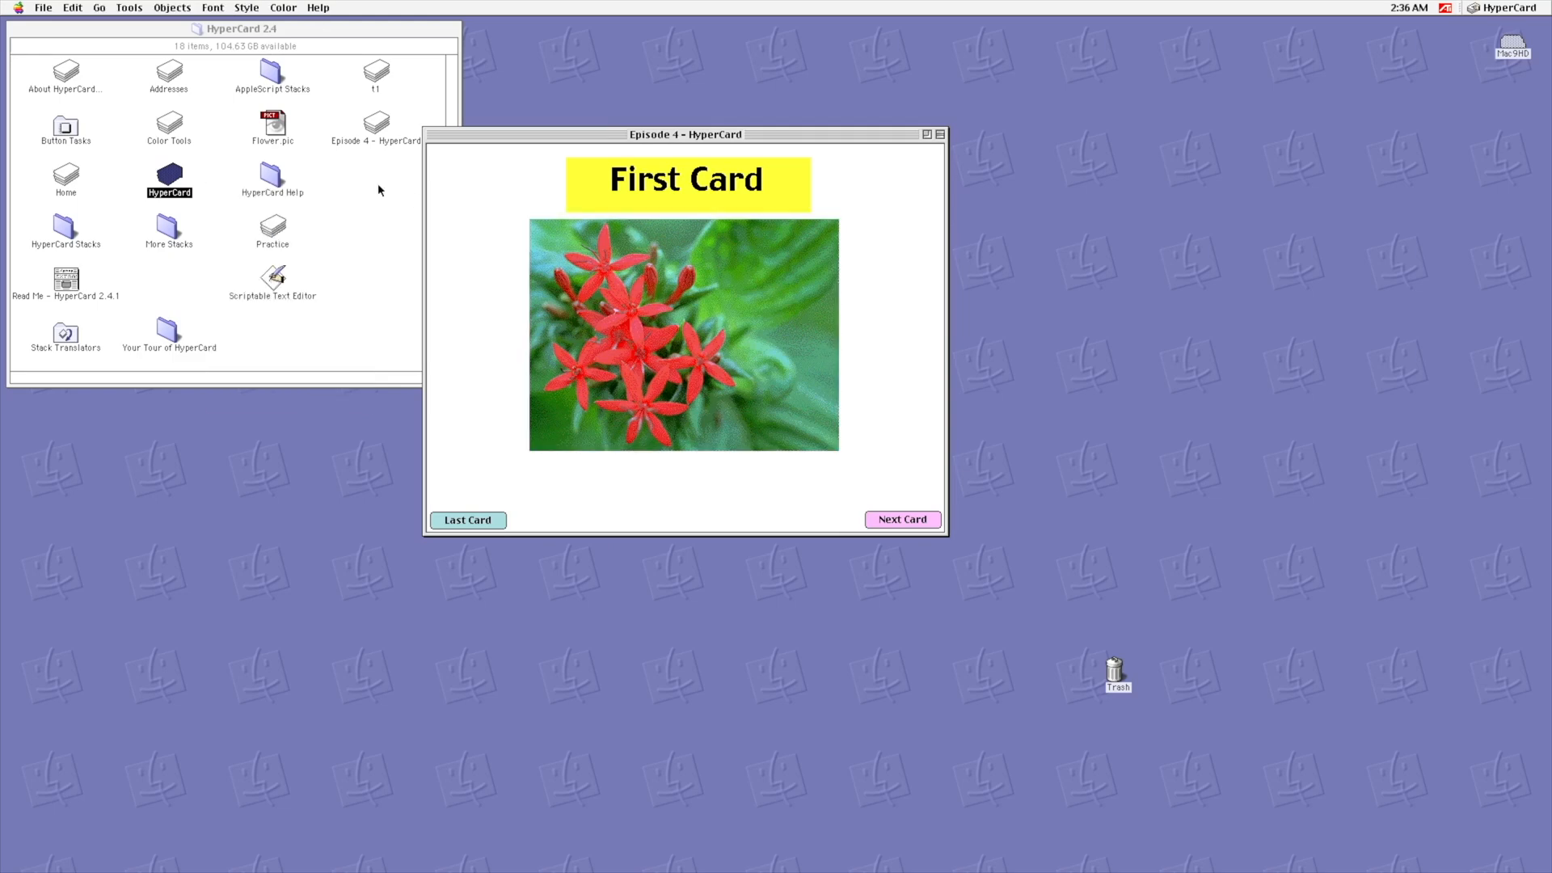
mouse_move(680, 162)
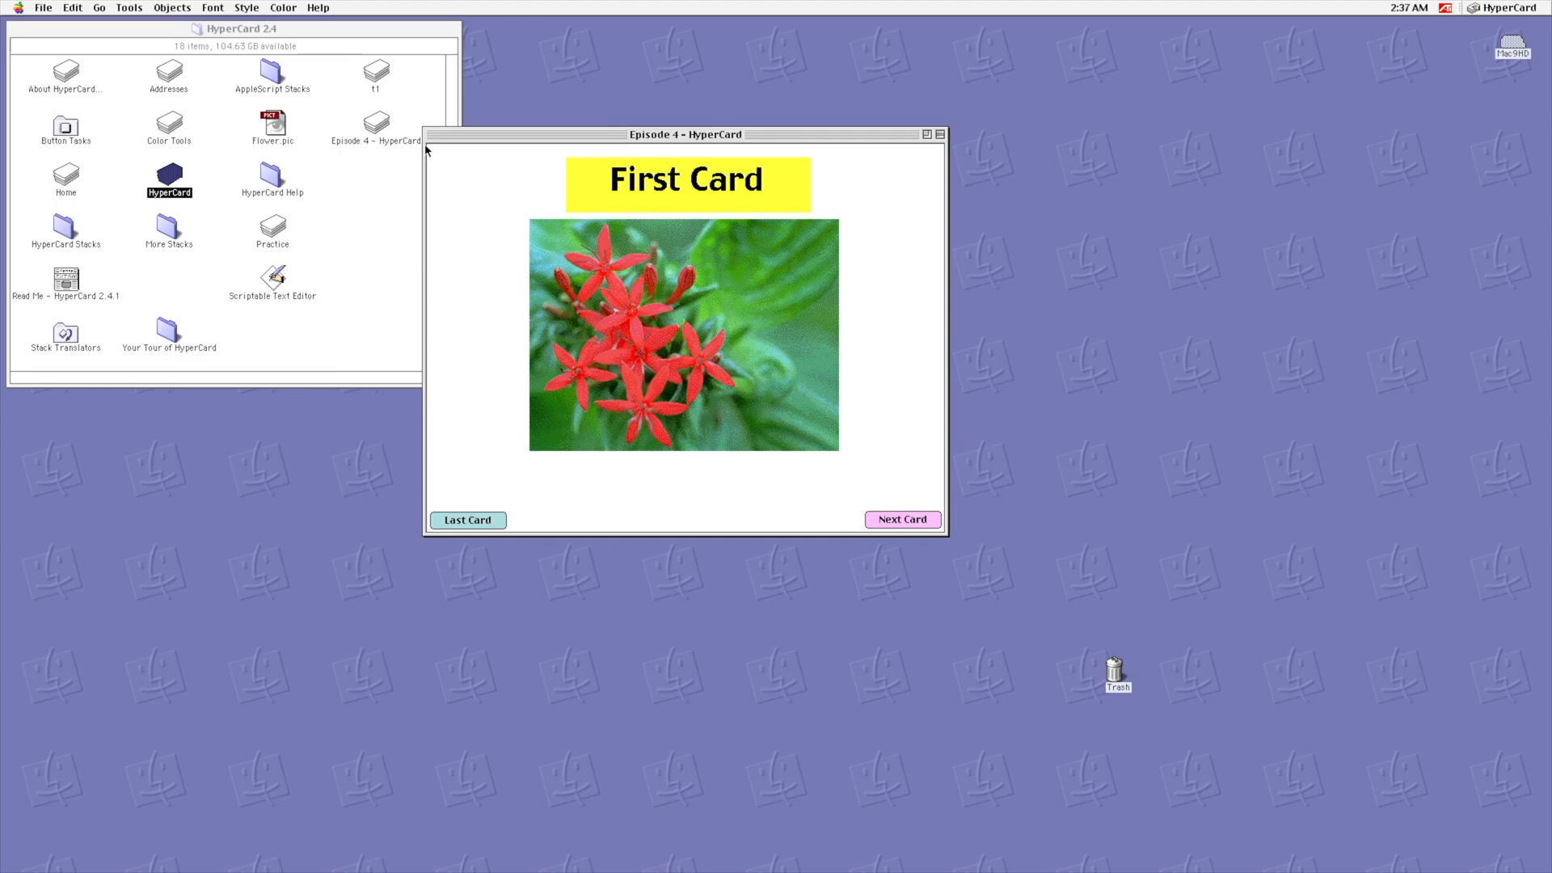
Step: Add a new button below the flower picture and open its Button Info
click(171, 8)
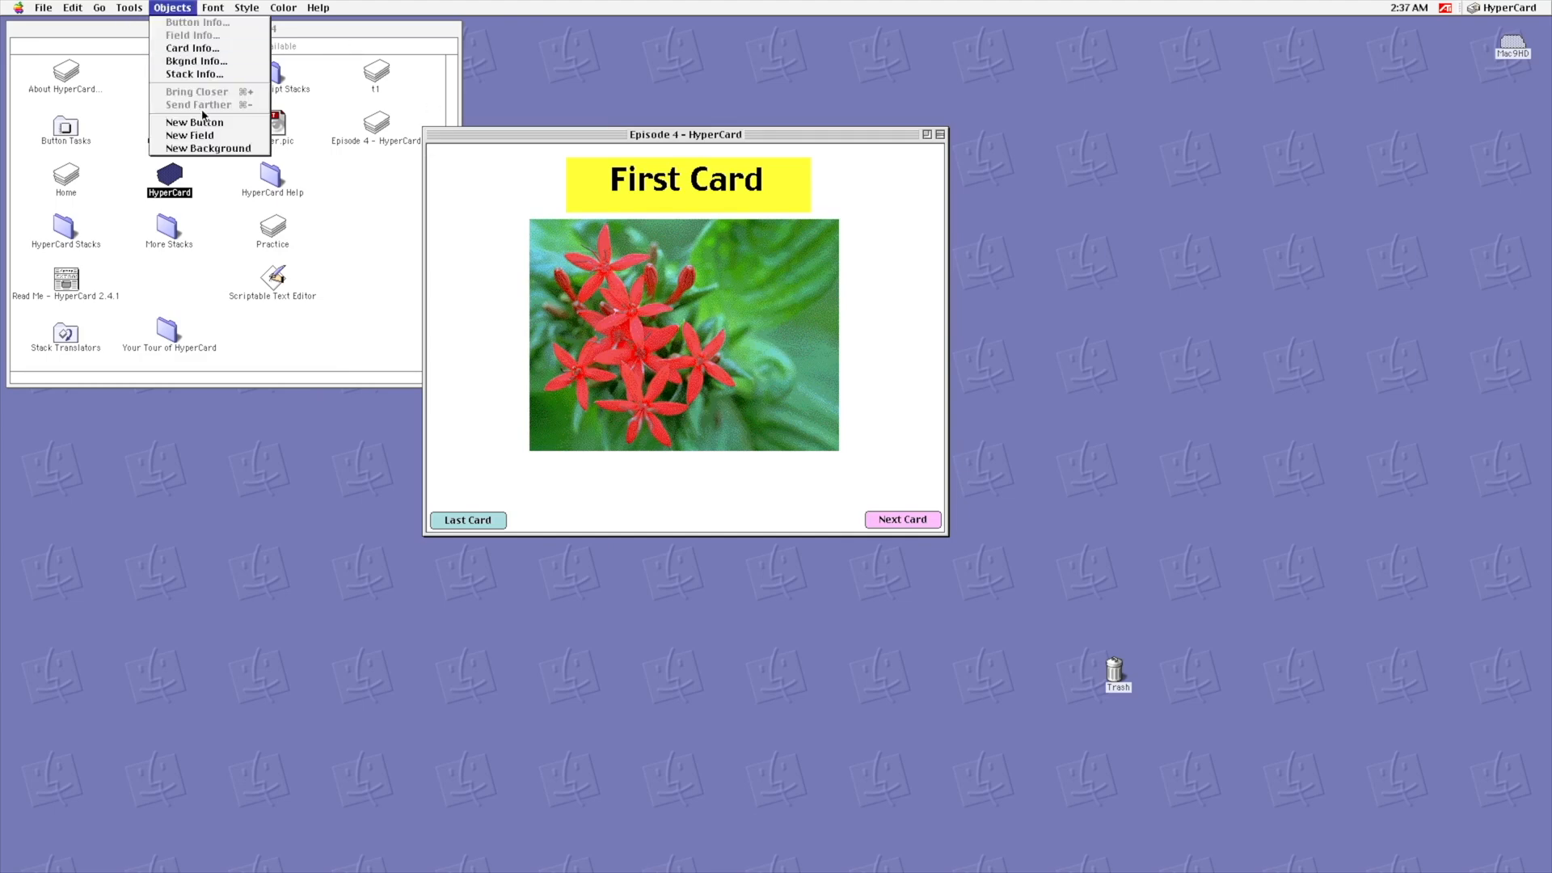
click(193, 122)
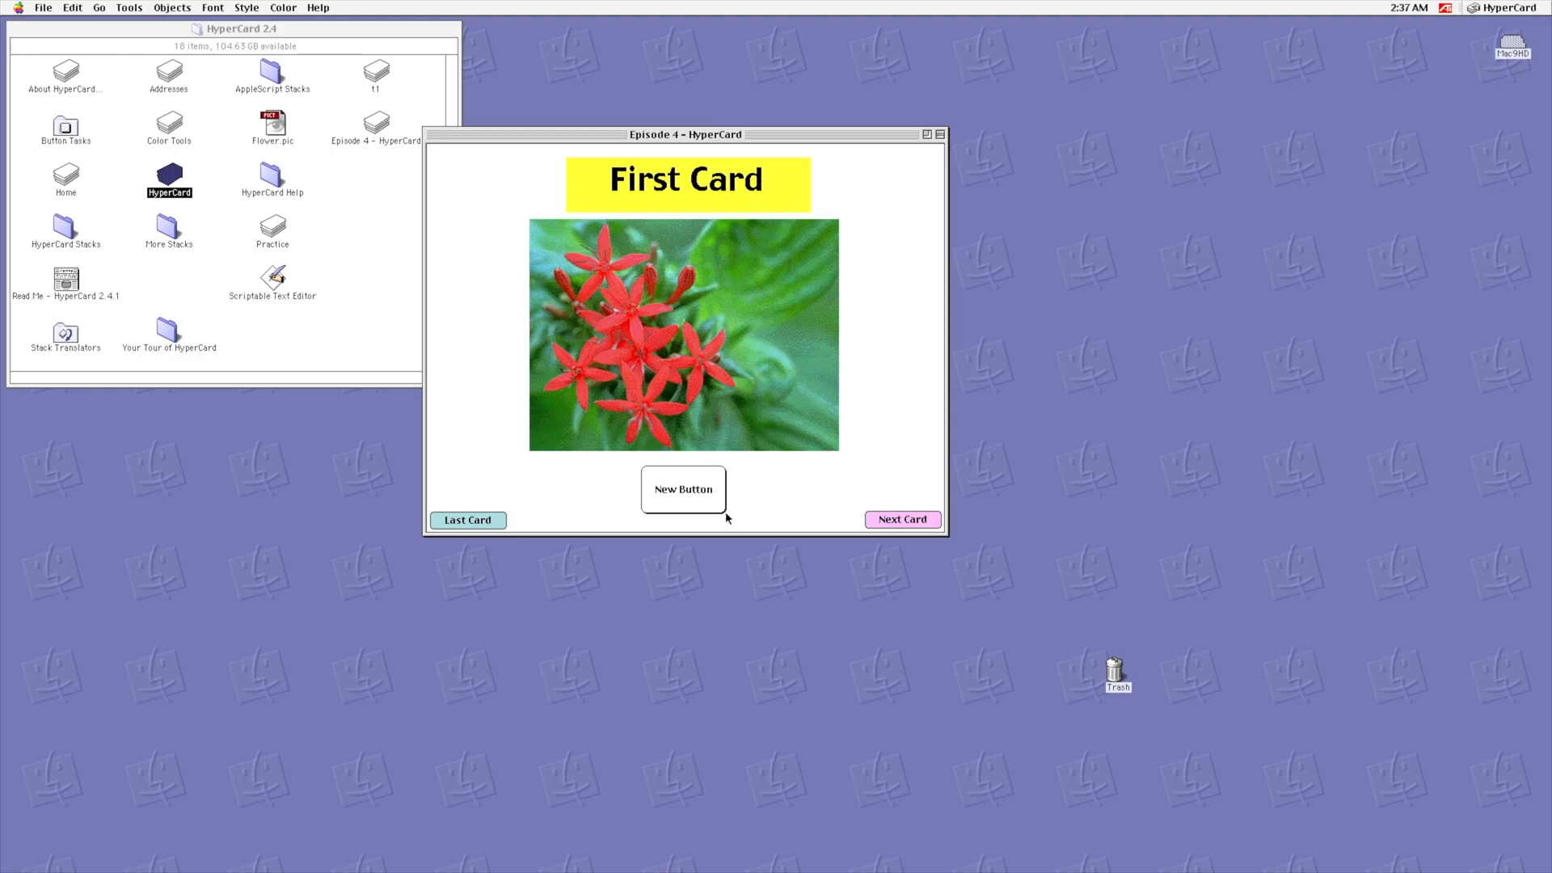
click(683, 489)
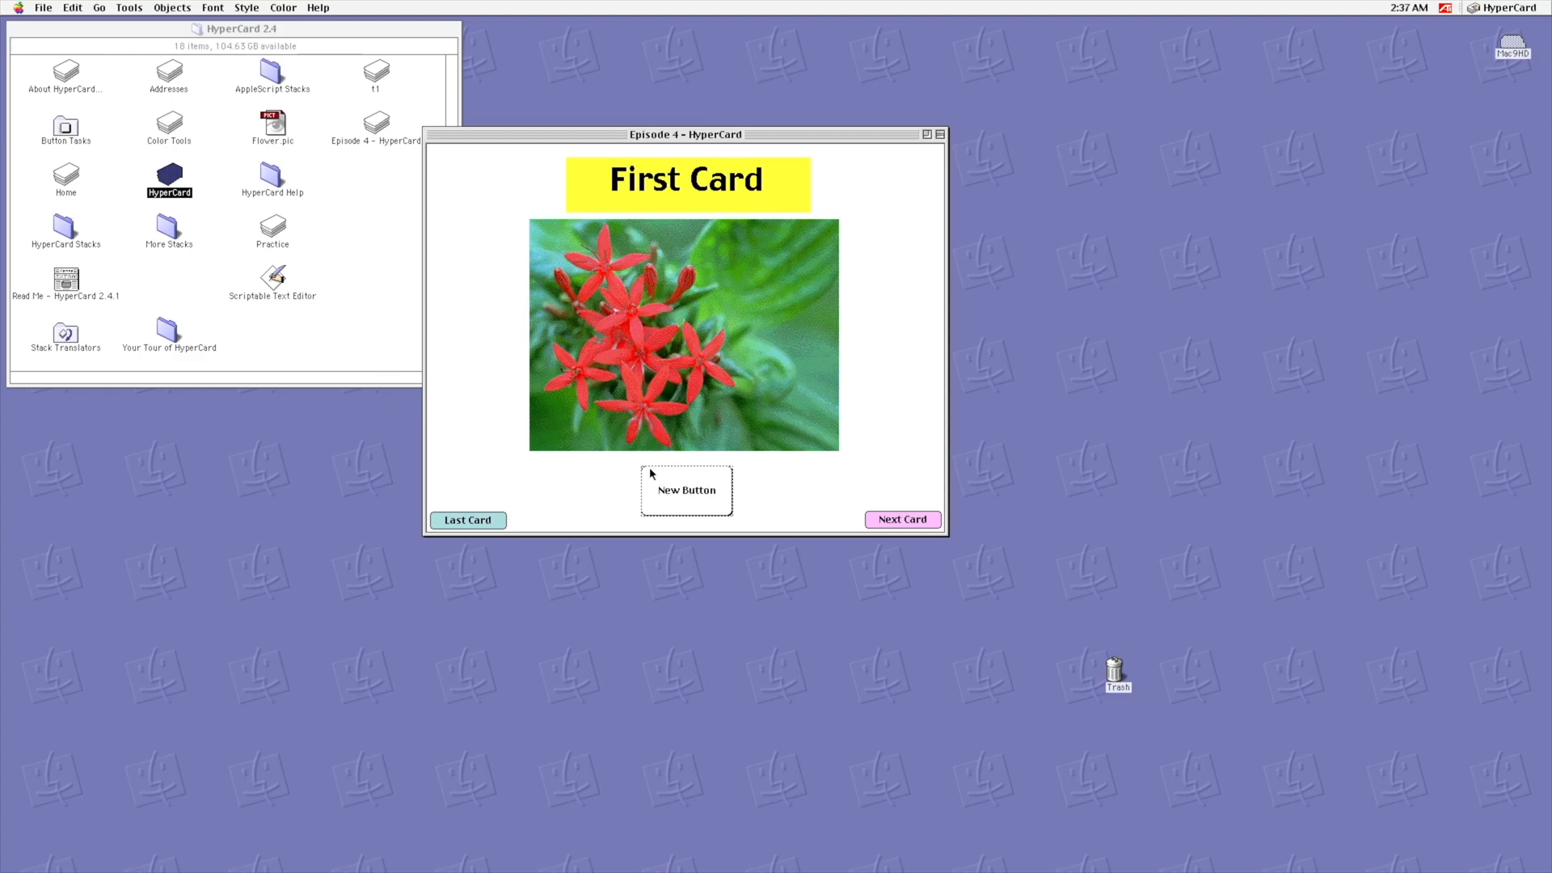
double_click(686, 490)
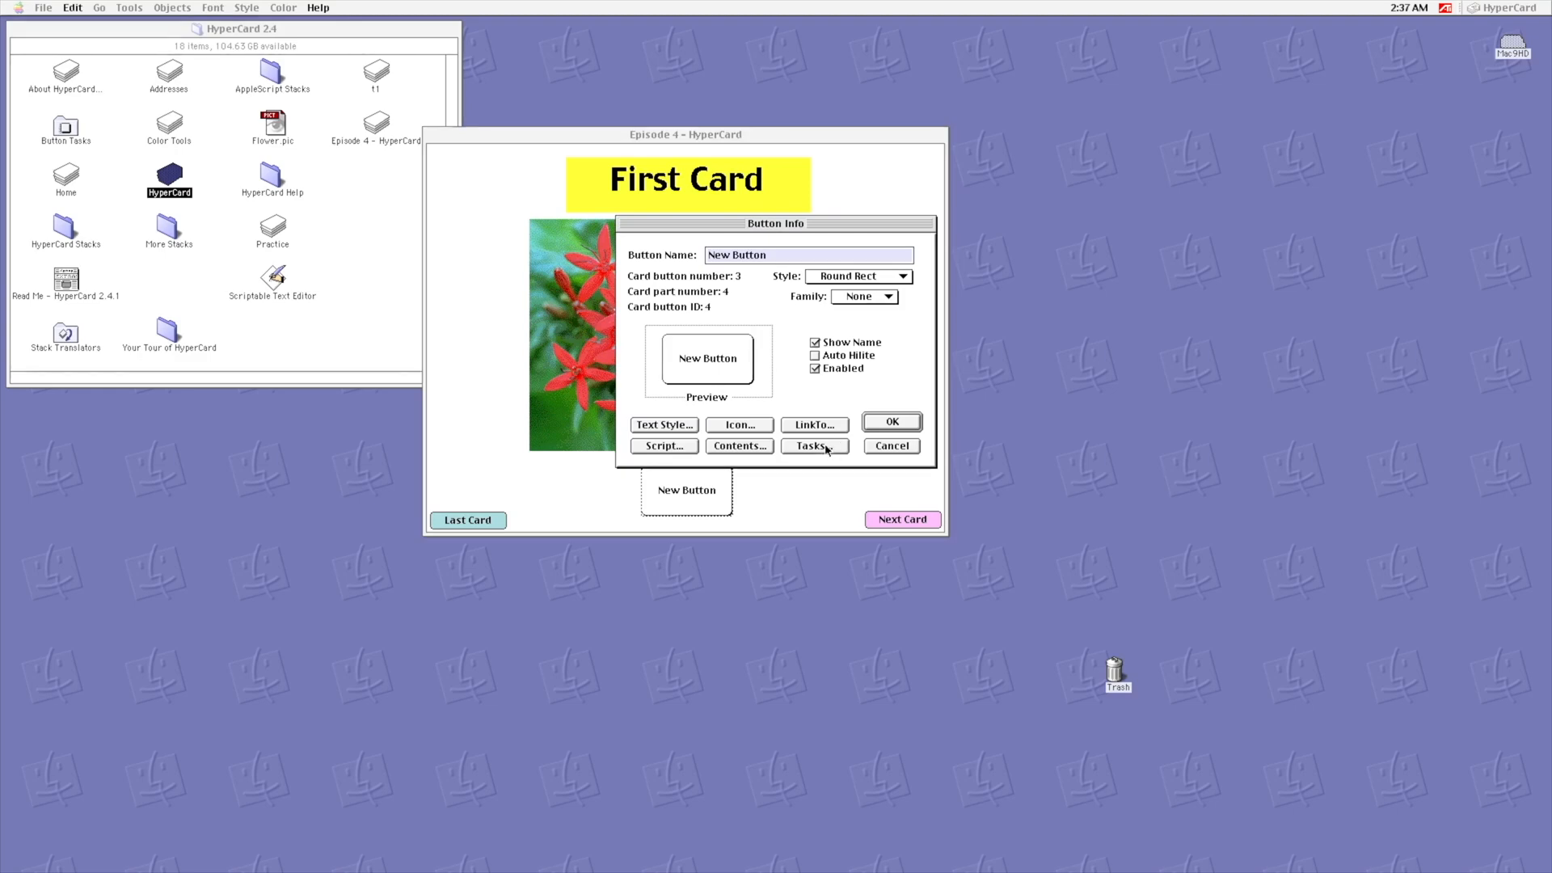
Step: Assign the button a Launch Application task that opens SimpleText
click(813, 445)
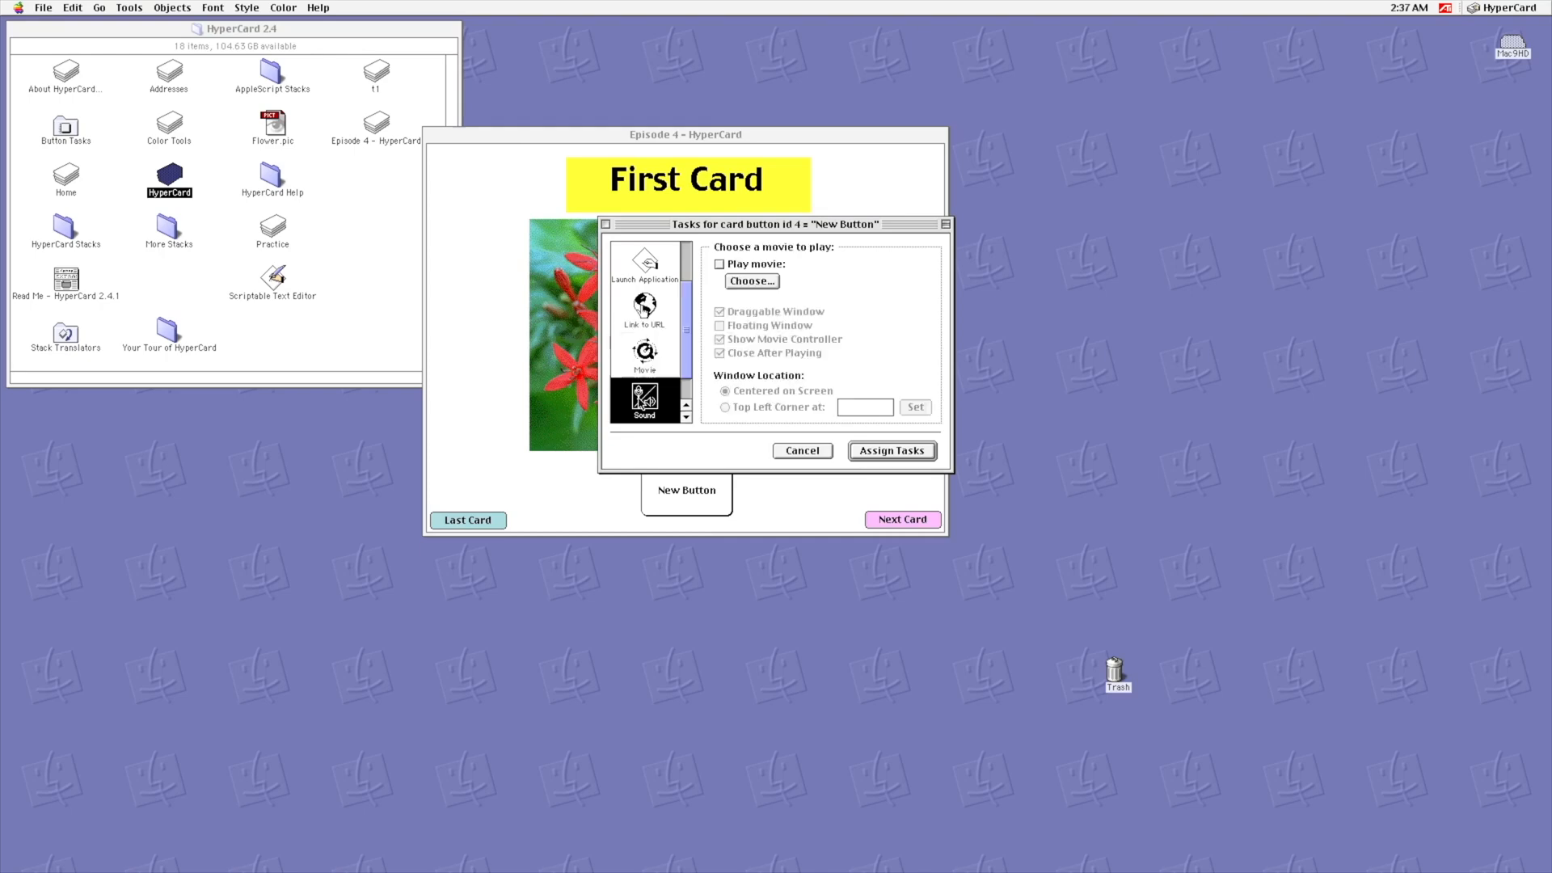
click(644, 354)
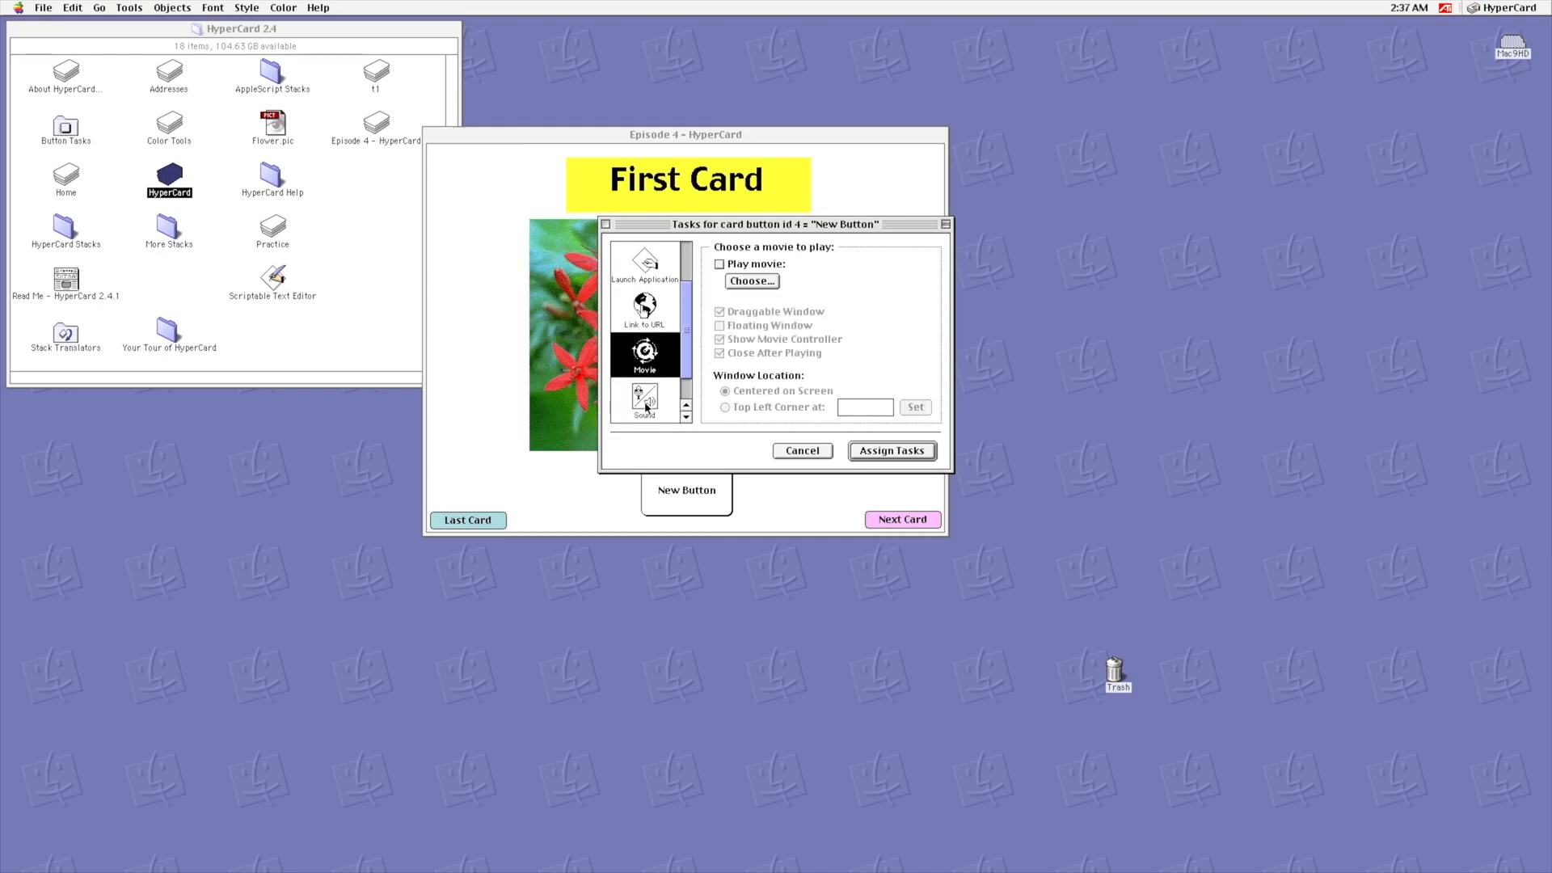
click(644, 307)
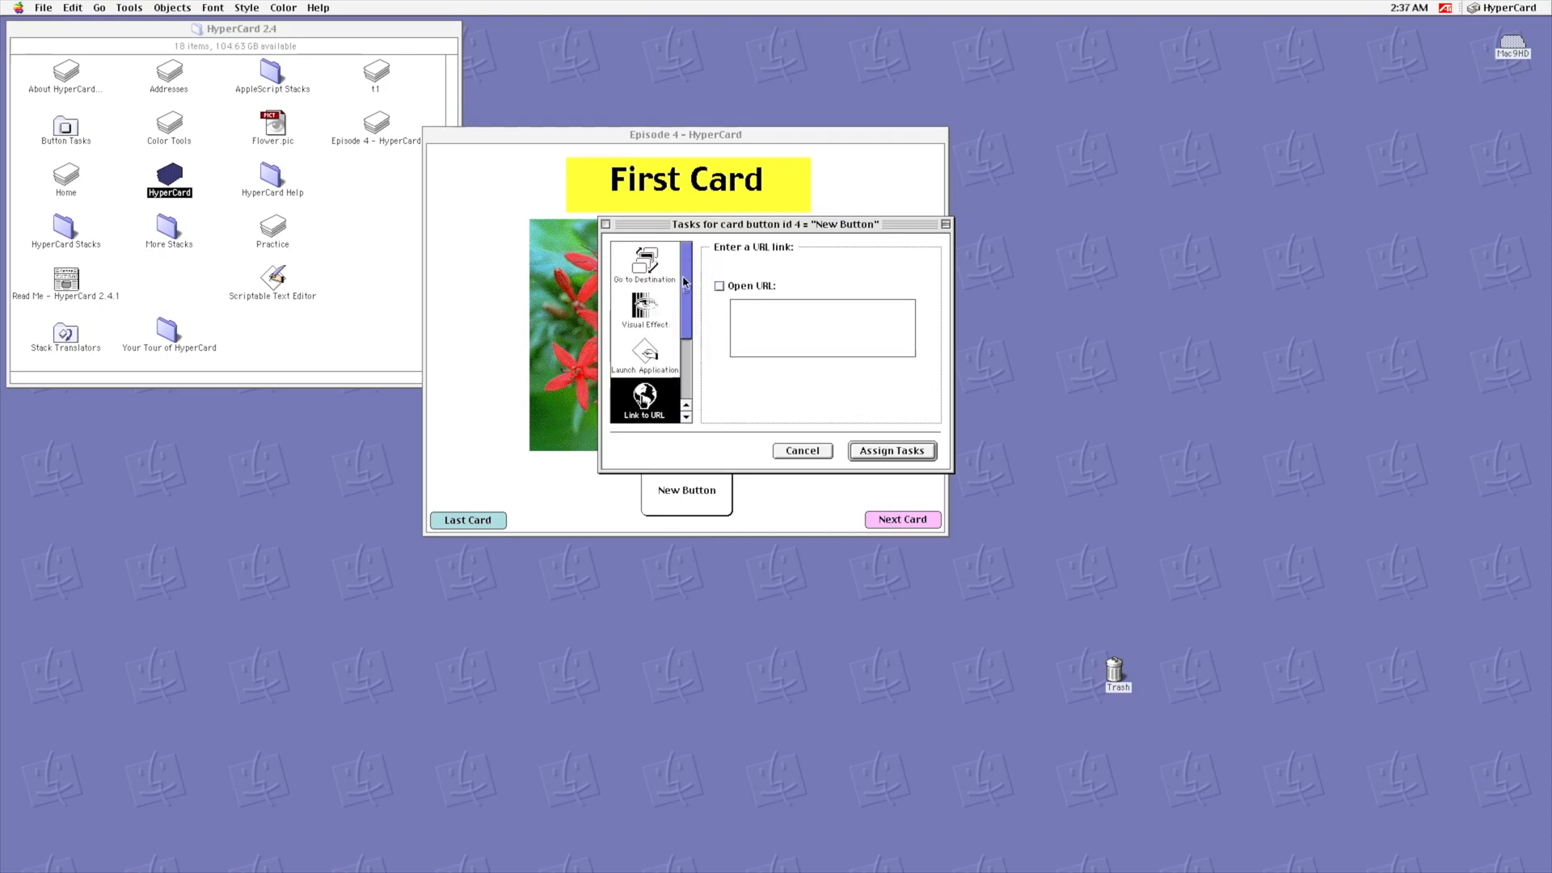
click(644, 354)
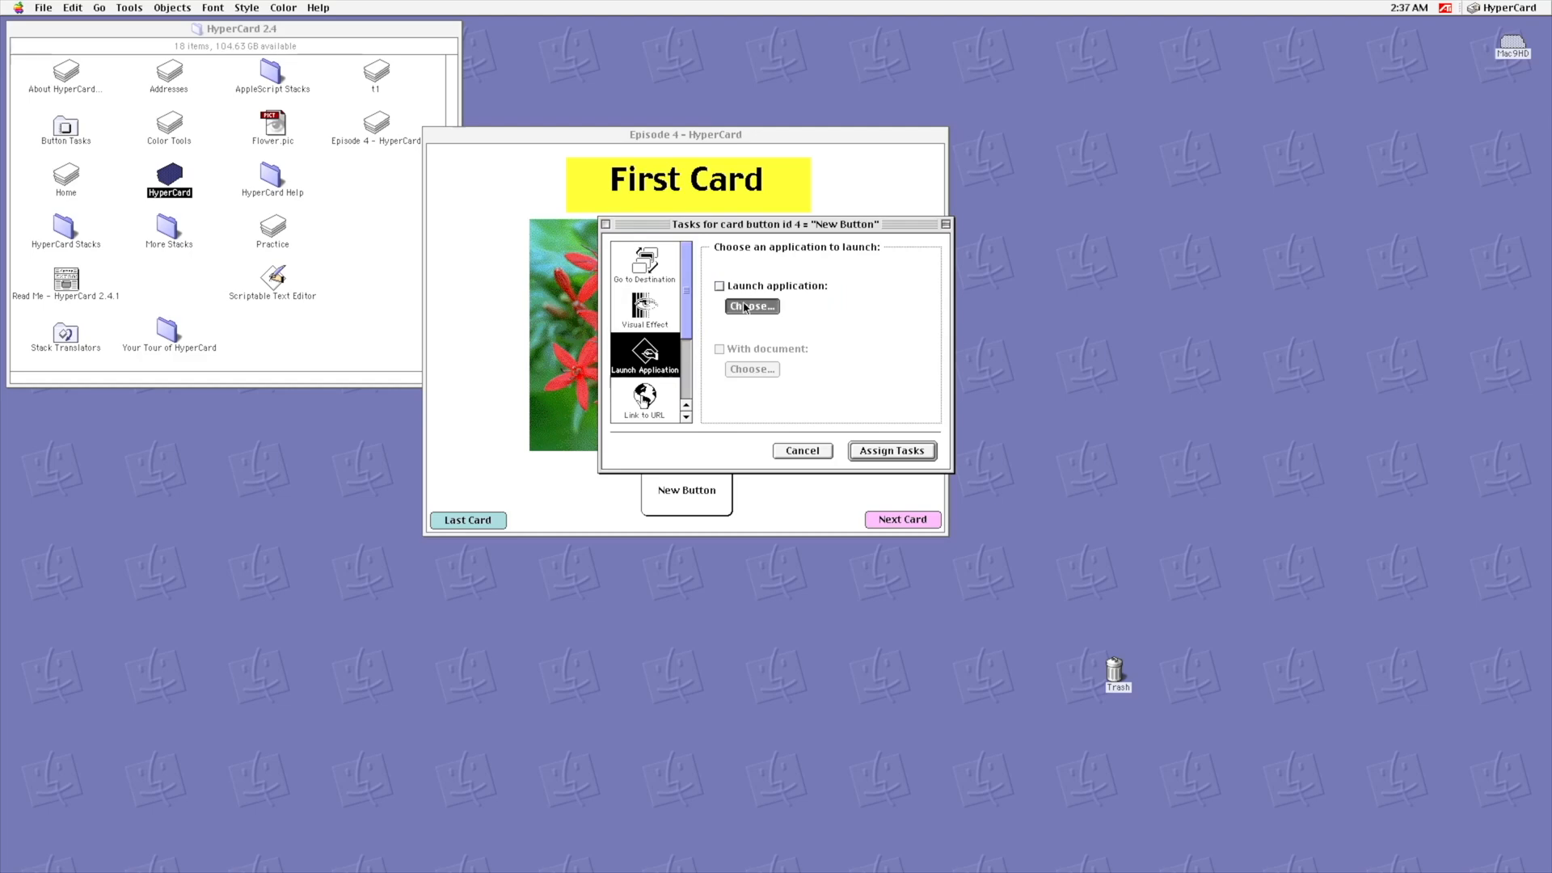
click(751, 306)
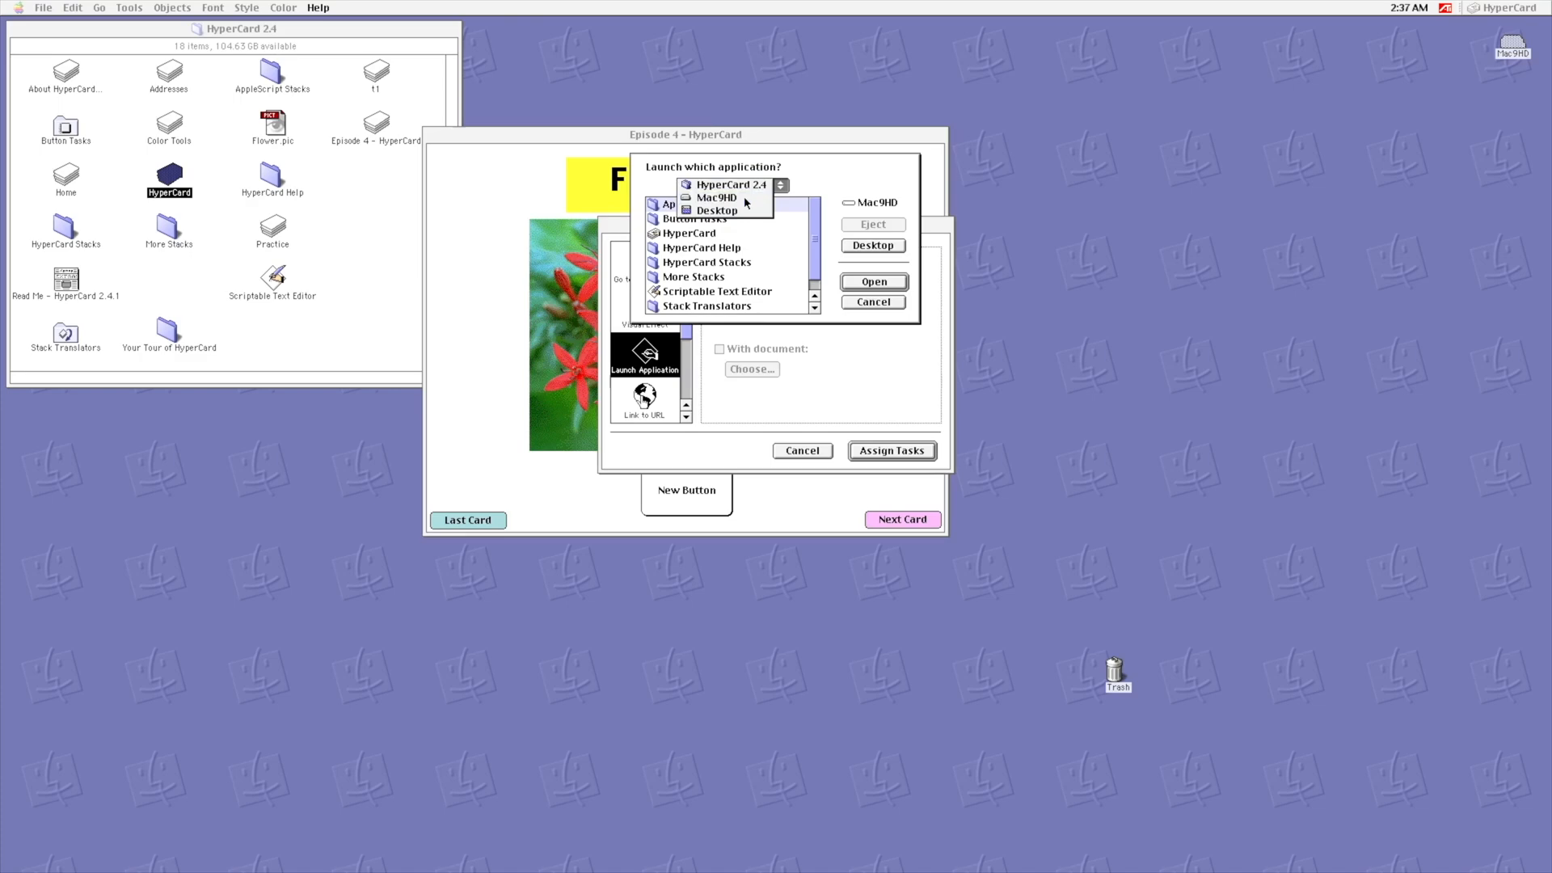
click(717, 197)
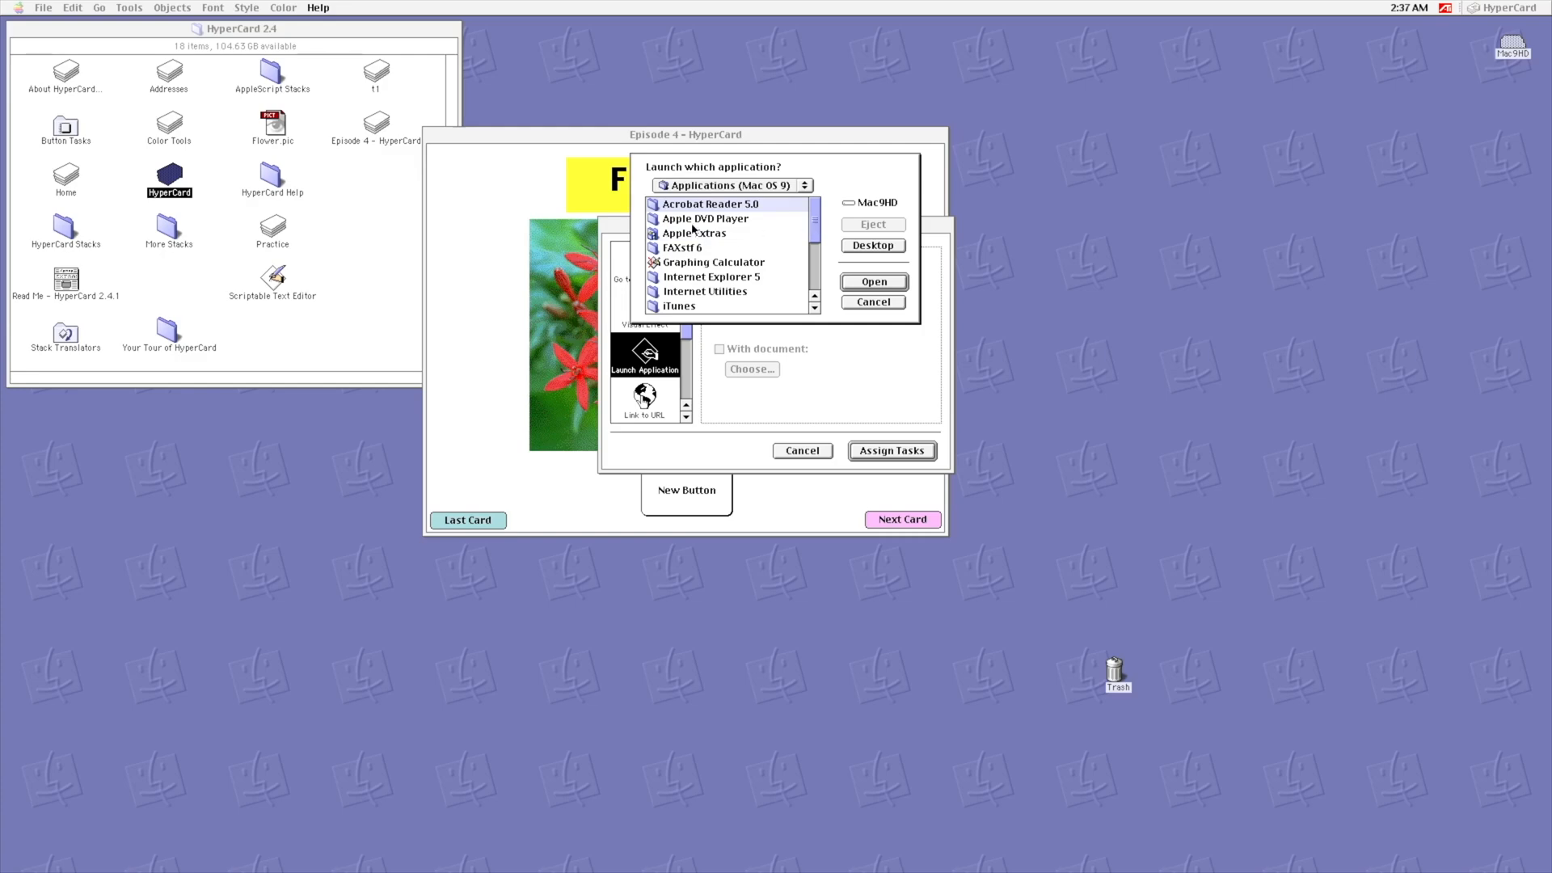
mouse_move(787, 230)
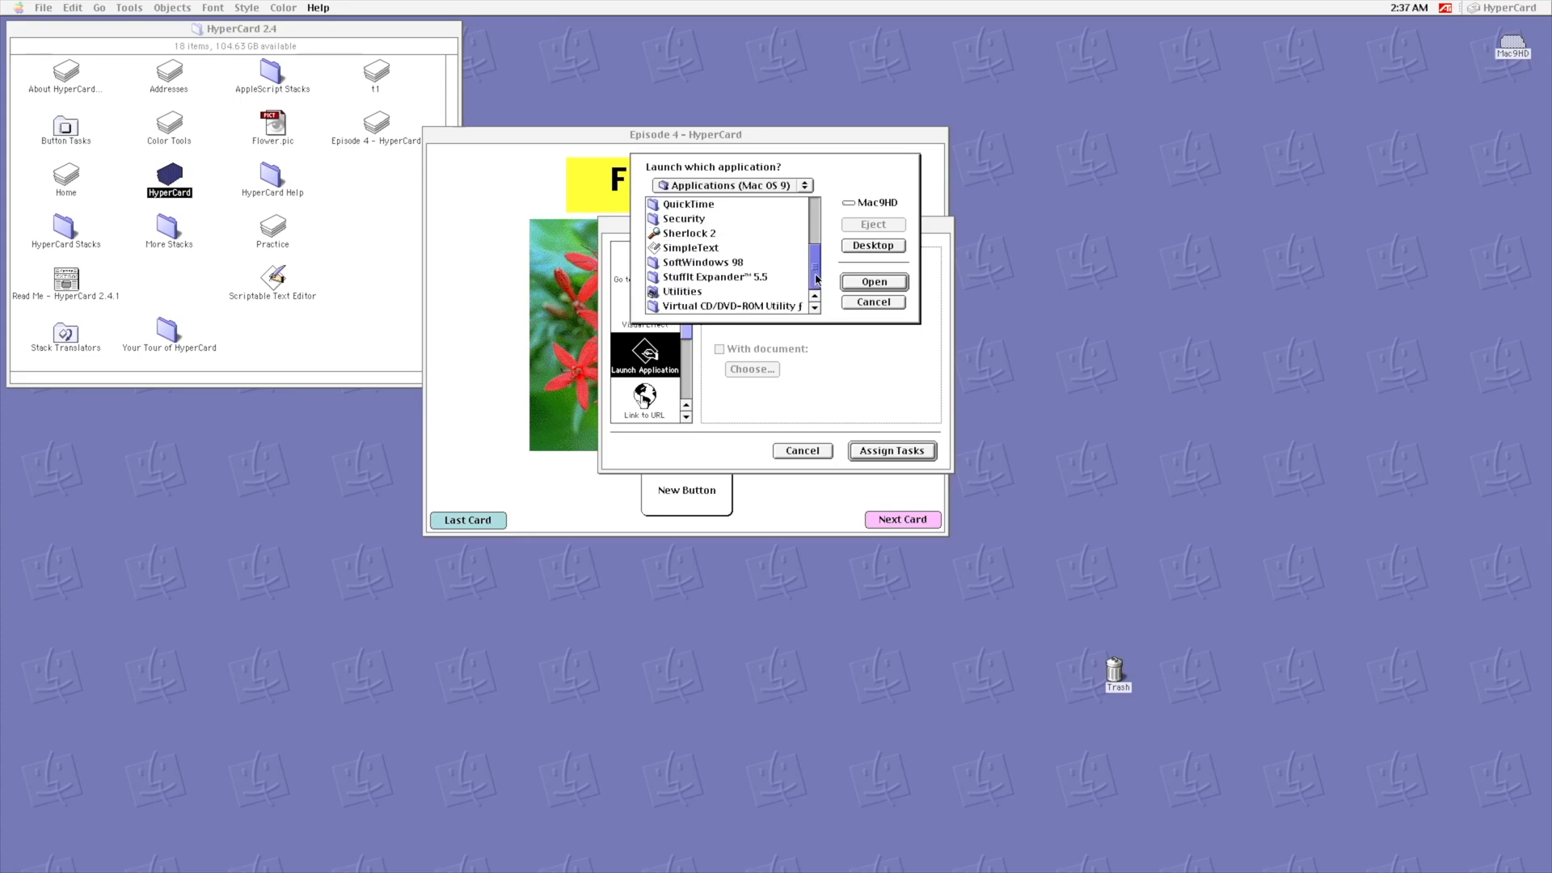
click(871, 282)
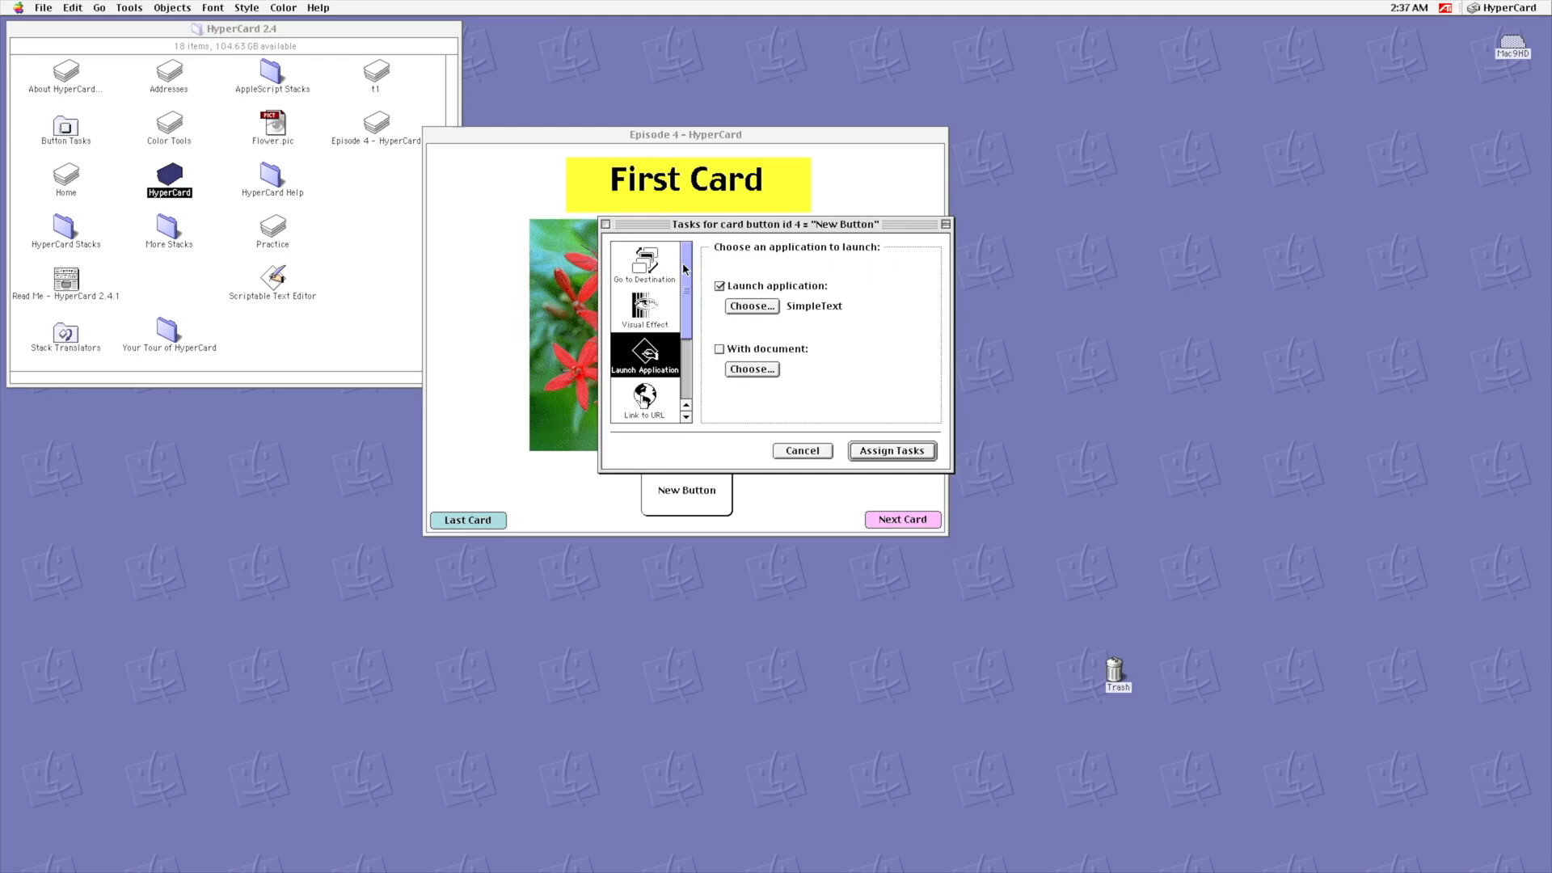
click(890, 450)
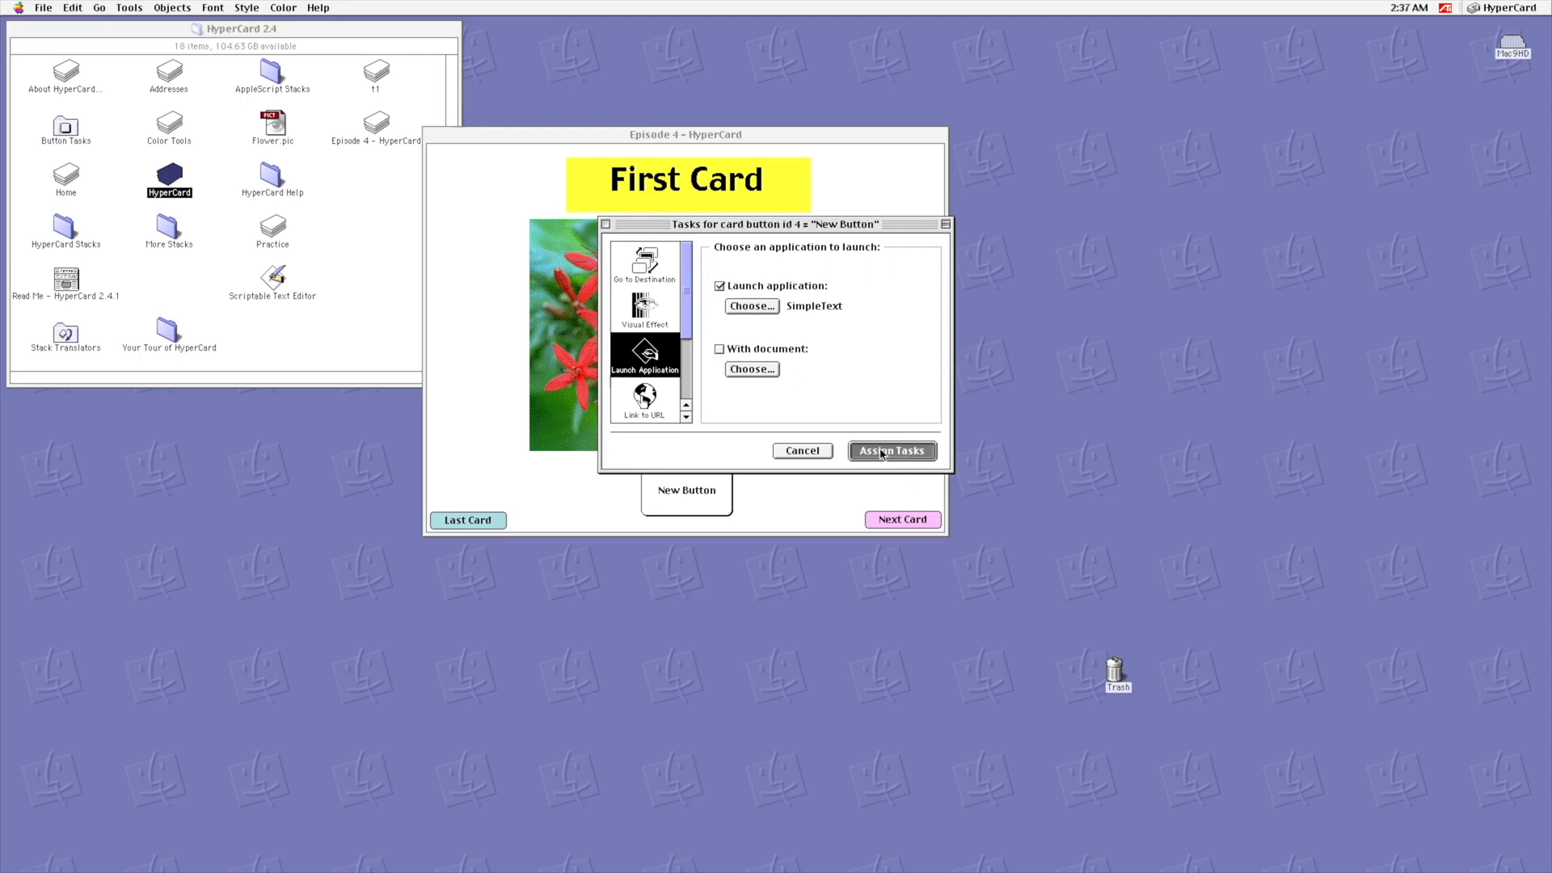
click(890, 451)
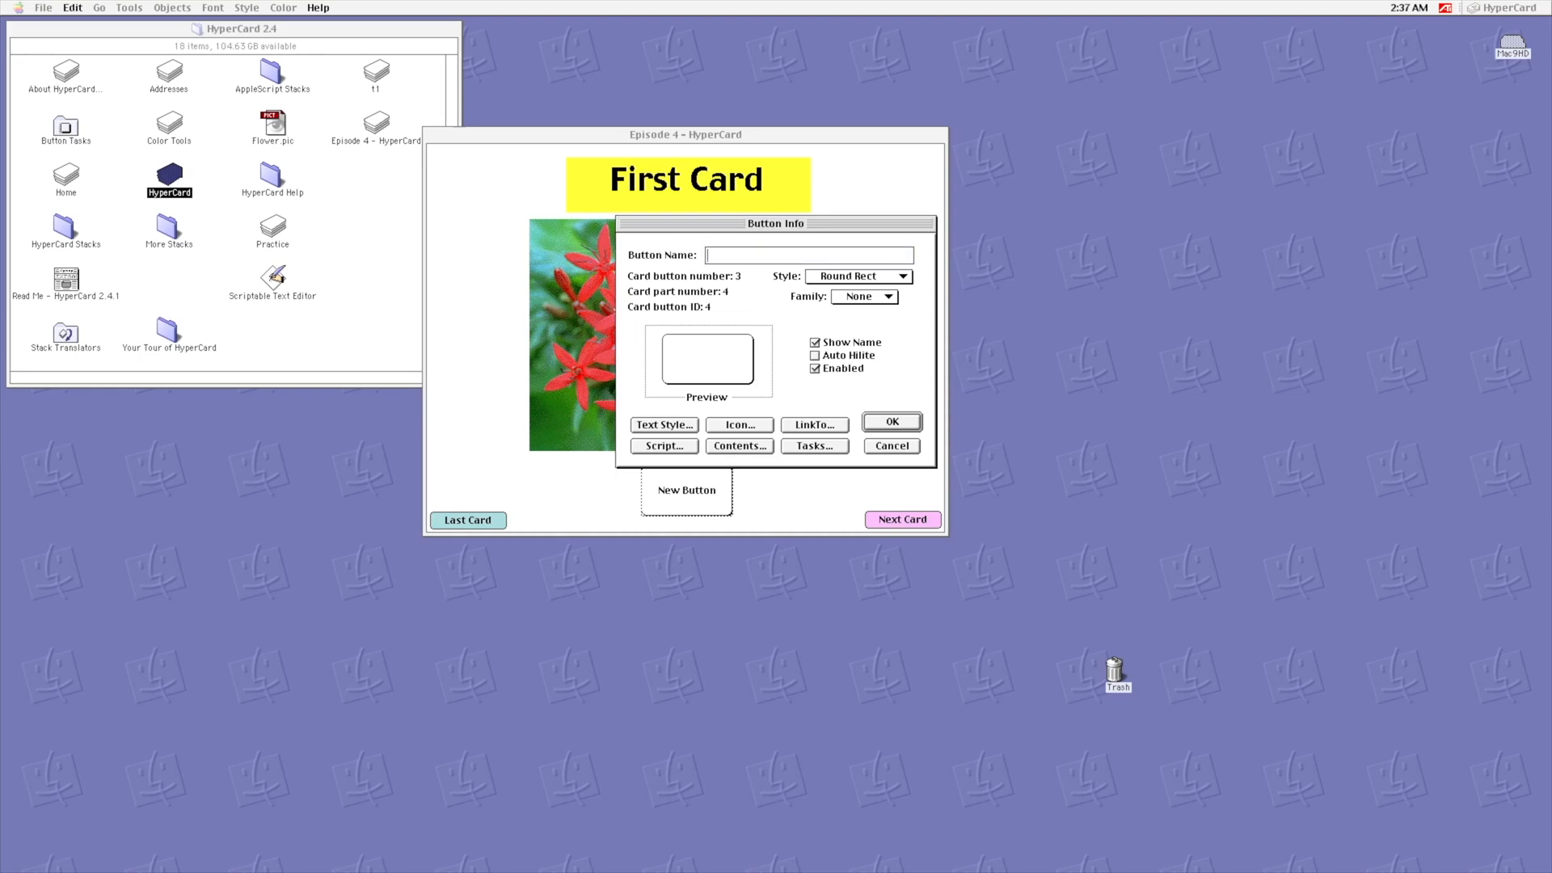
Step: Name the button 'Text Edit', give it the MacPaint icon, and make it transparent
text(Text Edit)
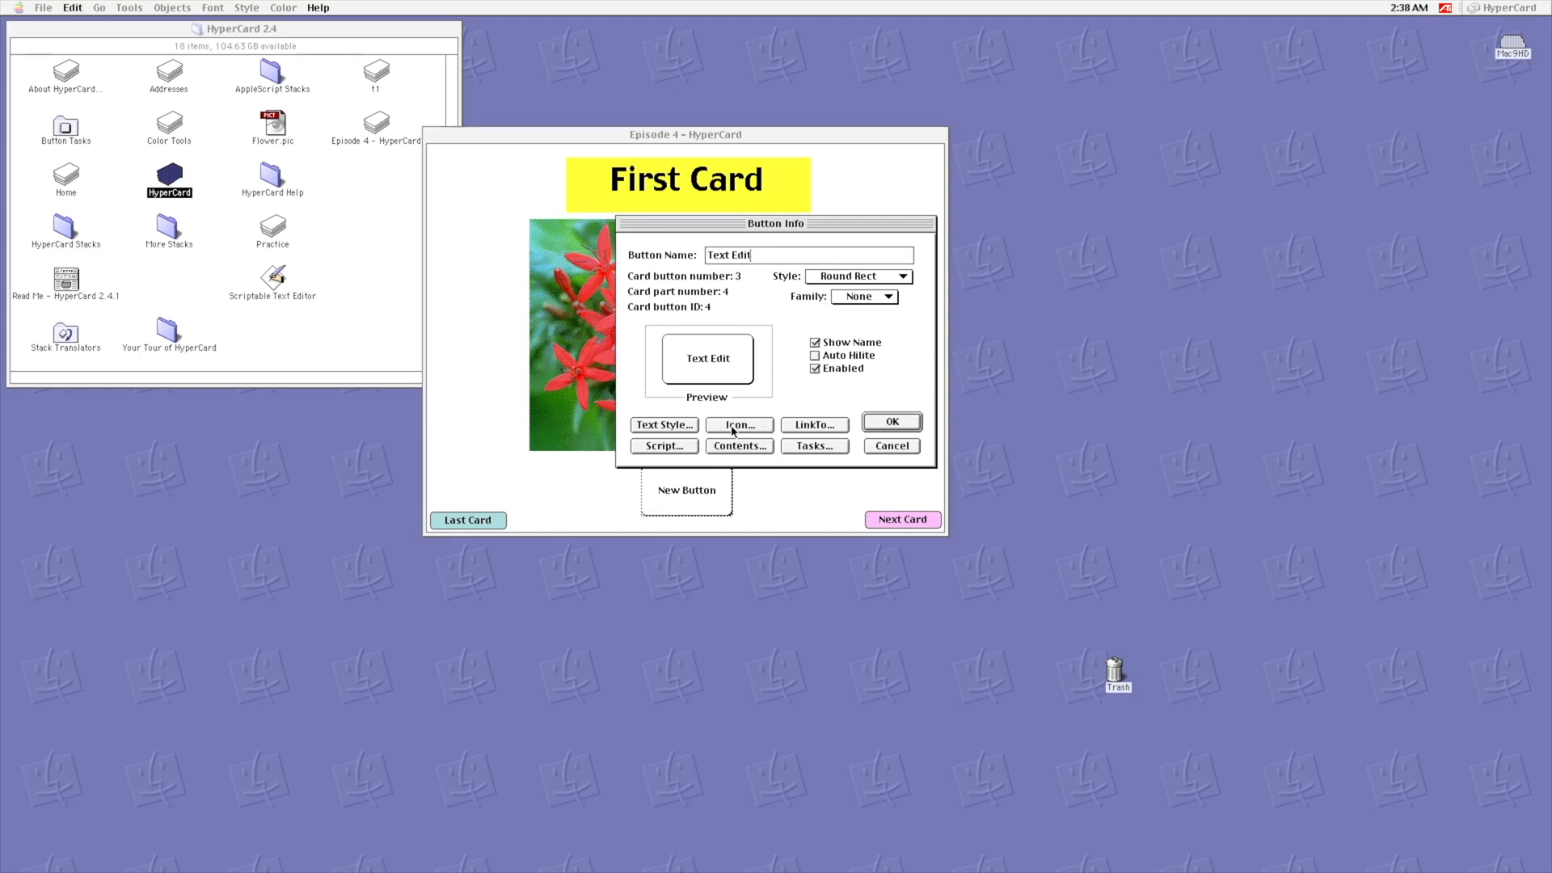
click(738, 424)
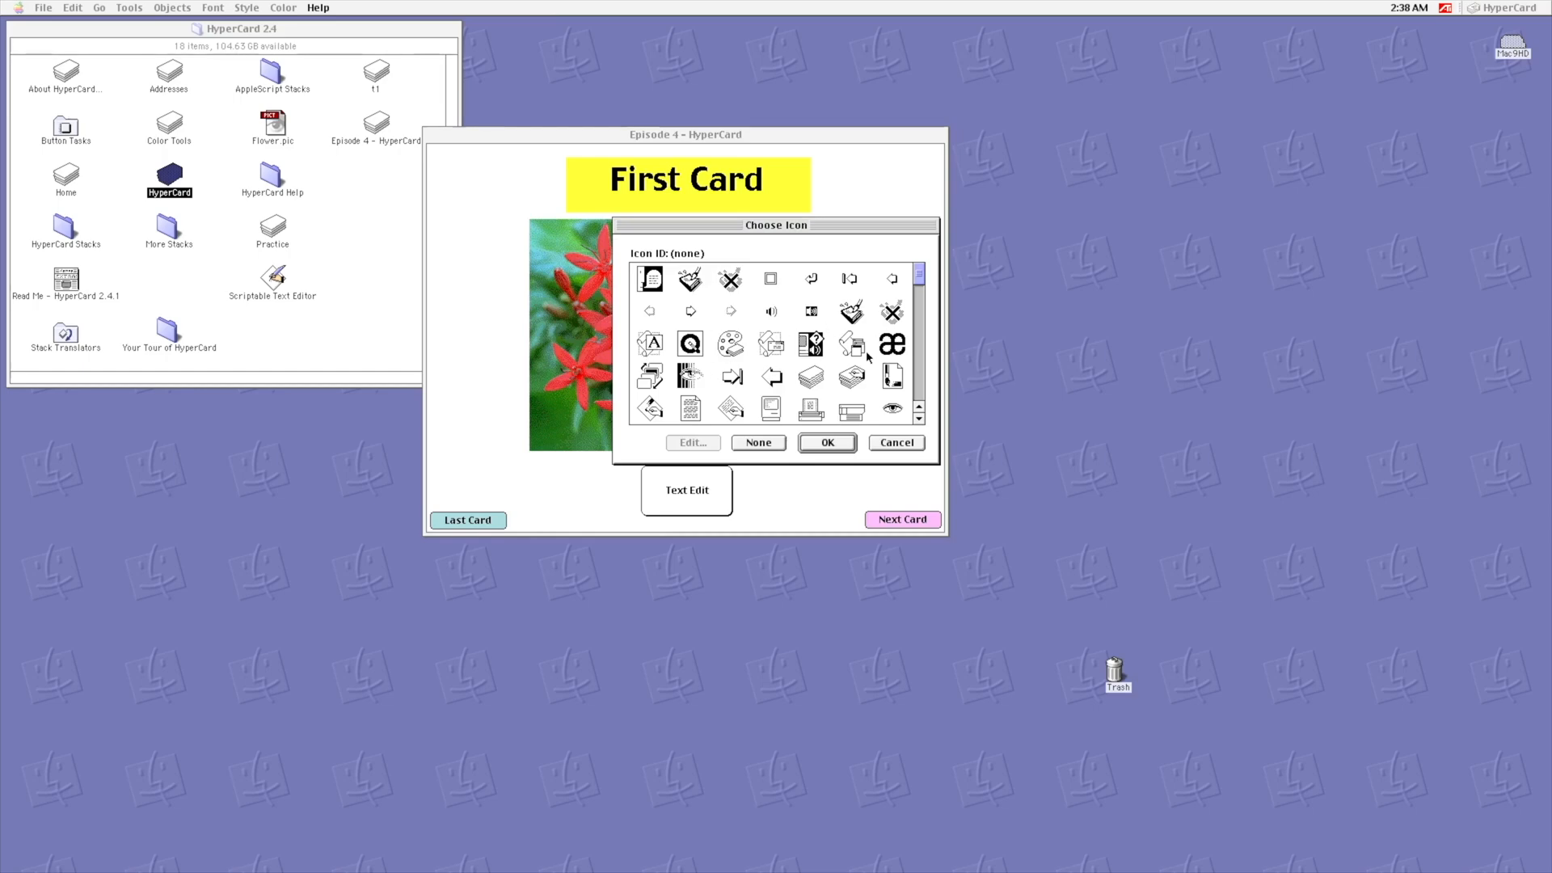
click(649, 409)
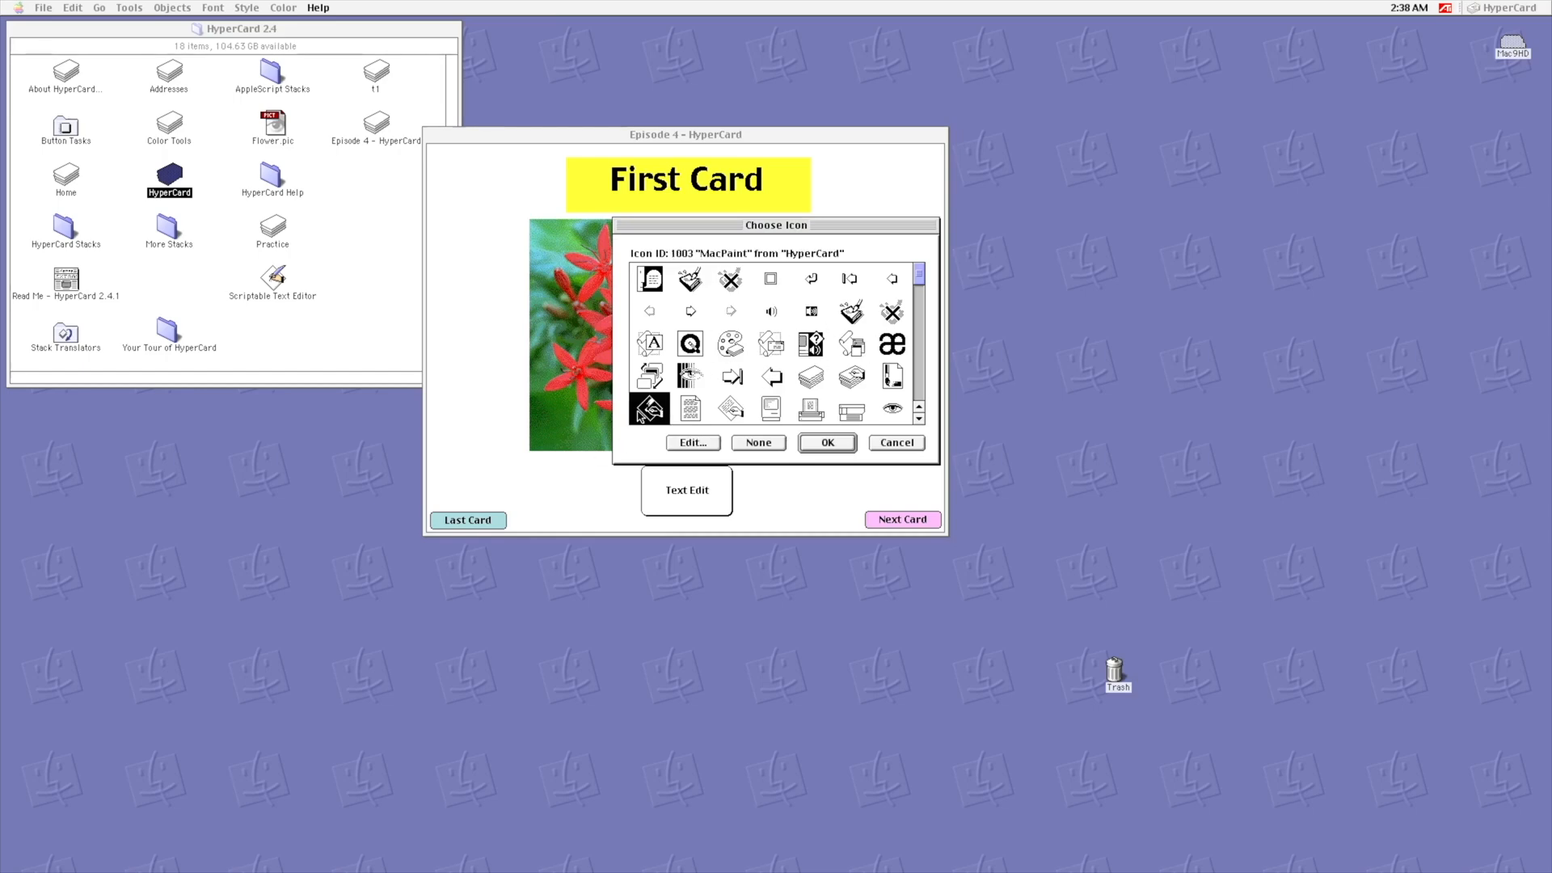
click(826, 442)
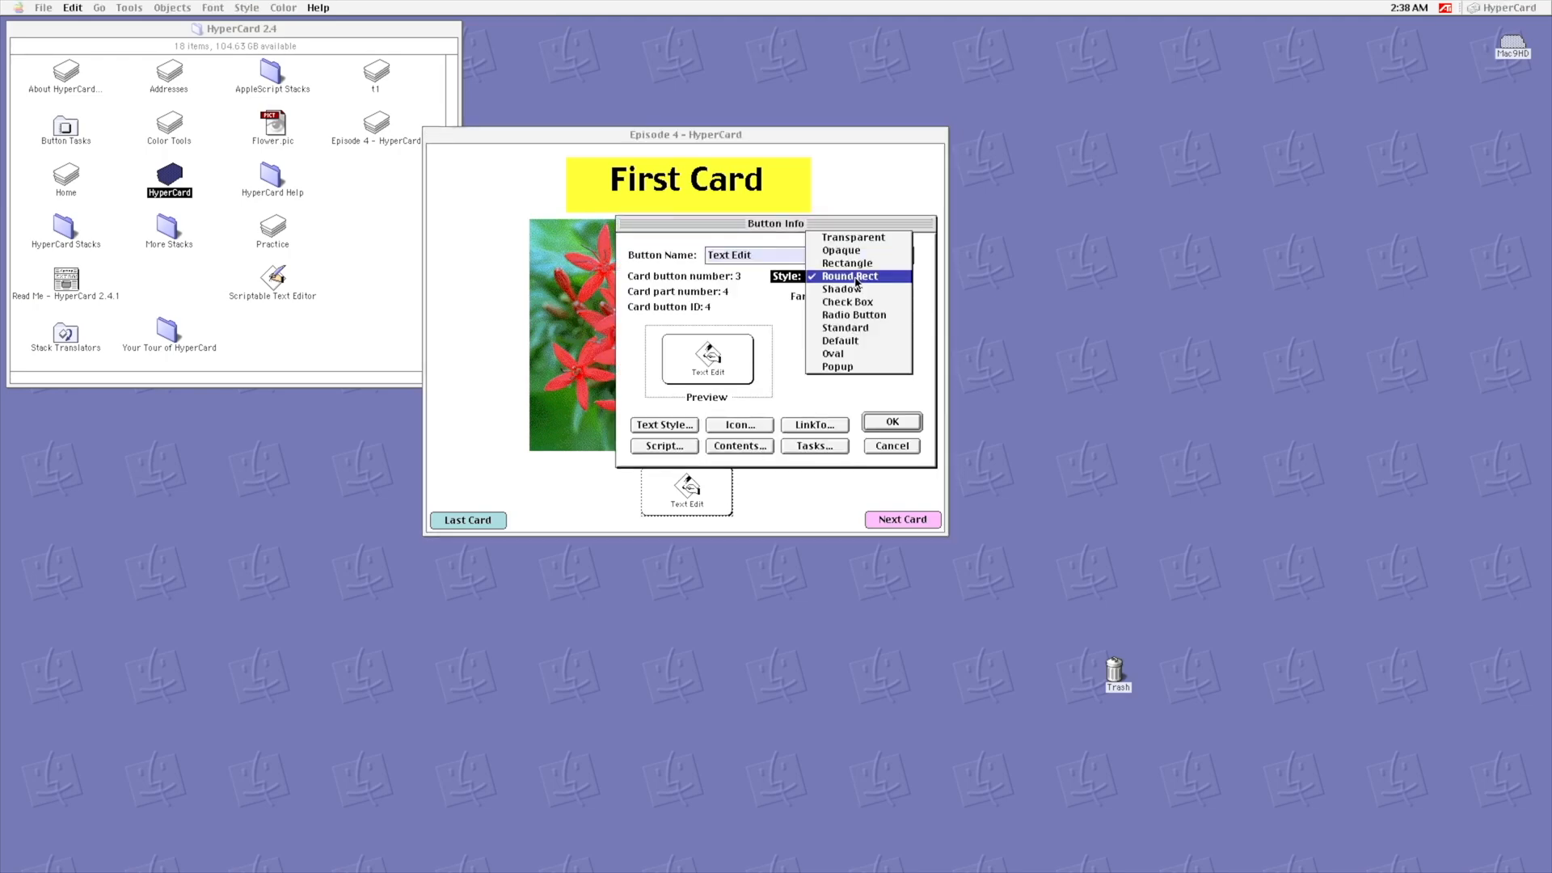
click(851, 236)
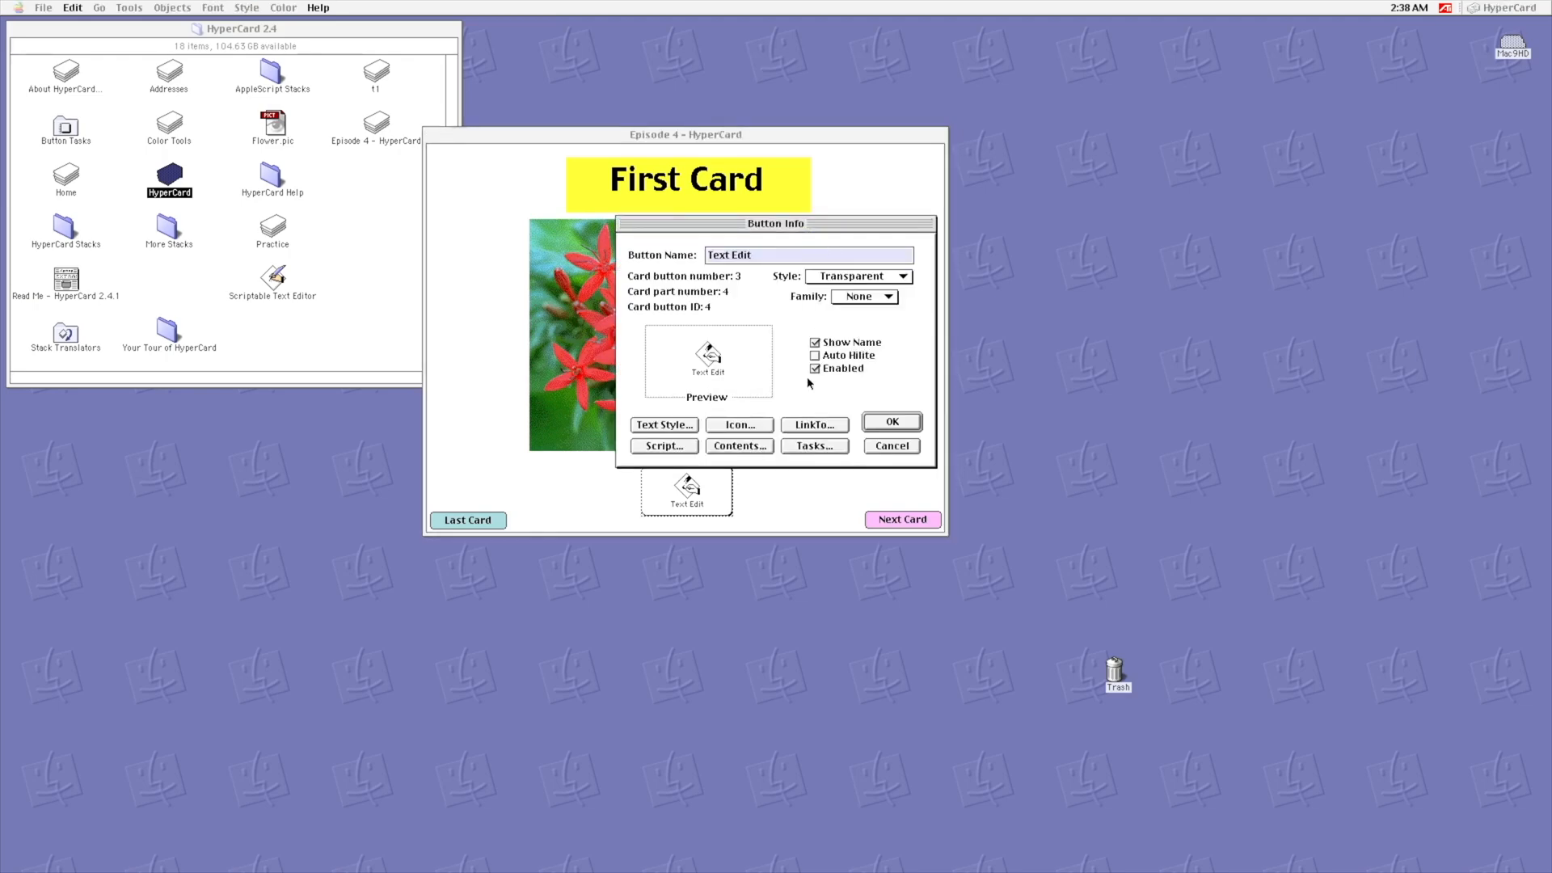
click(889, 422)
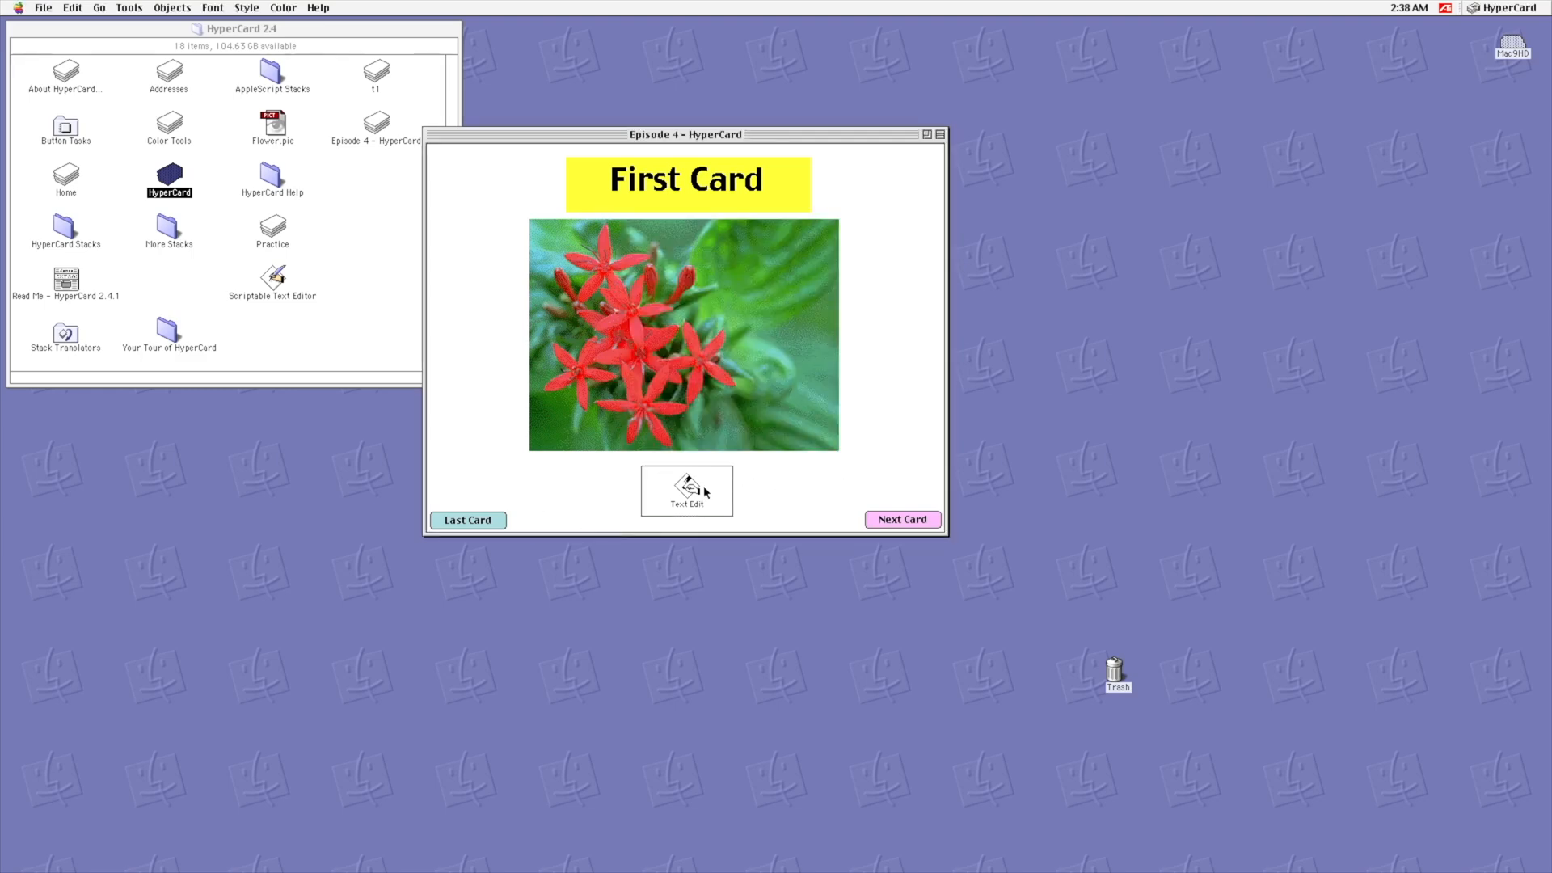
Step: Switch to the Browse tool and page forward to the Second Card
click(129, 8)
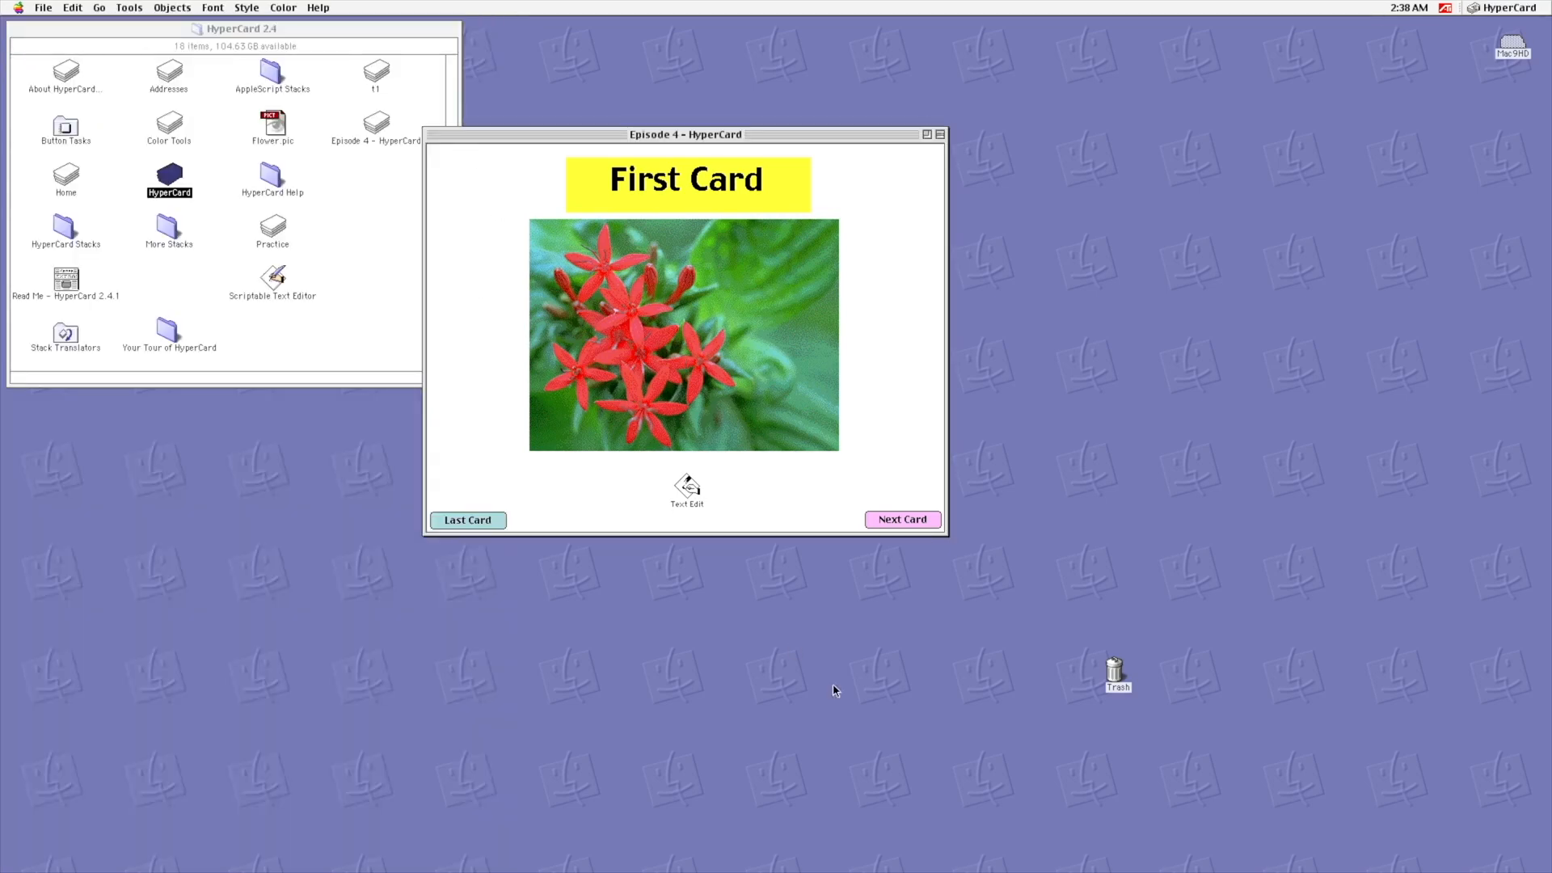
click(900, 519)
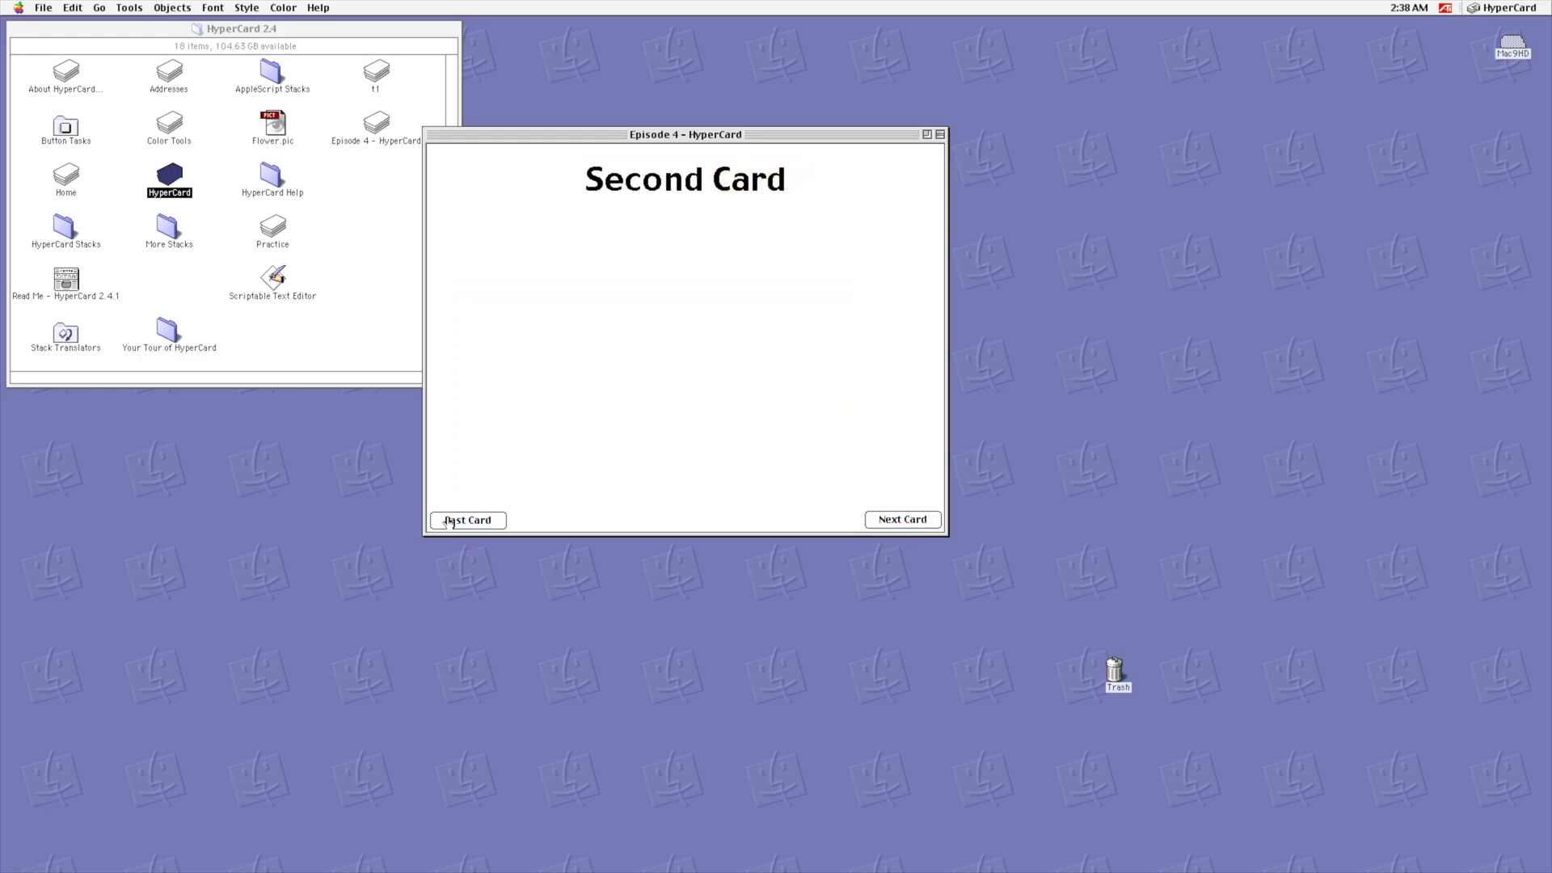
Step: Check Card Info for card 2 of 2, dismiss it, and quit HyperCard
click(247, 8)
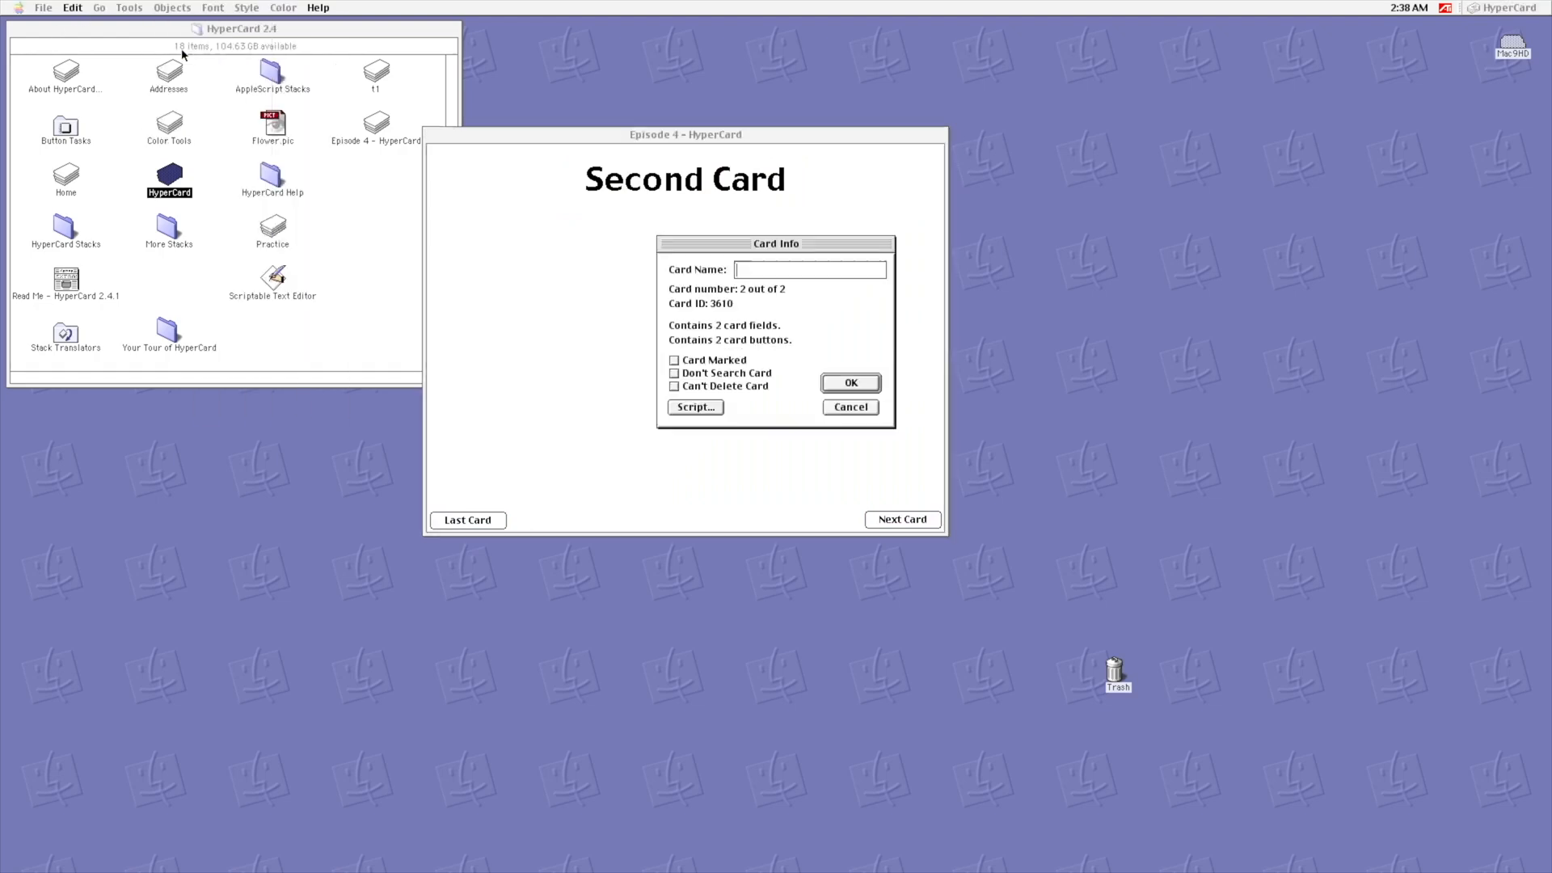
click(849, 406)
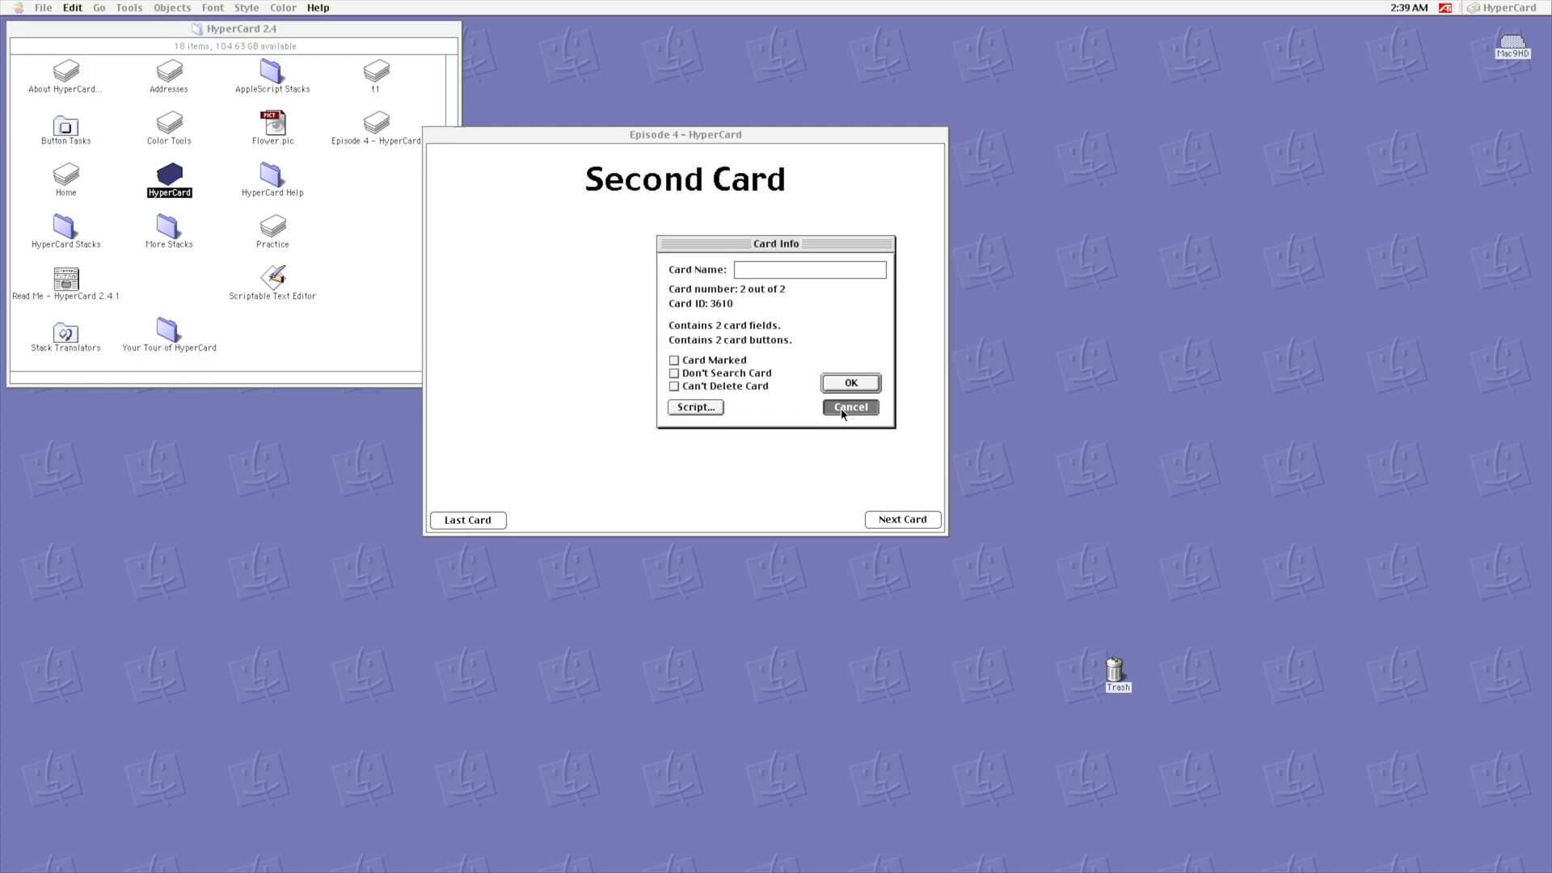
click(849, 407)
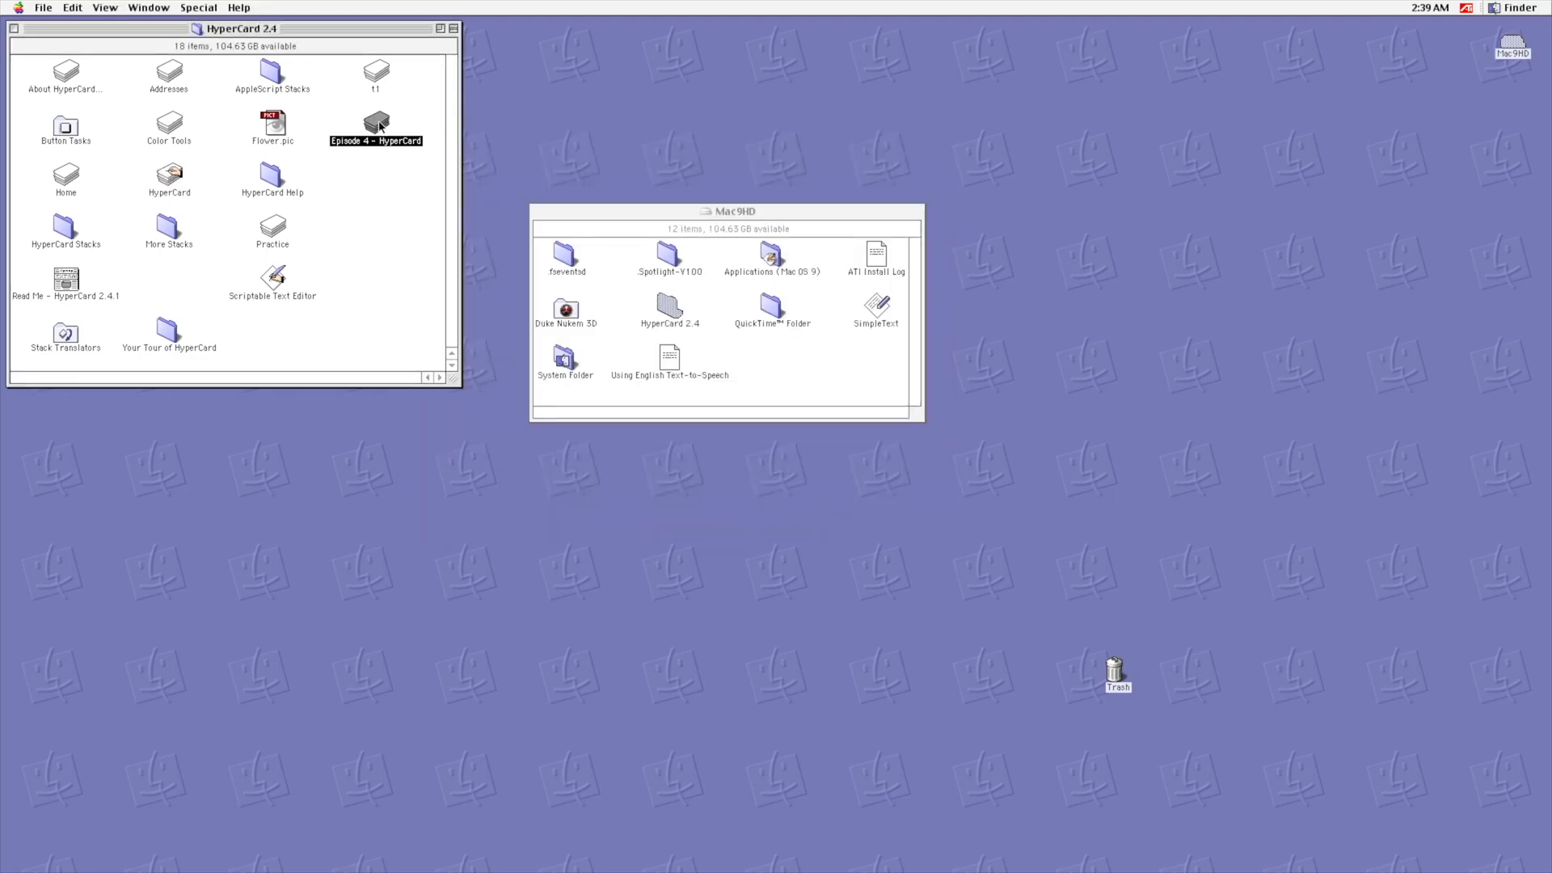
Step: Reopen the Episode 4 – HyperCard stack and go to its Second Card
double_click(375, 127)
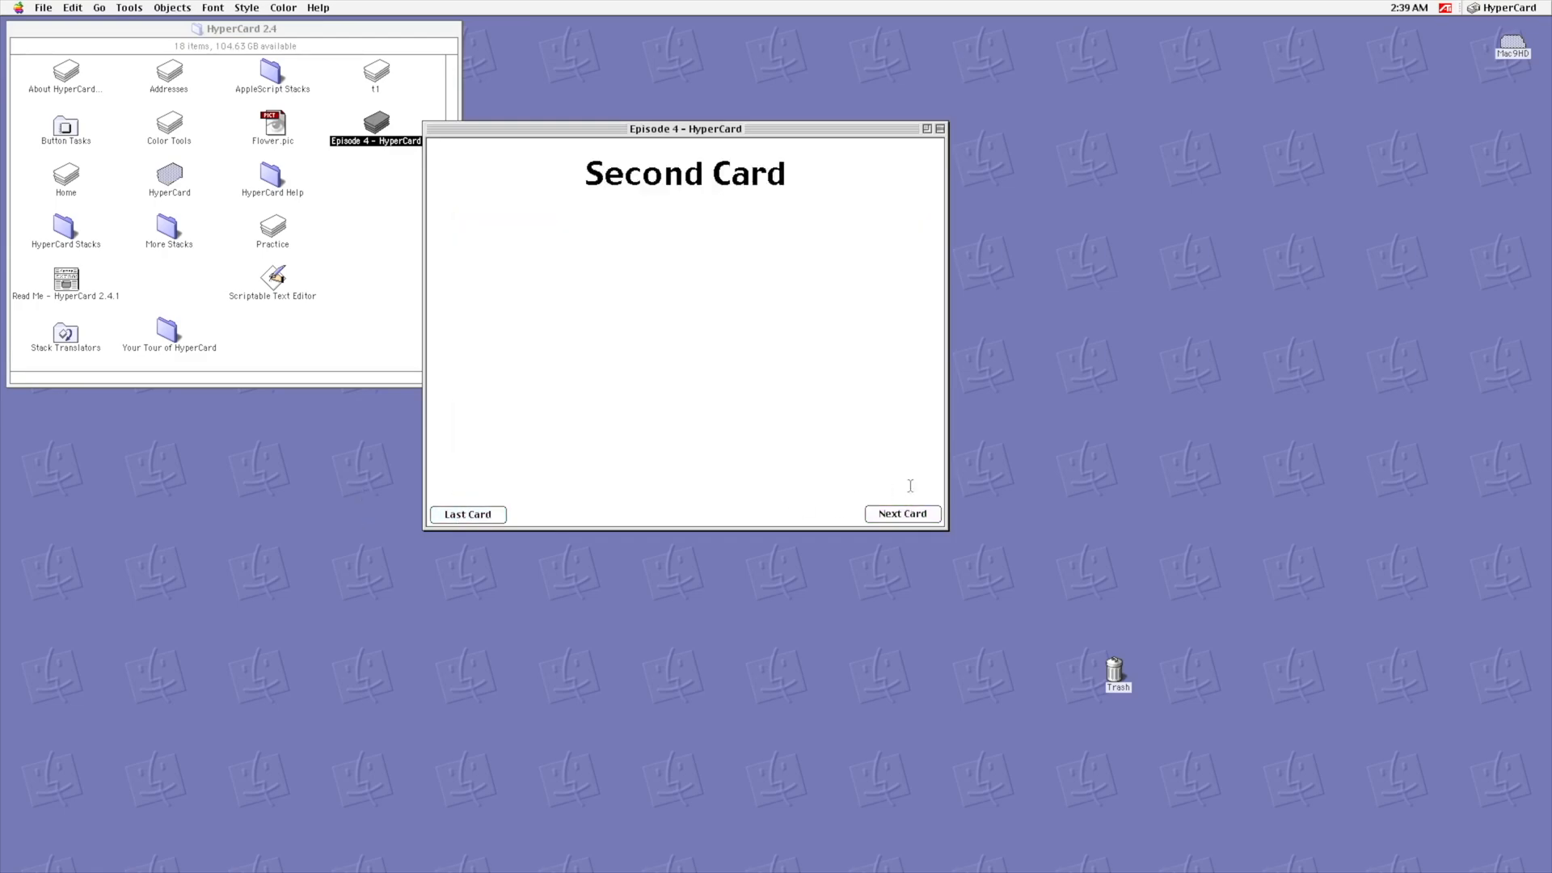
click(900, 514)
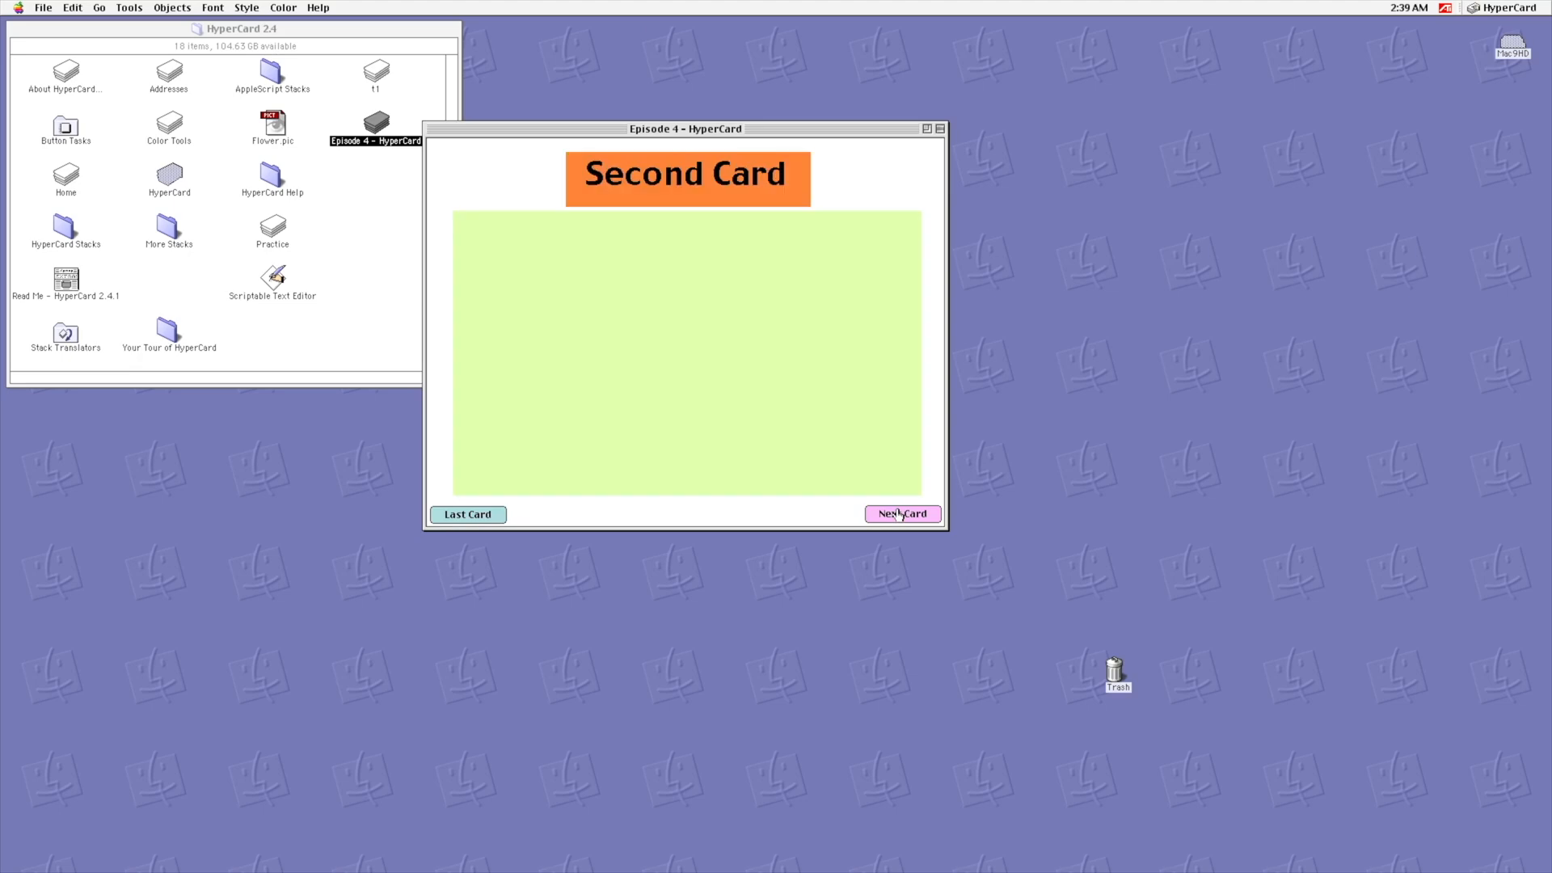